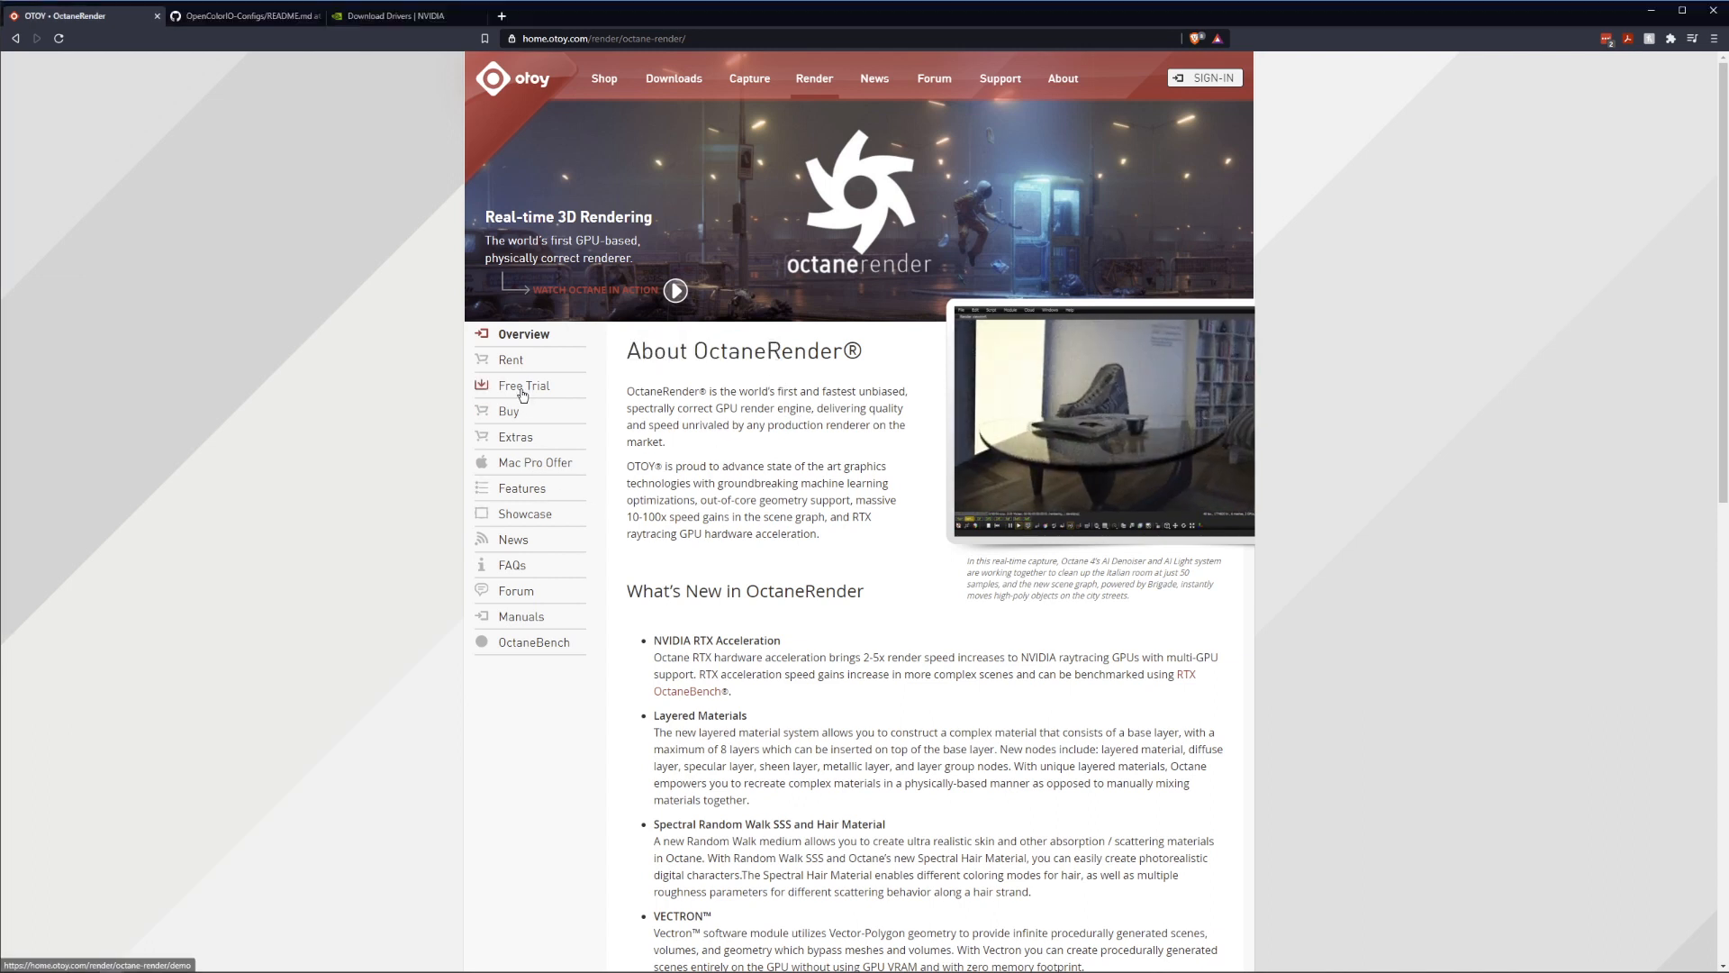
Step: Open the OctaneRender Free Trial page showing the Prime free tier
click(524, 384)
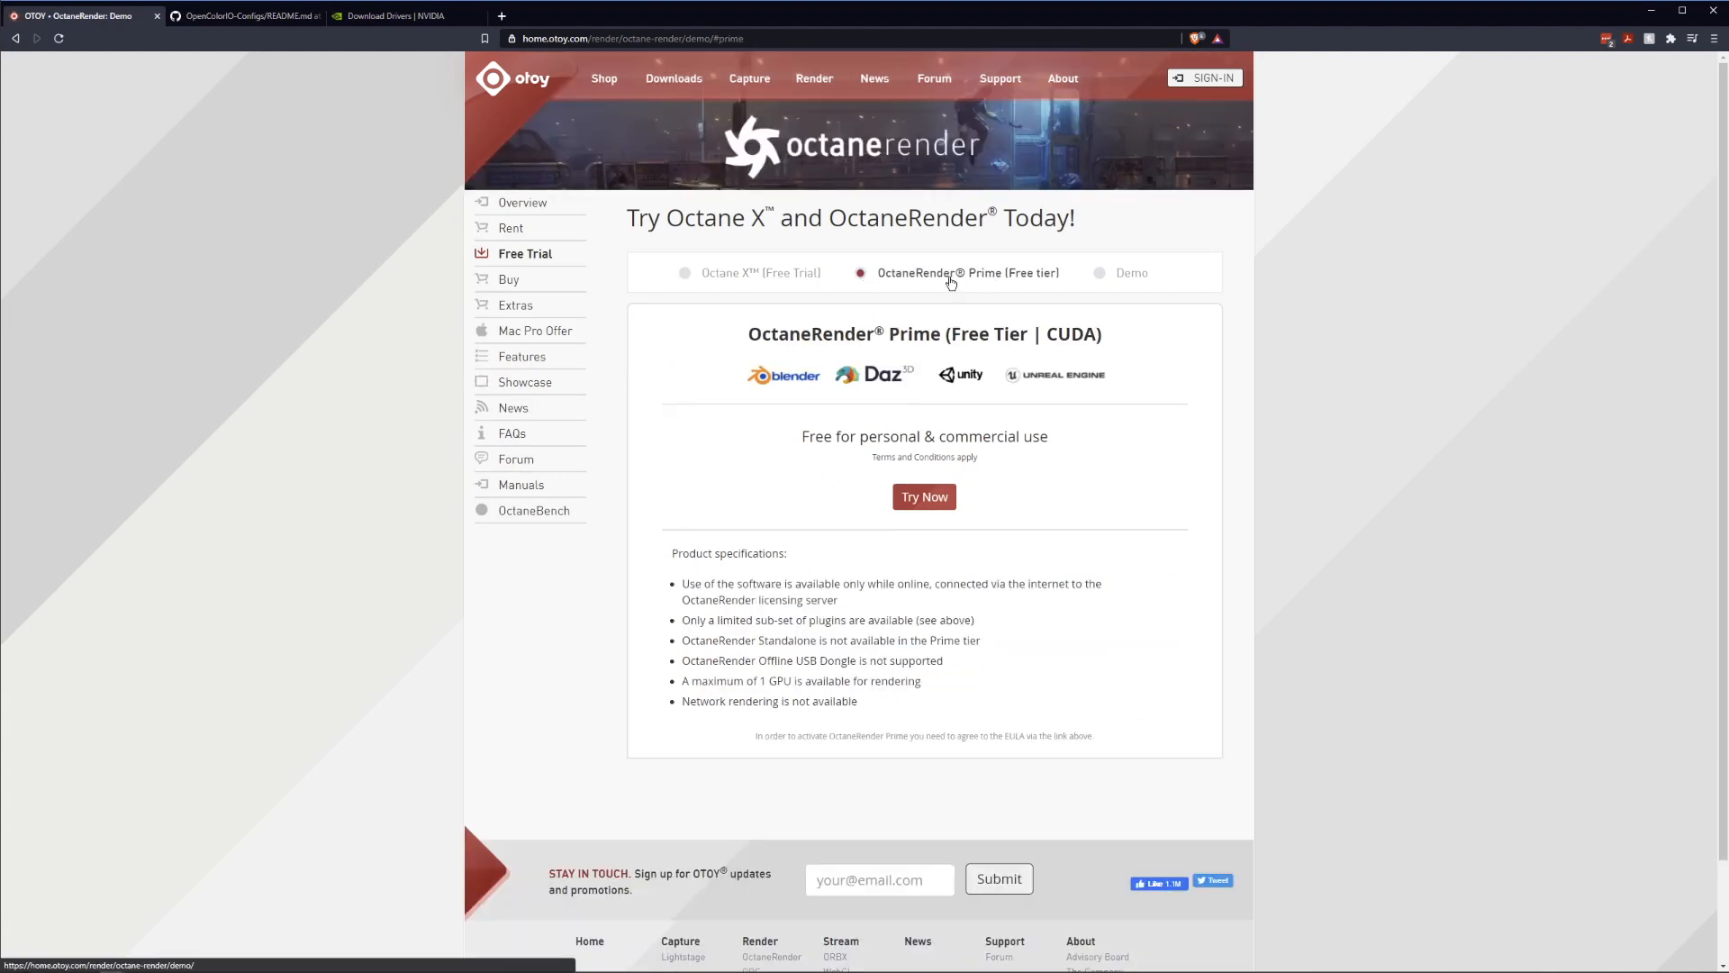
mouse_move(999, 285)
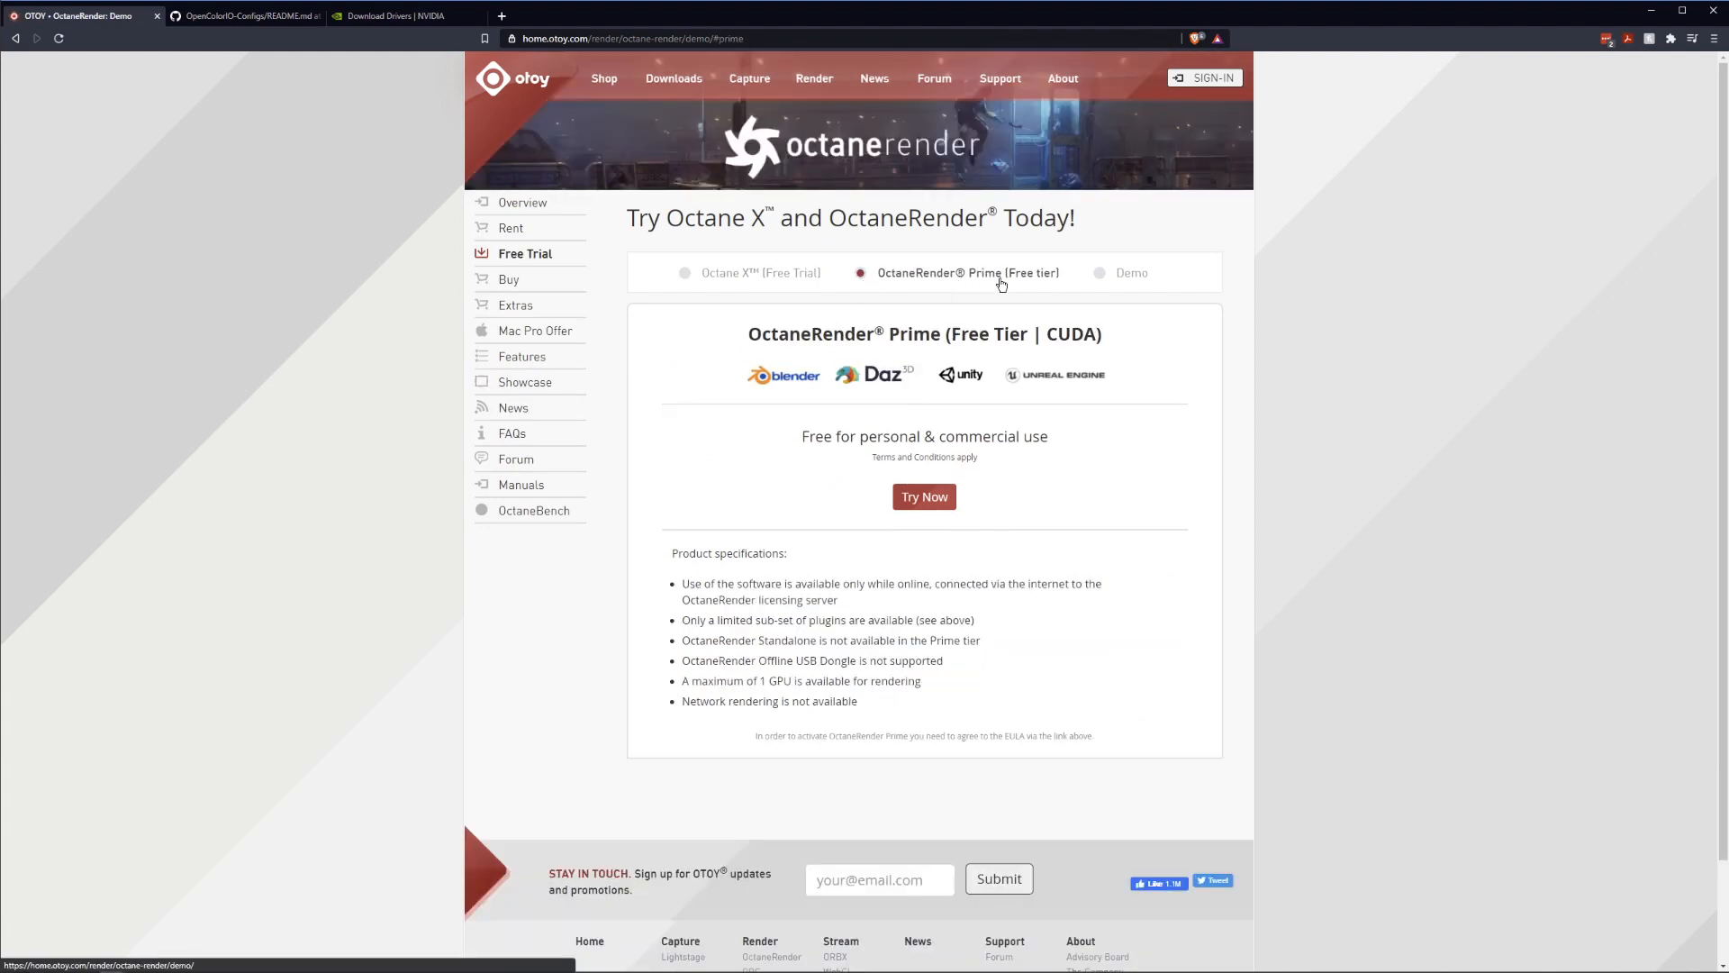
mouse_move(762, 389)
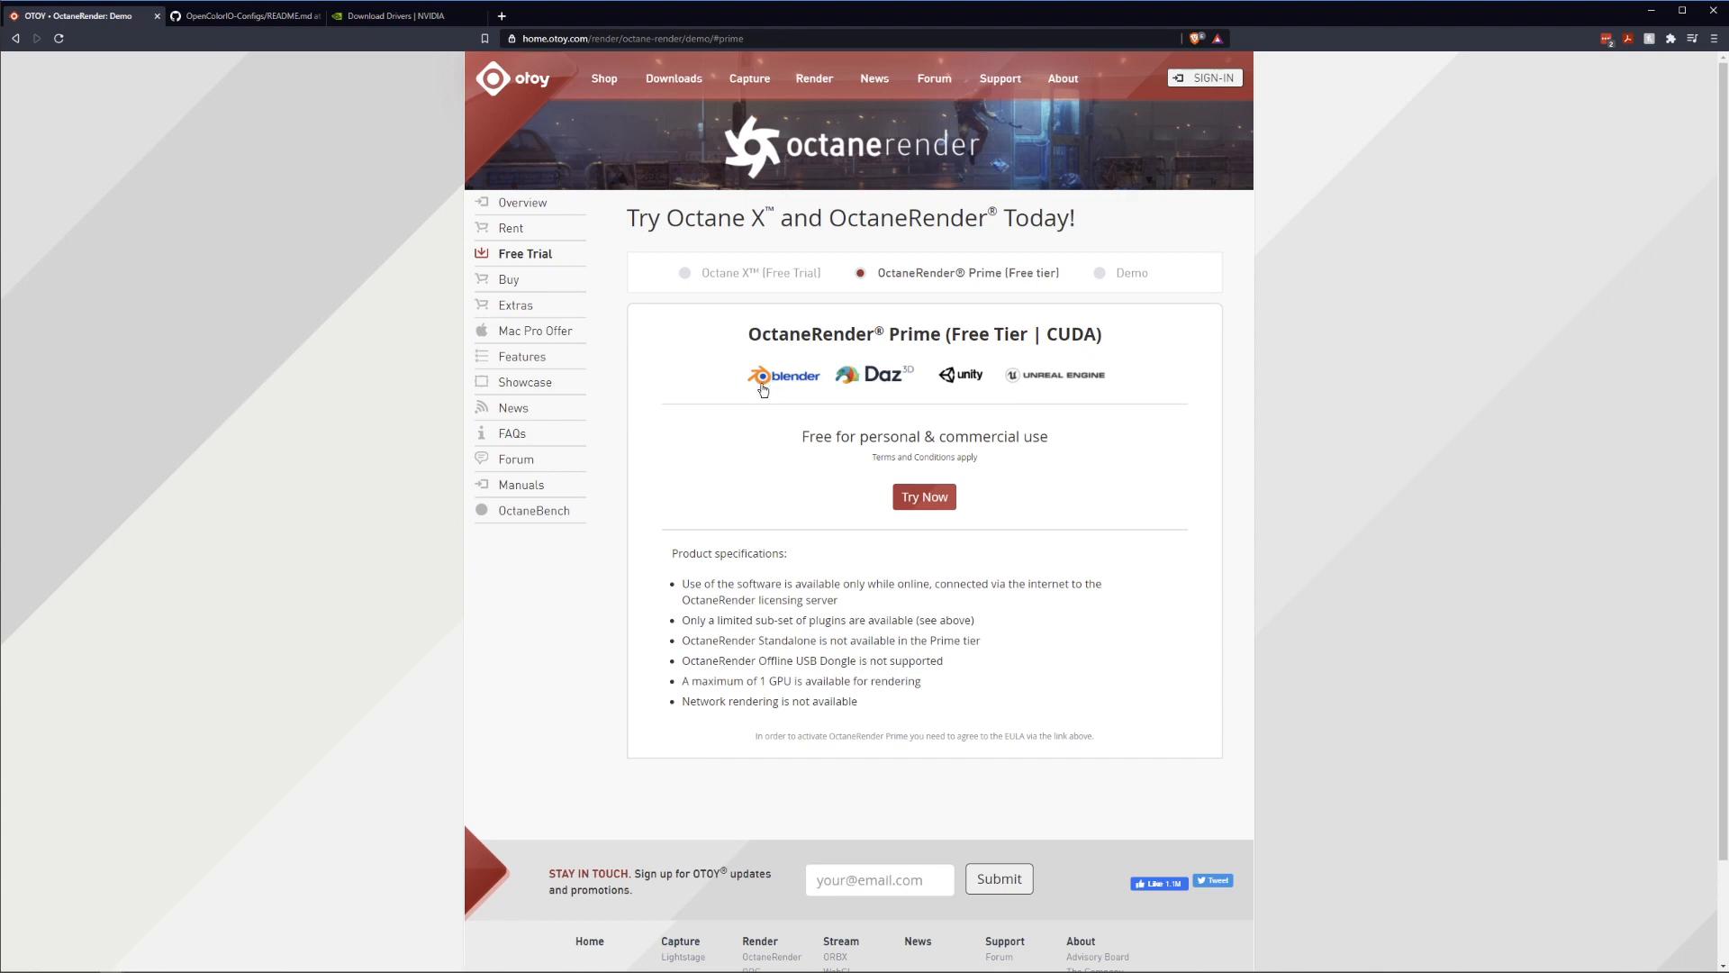
mouse_move(755, 432)
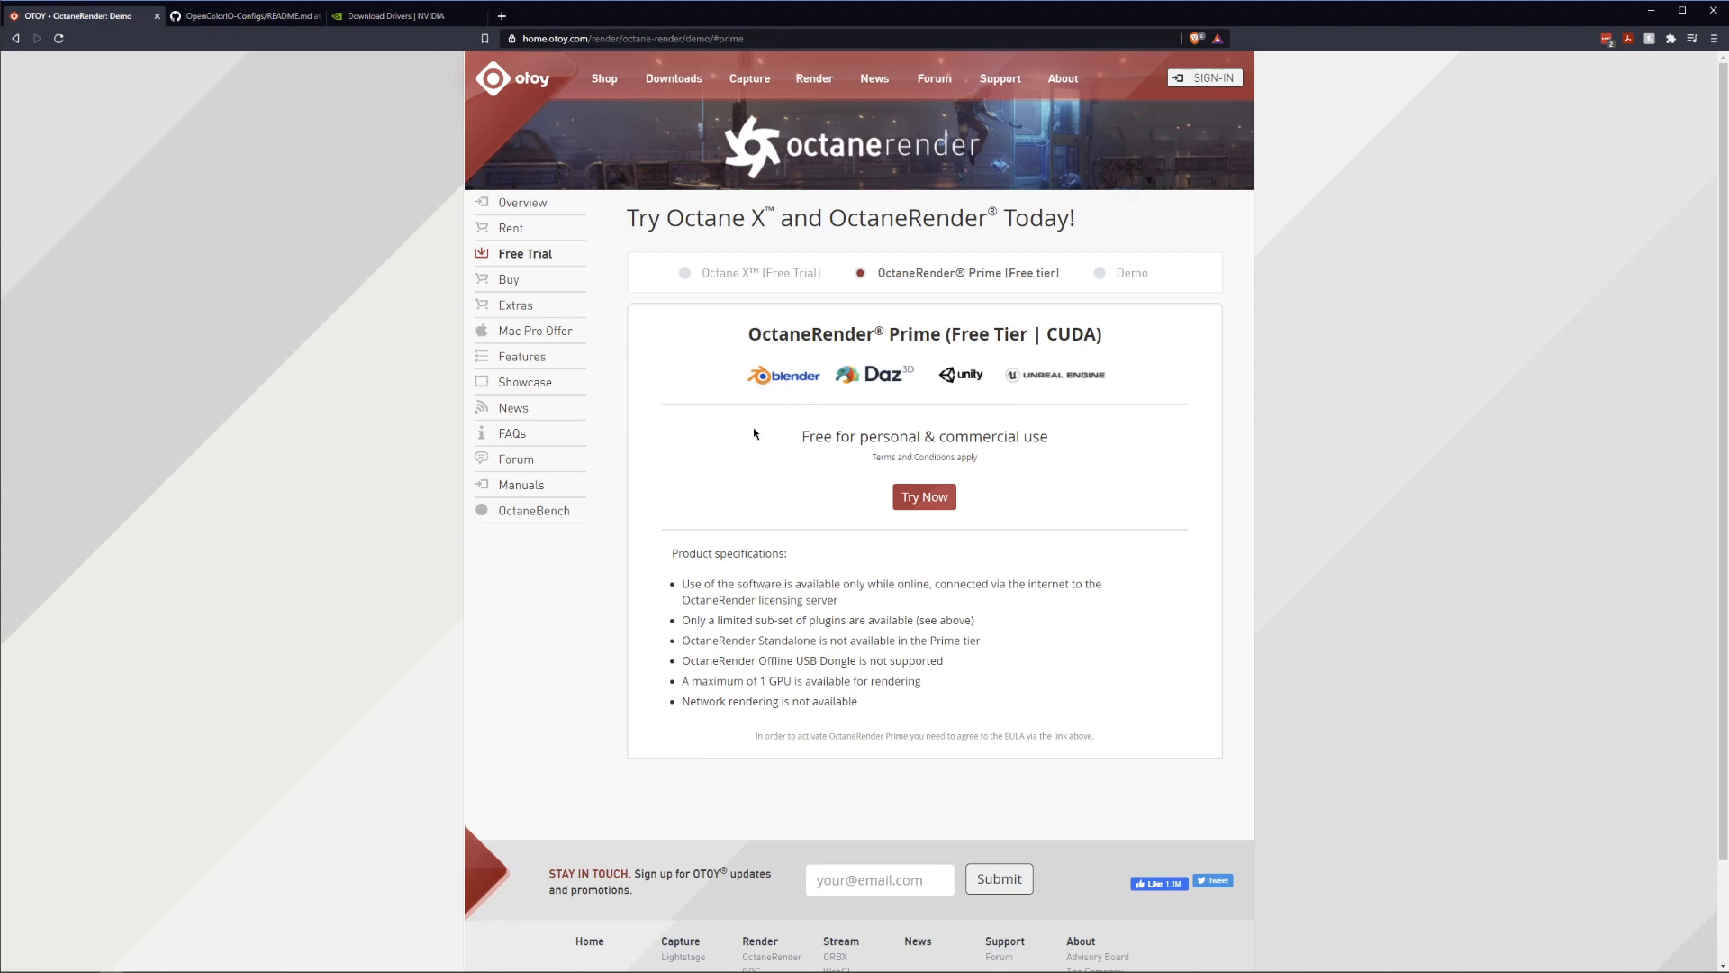
mouse_move(870, 681)
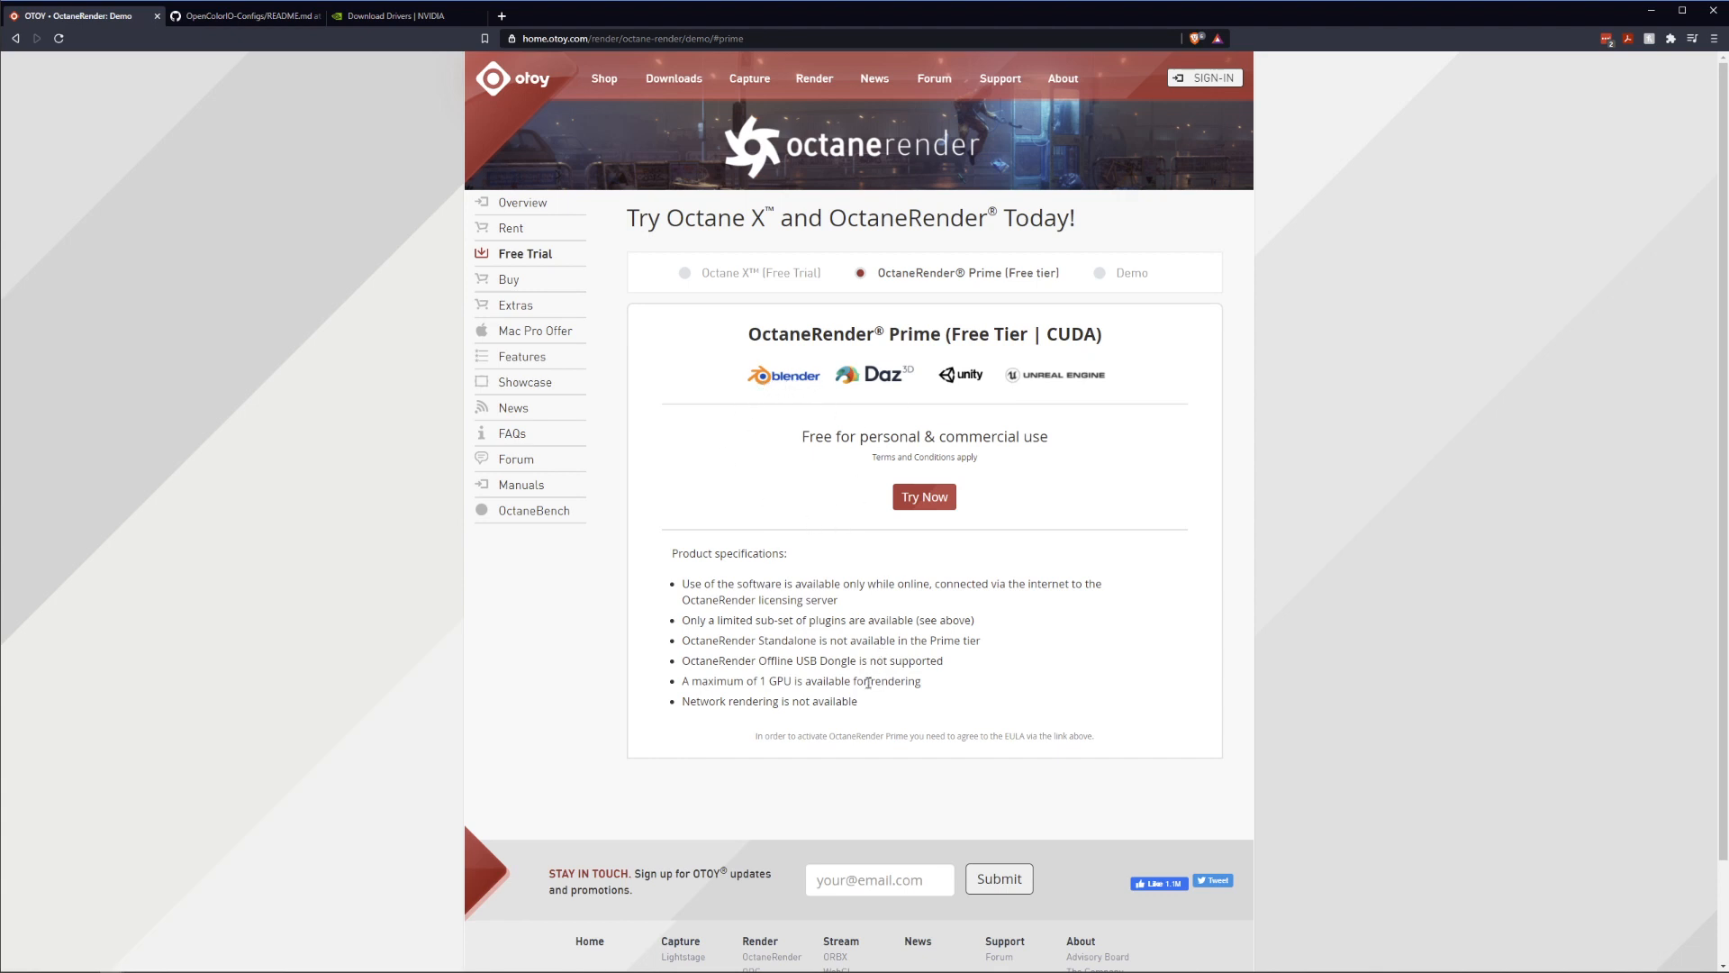
mouse_move(890, 569)
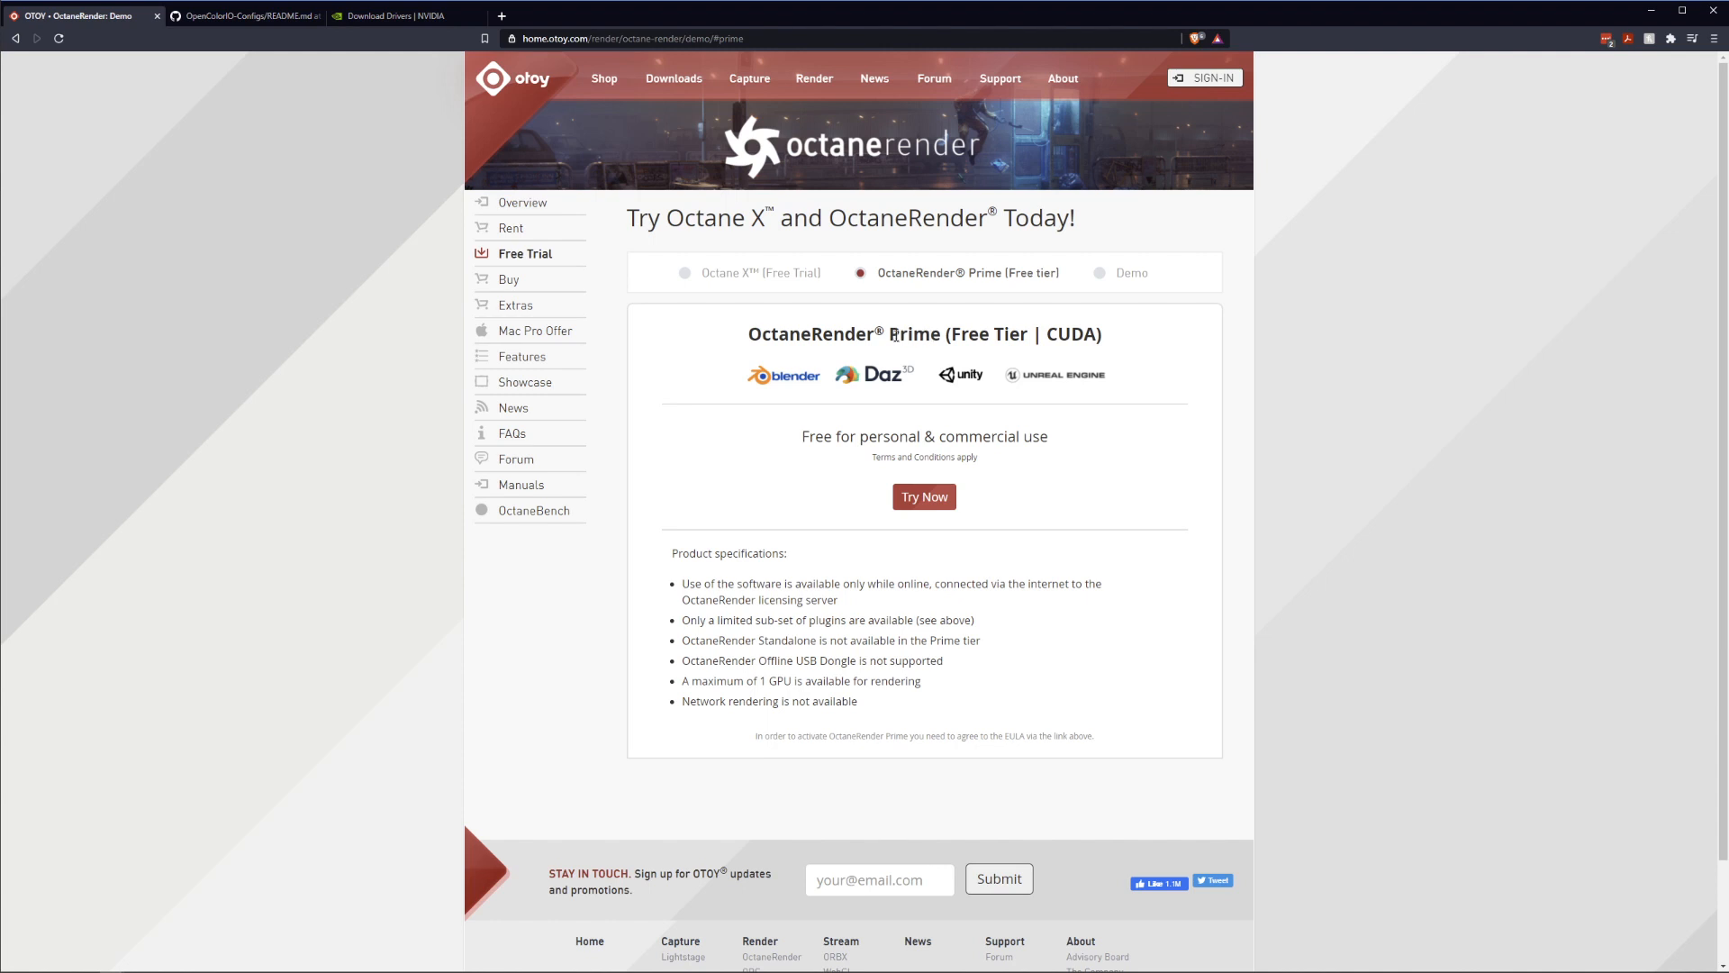
mouse_move(791, 377)
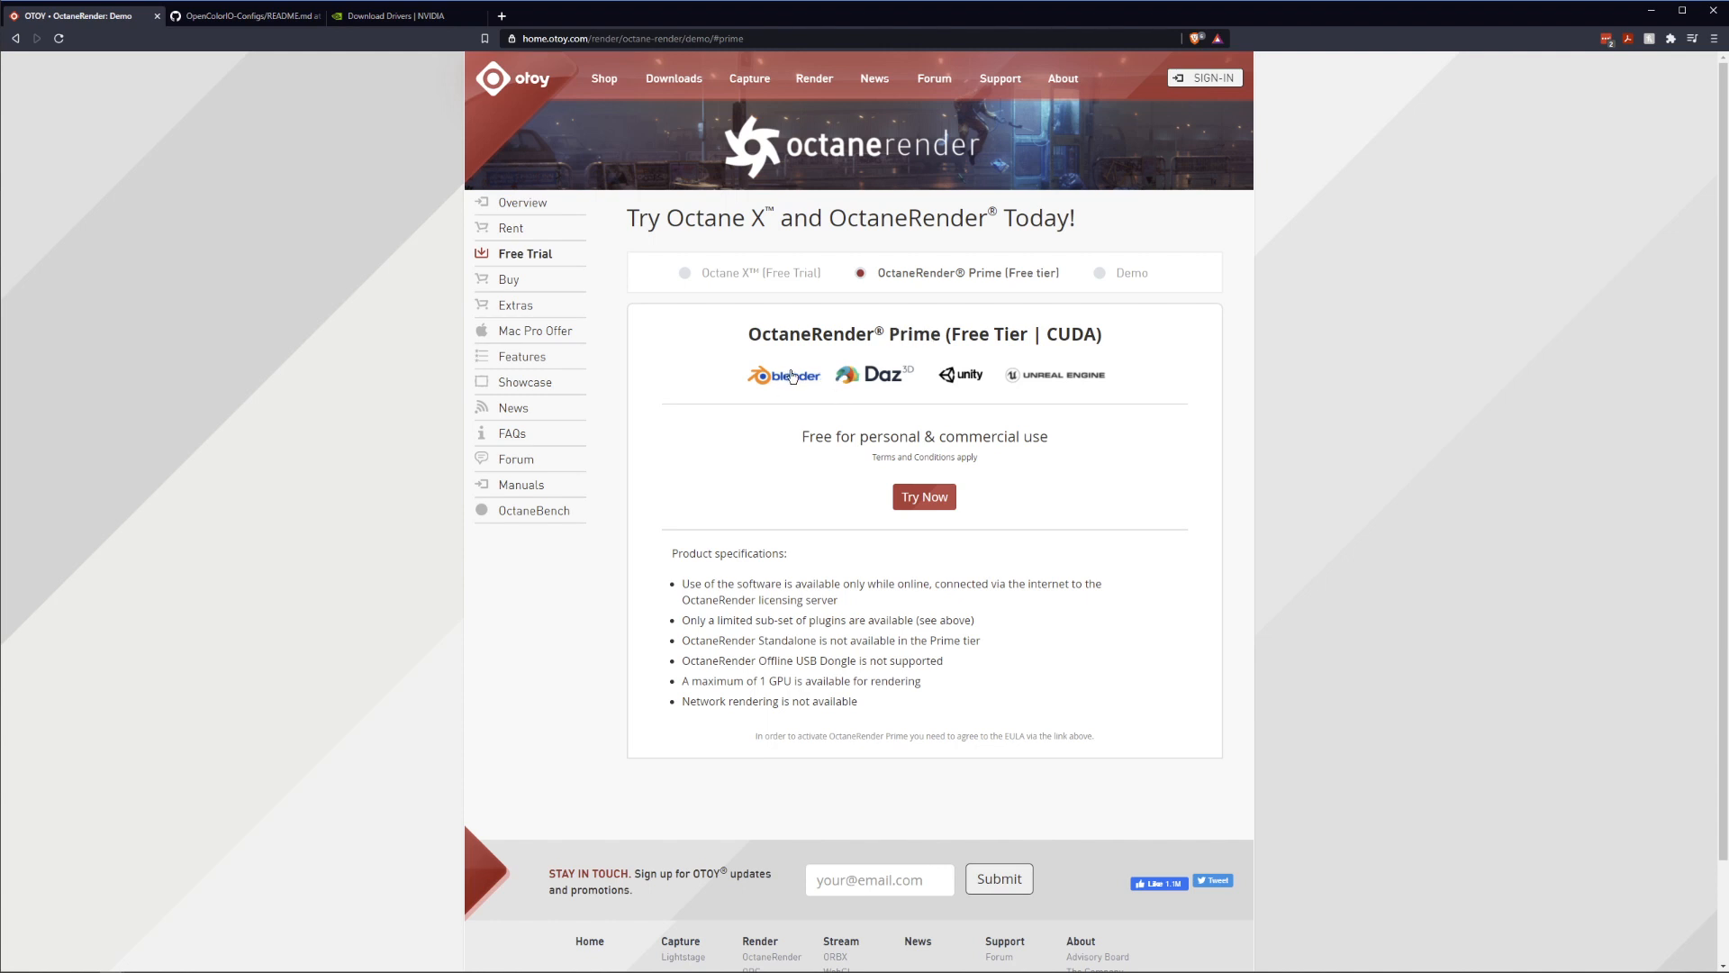
Step: Review the Colorspaces section of the OpenColorIO-Configs ACES 1.0.3 README, then return to the top
click(240, 15)
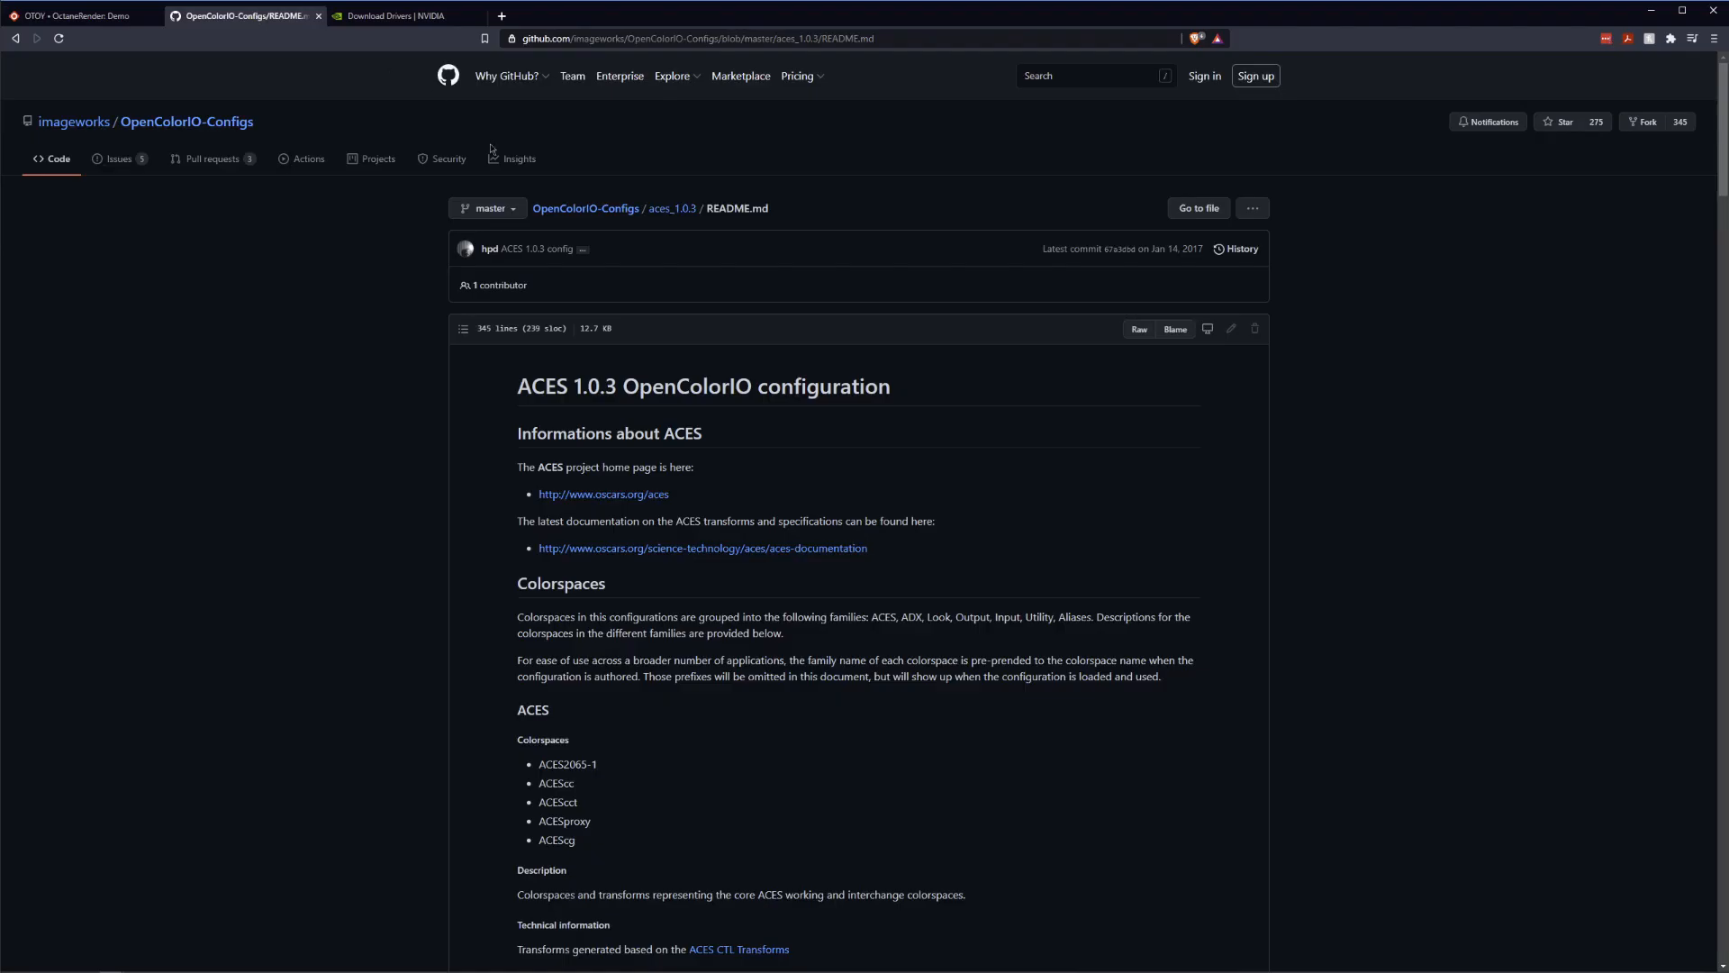
mouse_move(855, 380)
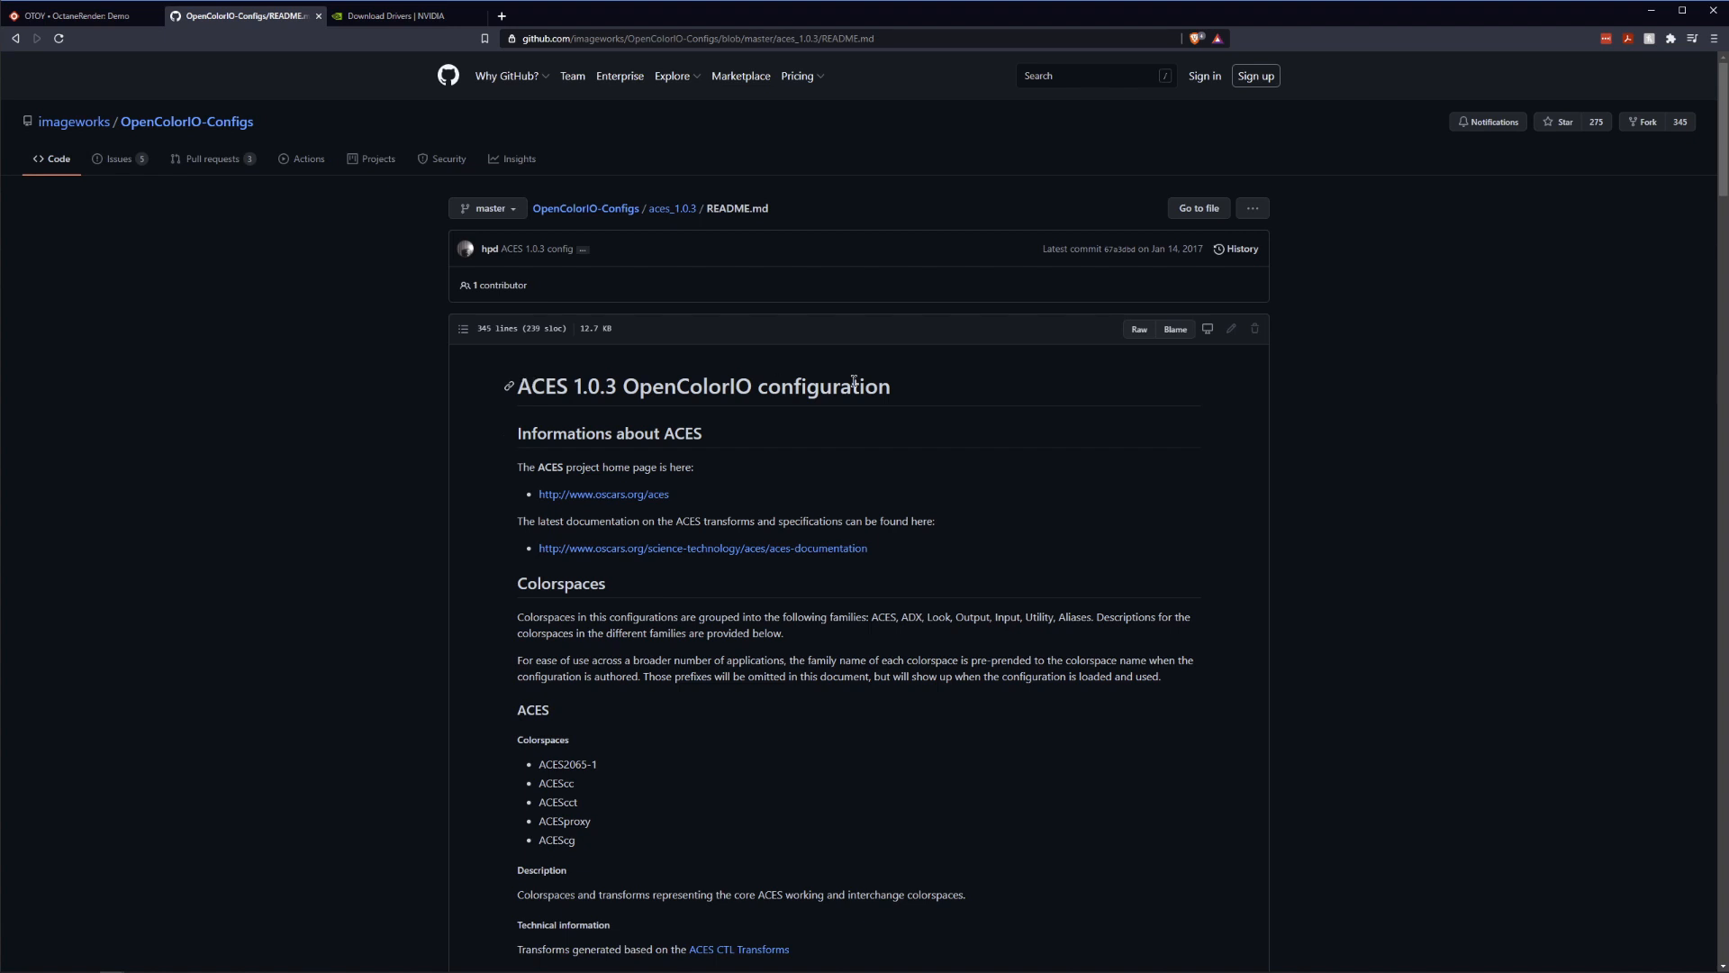
mouse_move(741, 495)
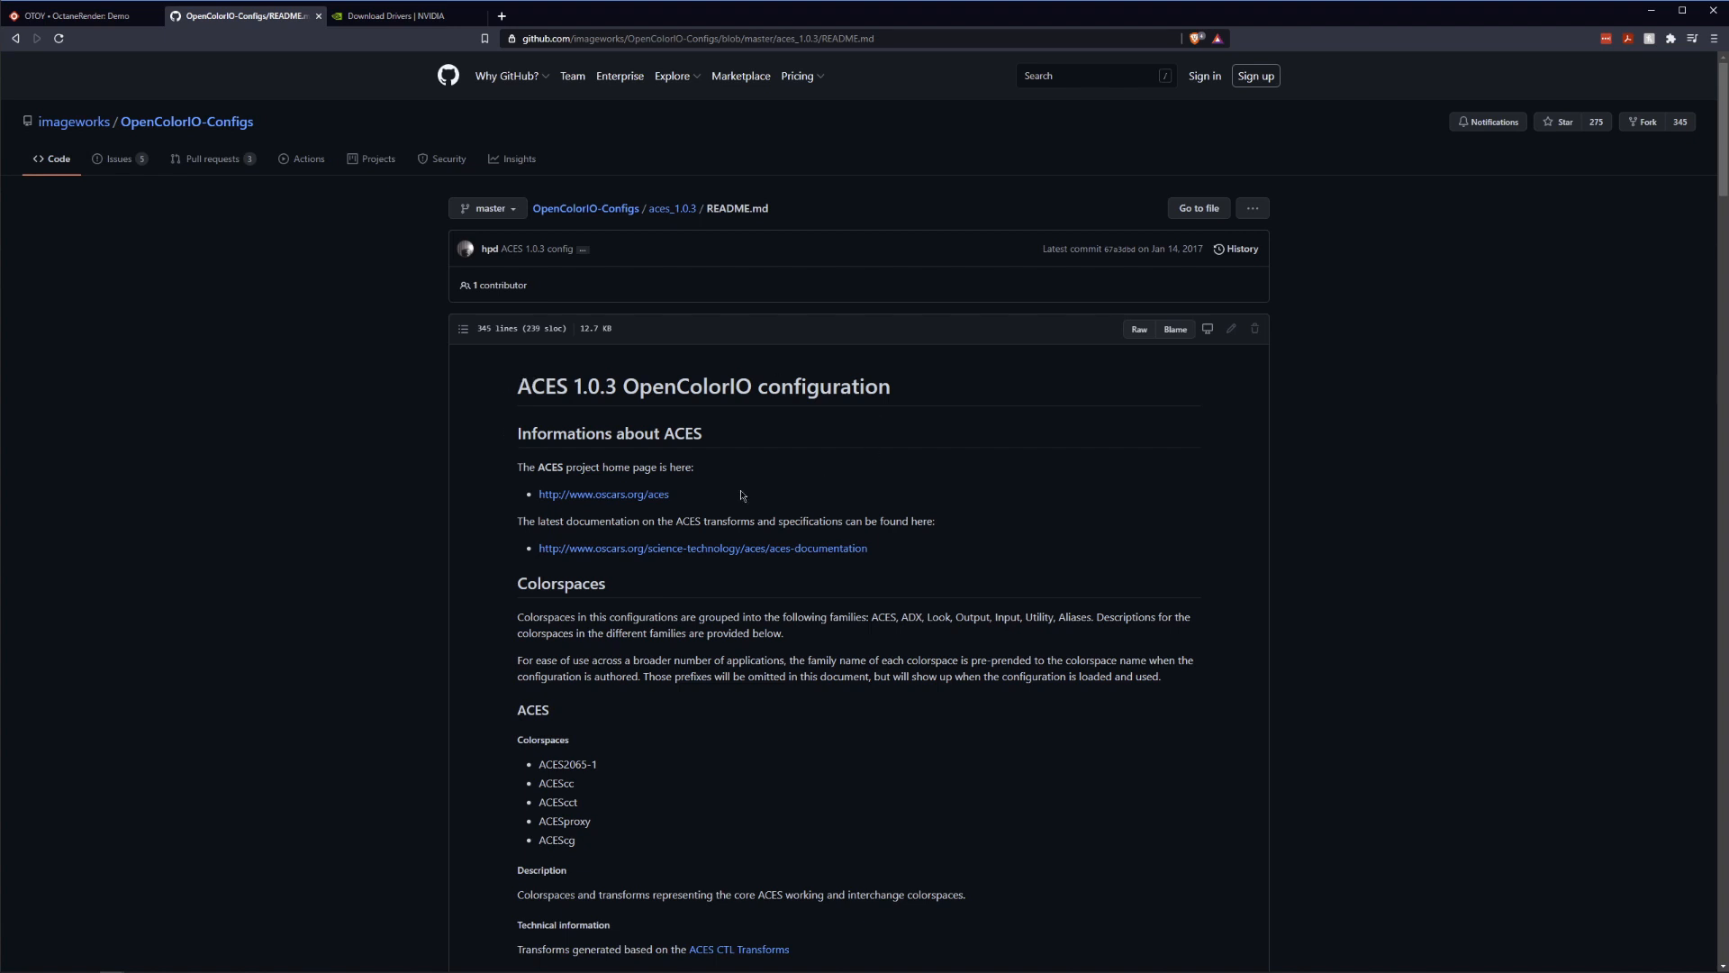
mouse_move(920, 545)
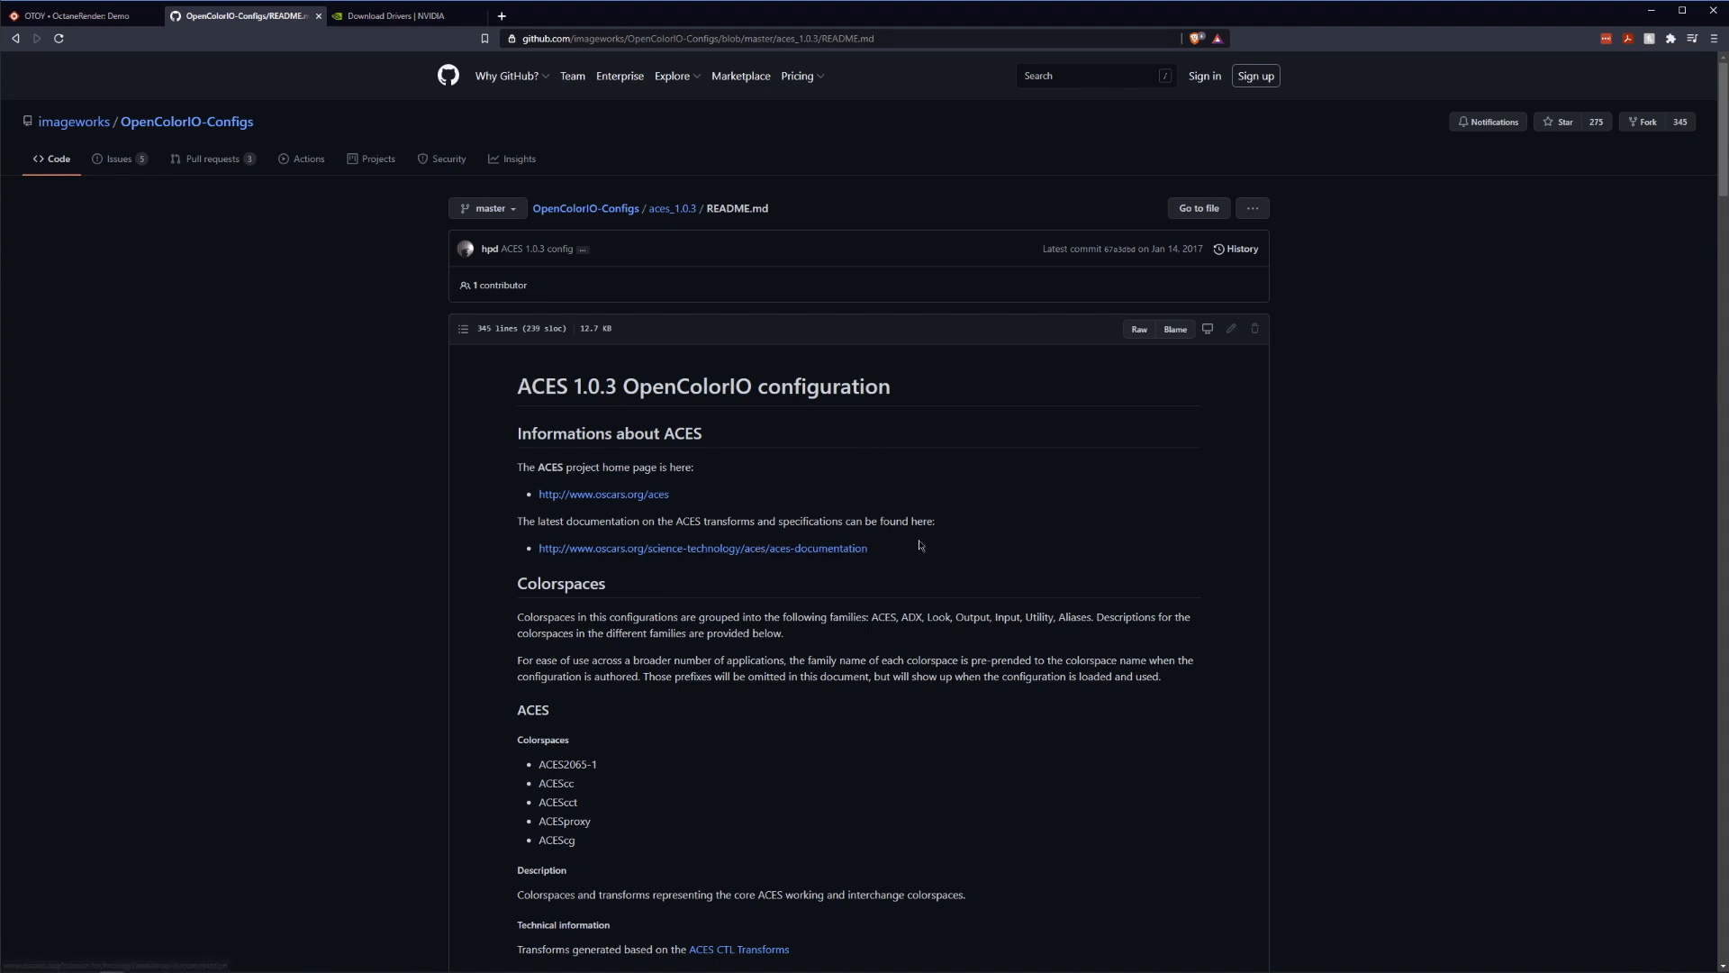
mouse_move(797, 636)
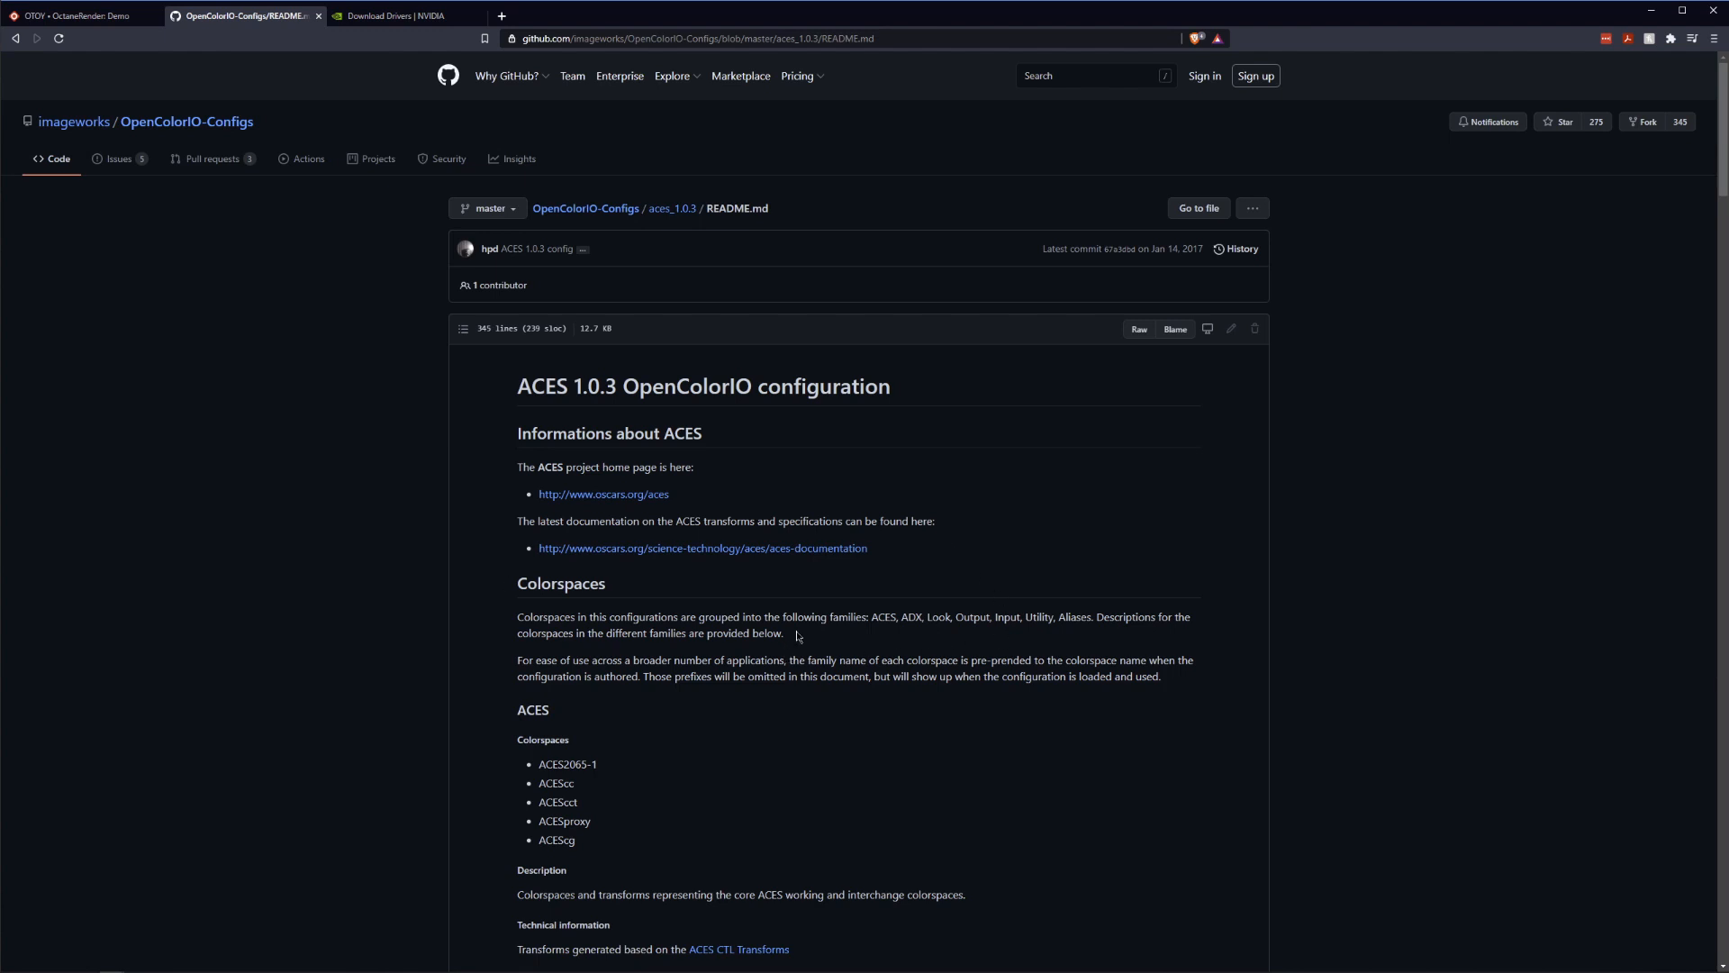
mouse_move(822, 388)
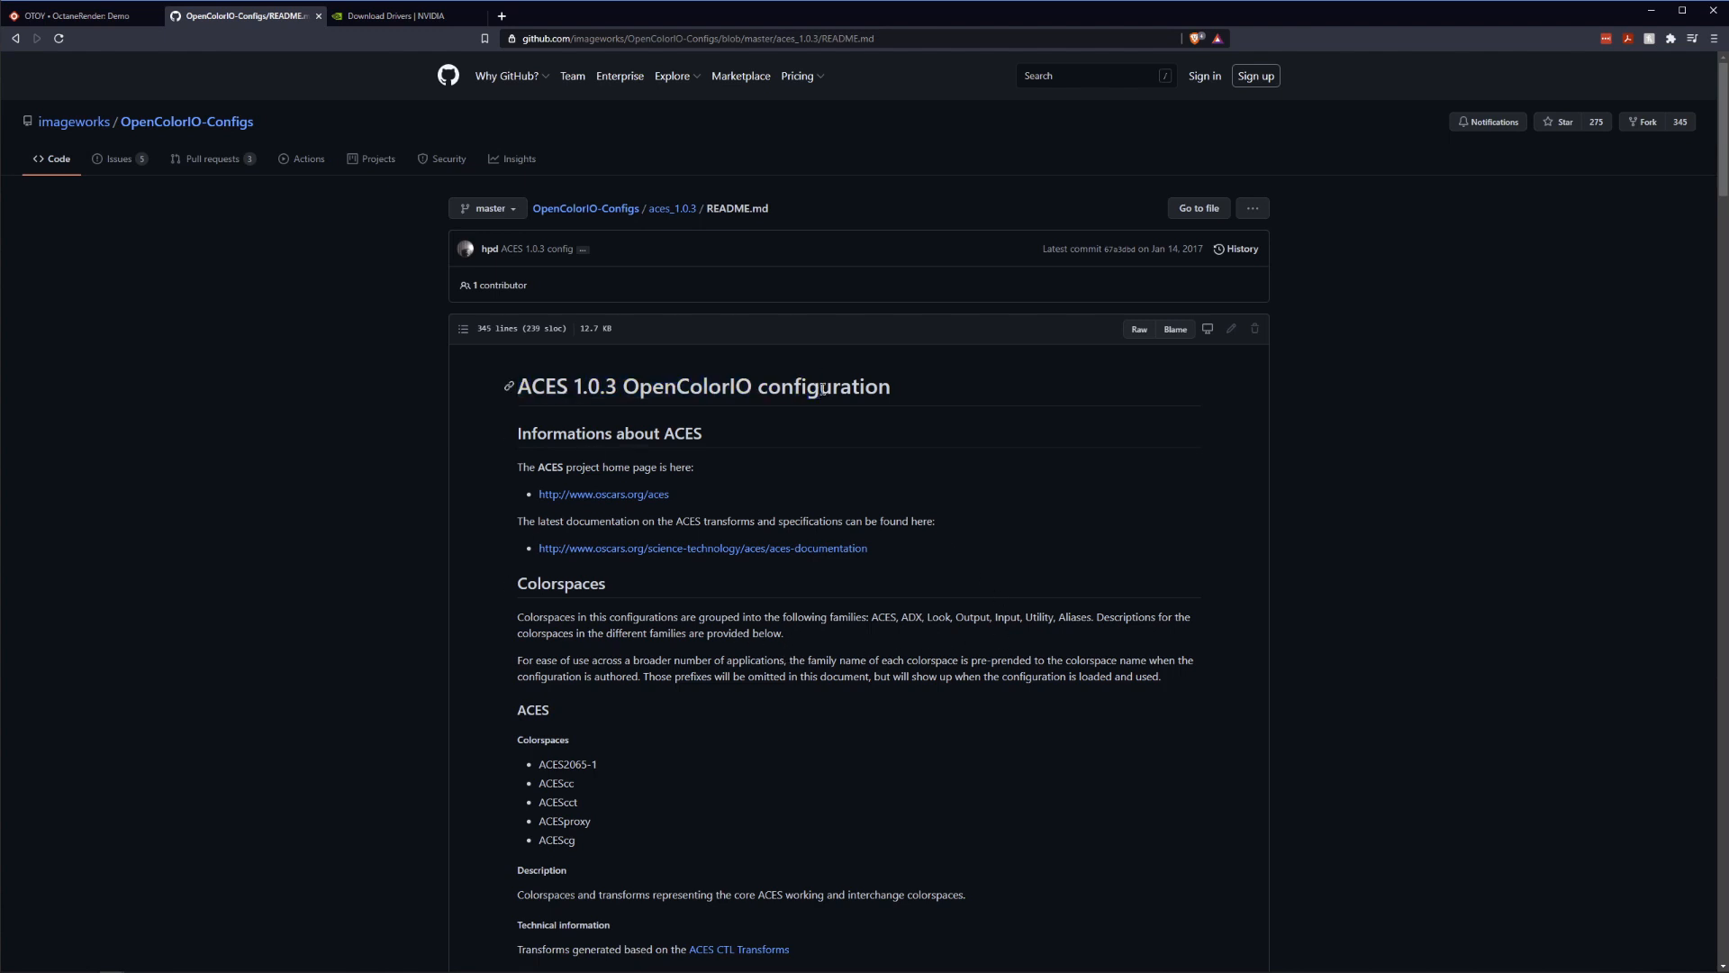
mouse_move(917, 634)
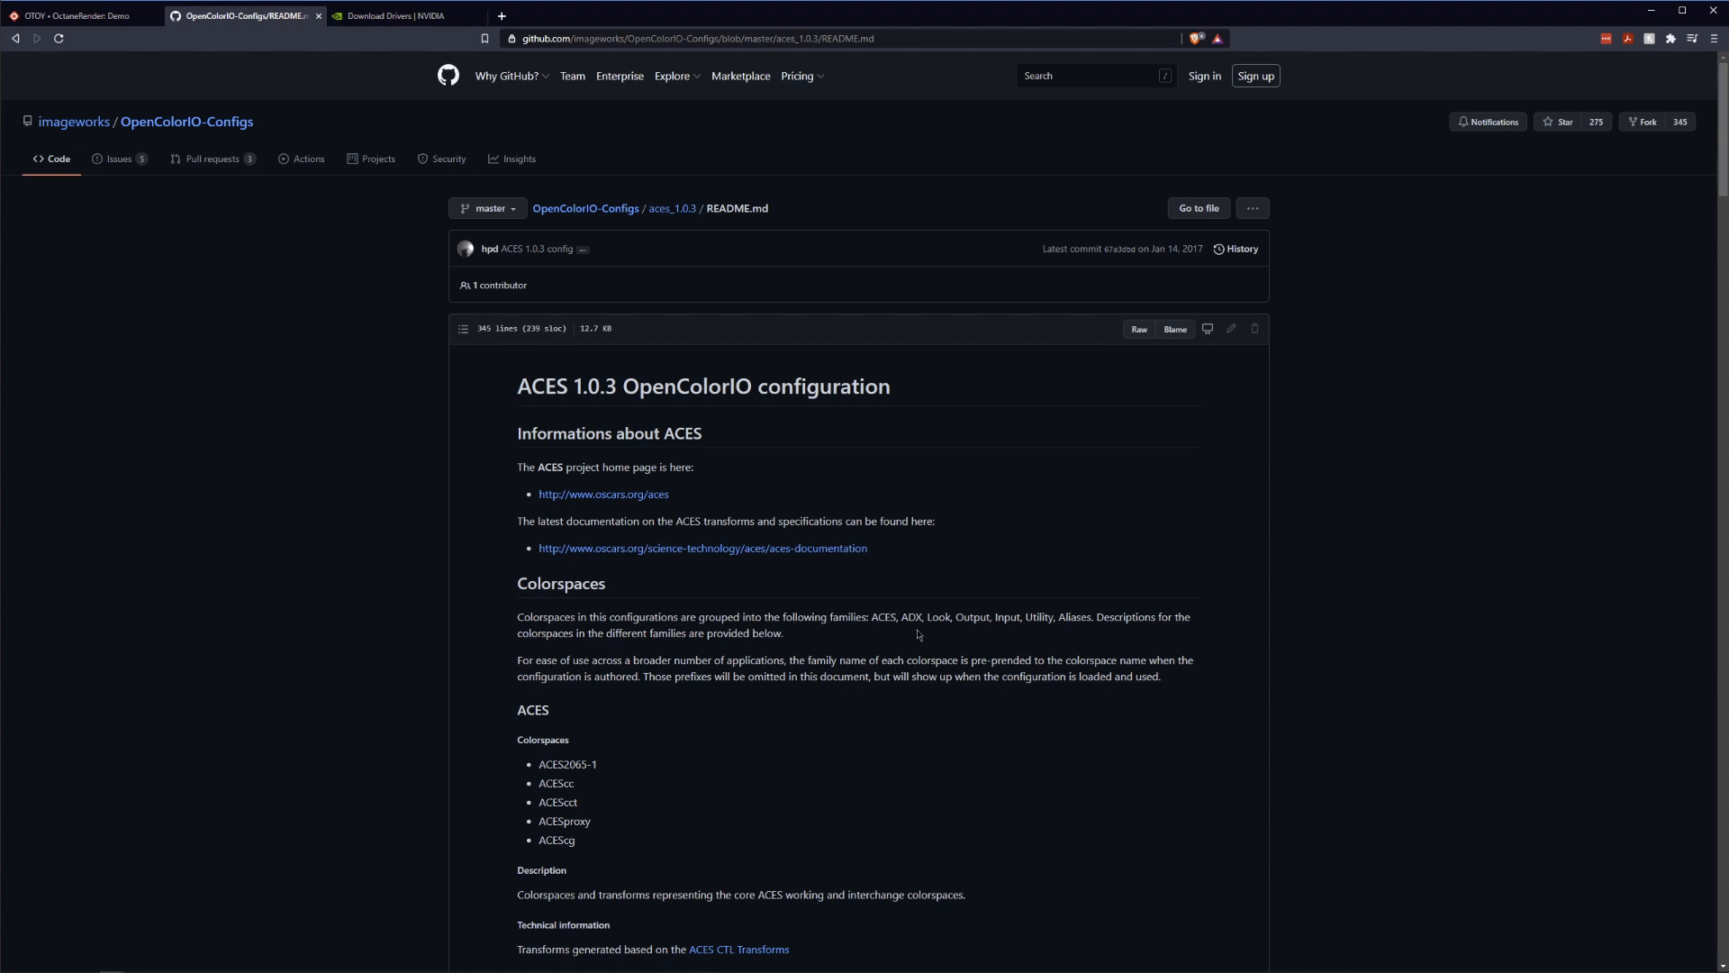
scroll(down, 3)
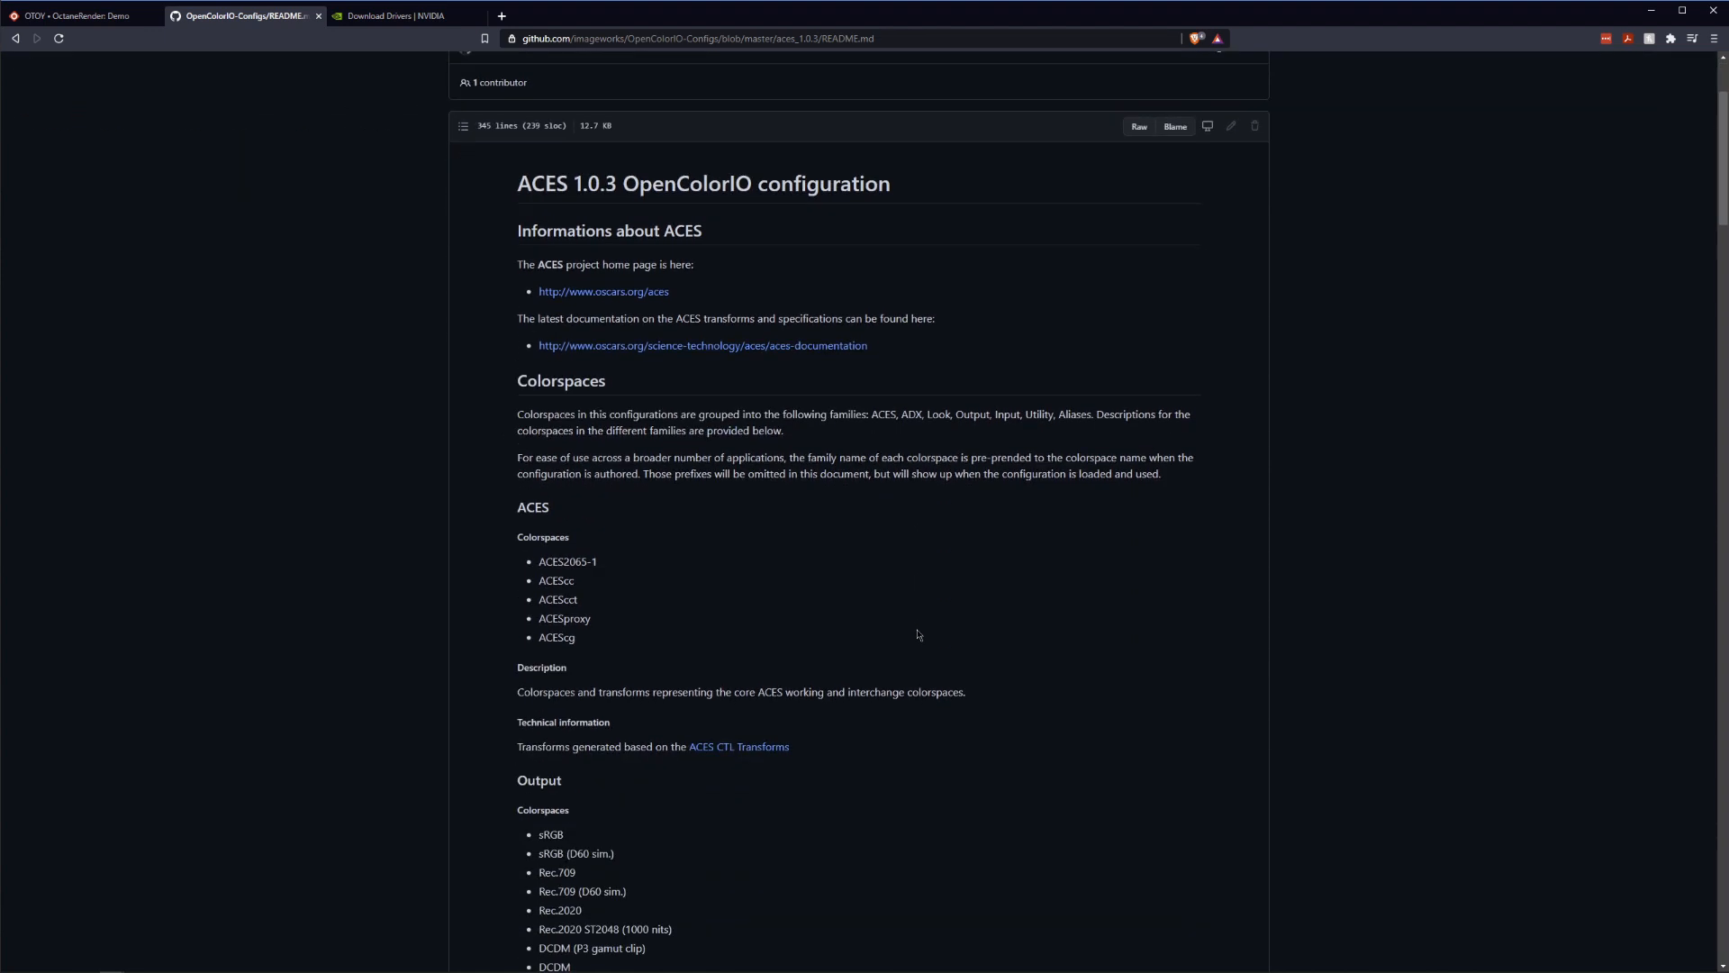
scroll(up, 3)
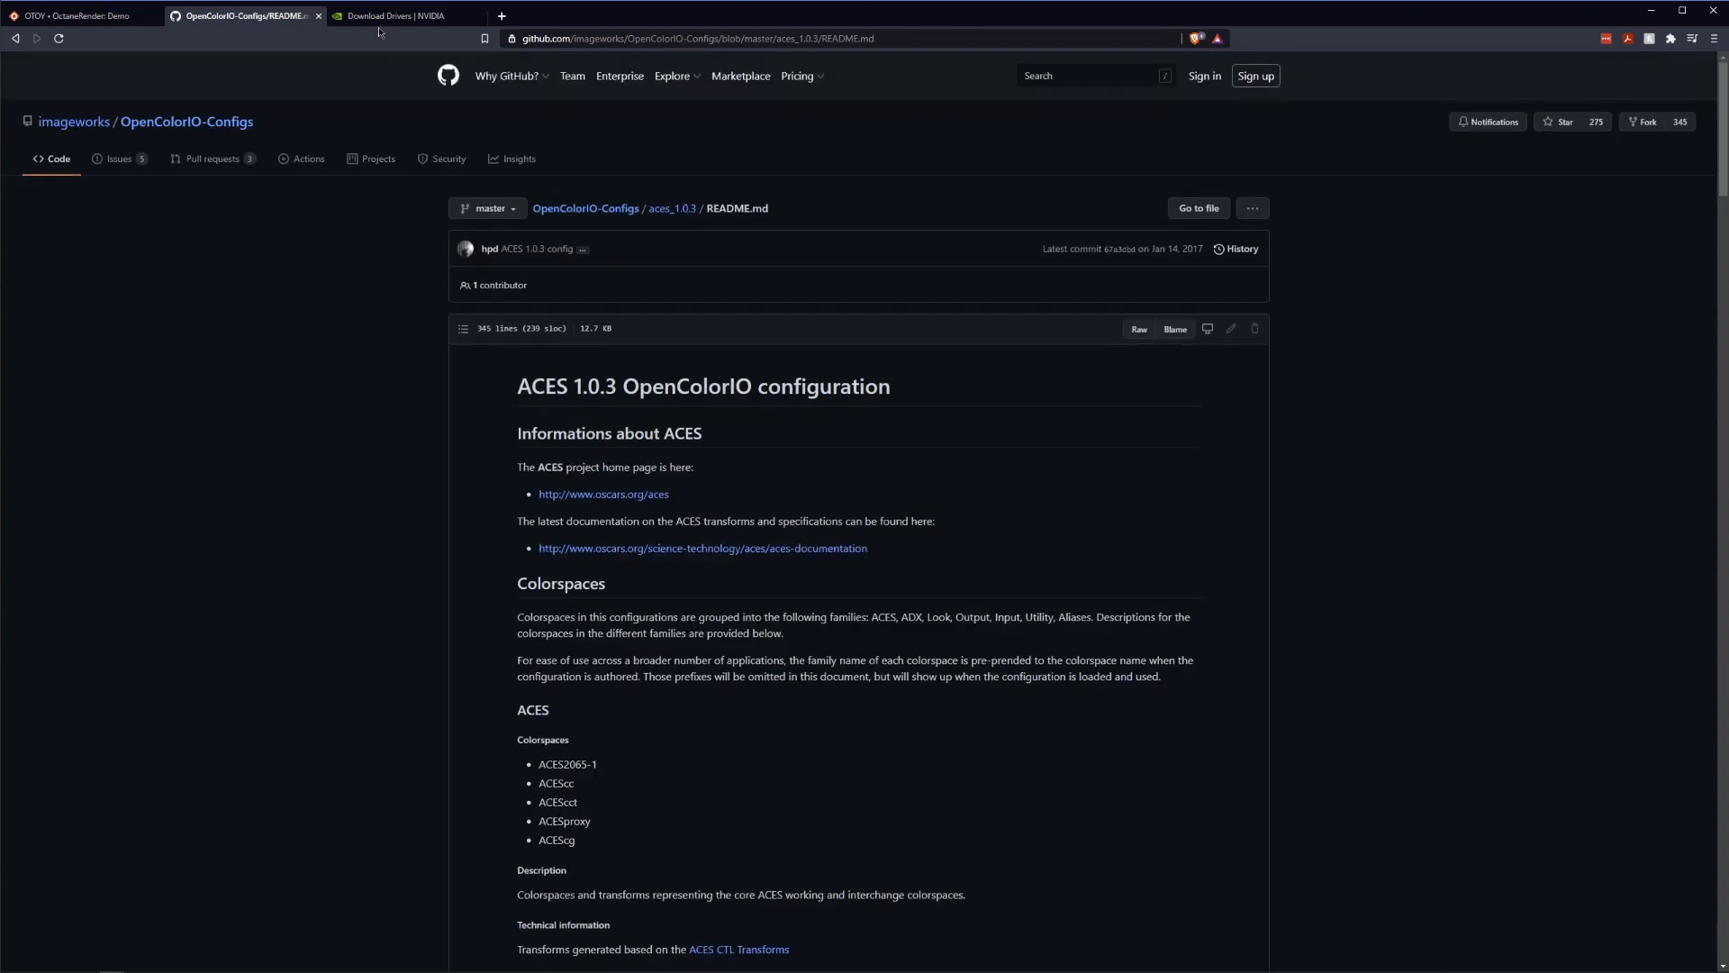
Step: Select the Studio Driver download type for the GTX 1070, then return to the OctaneRender page
click(399, 16)
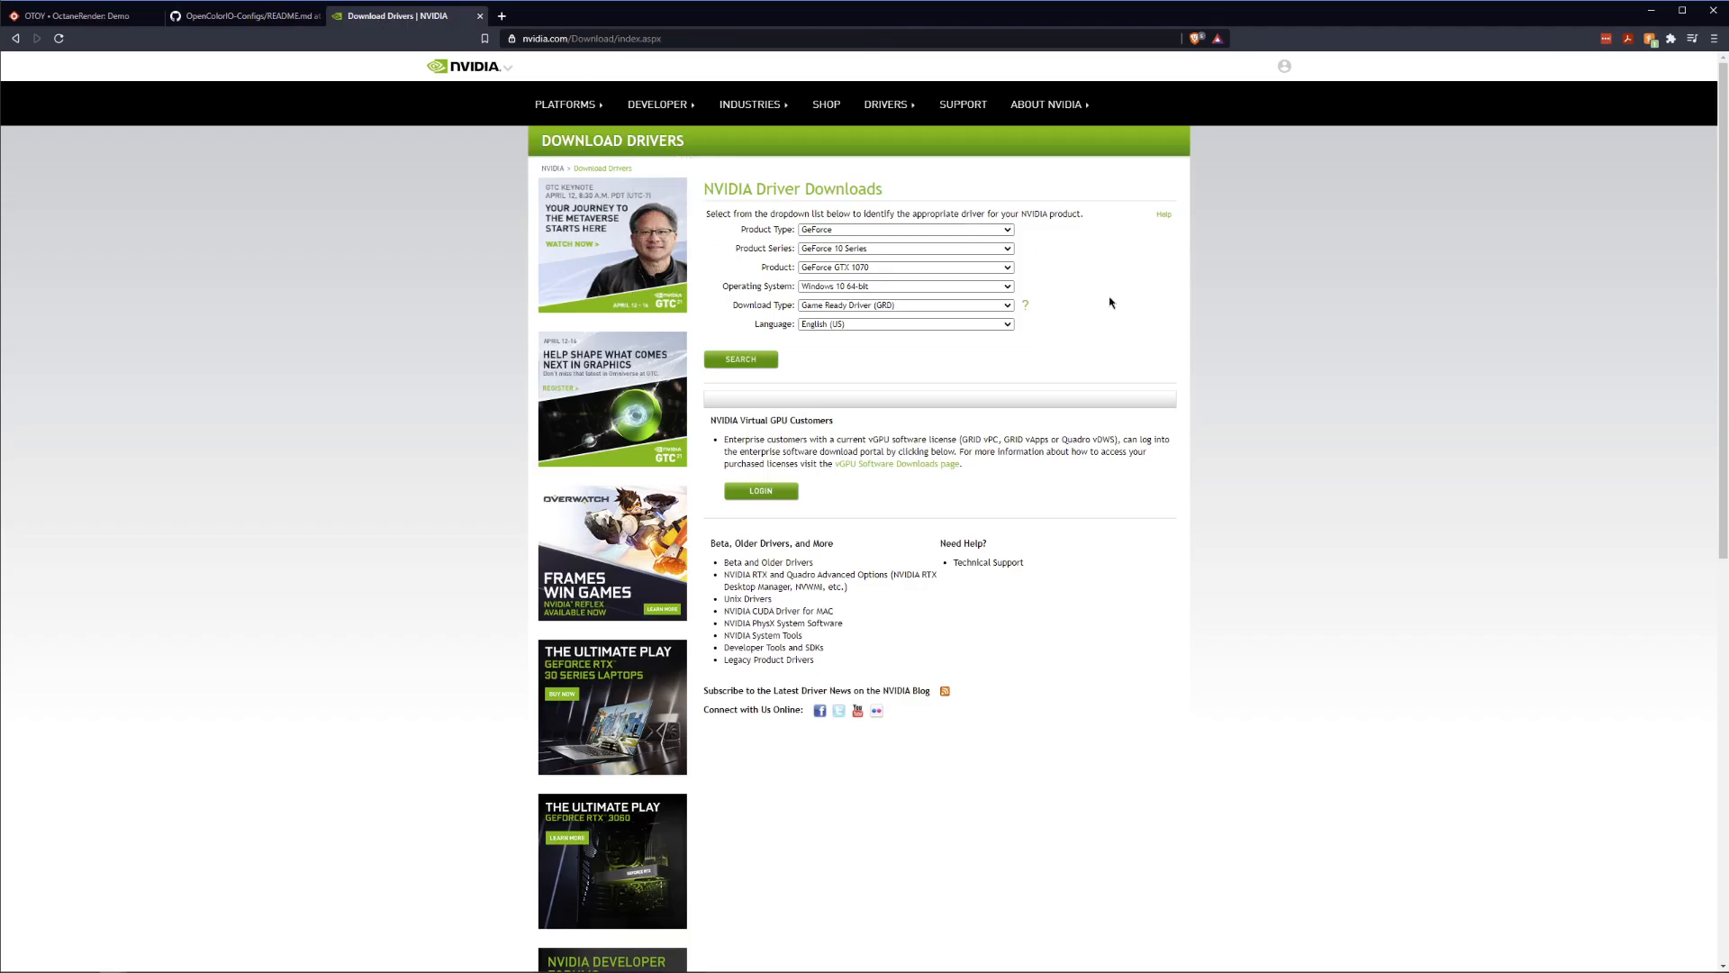
mouse_move(1125, 318)
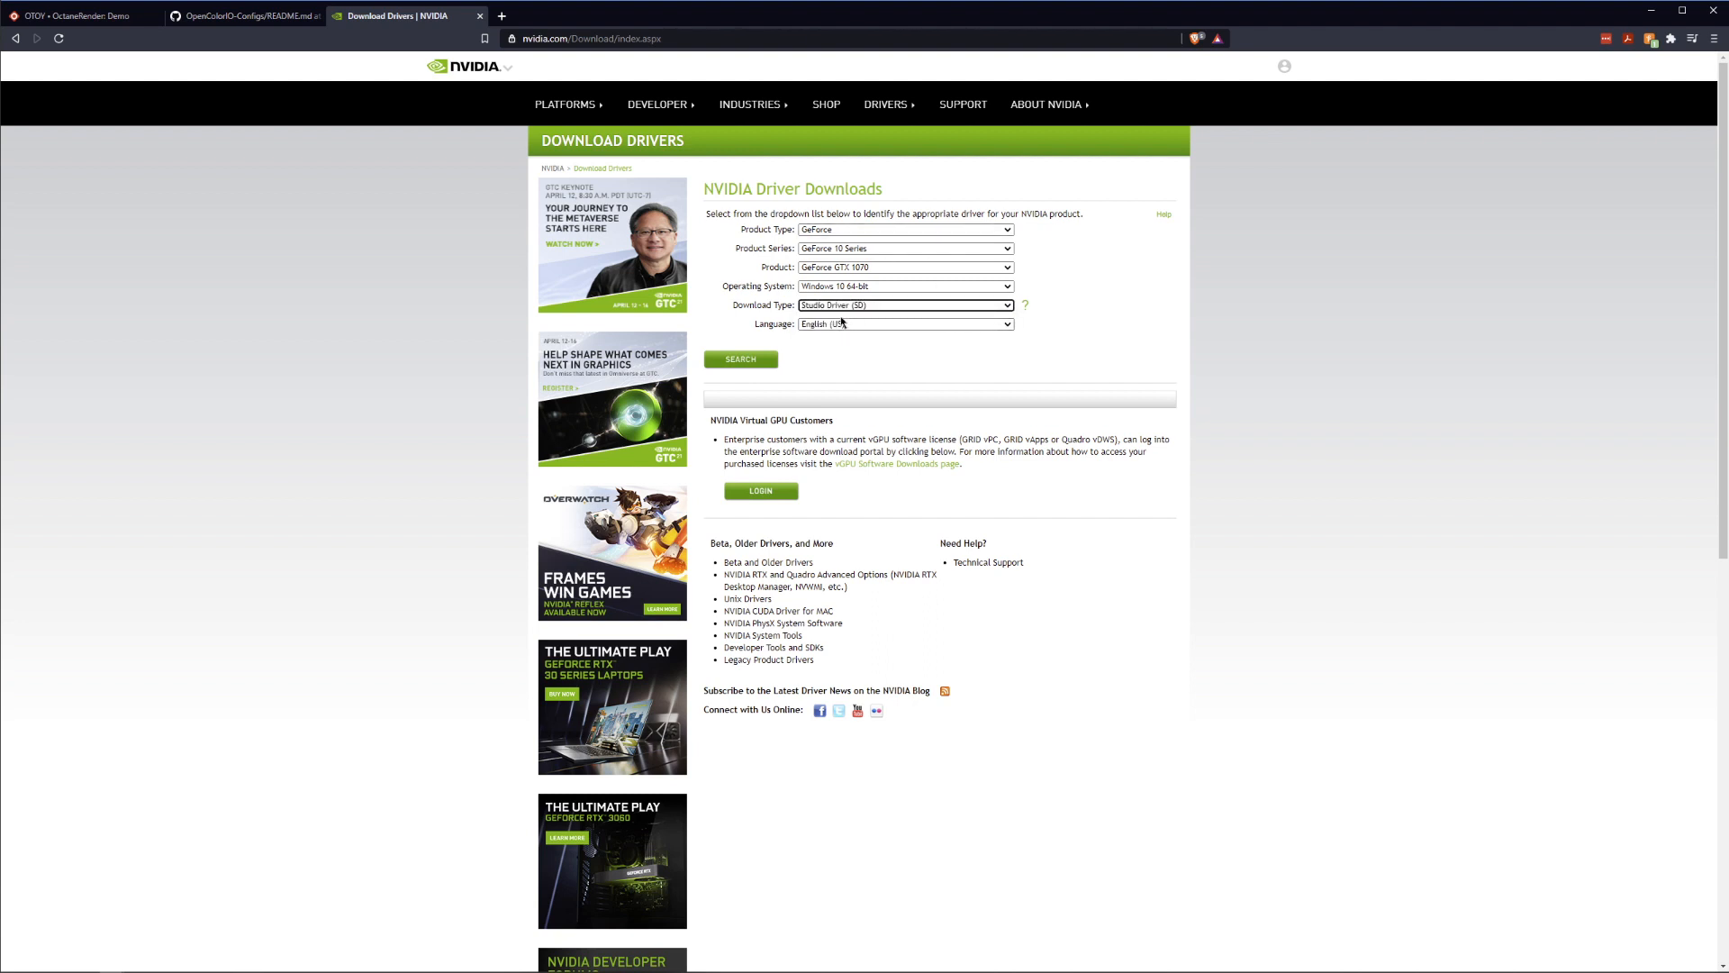
mouse_move(900, 354)
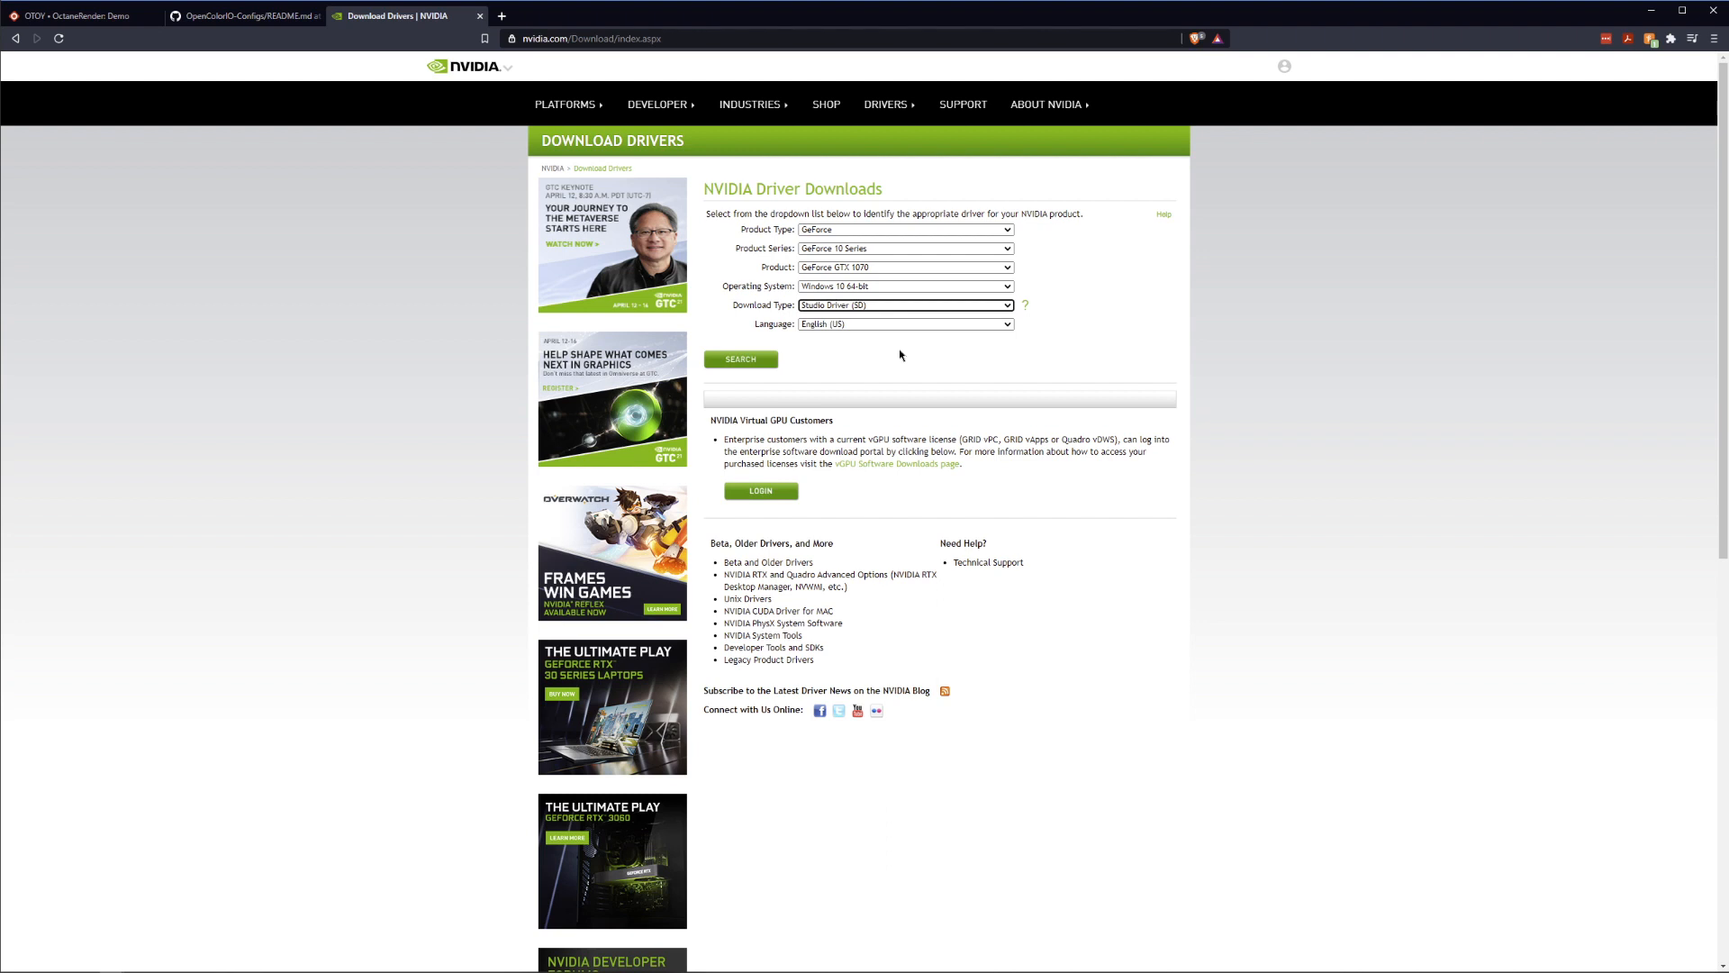
mouse_move(917, 357)
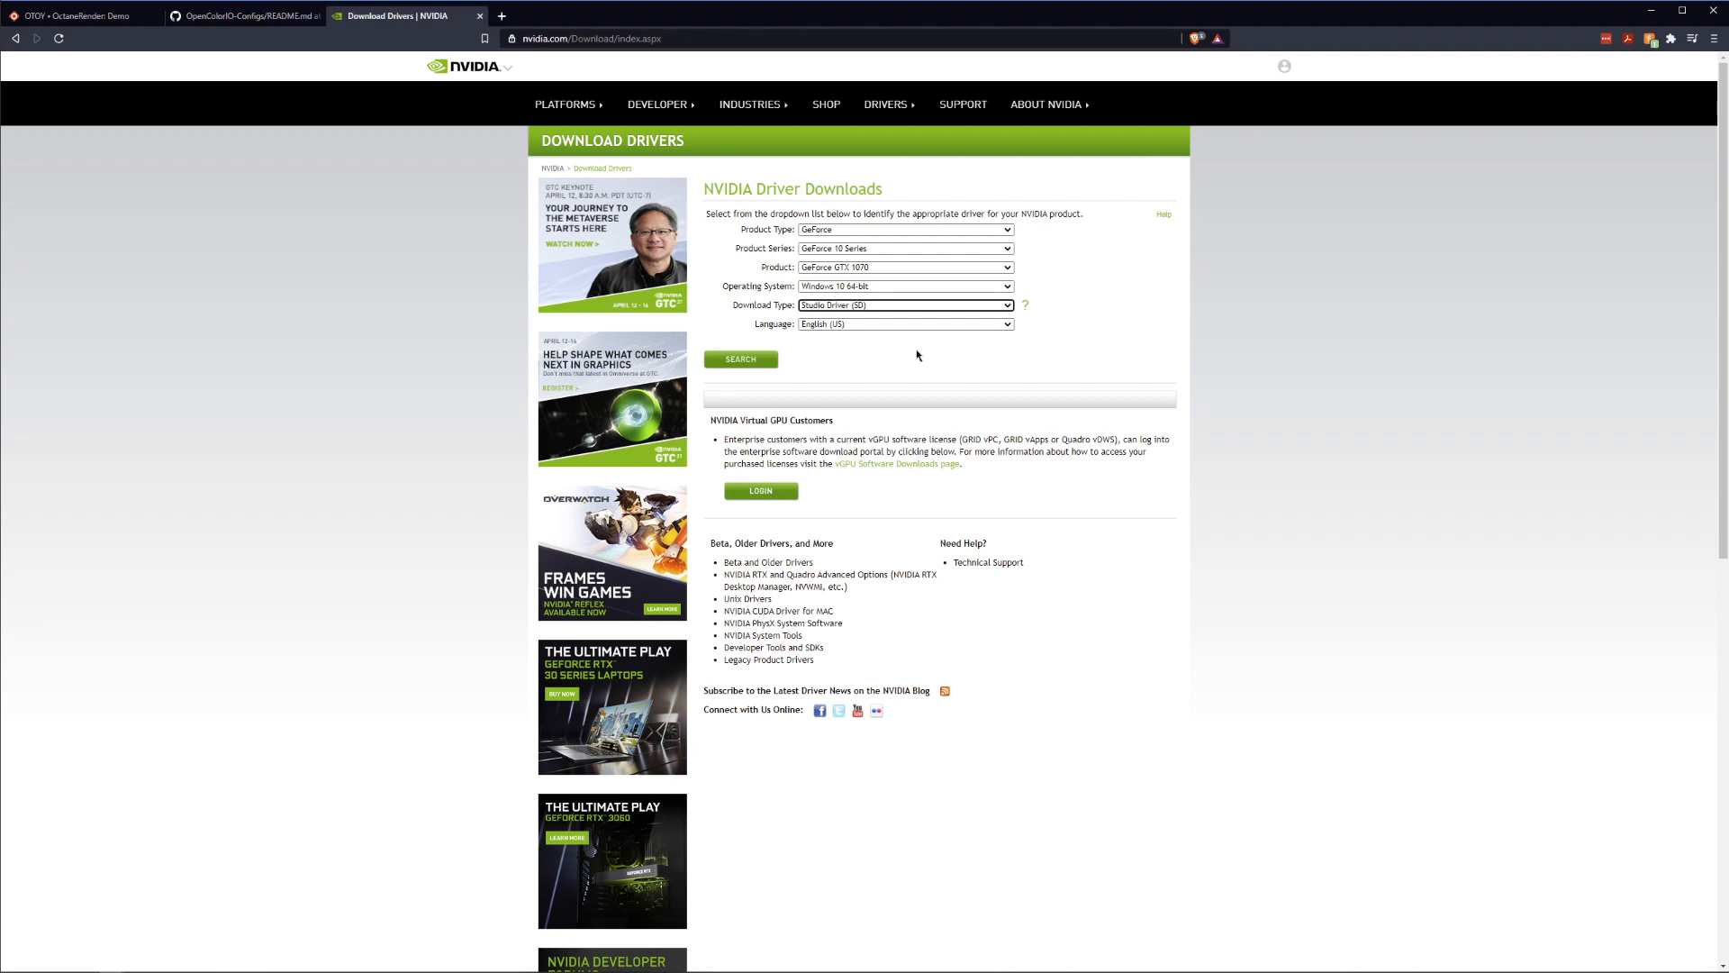
mouse_move(835, 318)
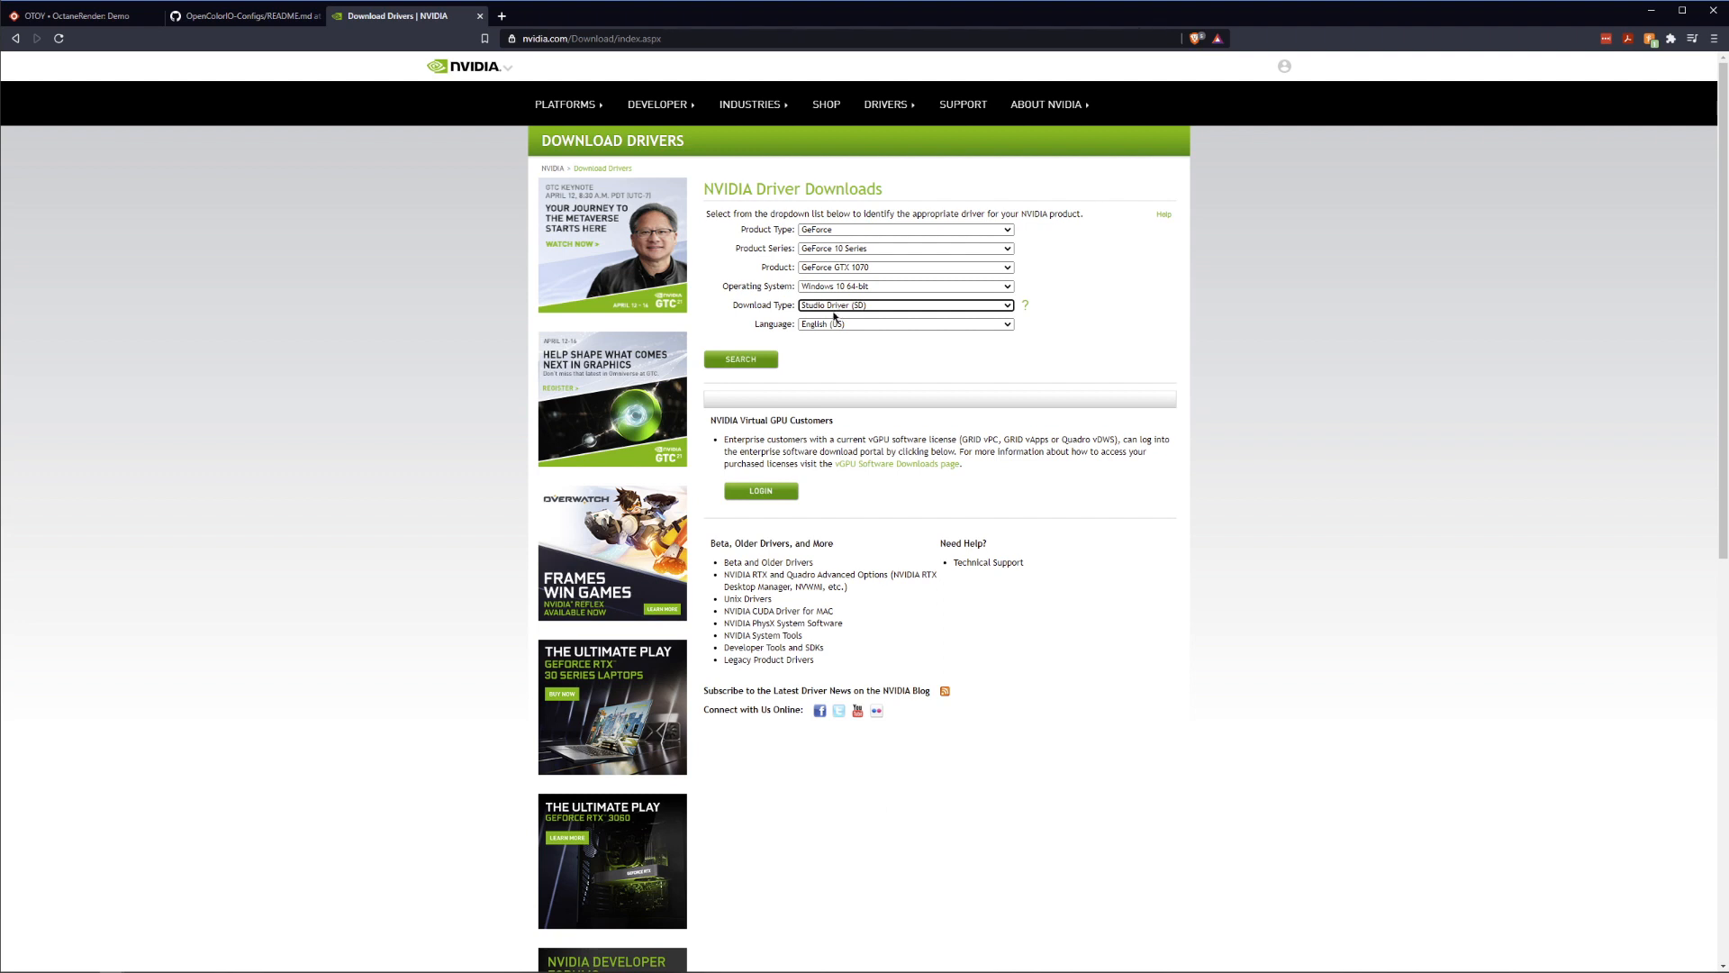
mouse_move(569, 398)
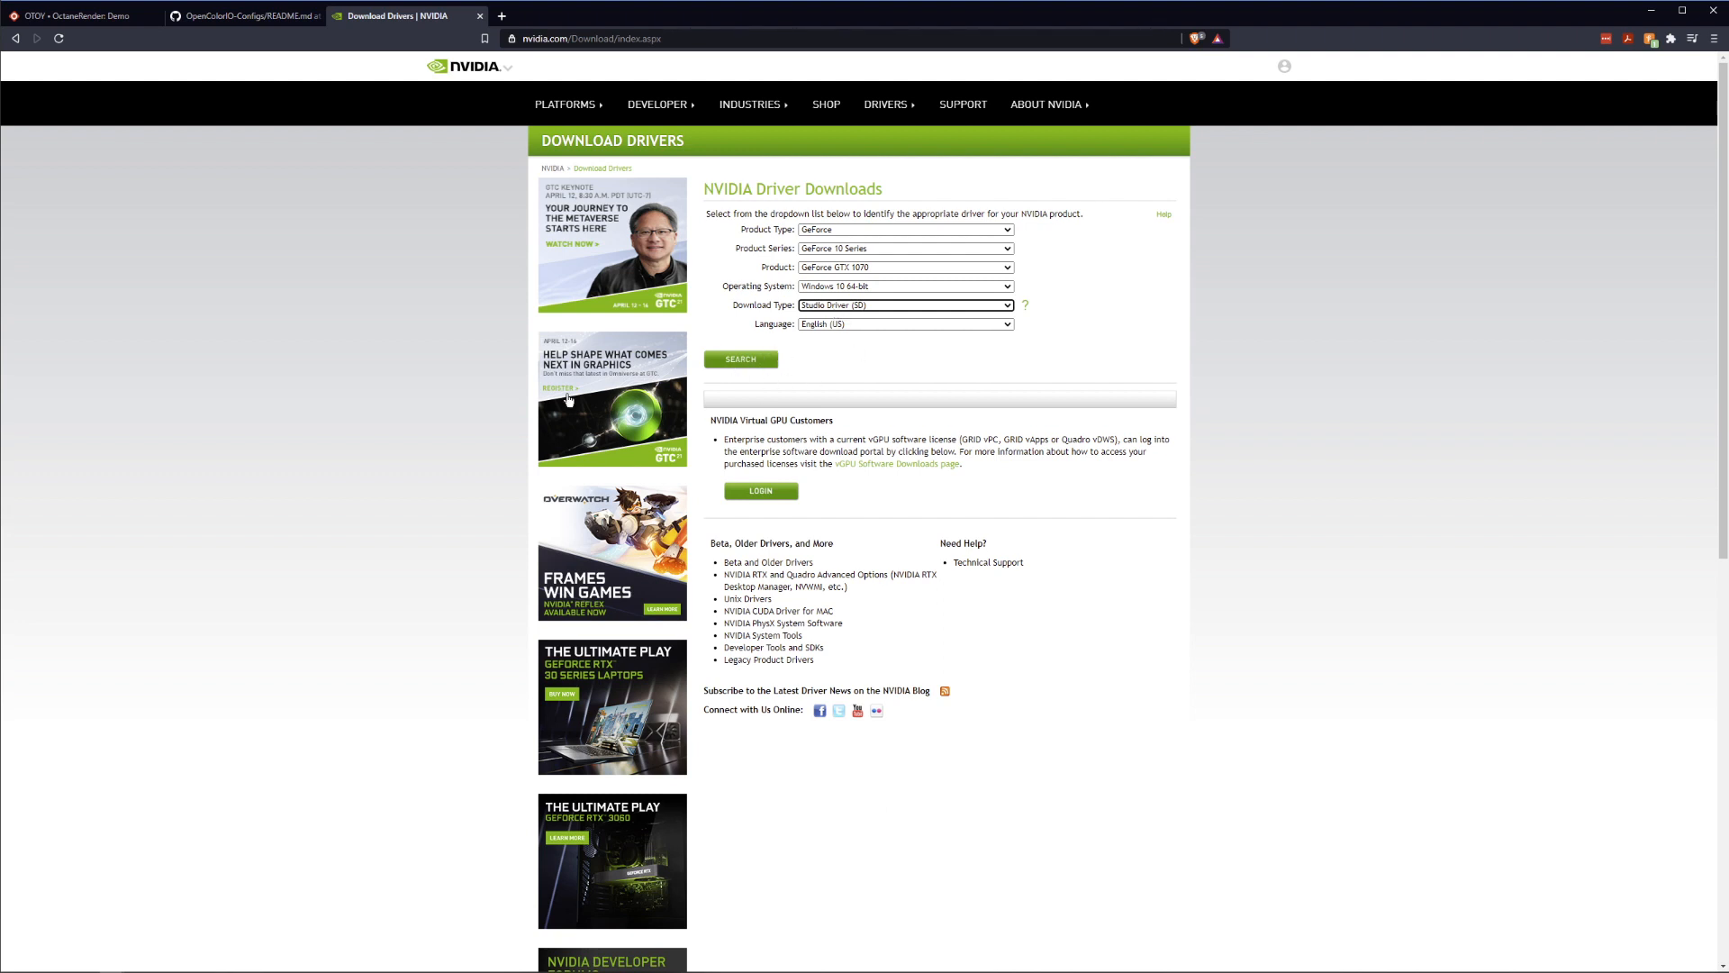
click(77, 15)
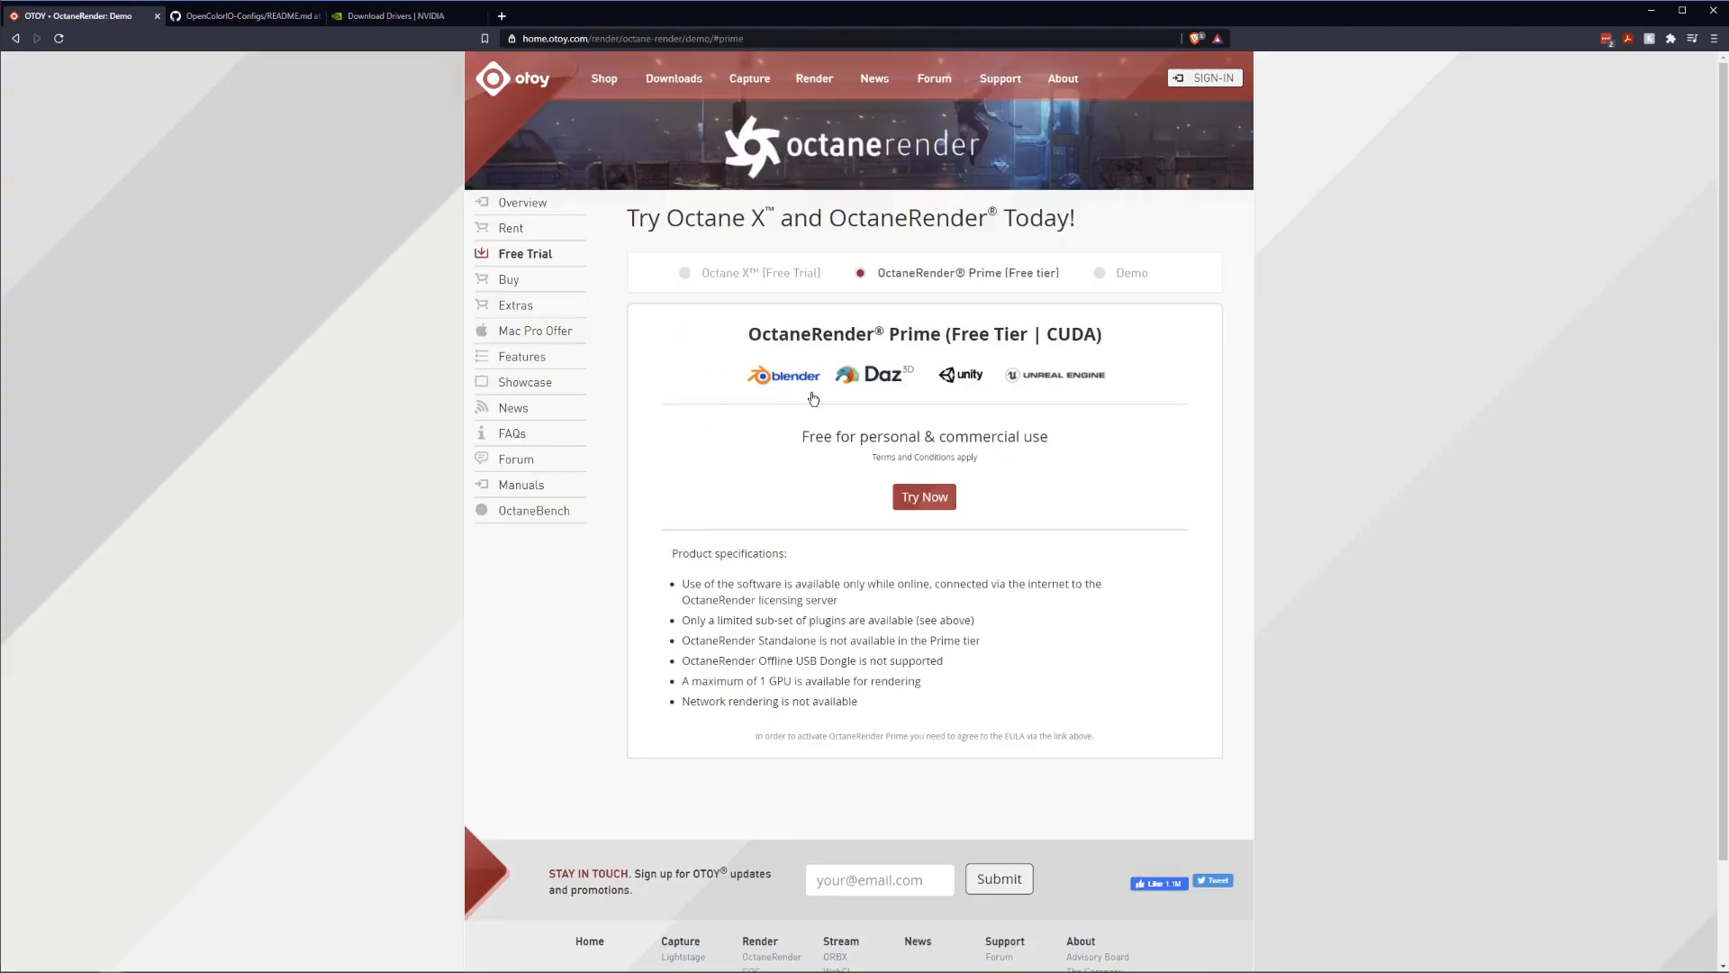
mouse_move(777, 378)
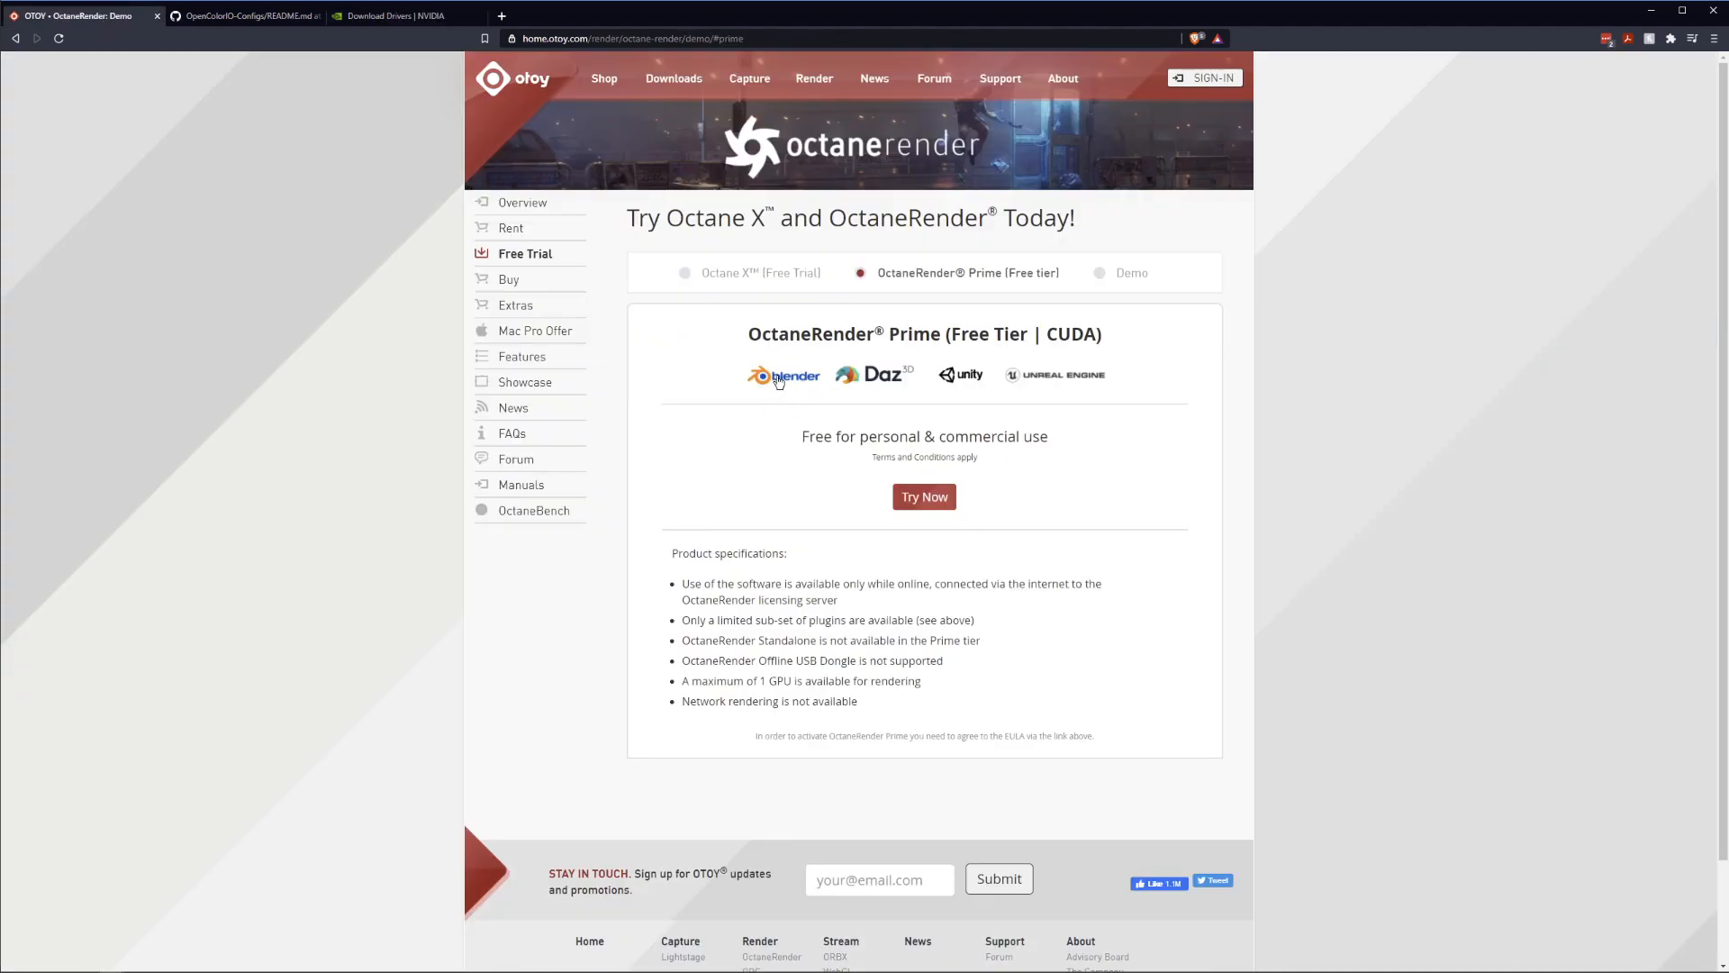
click(245, 15)
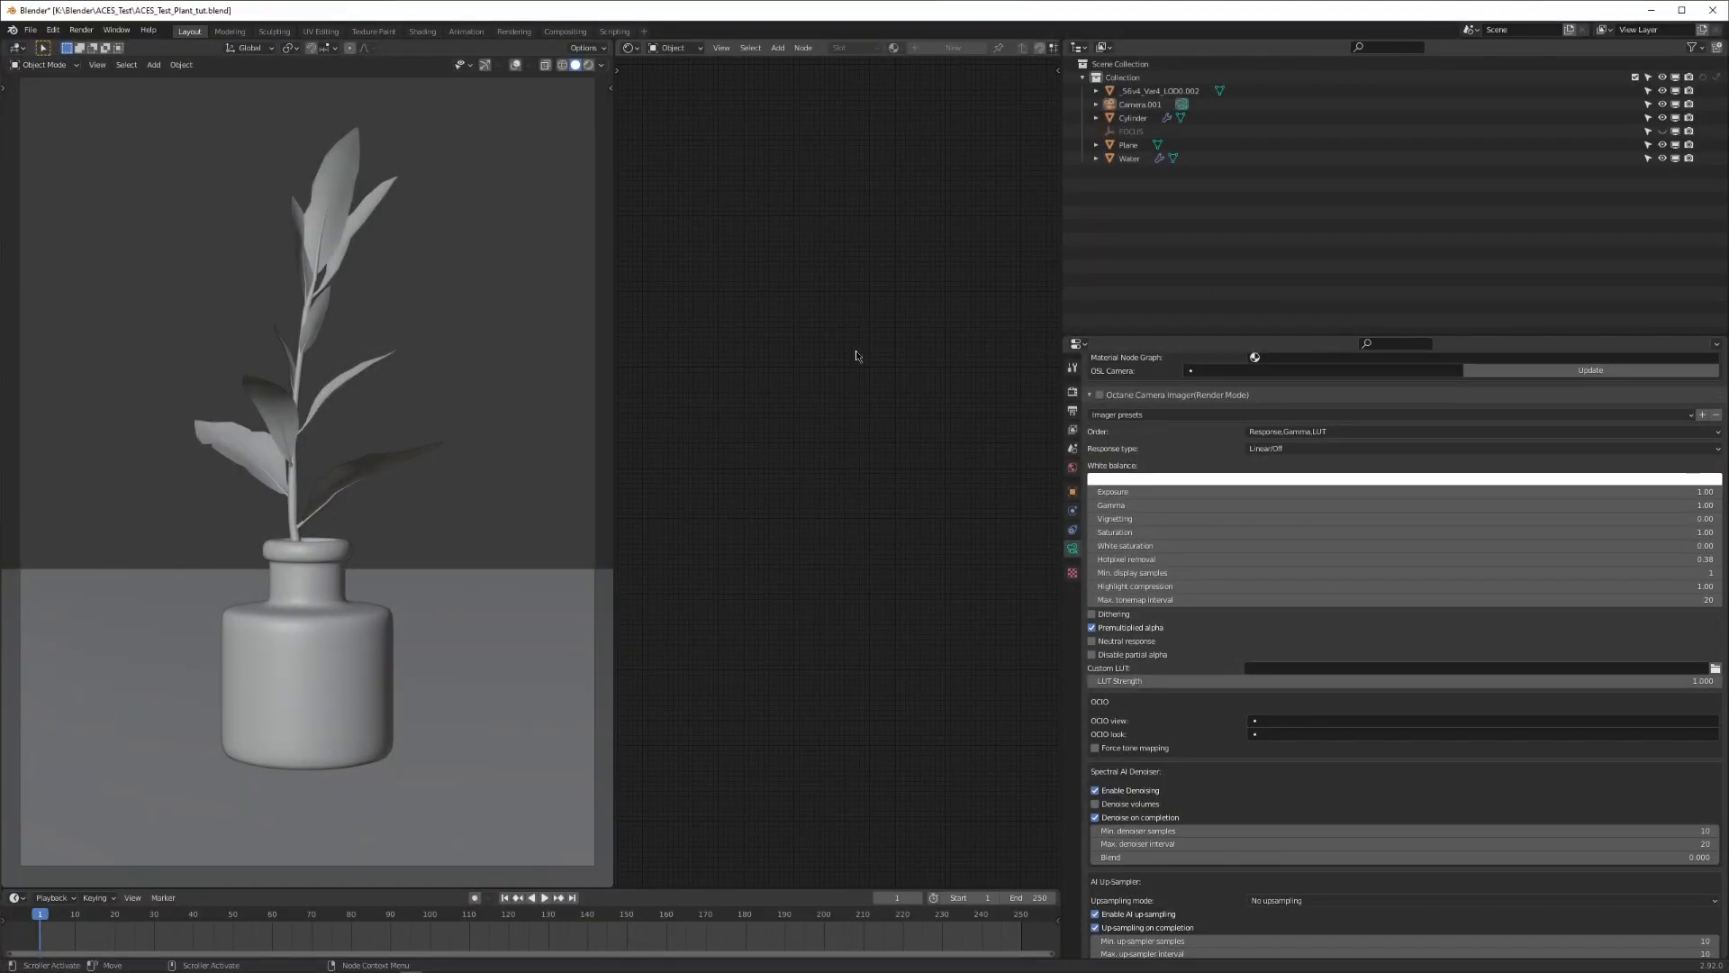
mouse_move(839, 388)
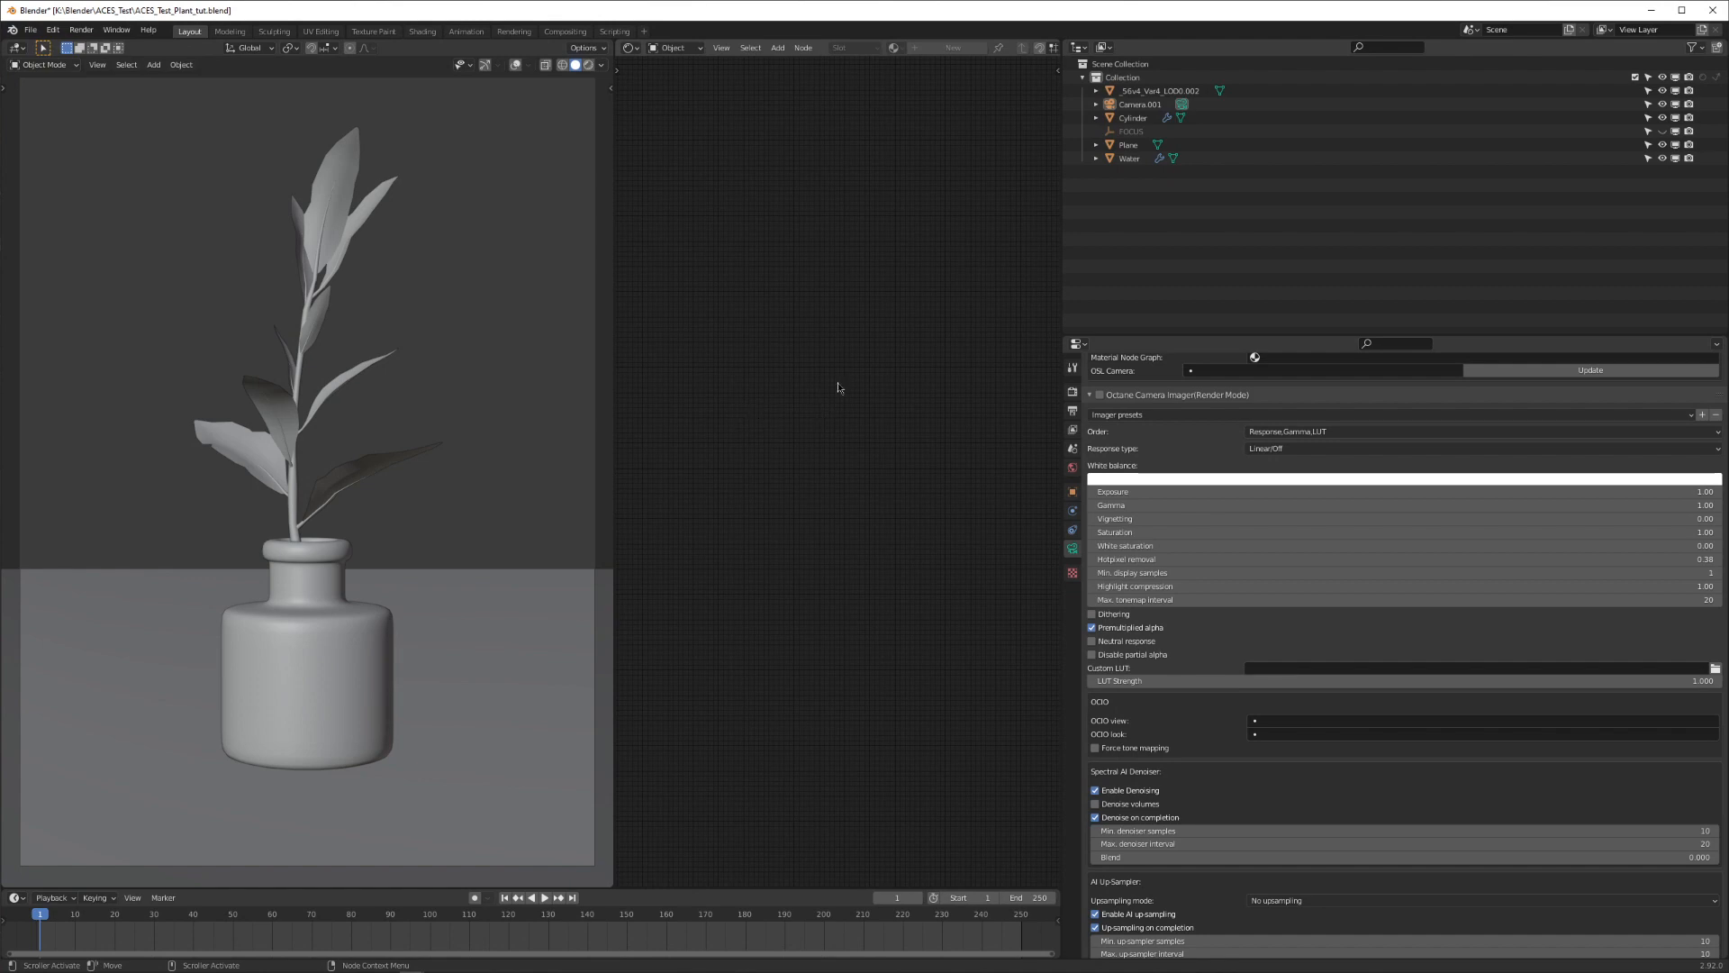
mouse_move(595, 282)
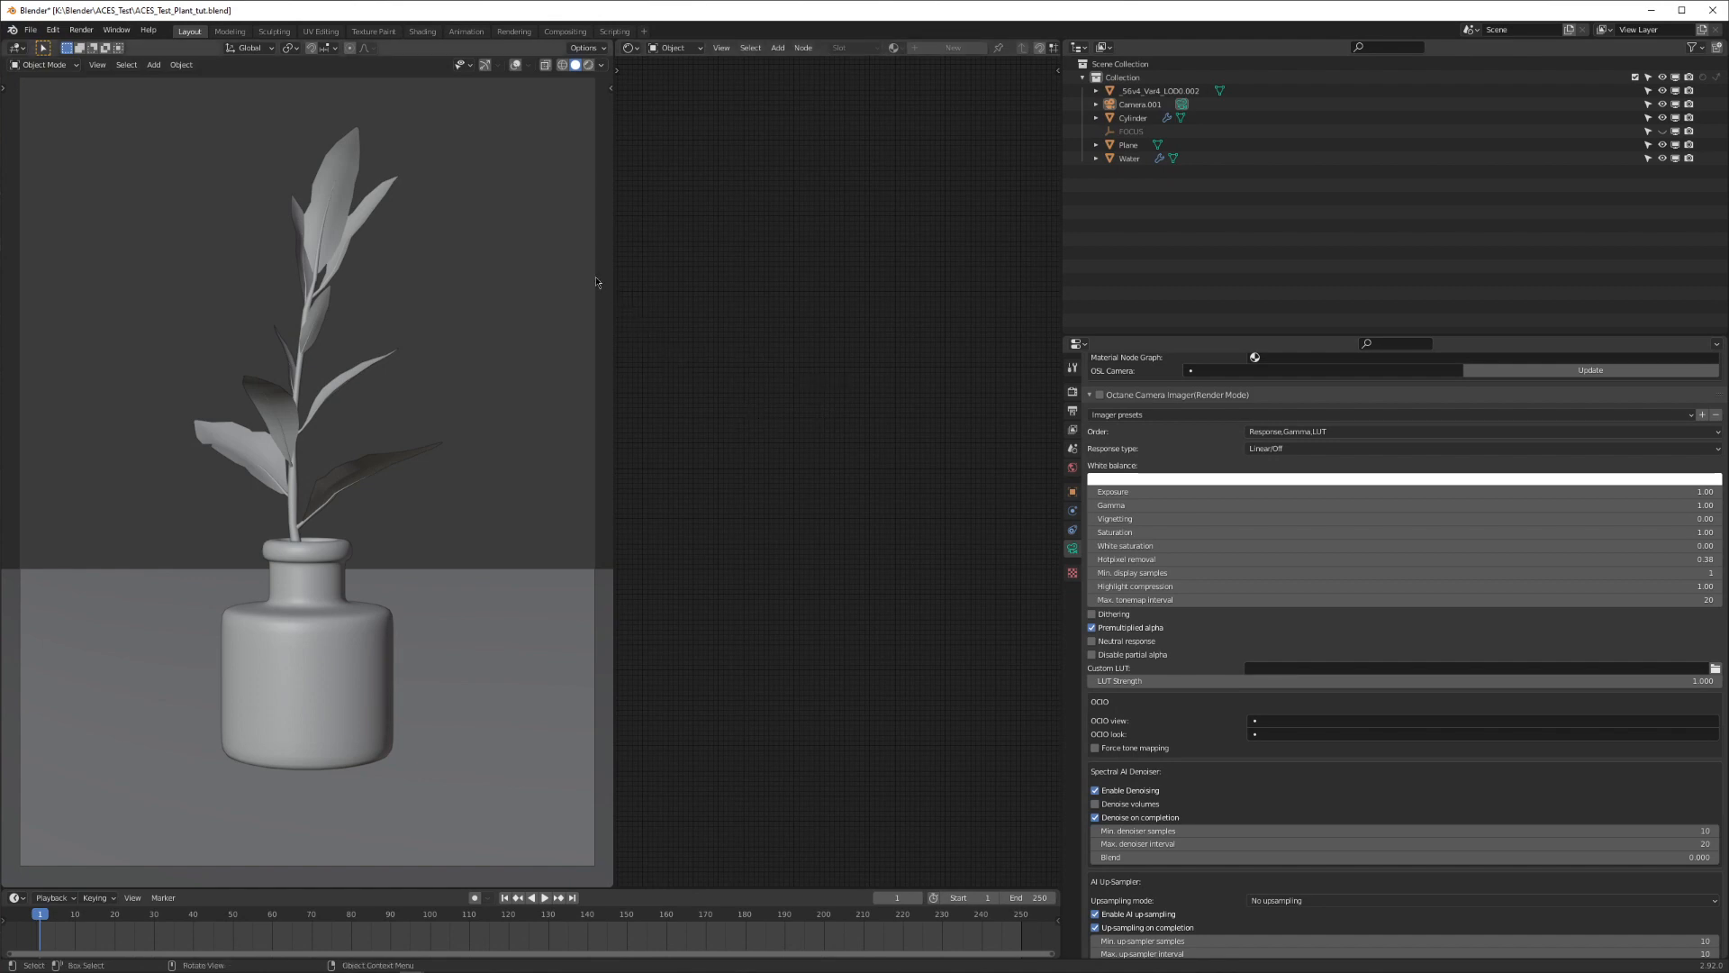
mouse_move(573, 295)
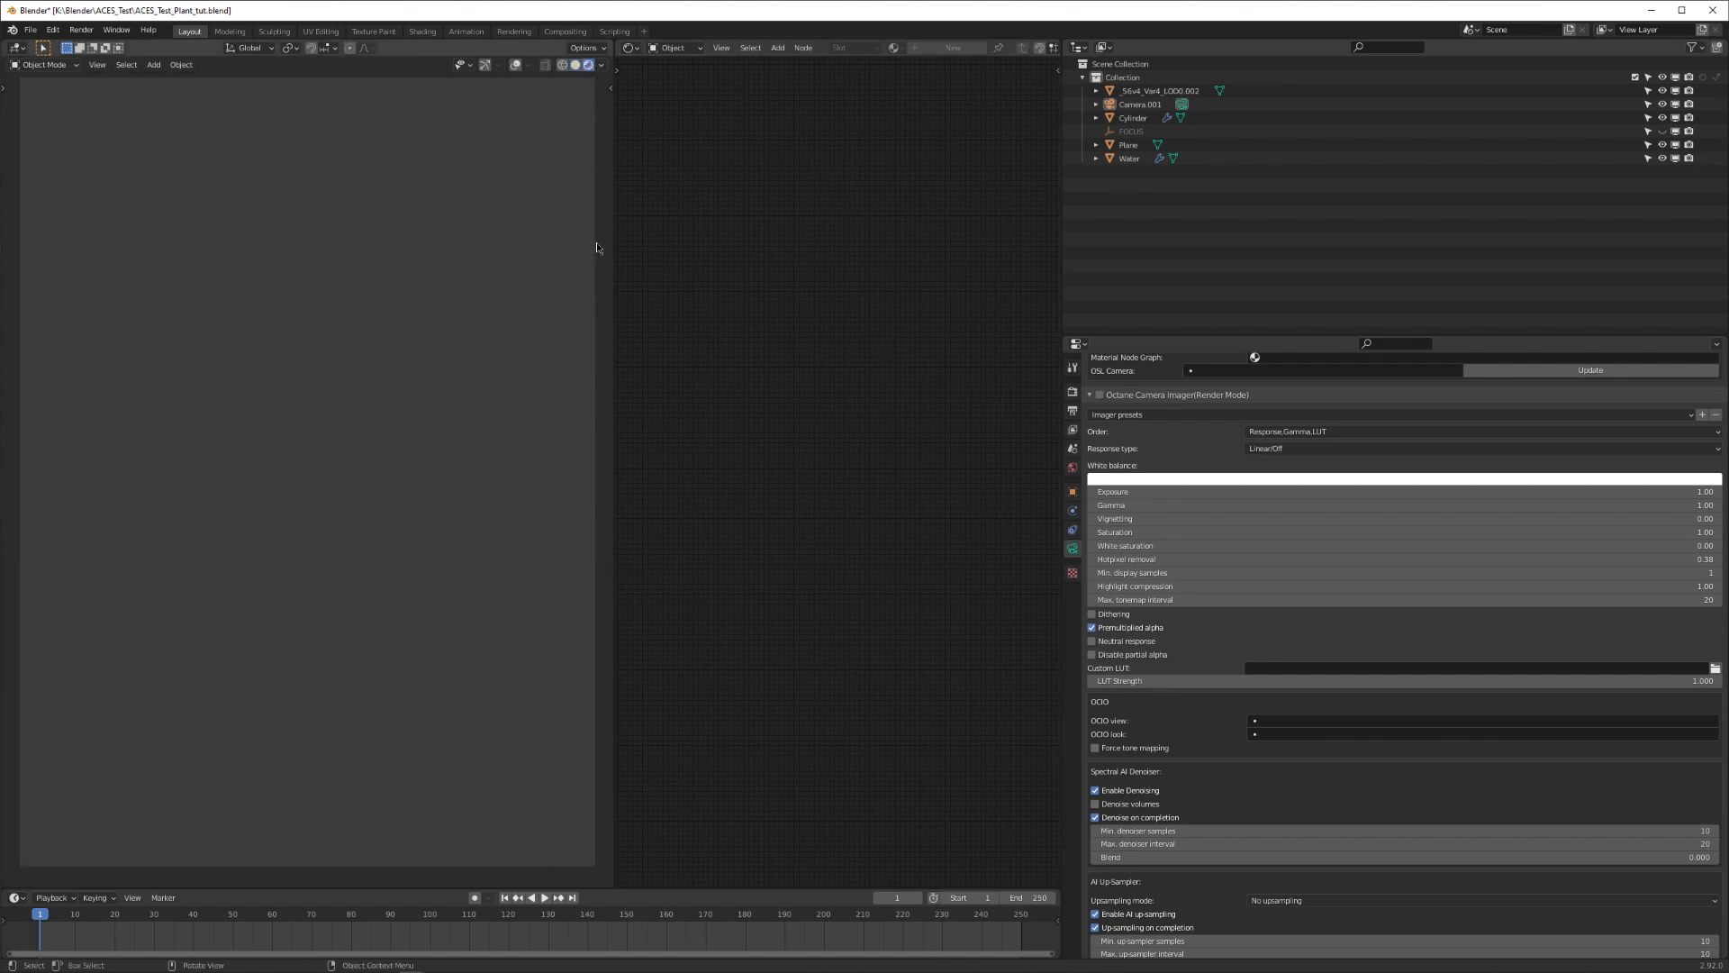
Step: Show the Octane rendered preview of the vase plant and the Render Properties kernel settings
scroll(up, 3)
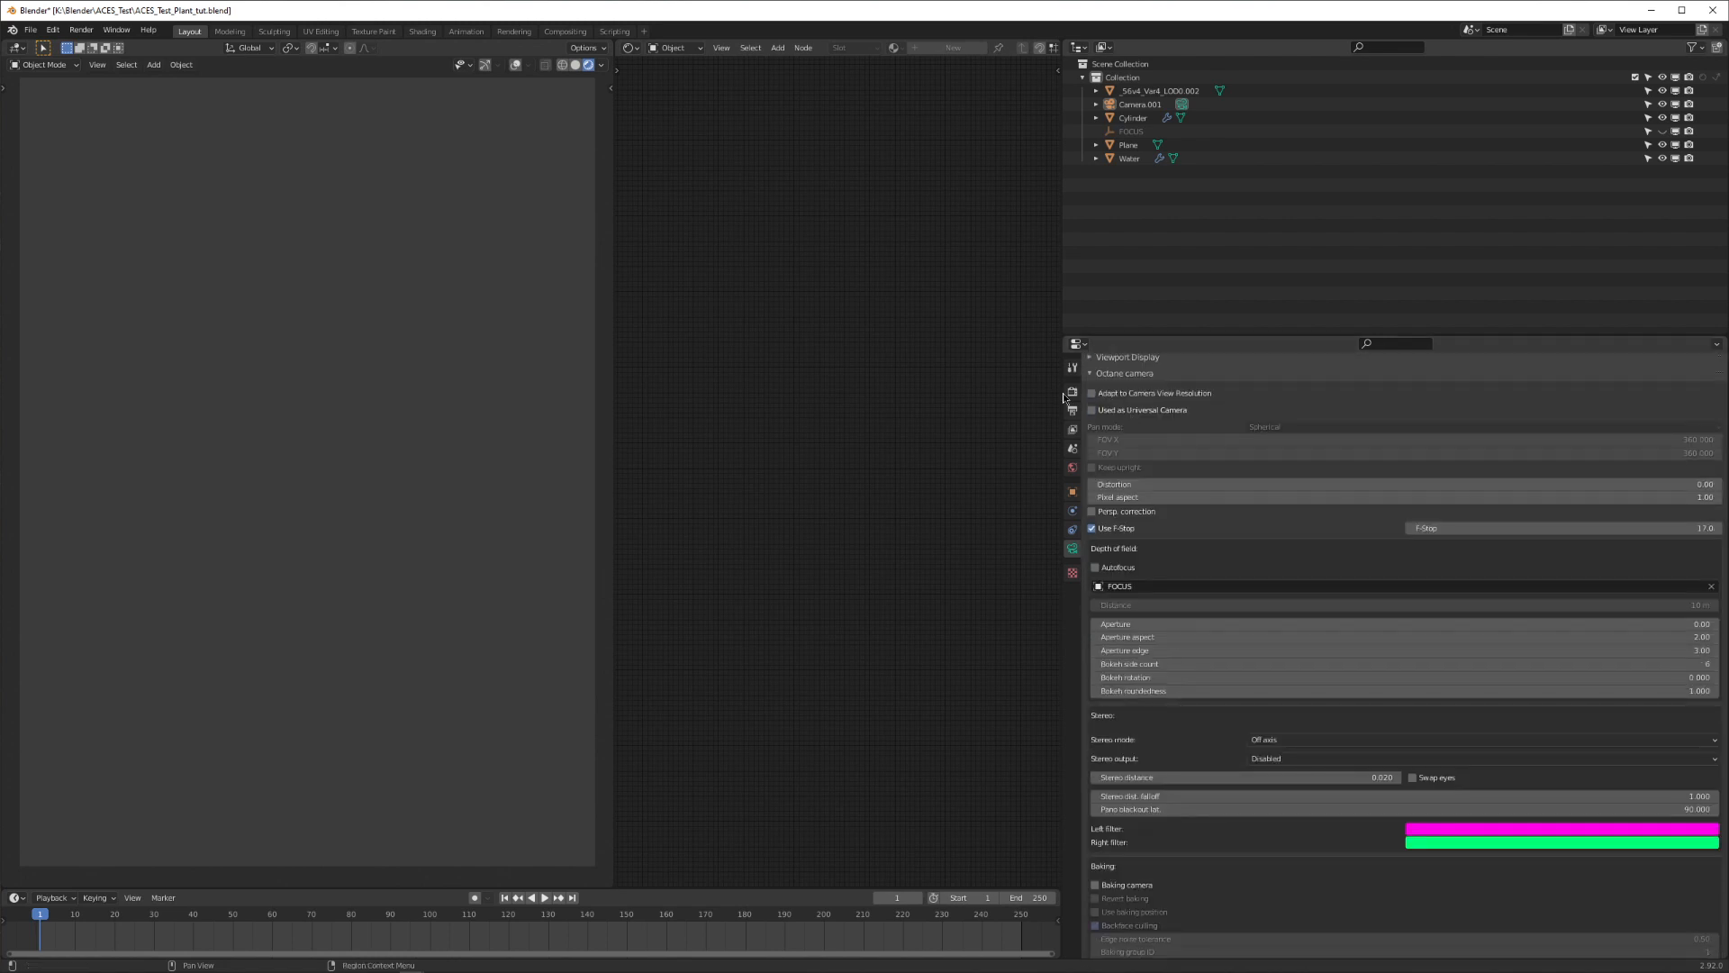
click(1071, 388)
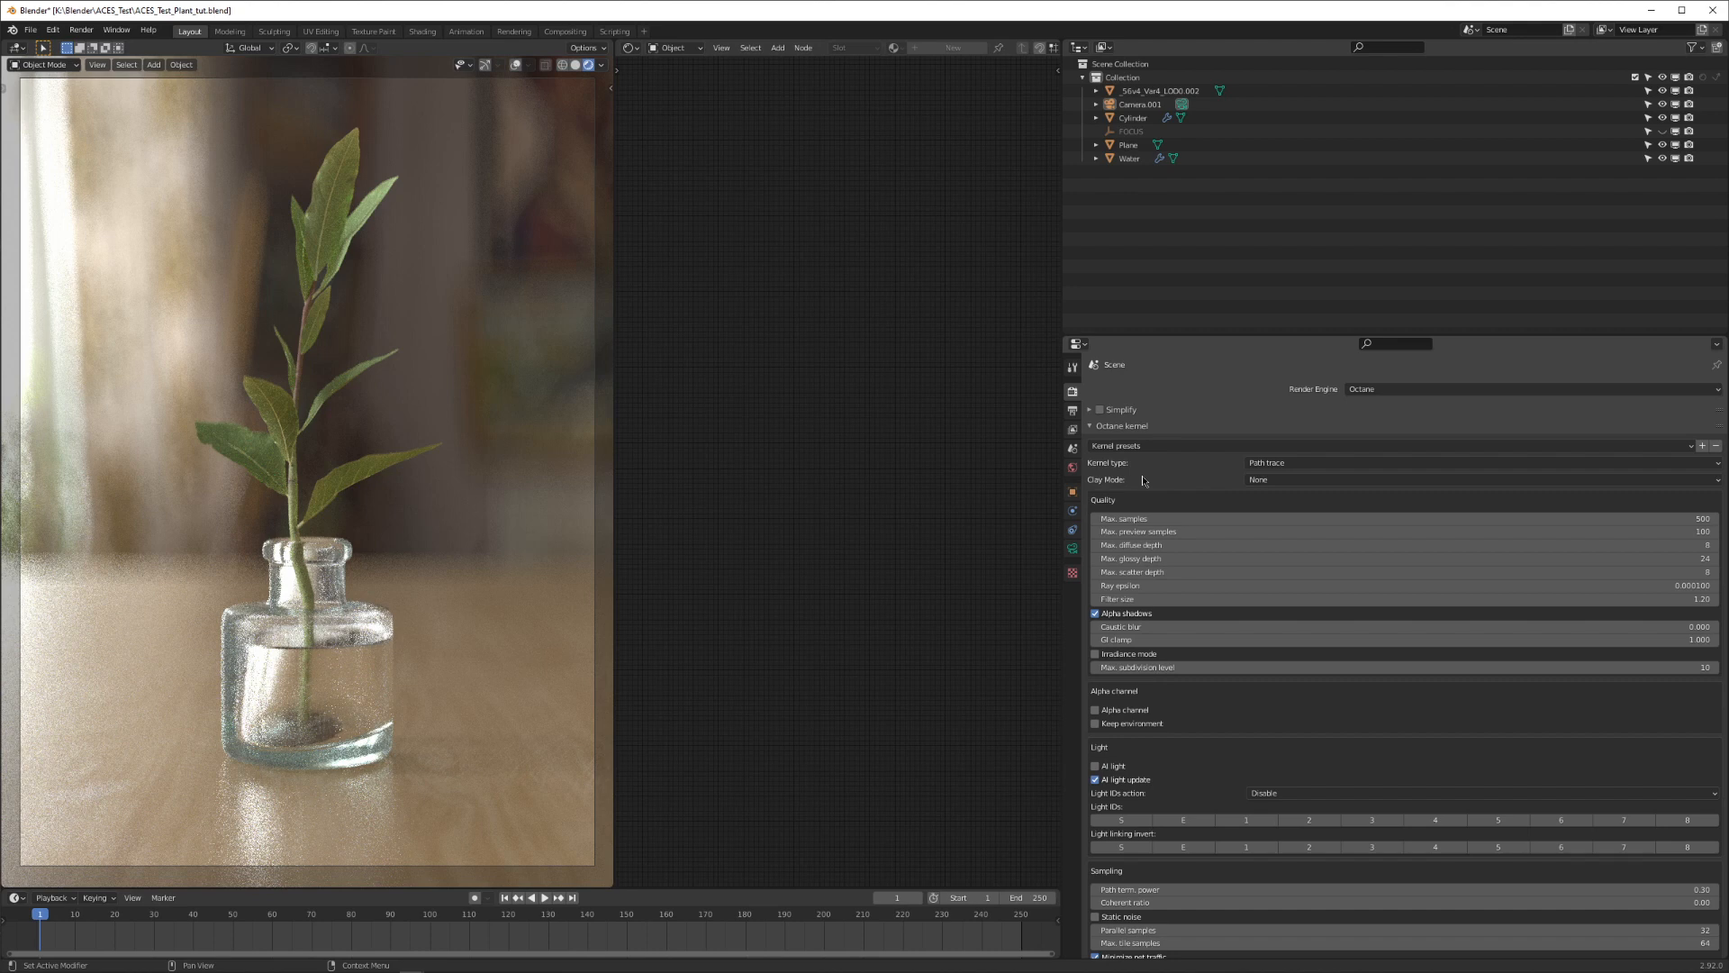
mouse_move(1121, 483)
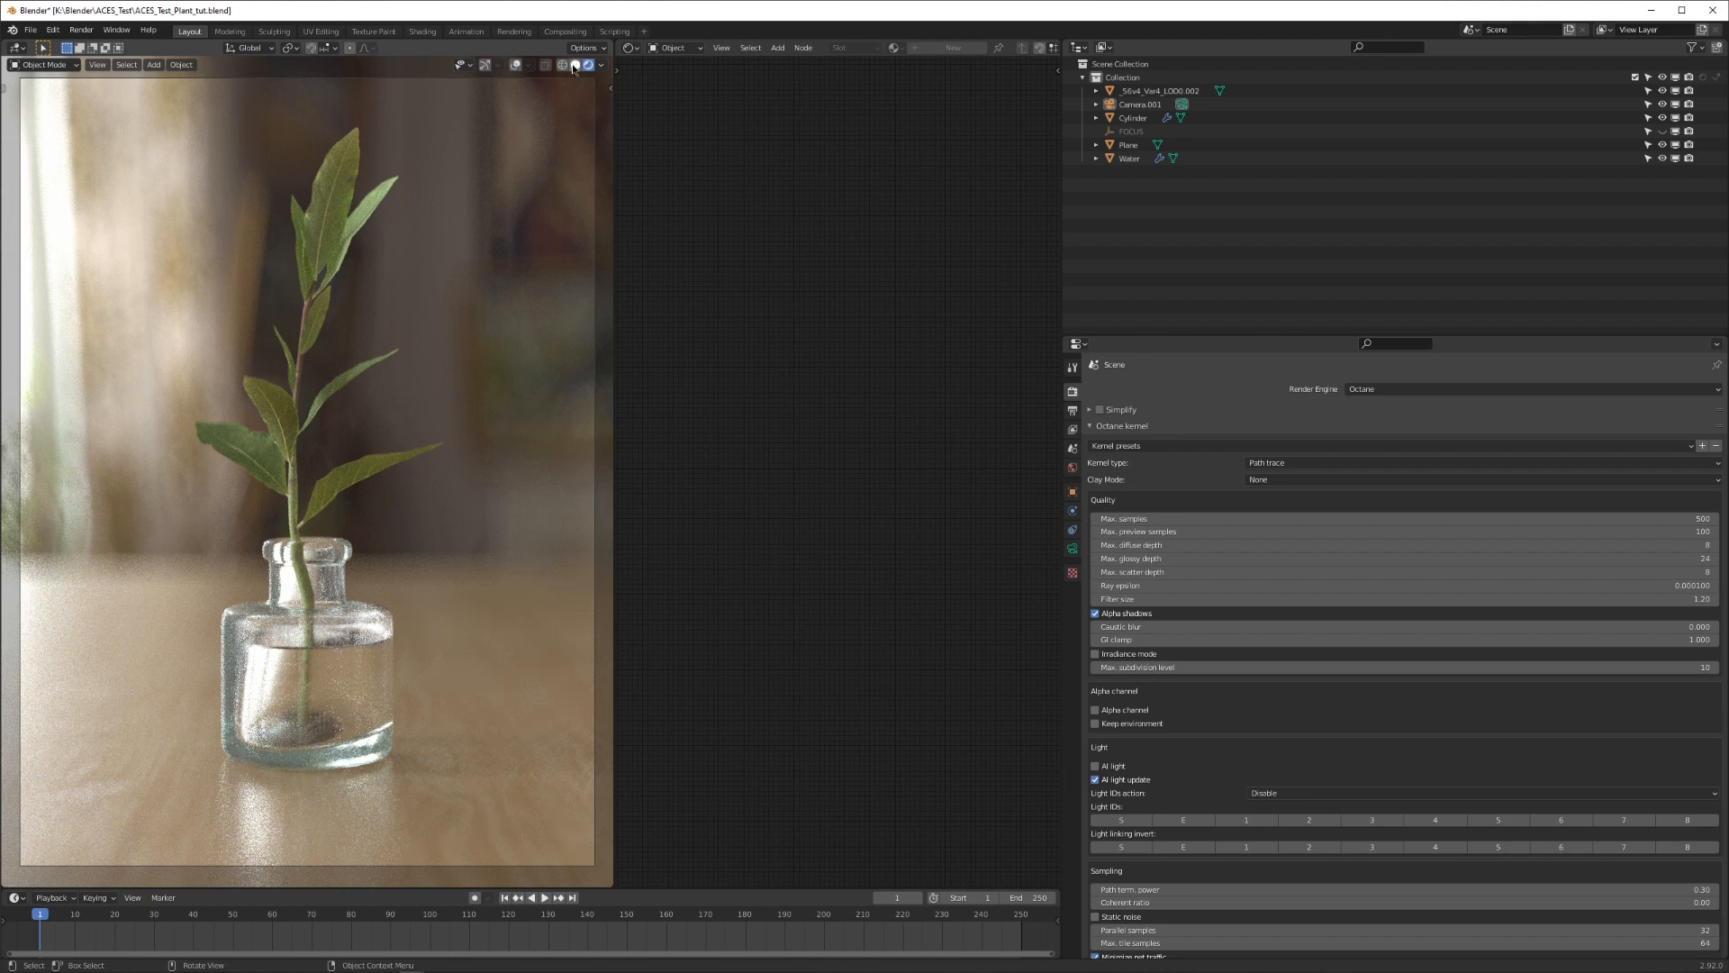
Step: Stop the live preview, find the OctaneRender add-on via 'octa', and enable 'Use other config file'
click(574, 65)
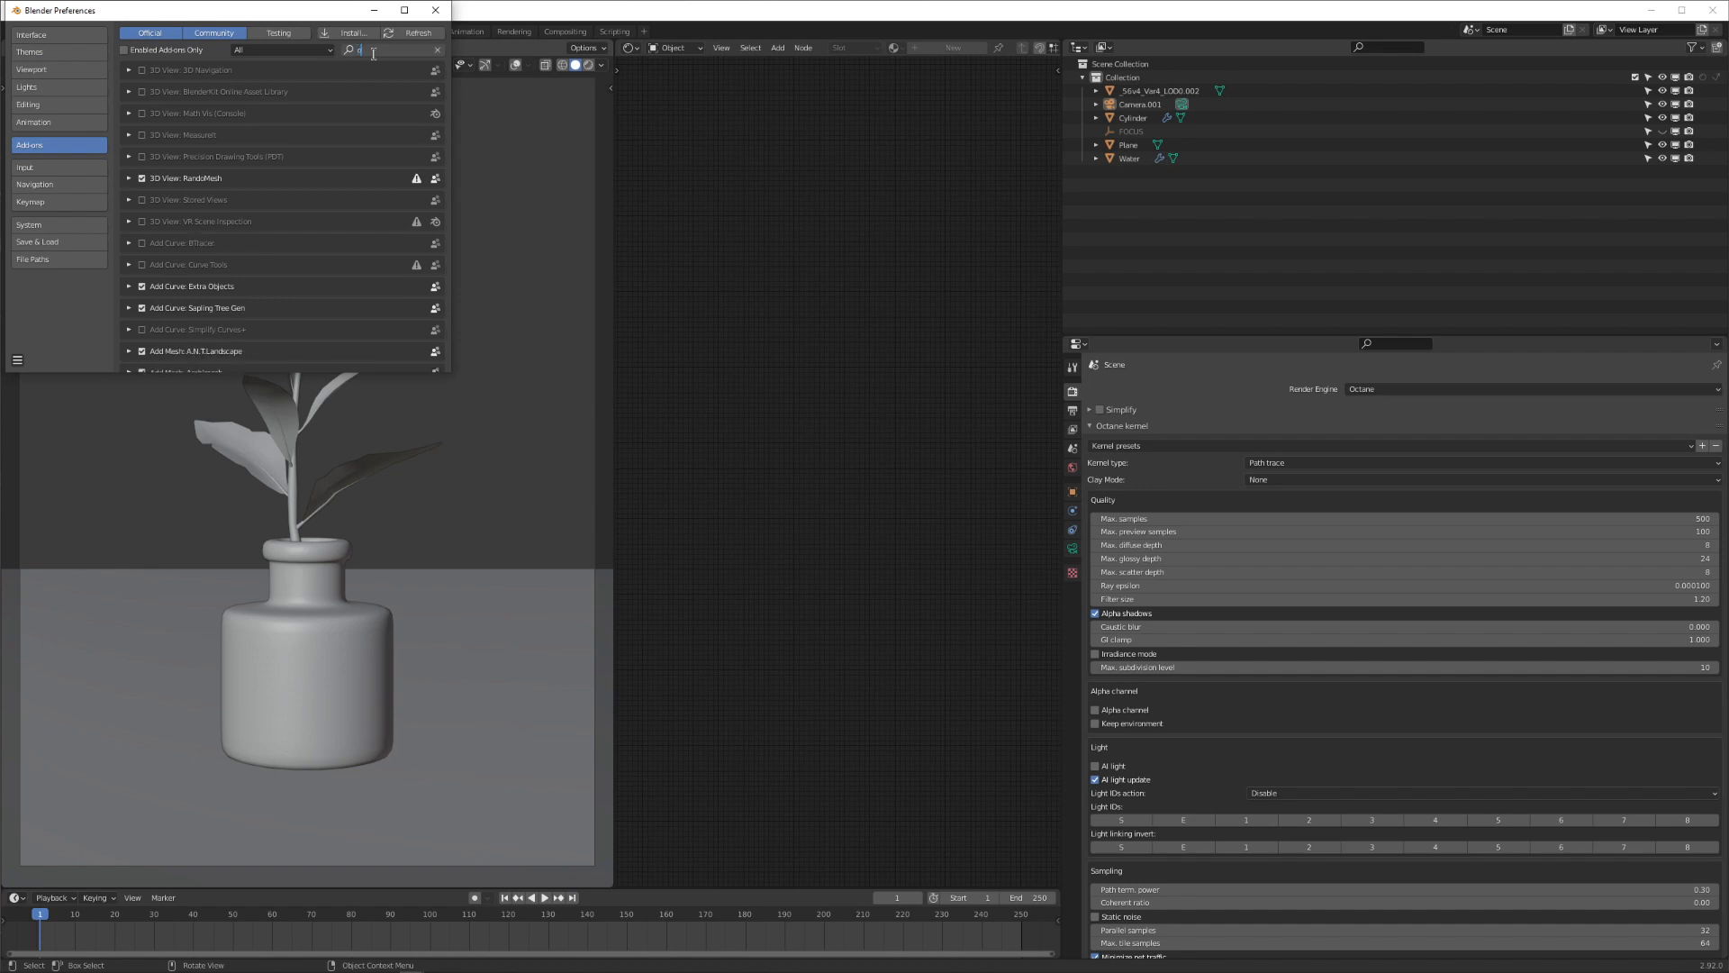
text(octa)
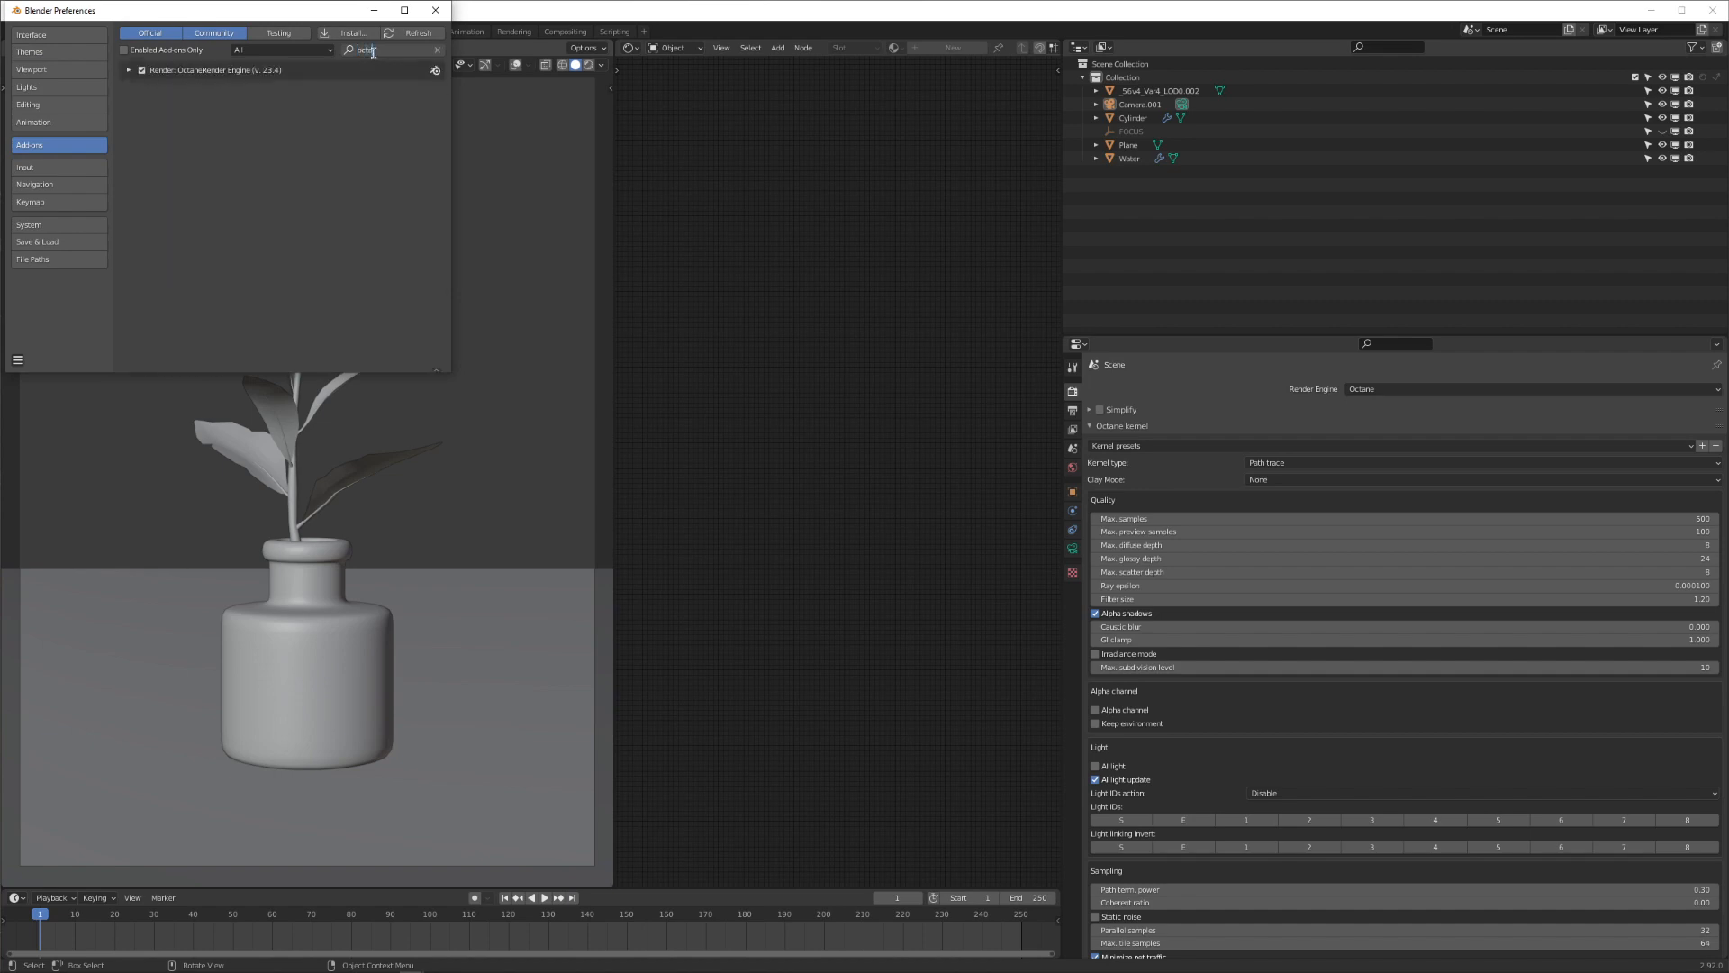
click(129, 69)
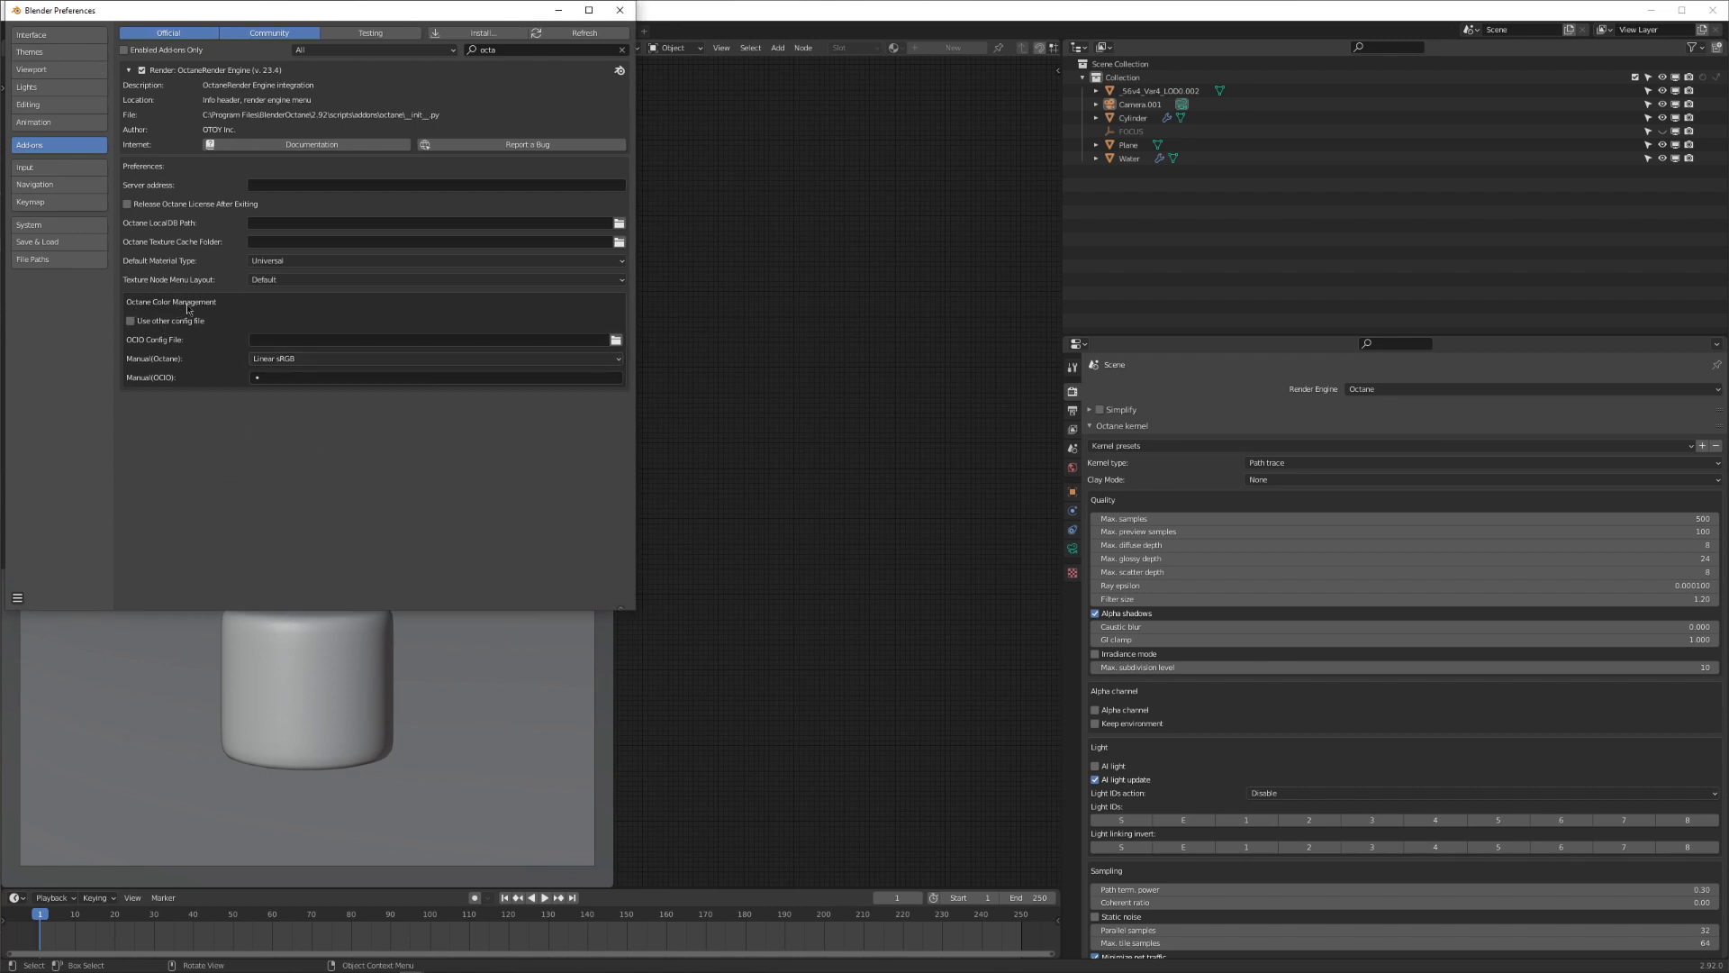
click(129, 319)
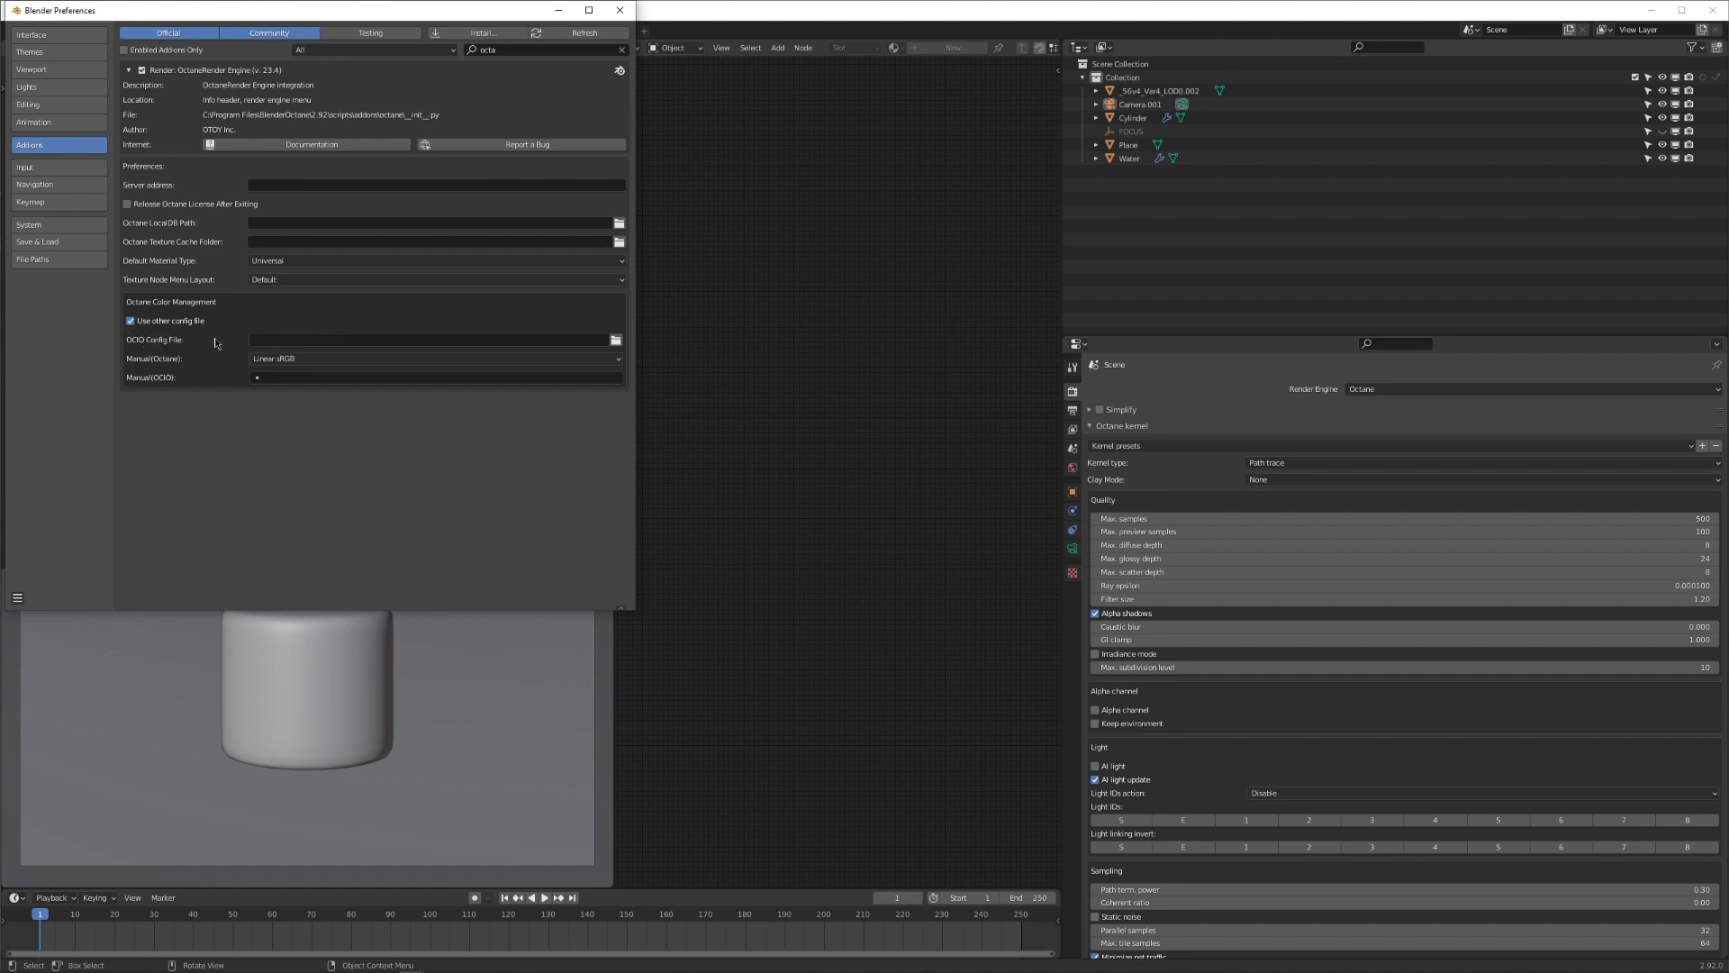
mouse_move(615, 340)
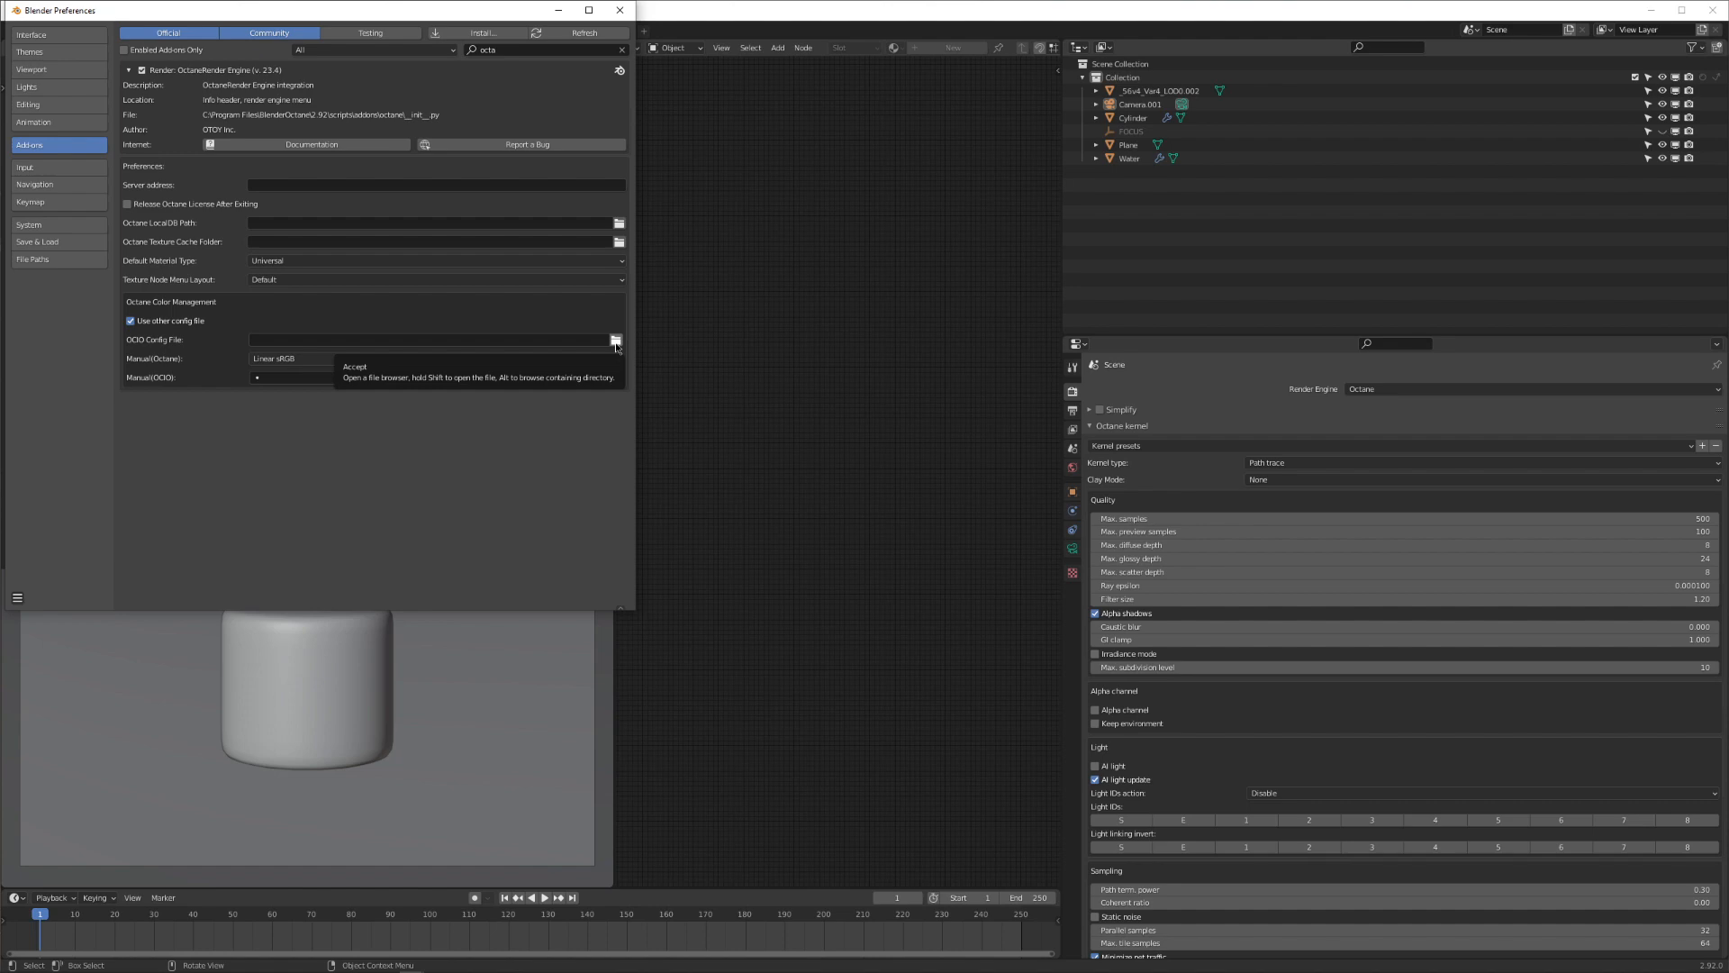
Step: Load aces_1.0.3 config.ocio and set Manual(Octane) and Manual(OCIO) to ACES2065-1
click(618, 340)
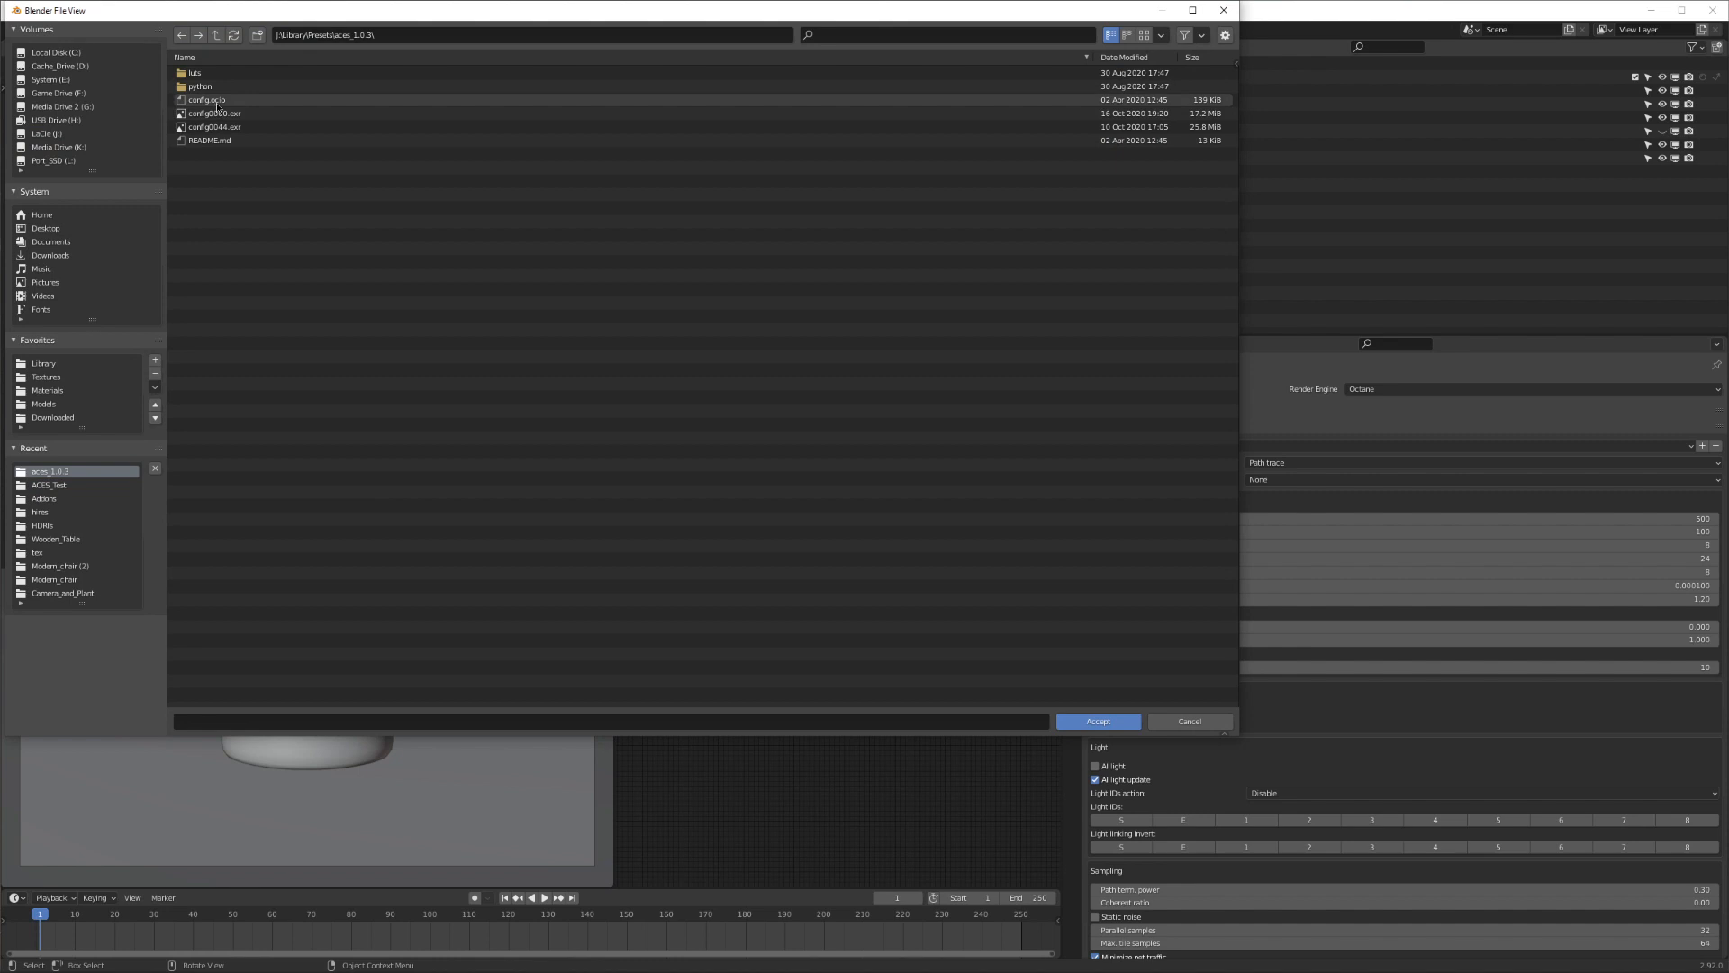
click(1097, 720)
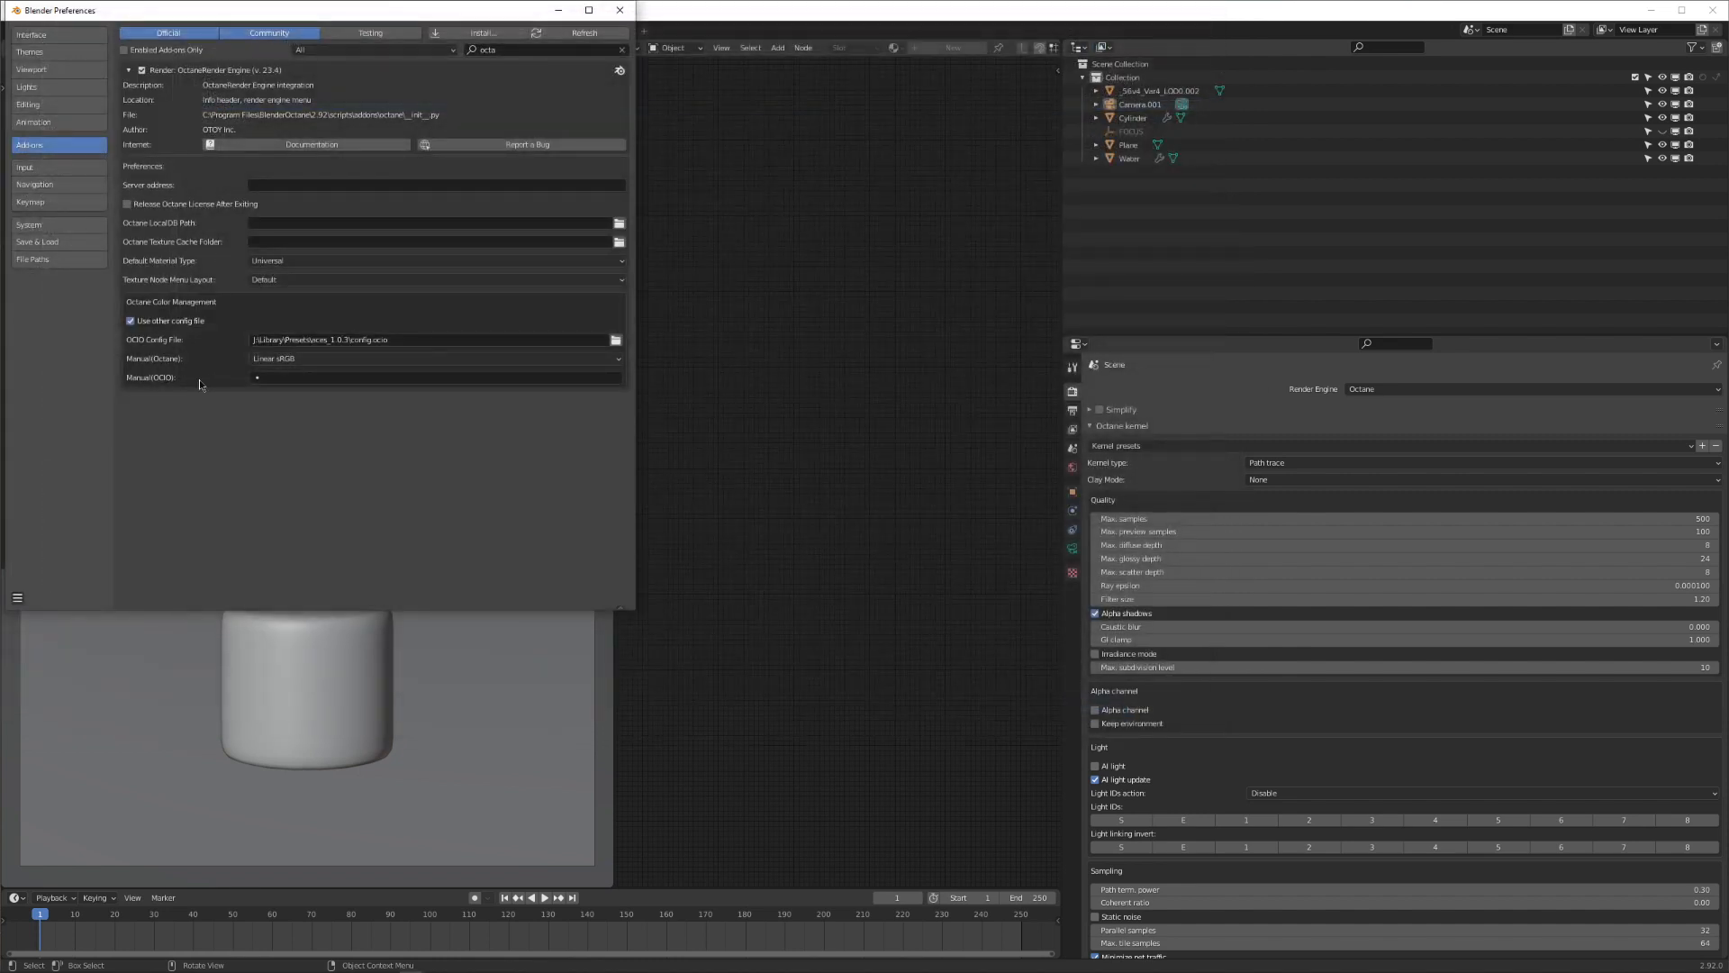
mouse_move(245, 370)
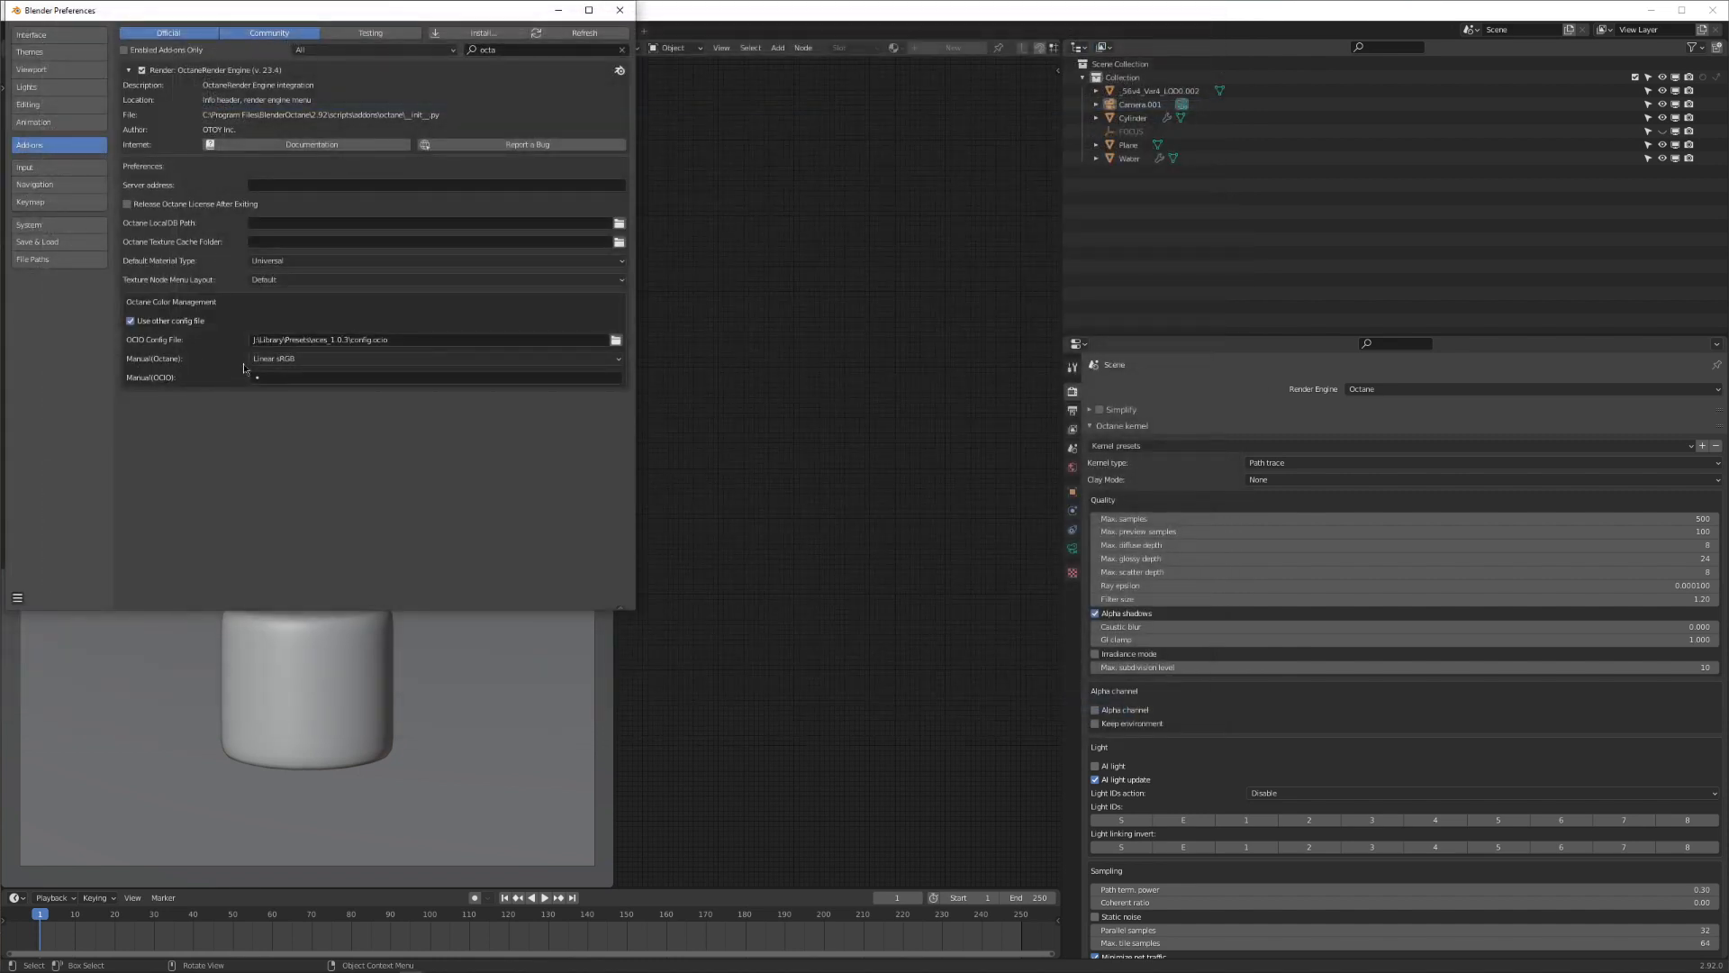
click(433, 358)
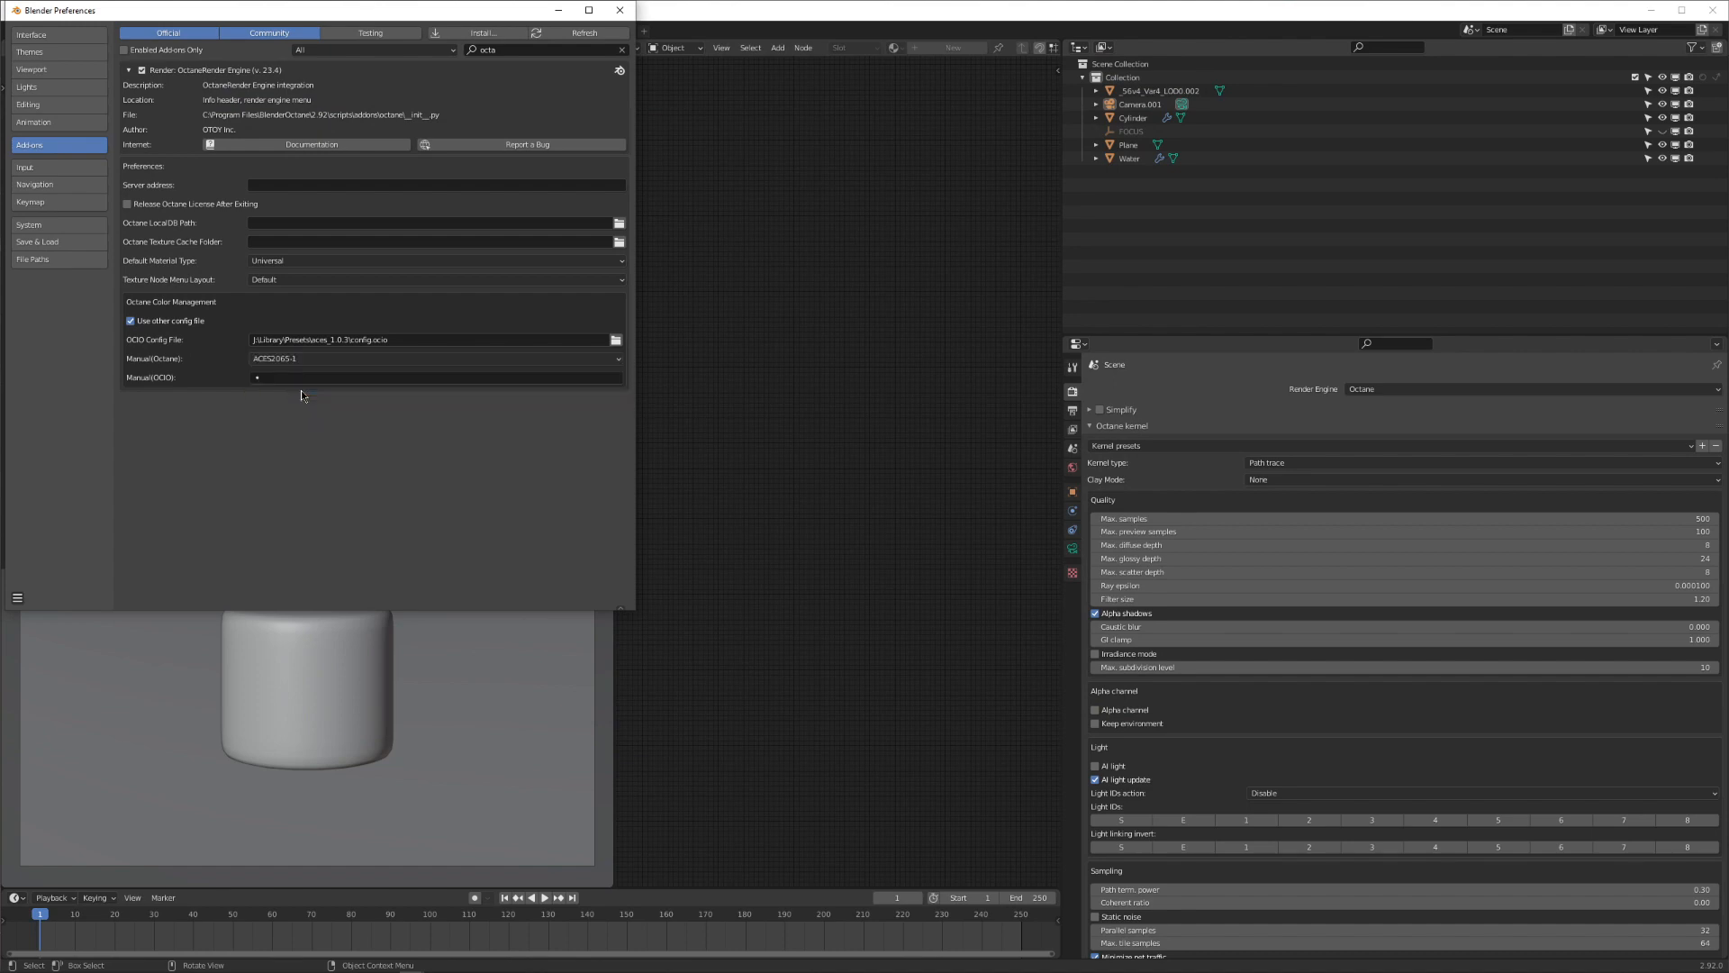
mouse_move(309, 393)
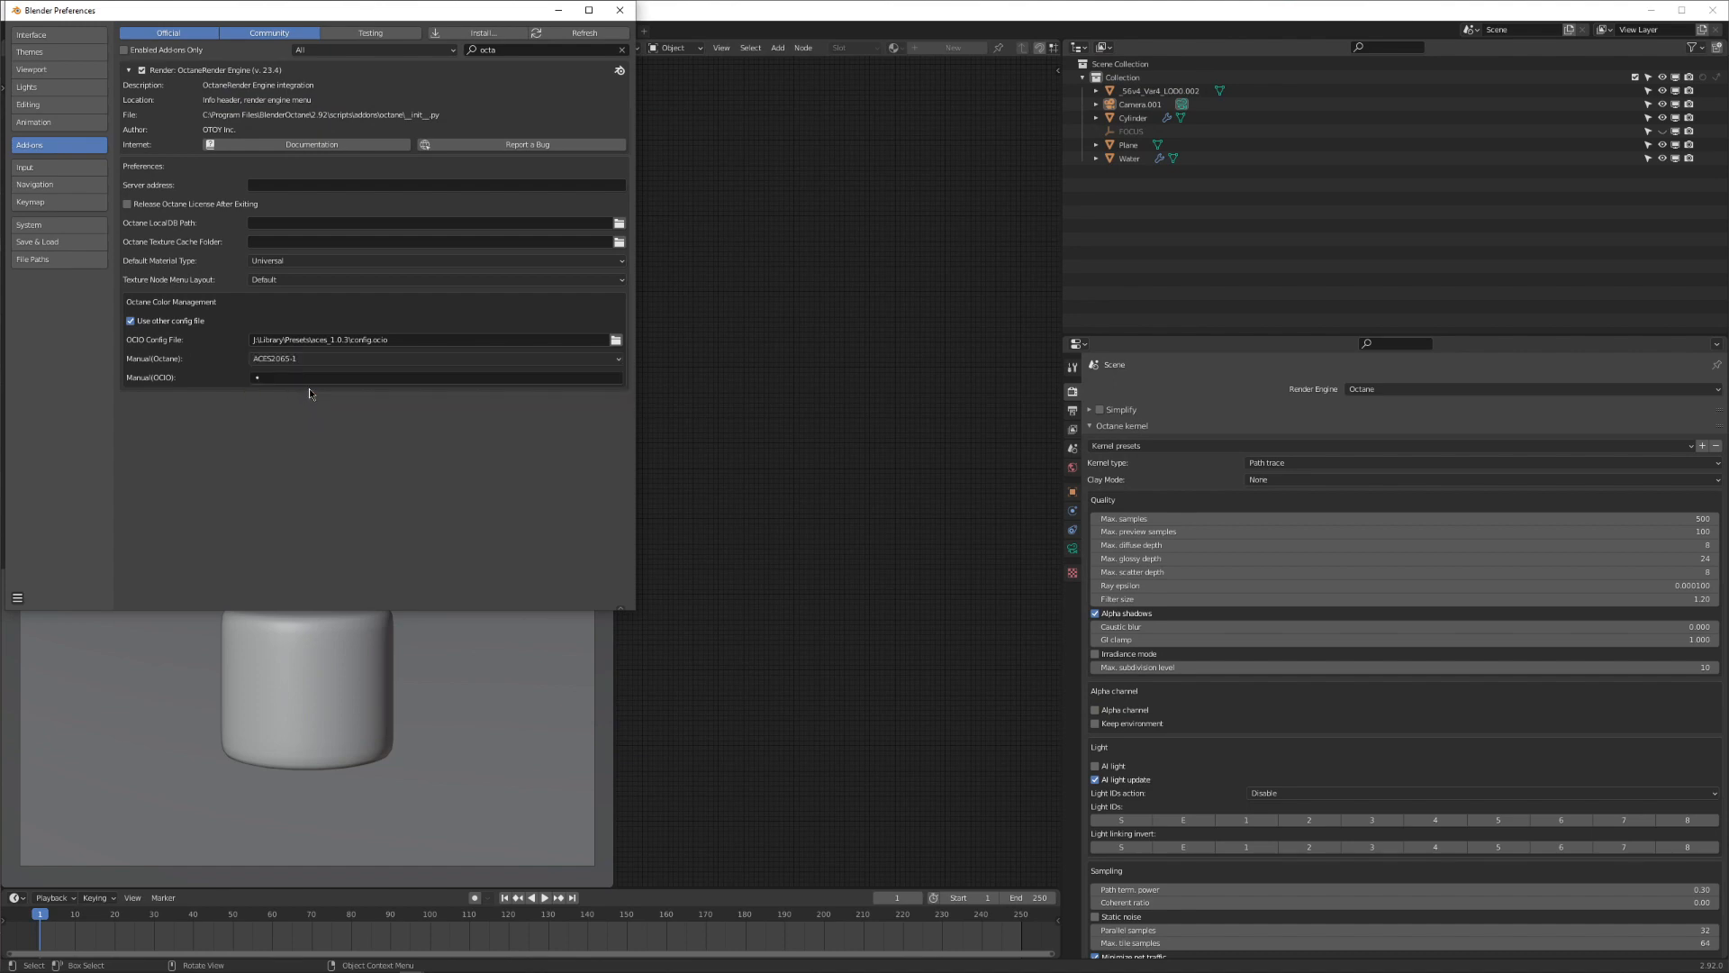
click(434, 377)
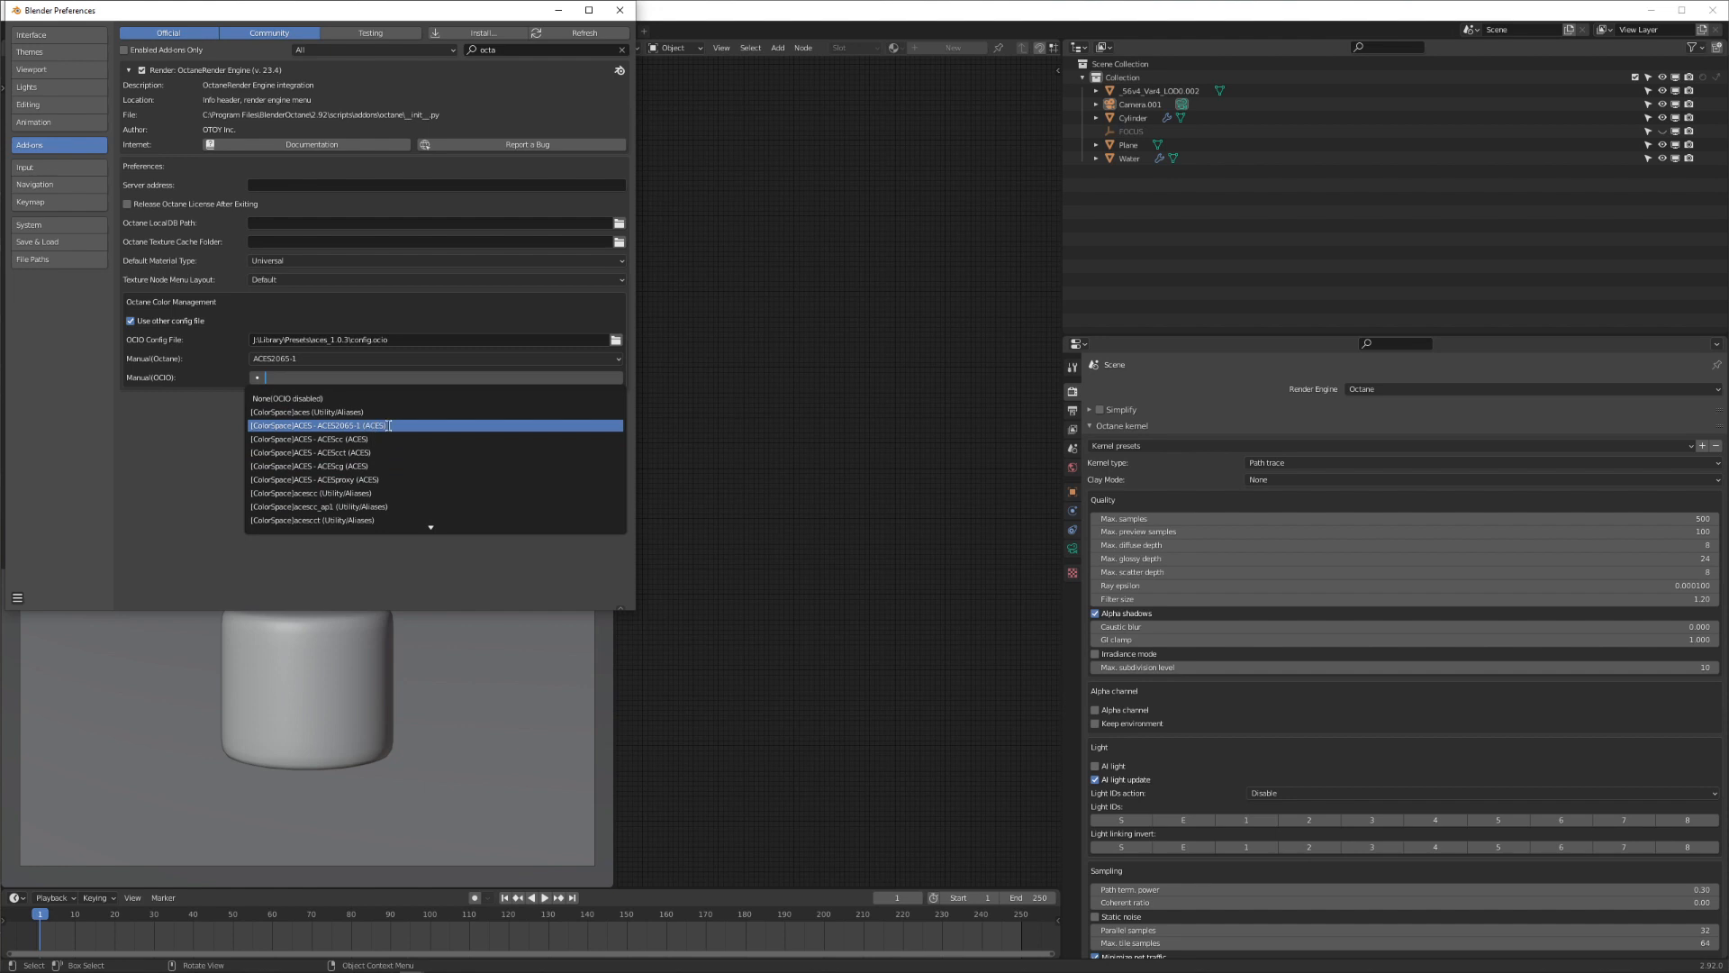
click(390, 426)
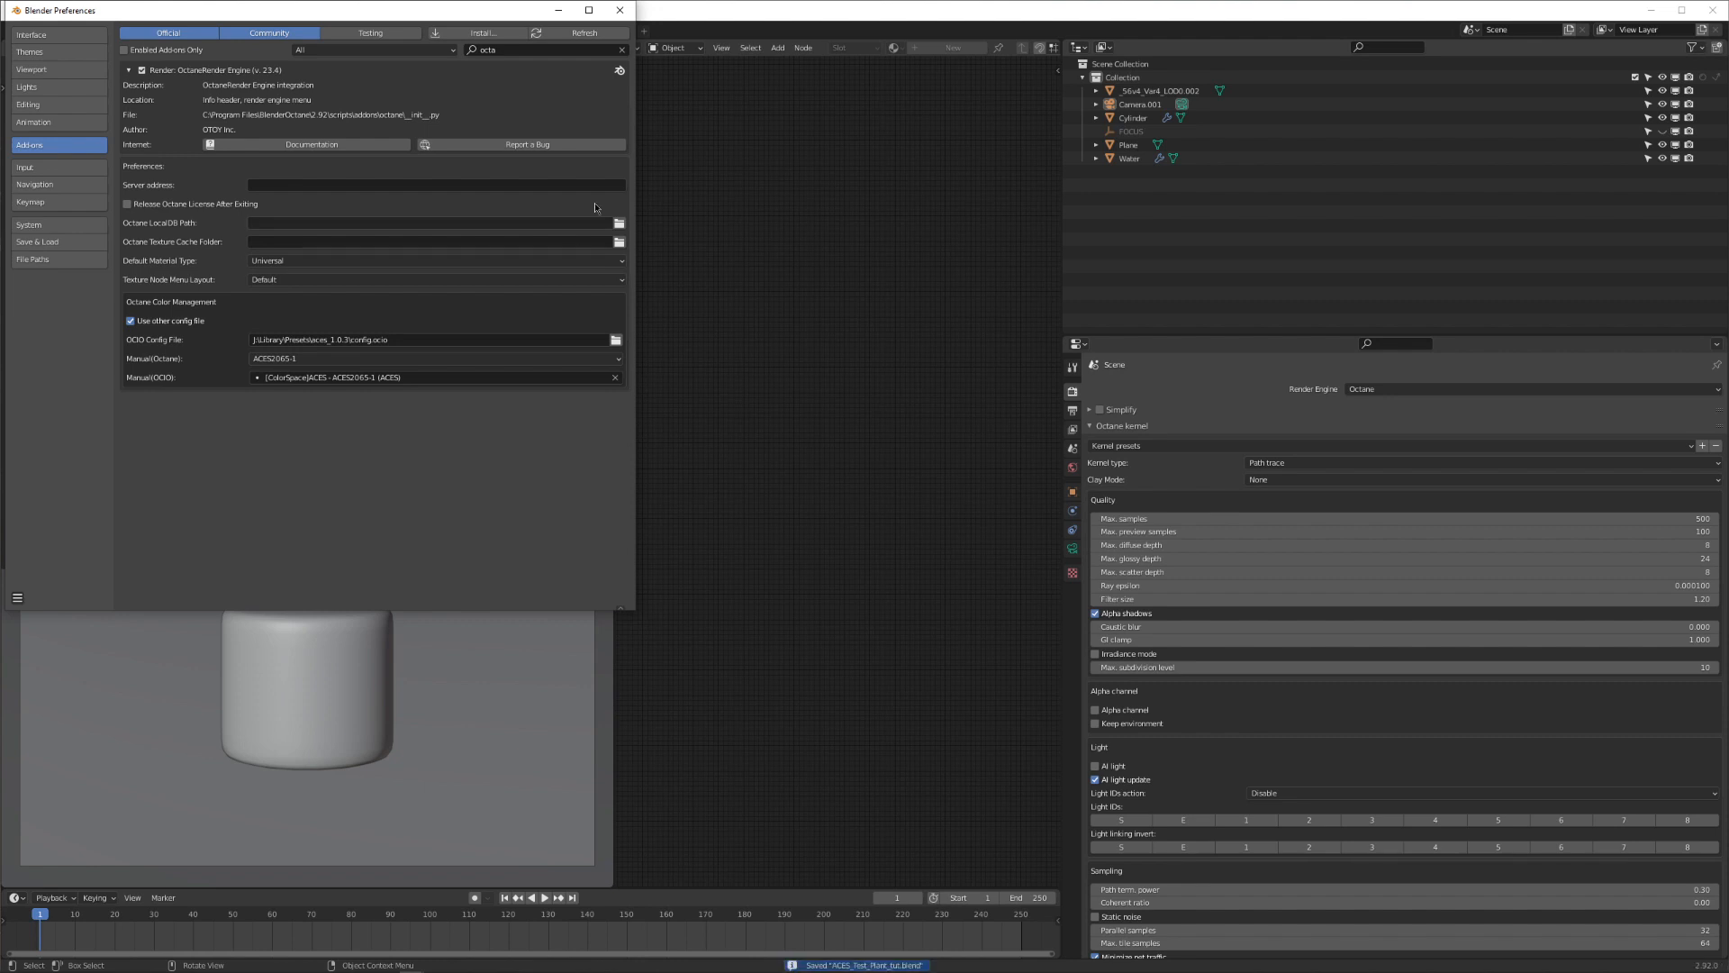
click(619, 10)
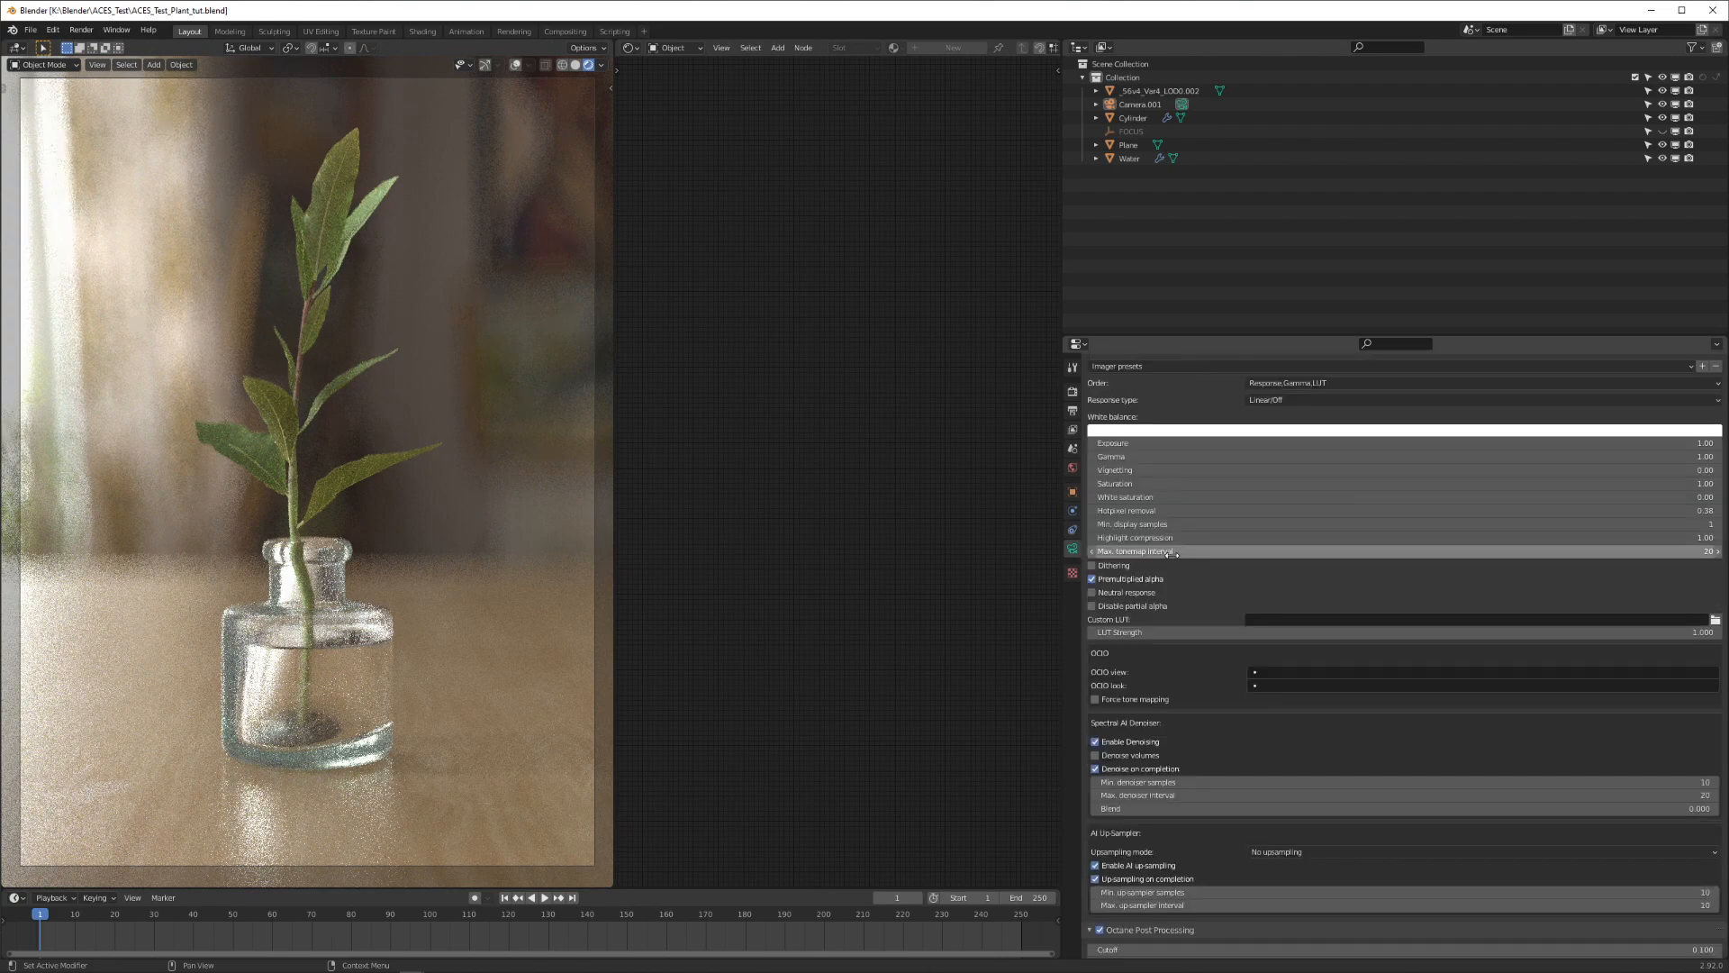
Step: Scroll the camera properties to the Octane Camera Imager panel
scroll(up, 3)
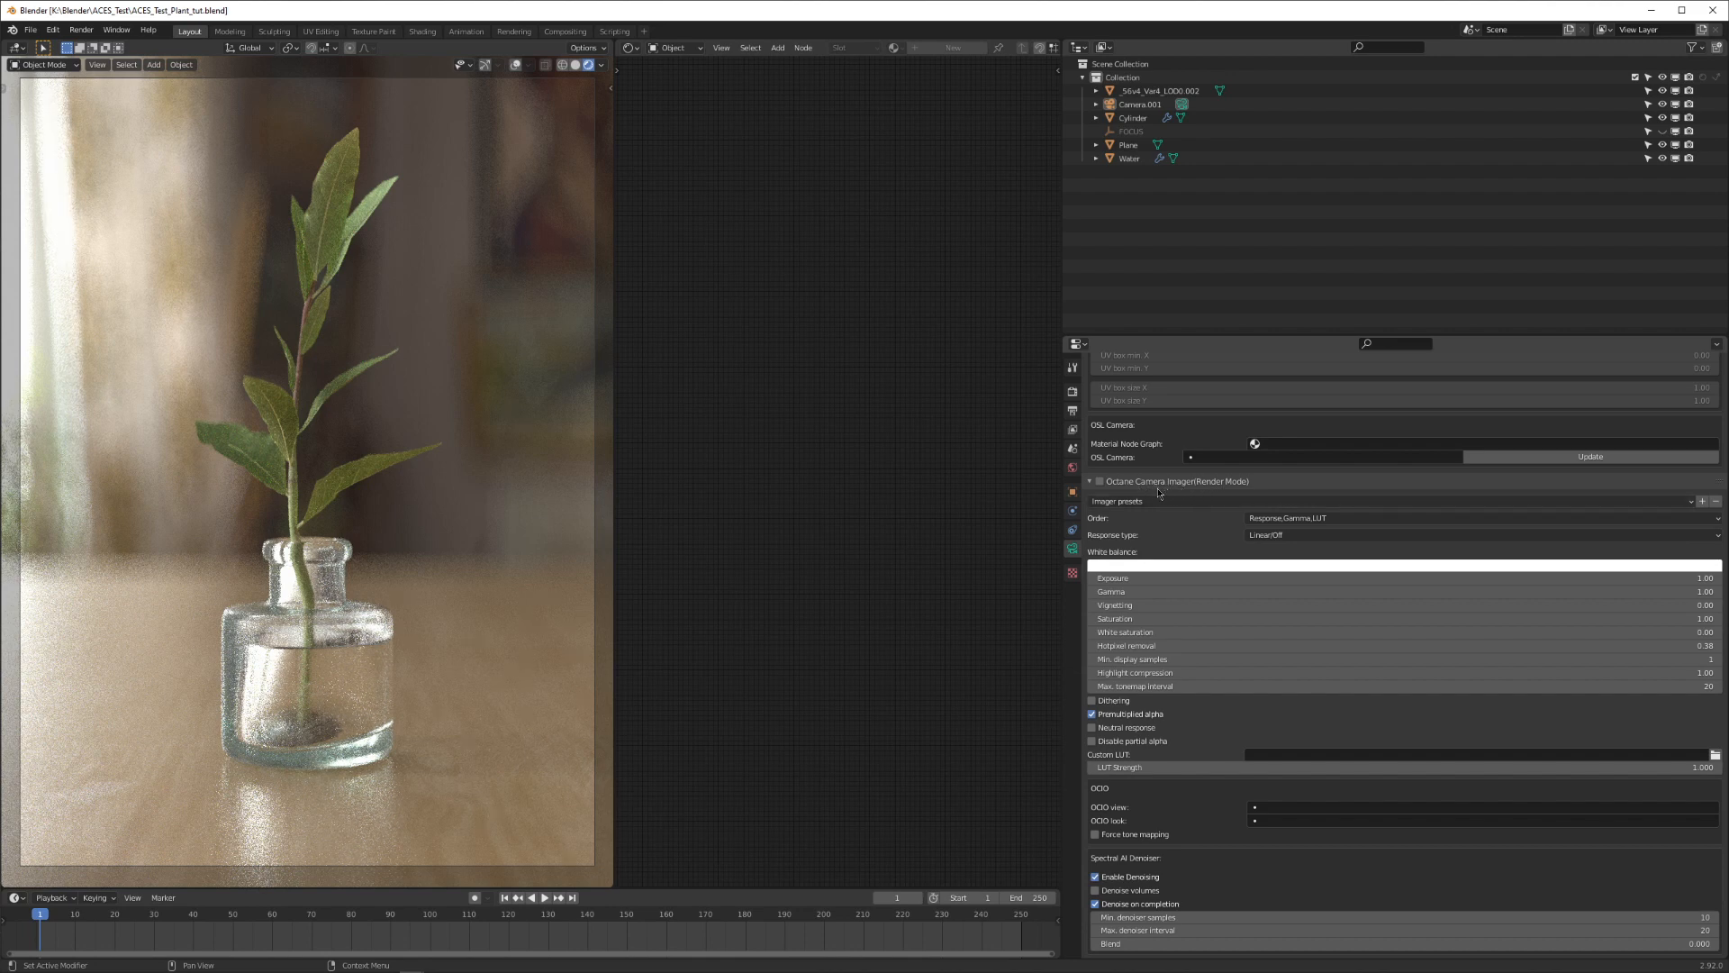
Step: Enable the Octane Camera Imager with LinearOff response type and neutral response
click(1099, 481)
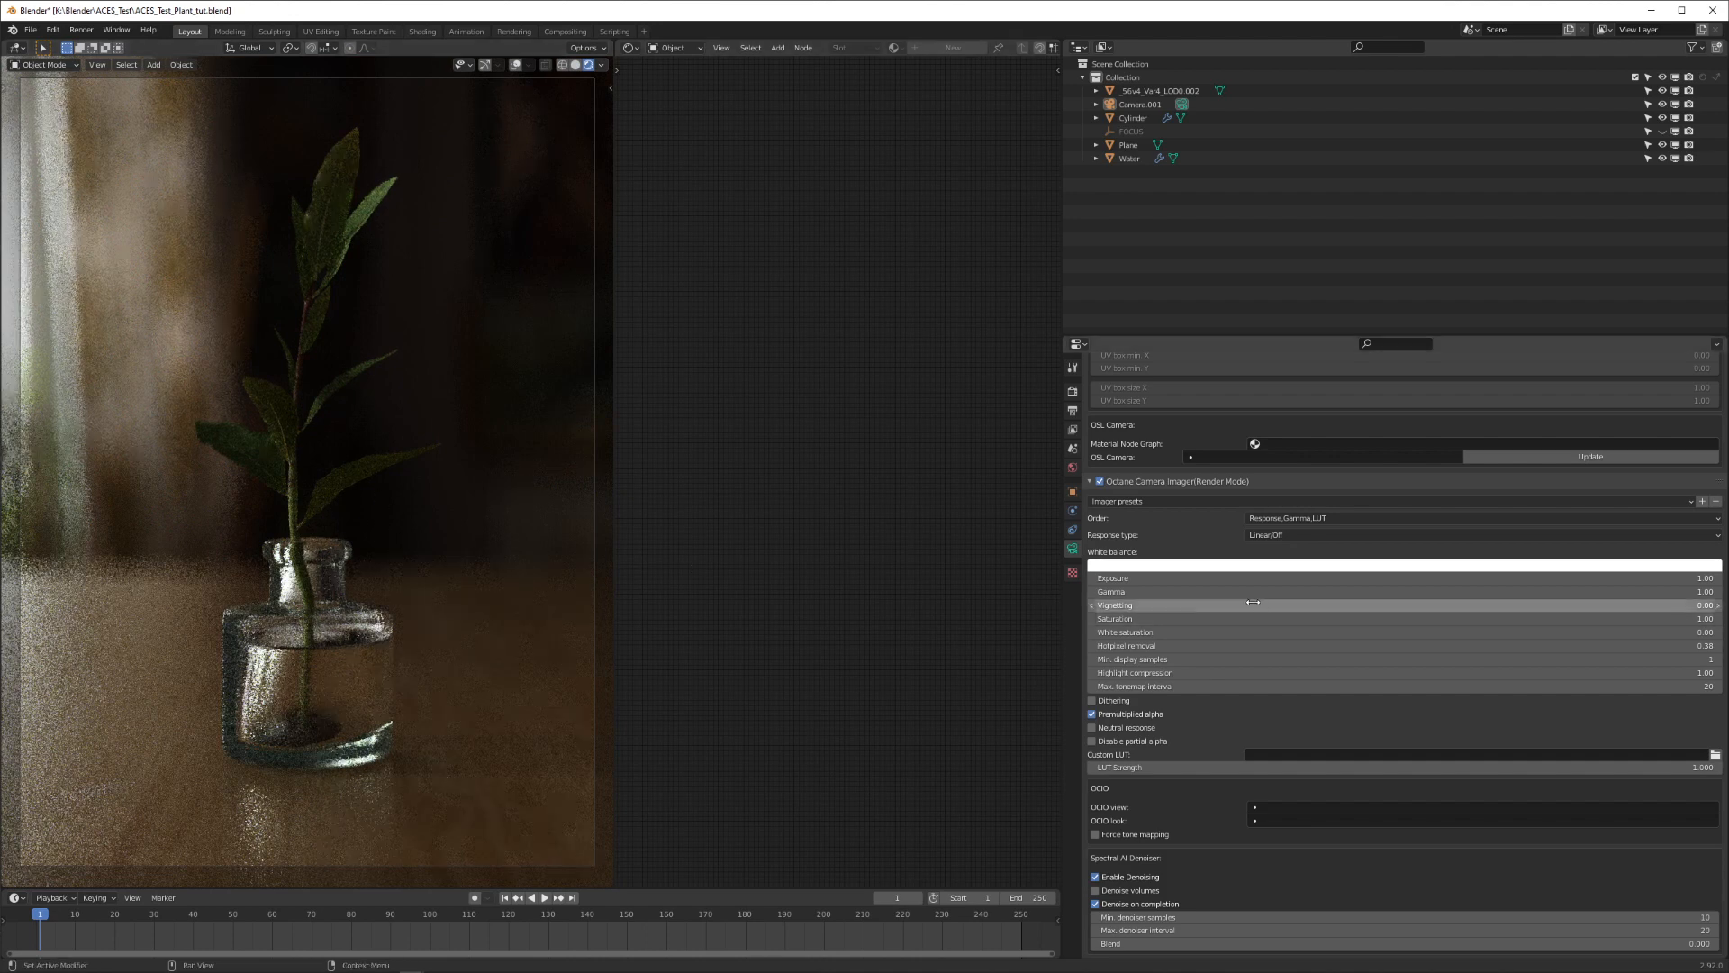
mouse_move(1266, 535)
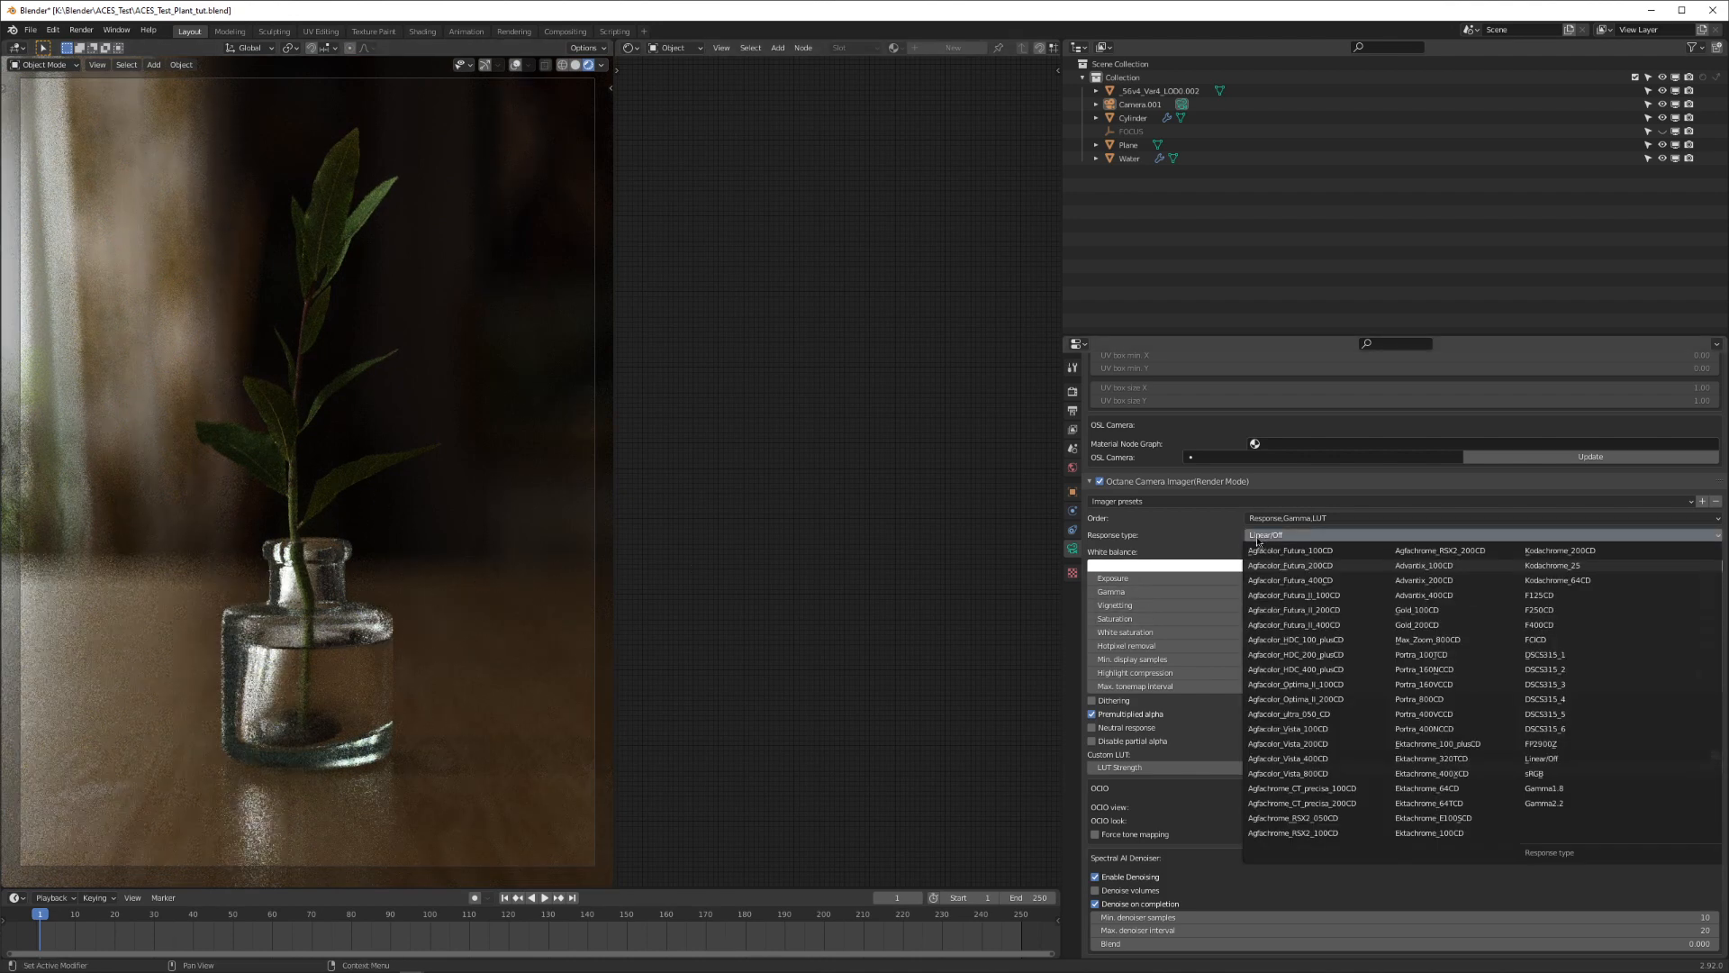
click(1264, 535)
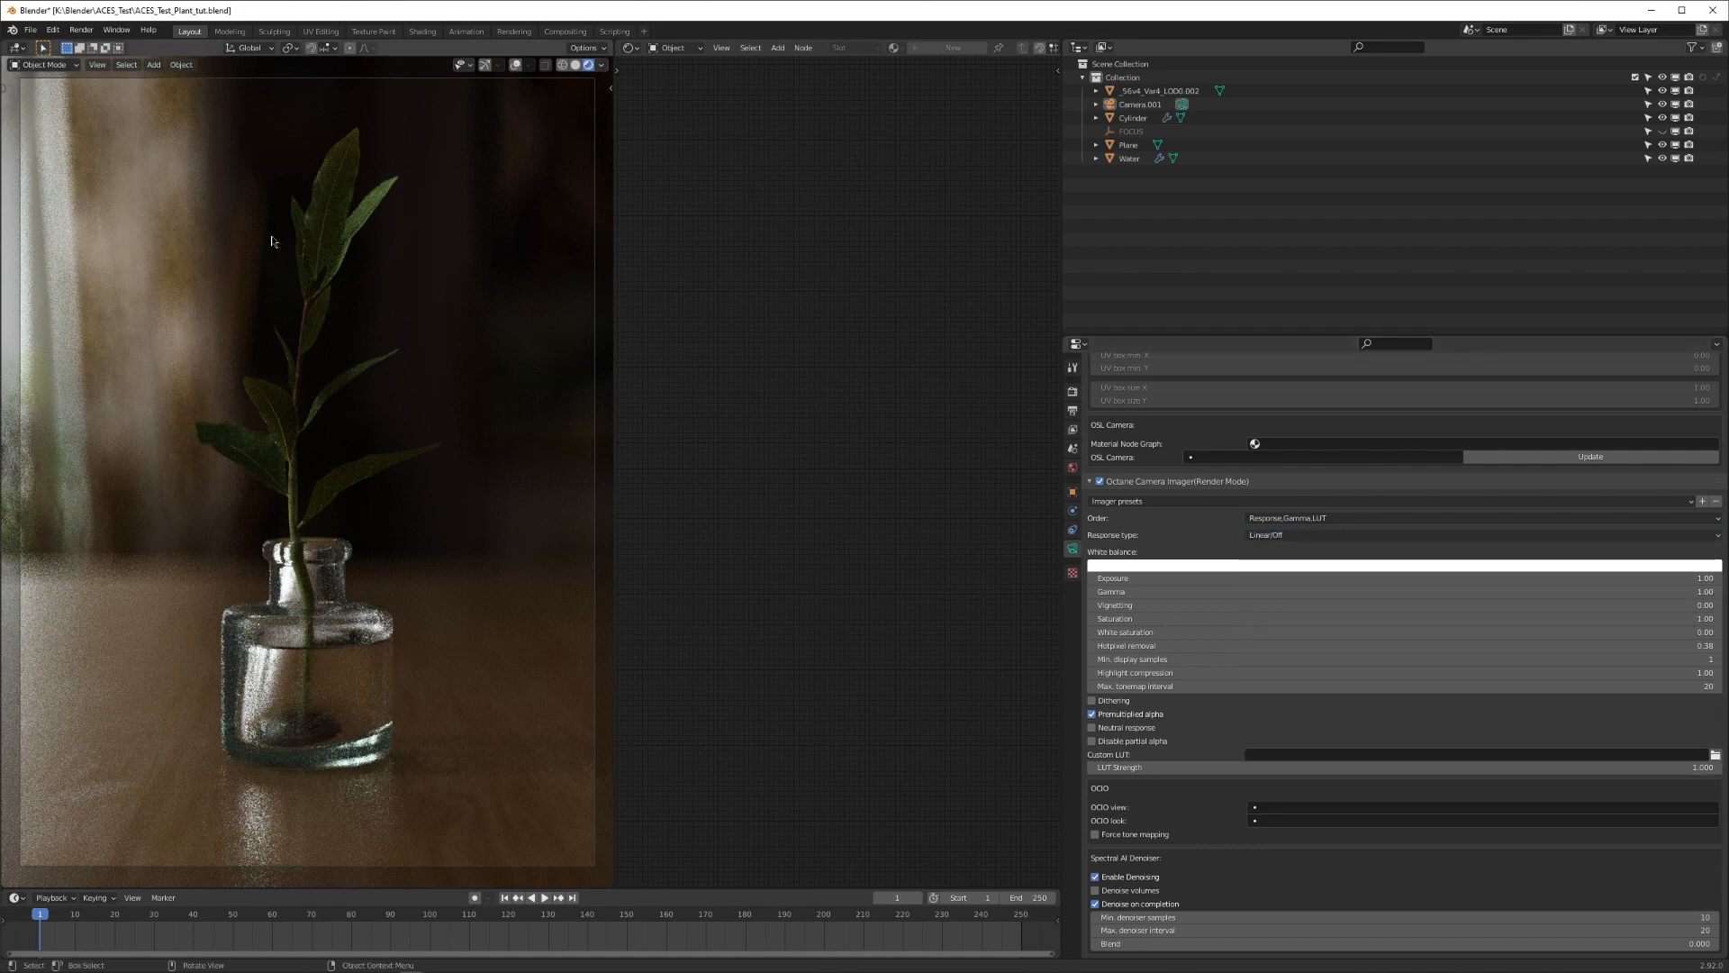
mouse_move(298, 463)
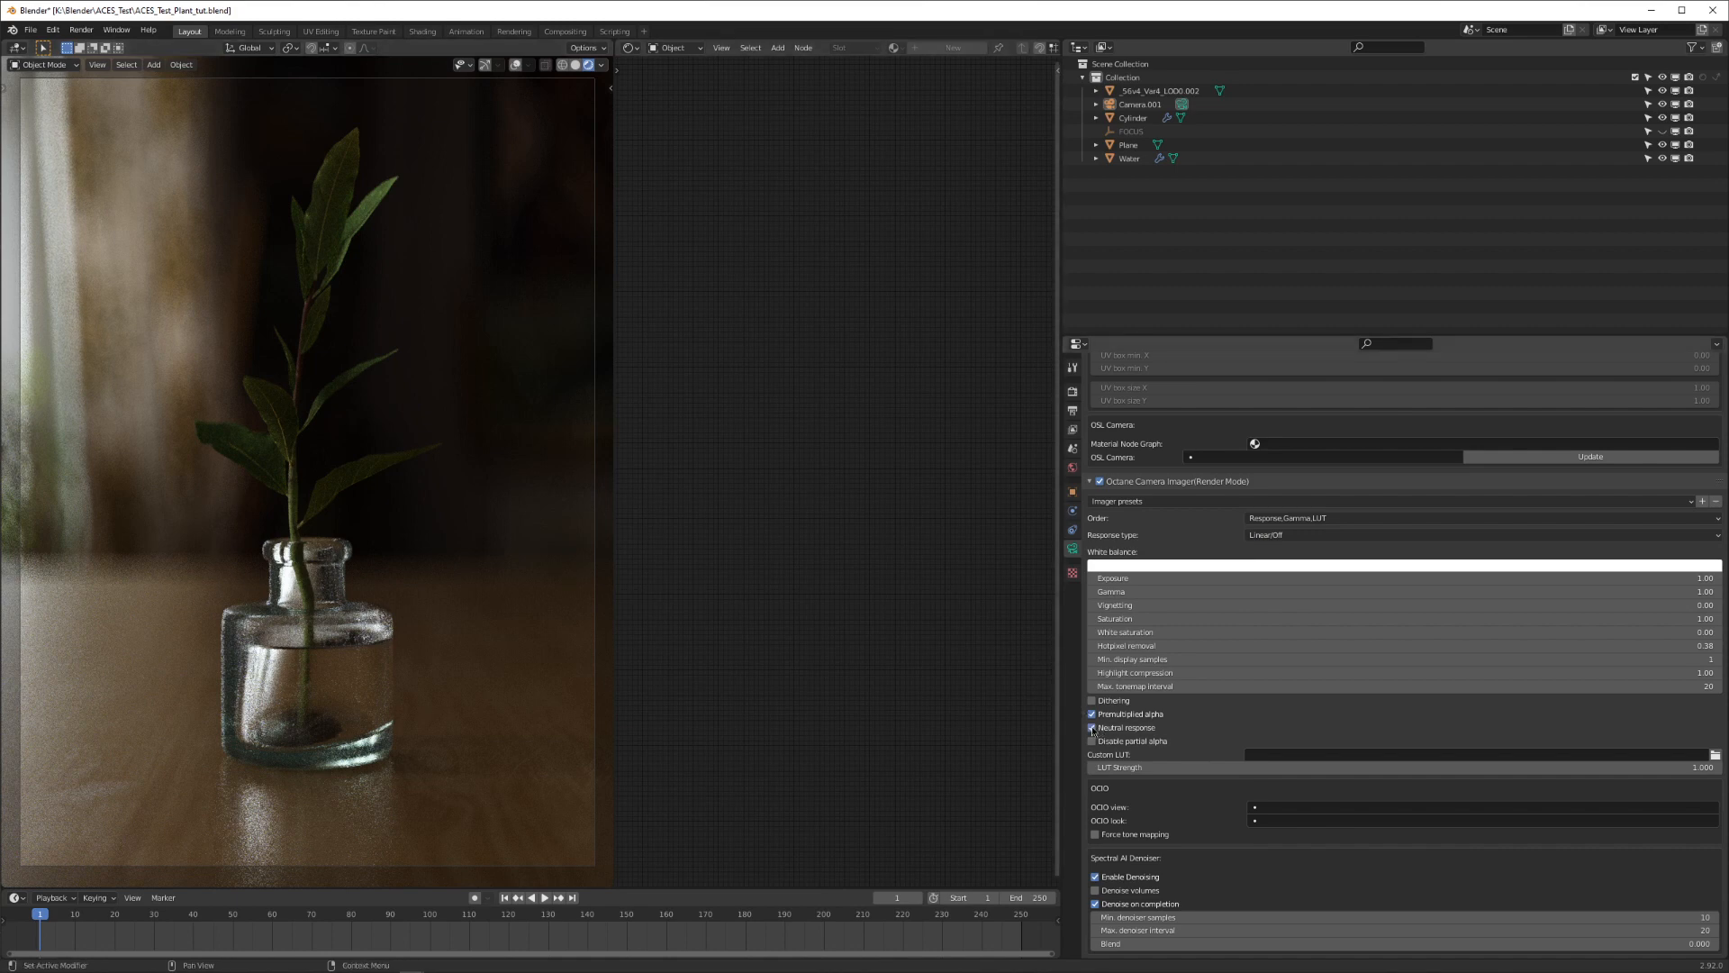
Step: Scroll to the imager's OCIO section and set the OCIO view to ACES: sRGB
scroll(down, 3)
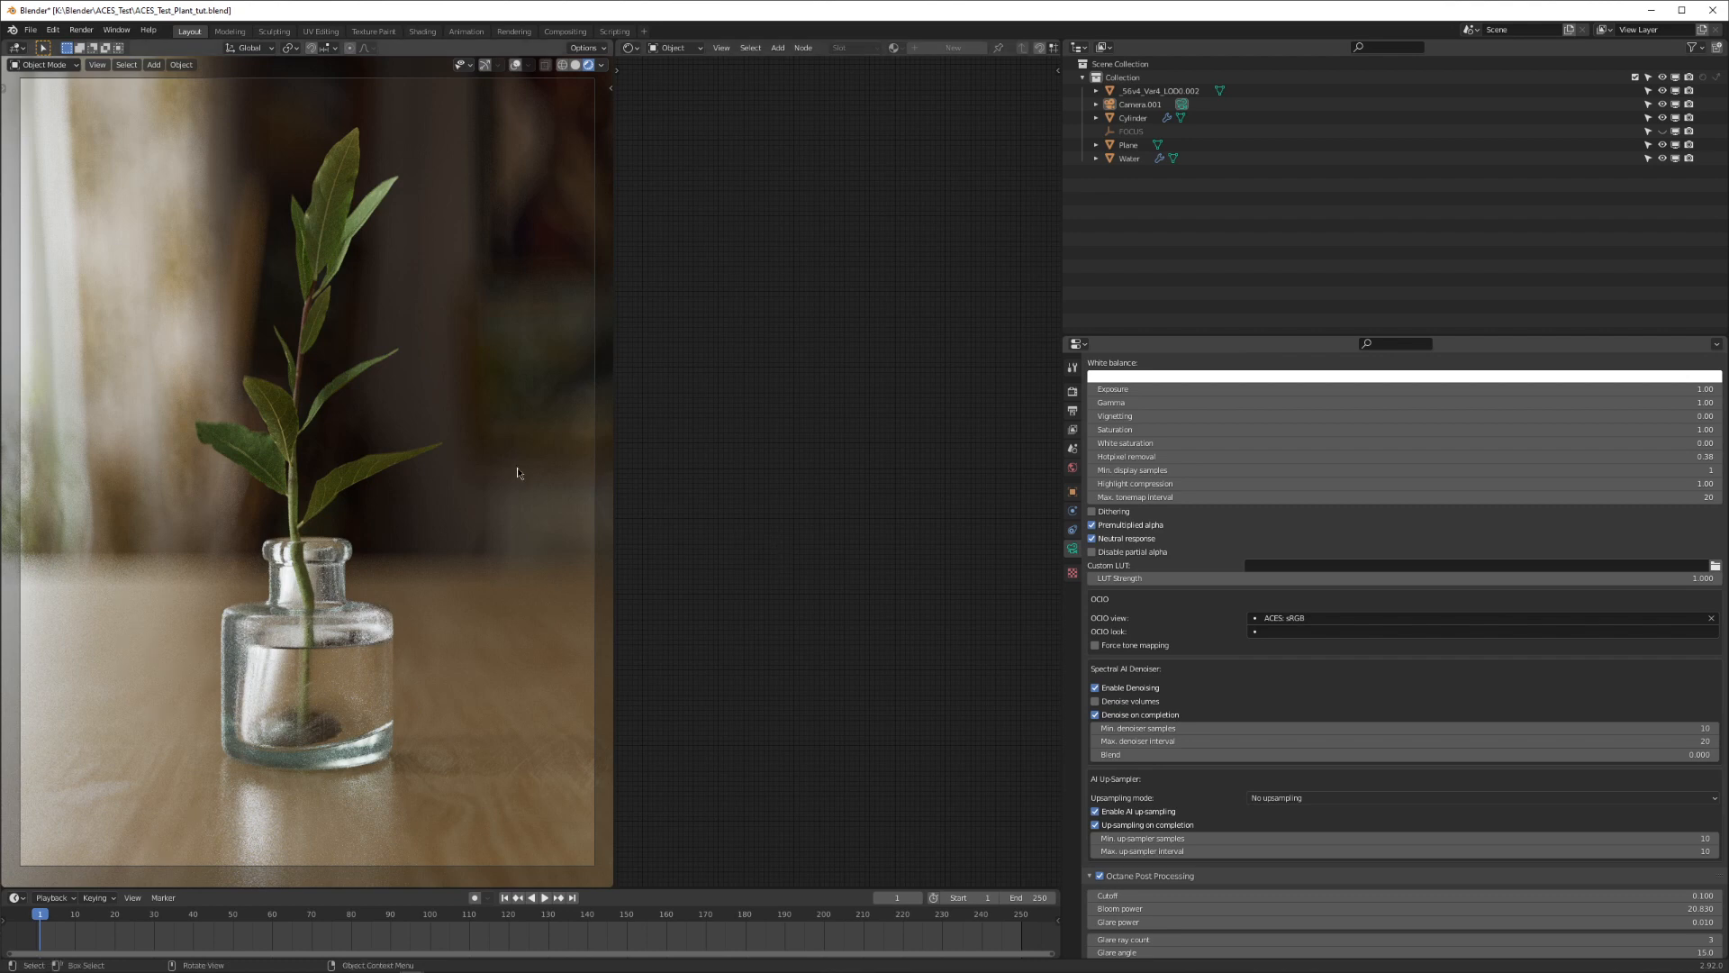
mouse_move(436, 328)
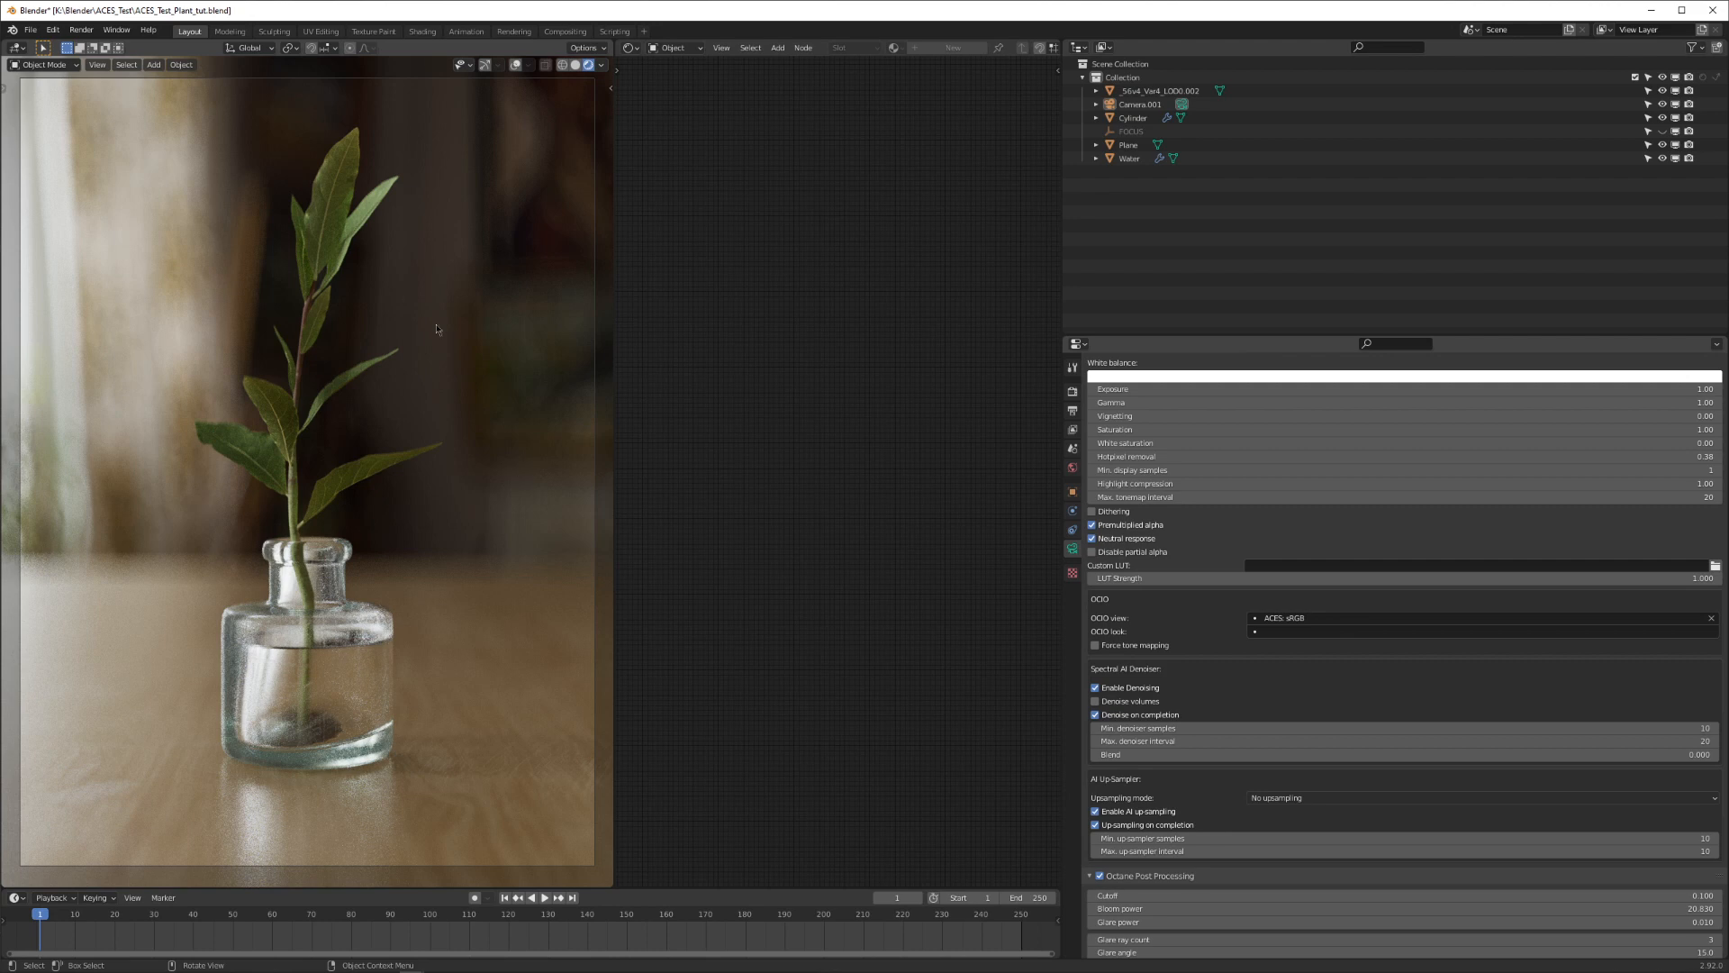
mouse_move(336, 491)
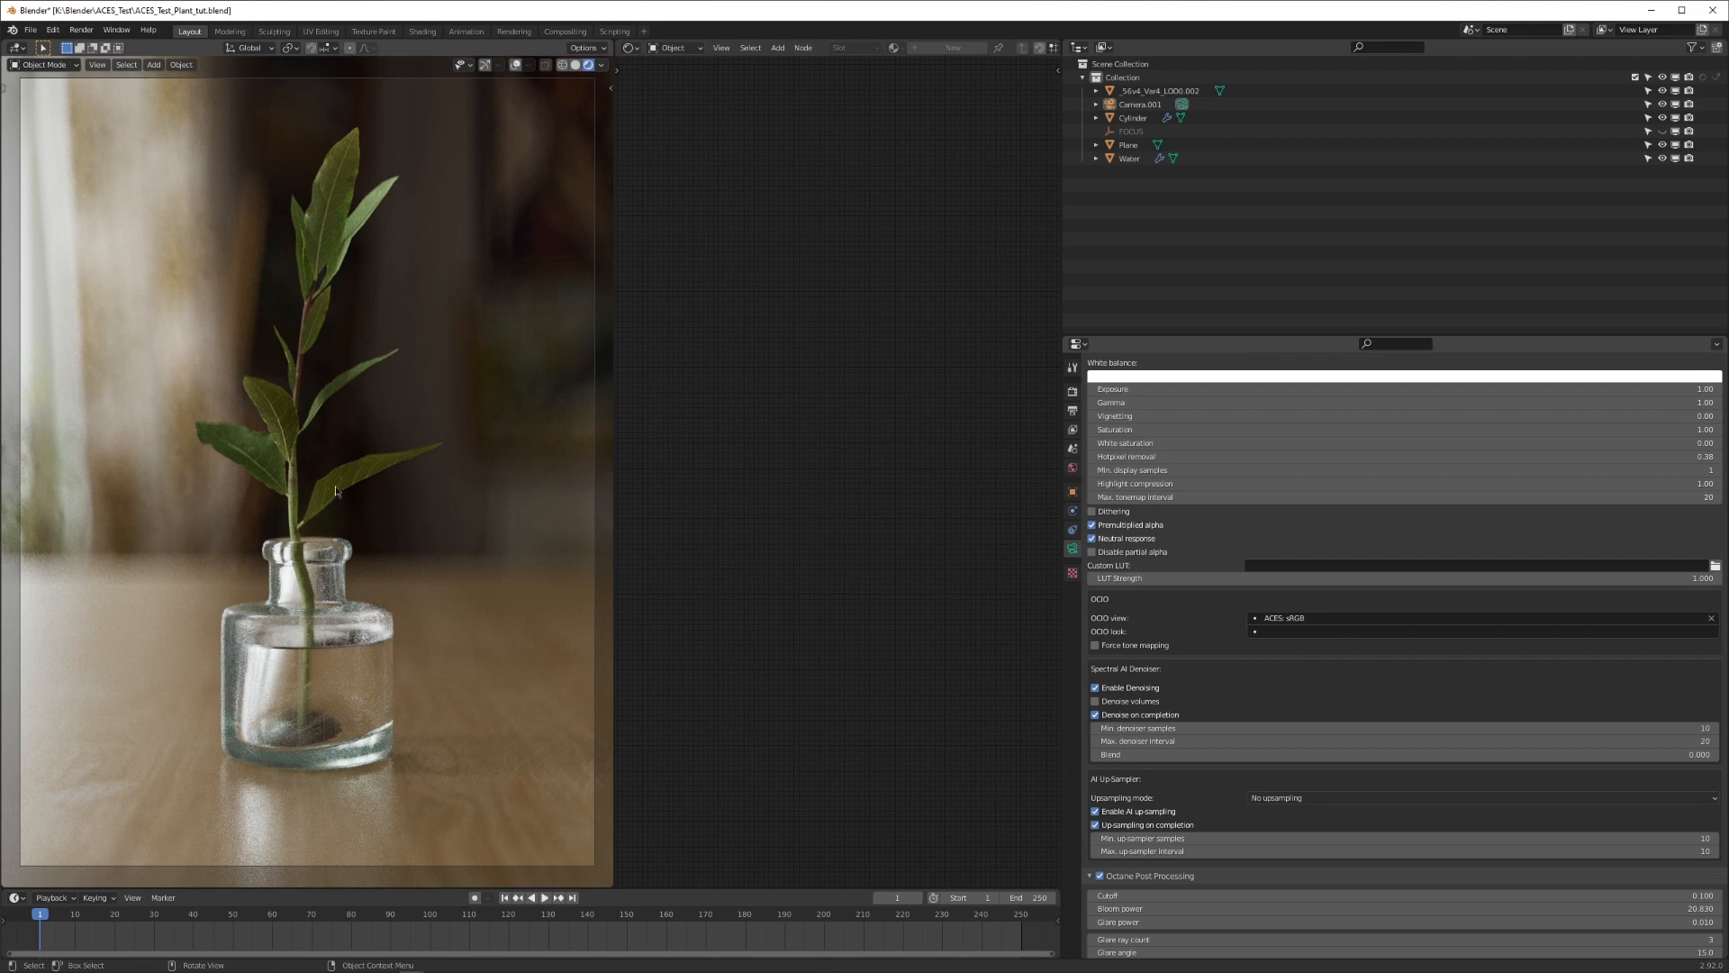
mouse_move(380, 526)
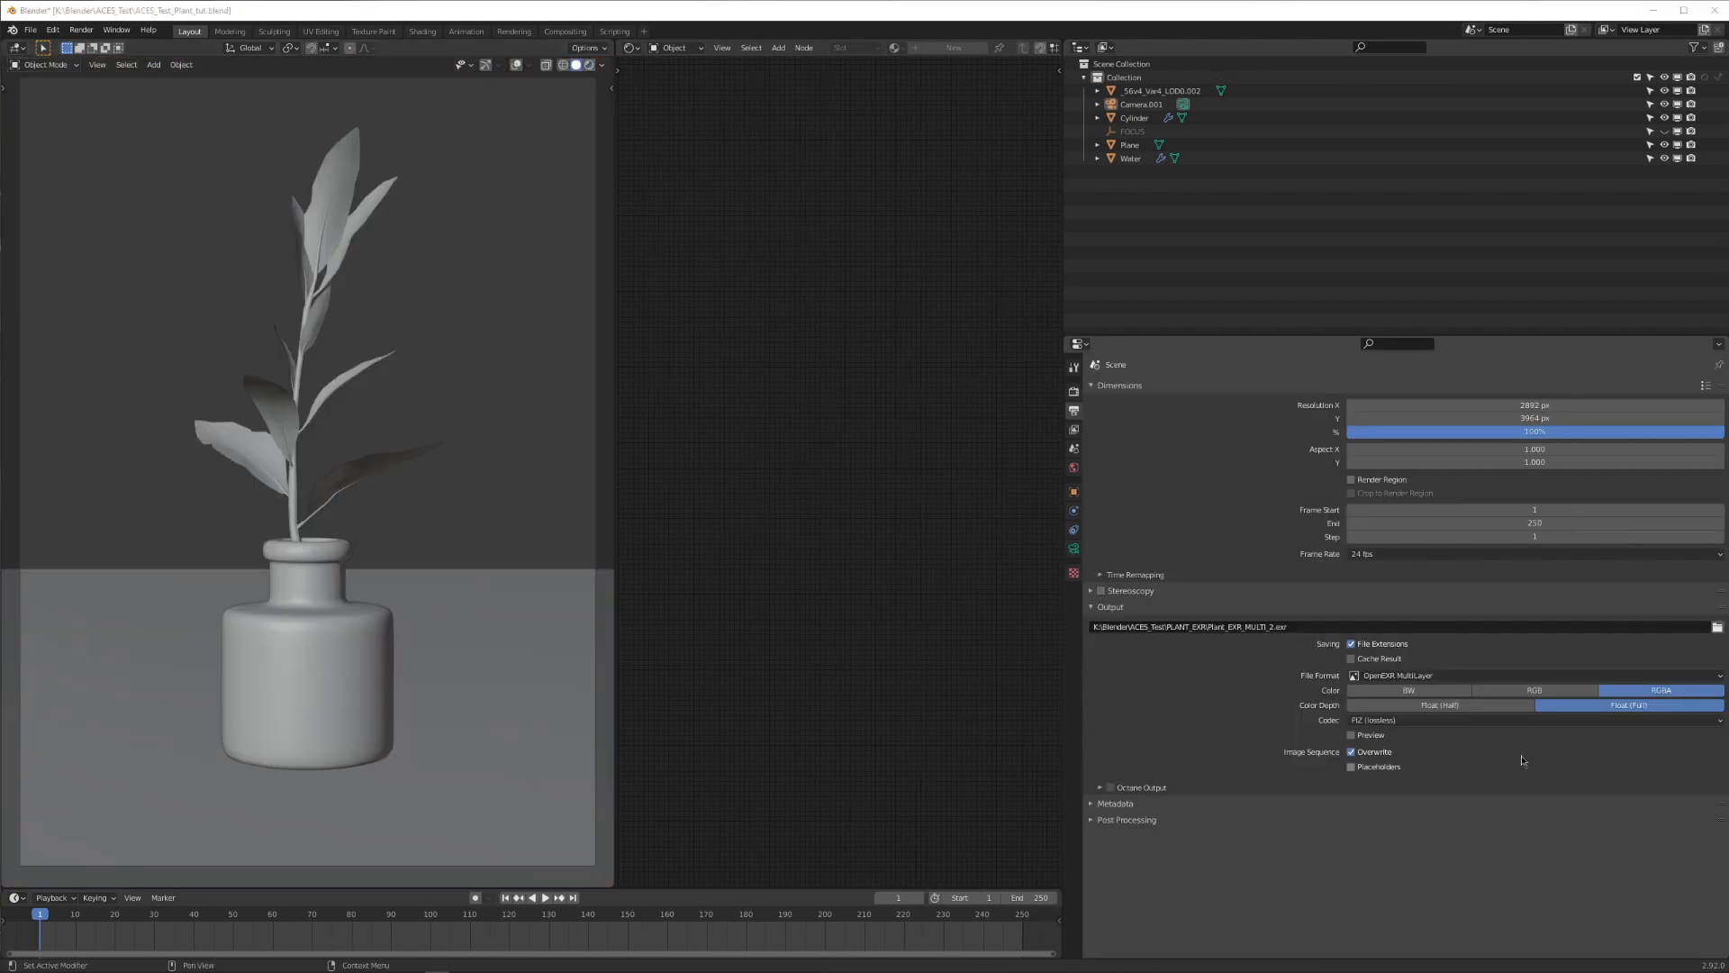
mouse_move(1423, 675)
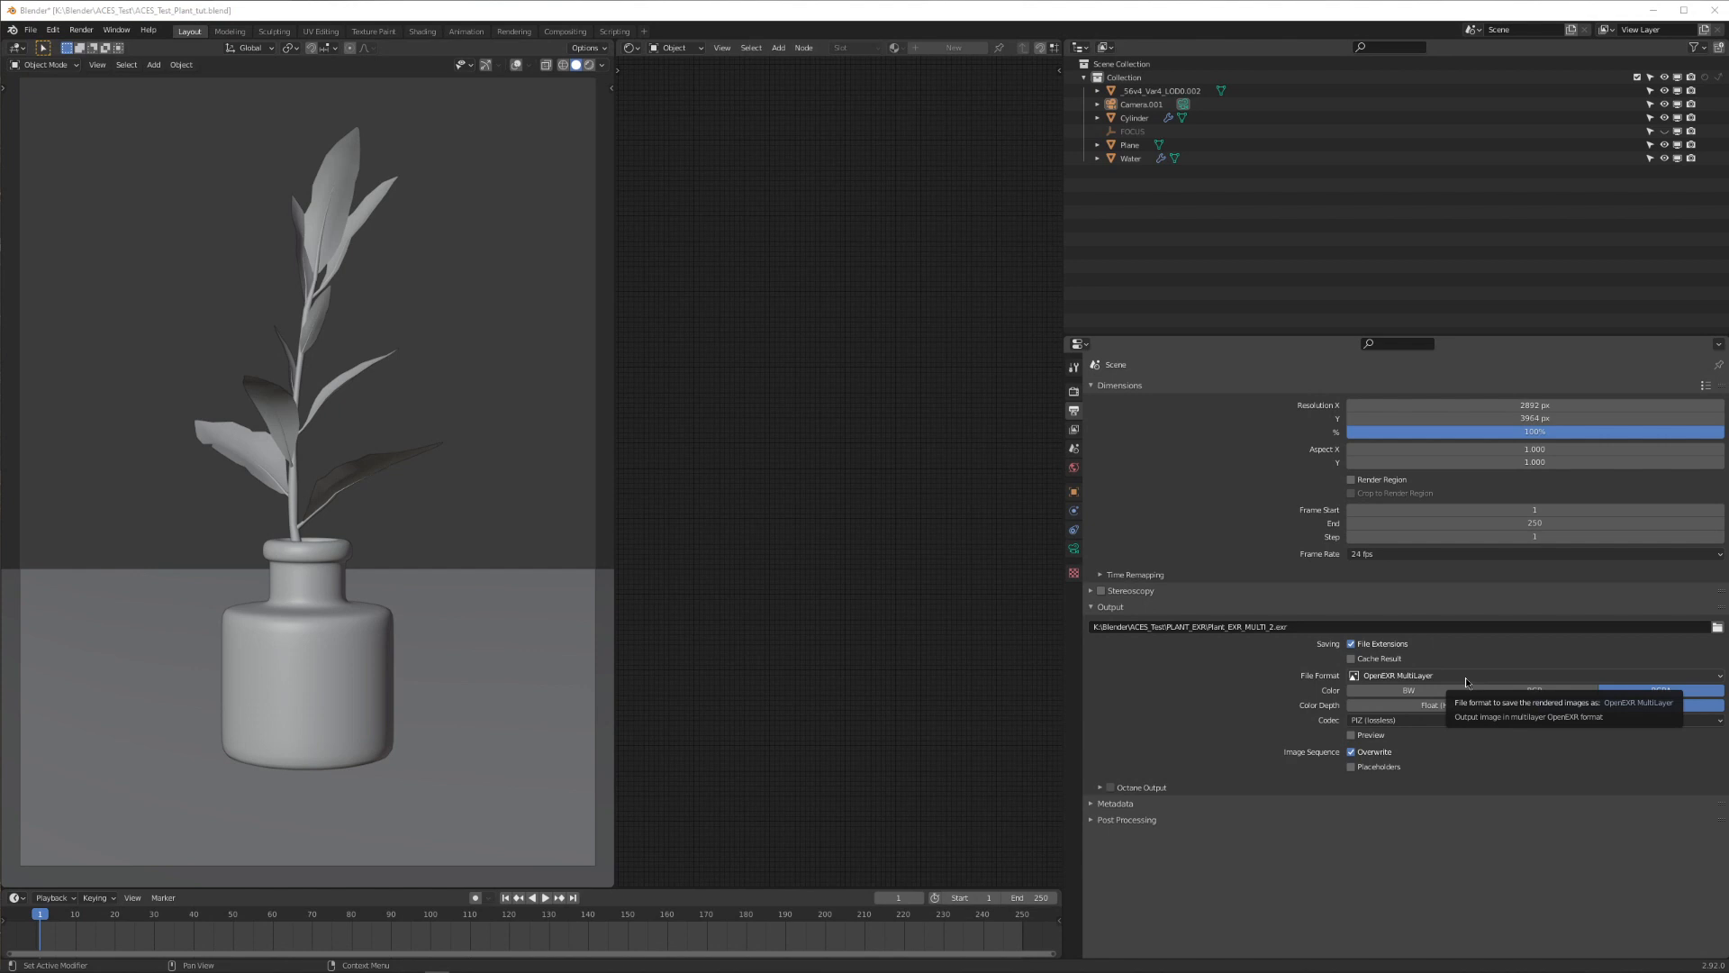
Step: Set Octane output to export multilayer EXR as 32-bit floating point
click(1423, 675)
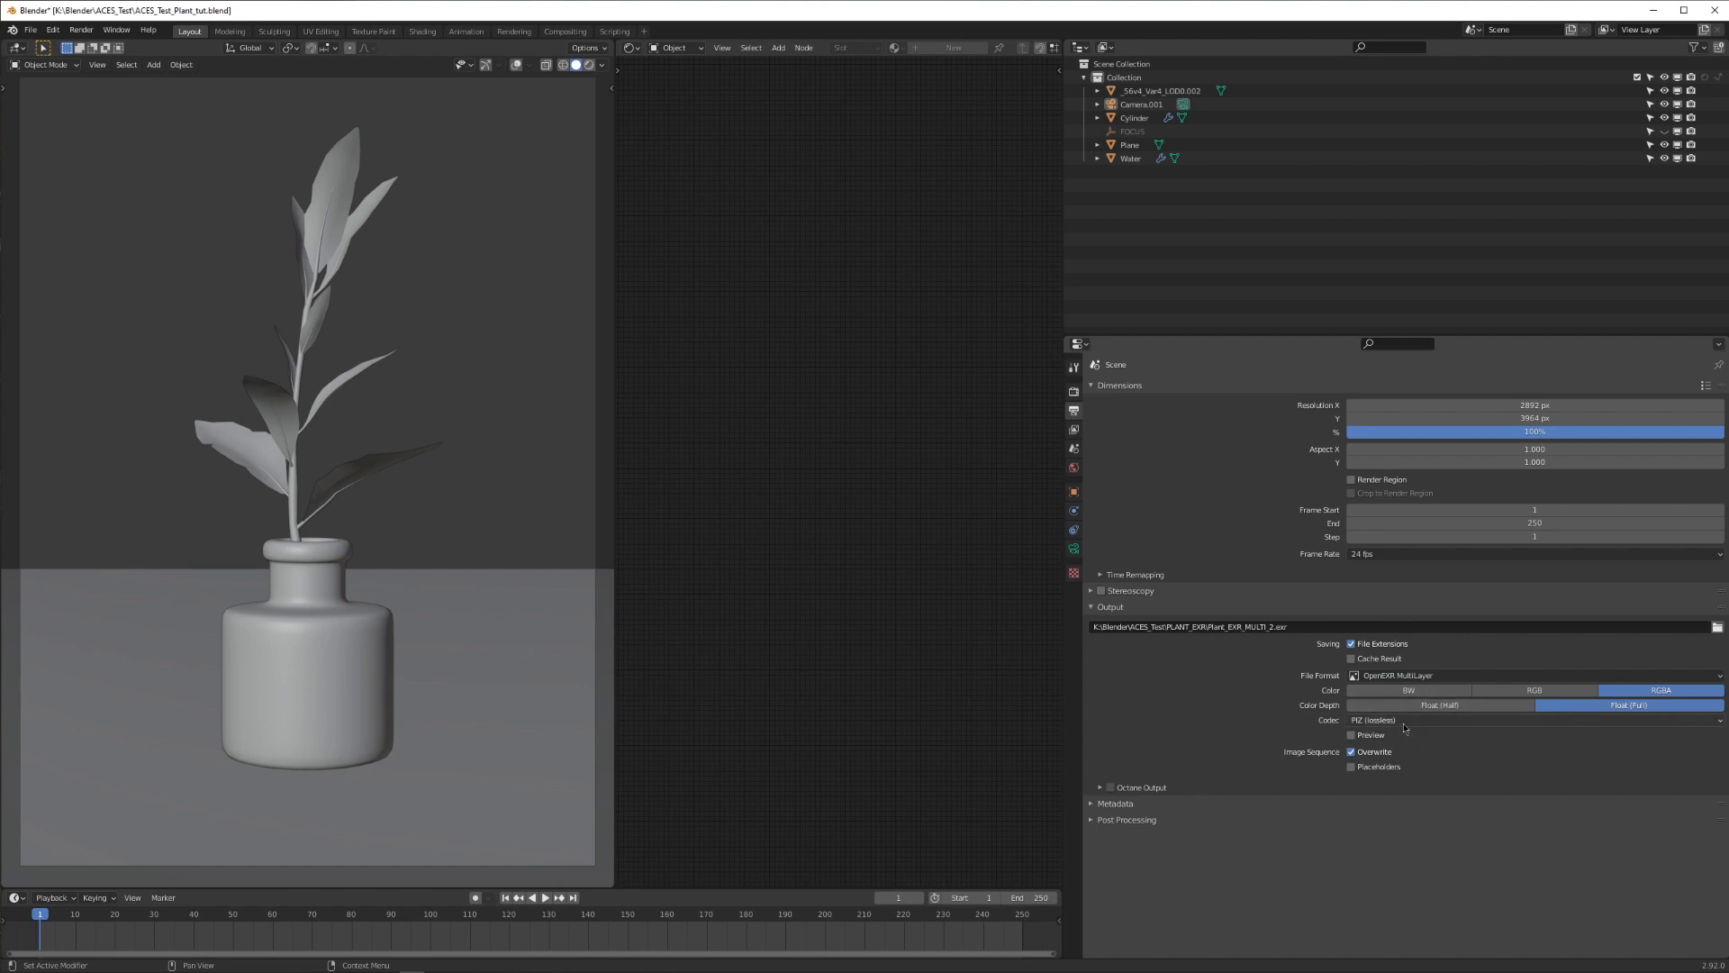
click(1141, 786)
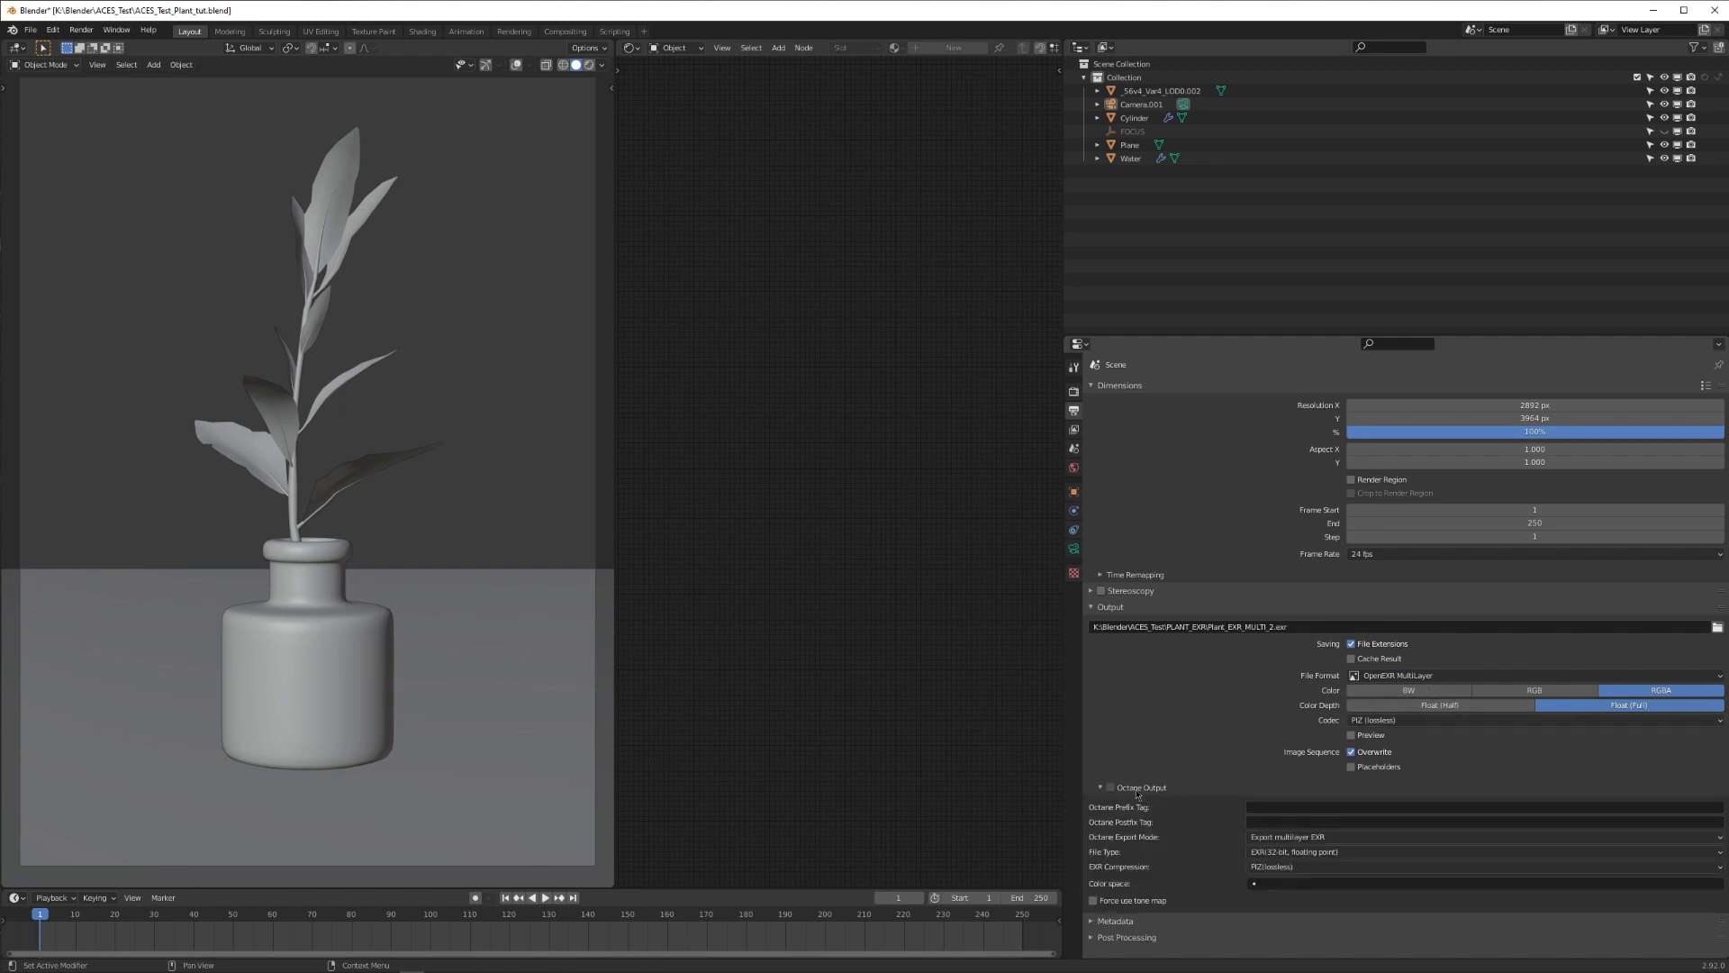
click(1109, 786)
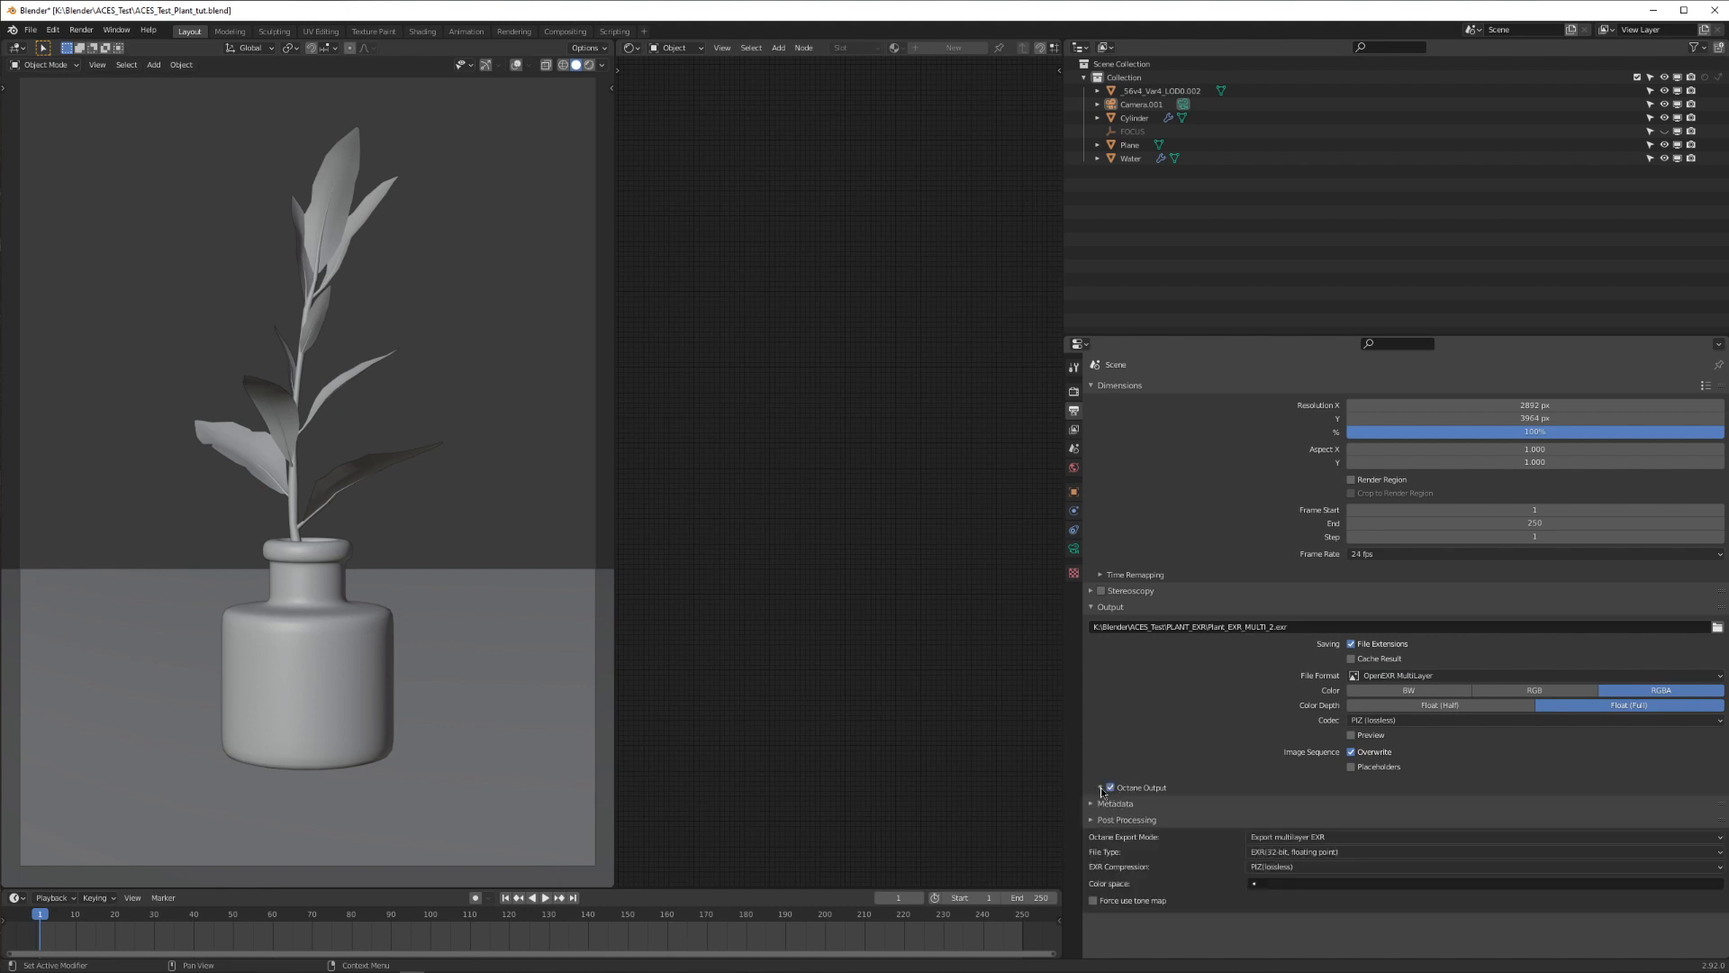
click(1100, 787)
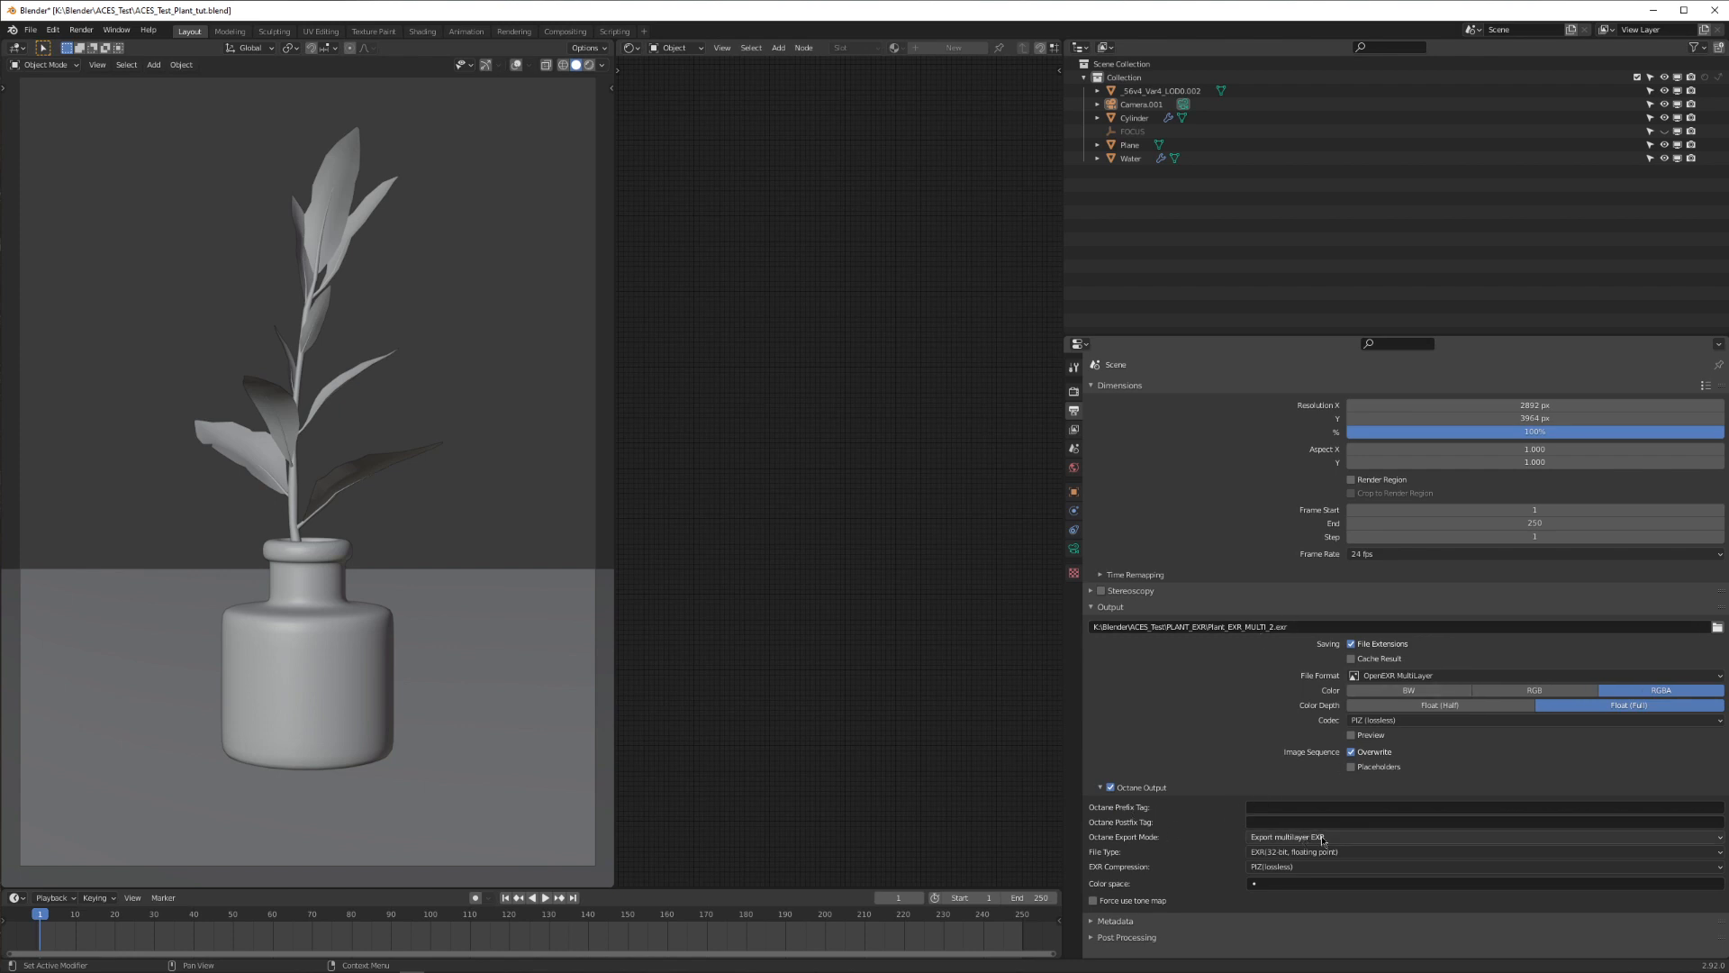
Step: Set the Octane EXR output to lossless PIZ compression with the ACEScg colour space
click(1323, 836)
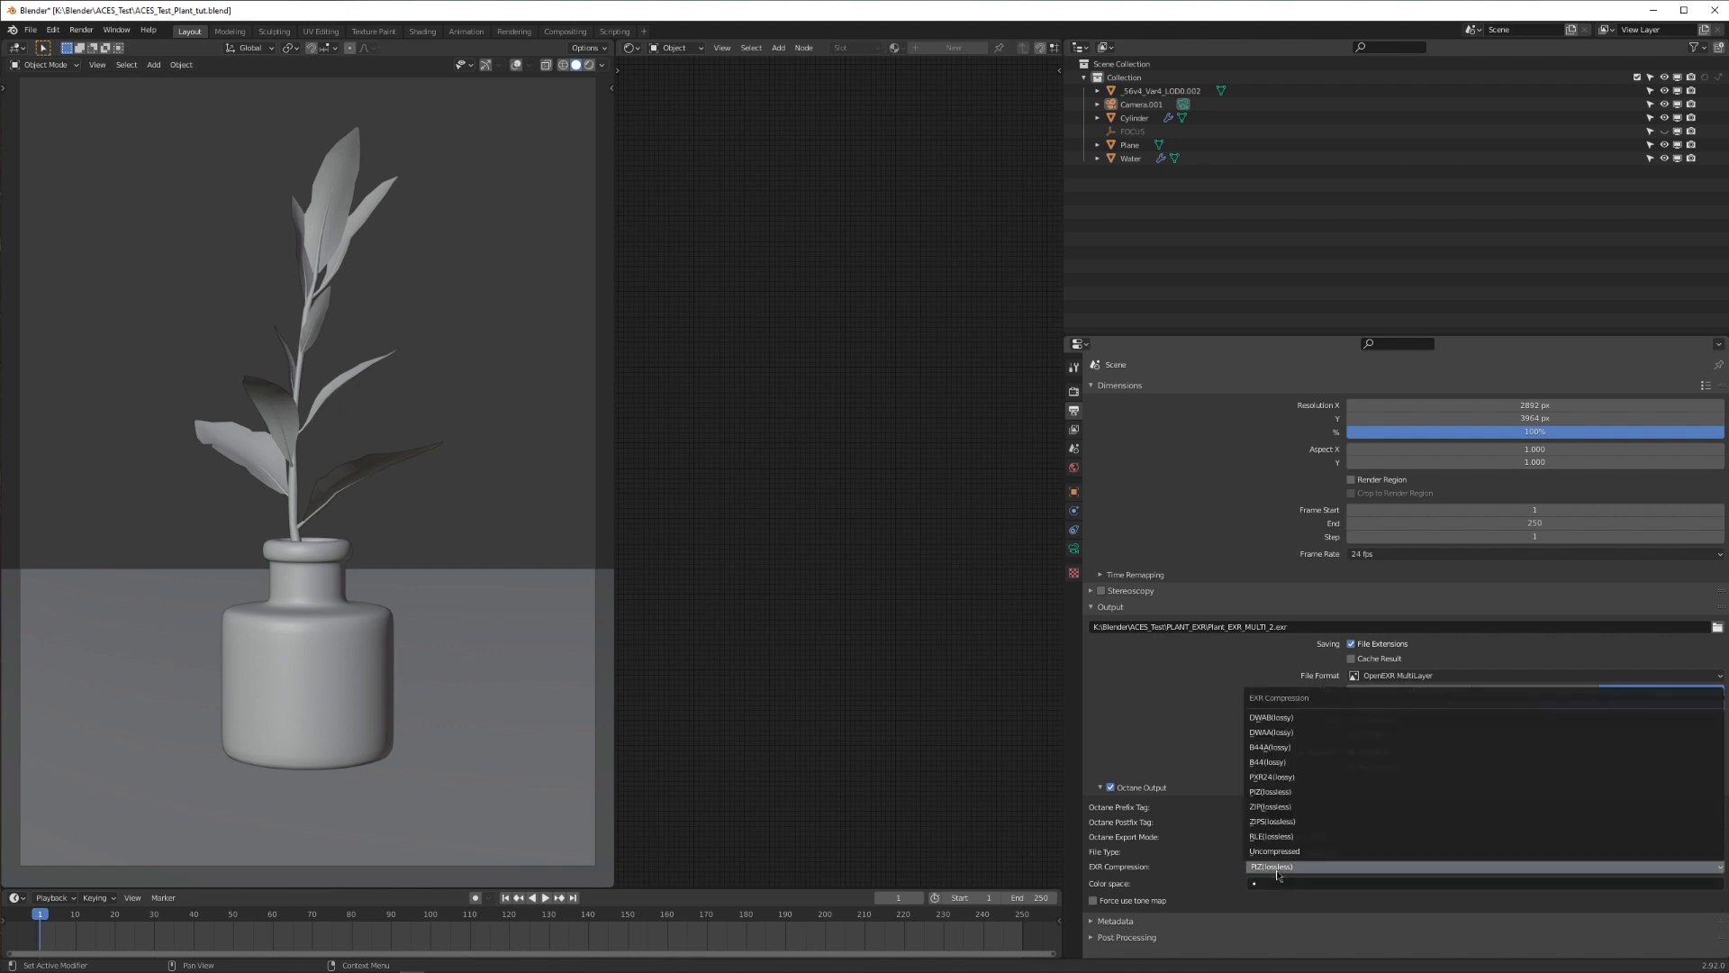
mouse_move(1268, 790)
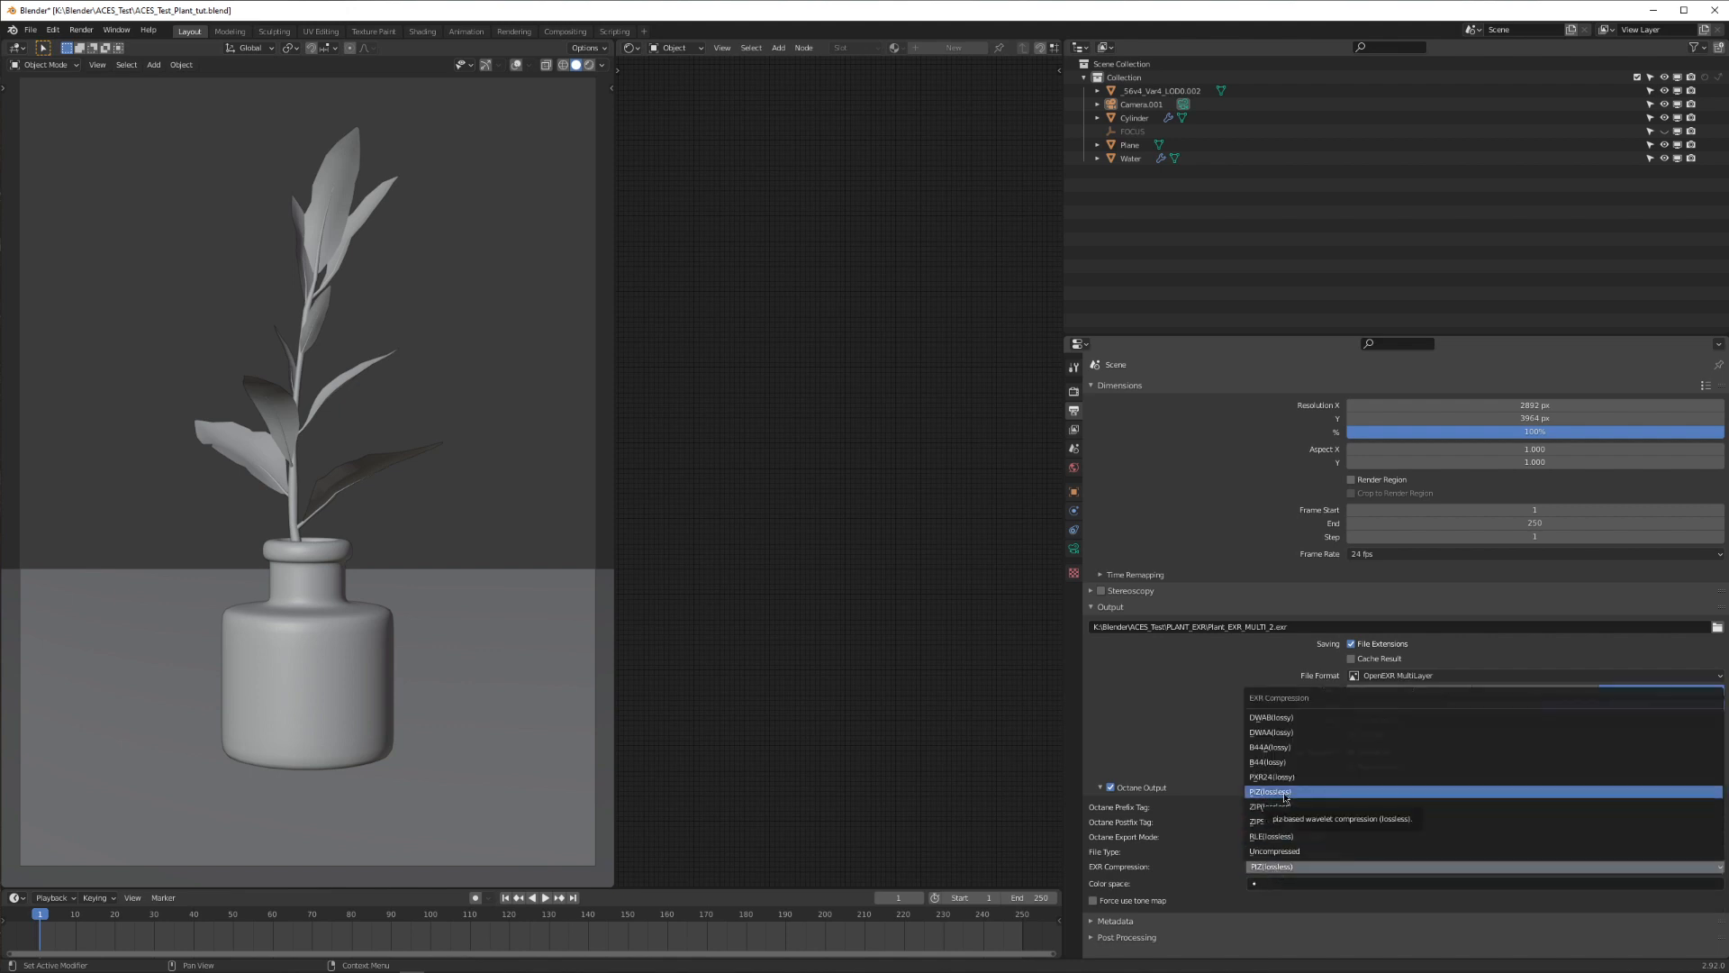
click(1268, 791)
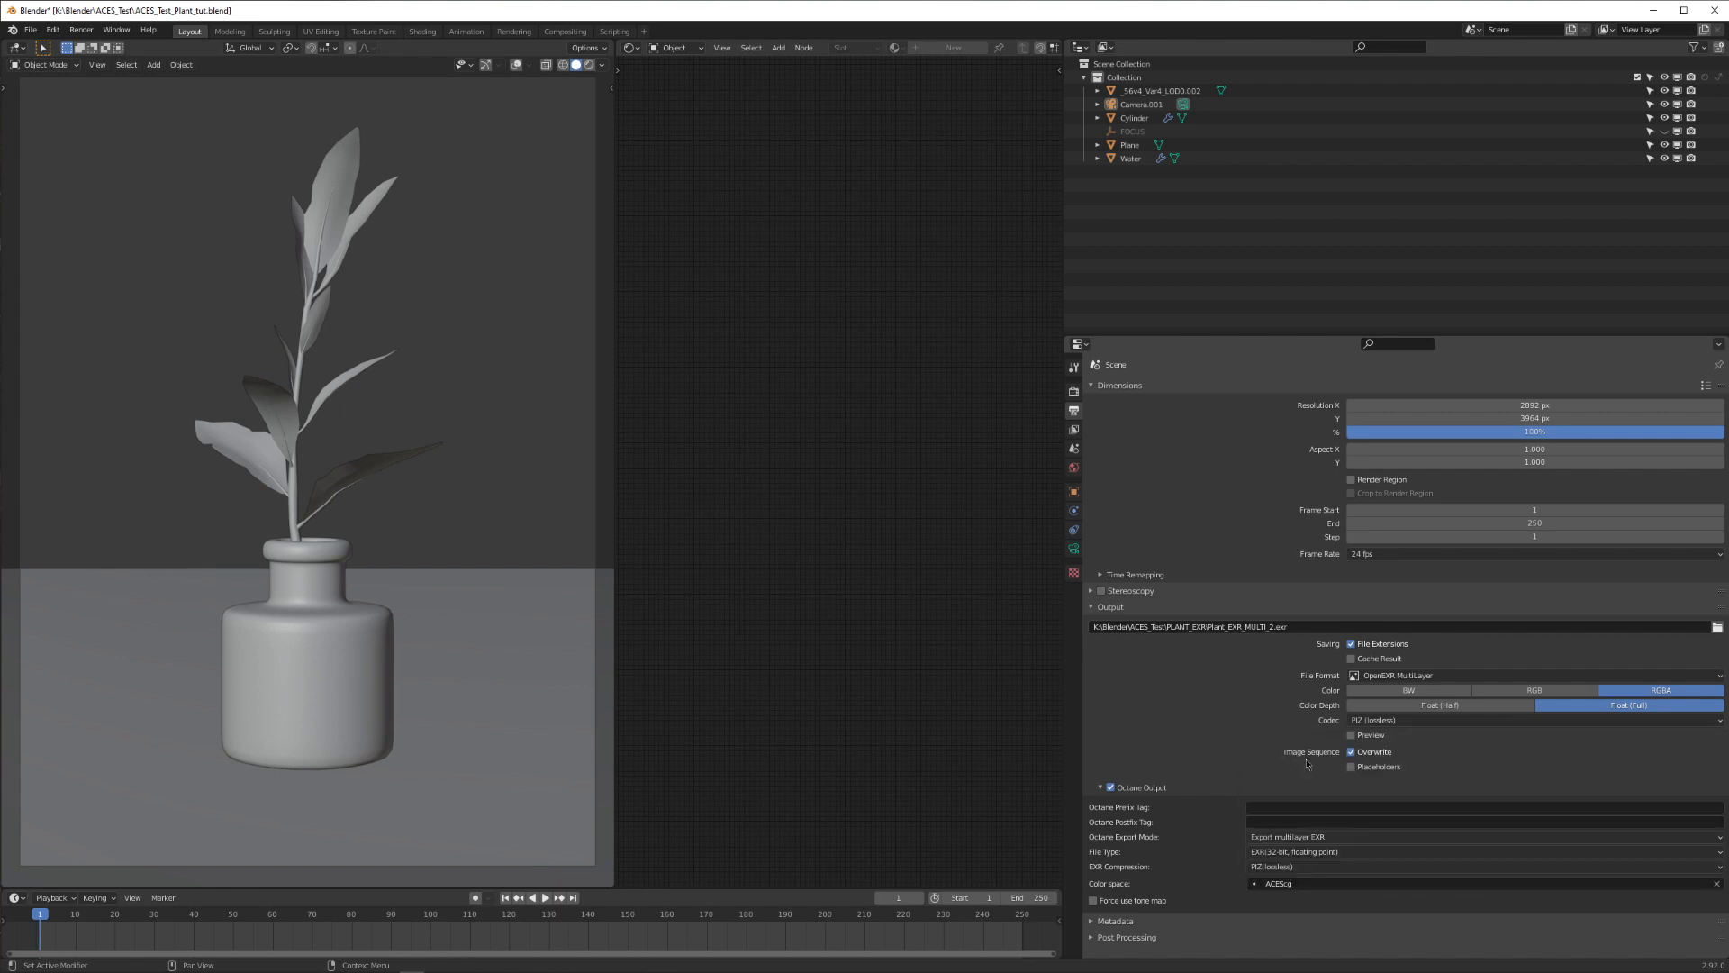
mouse_move(1279, 884)
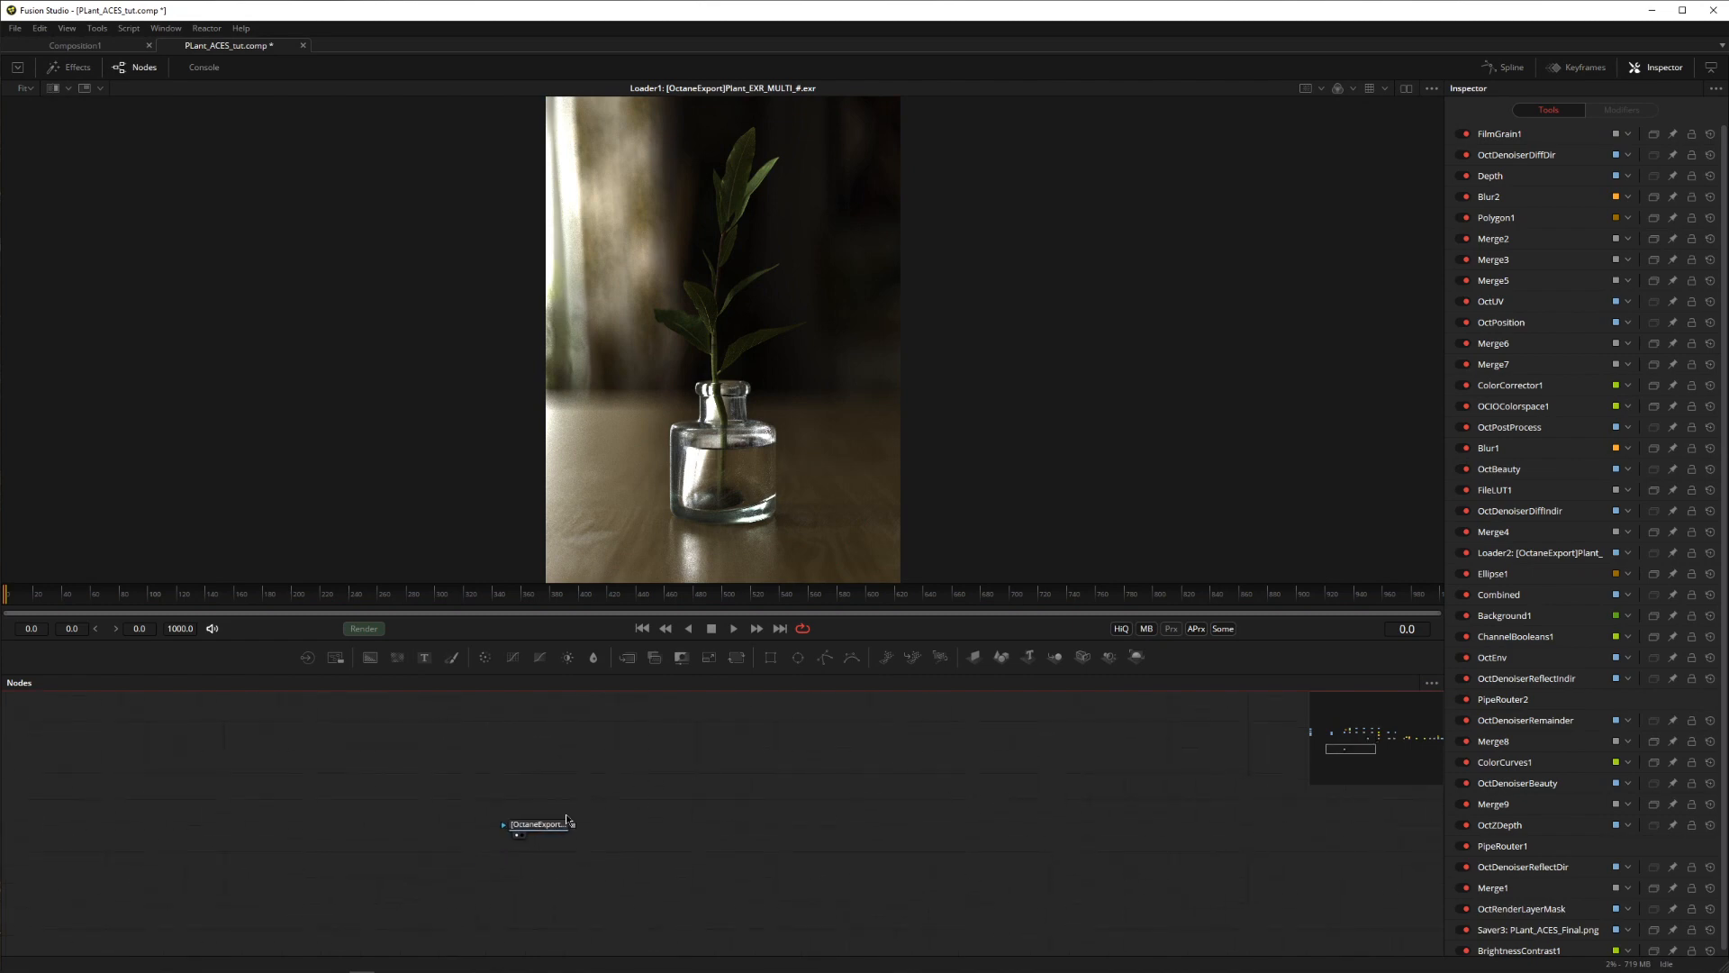
Step: Map the Loader's red, green and blue channels to the OctDenoiserBeauty layer
click(538, 819)
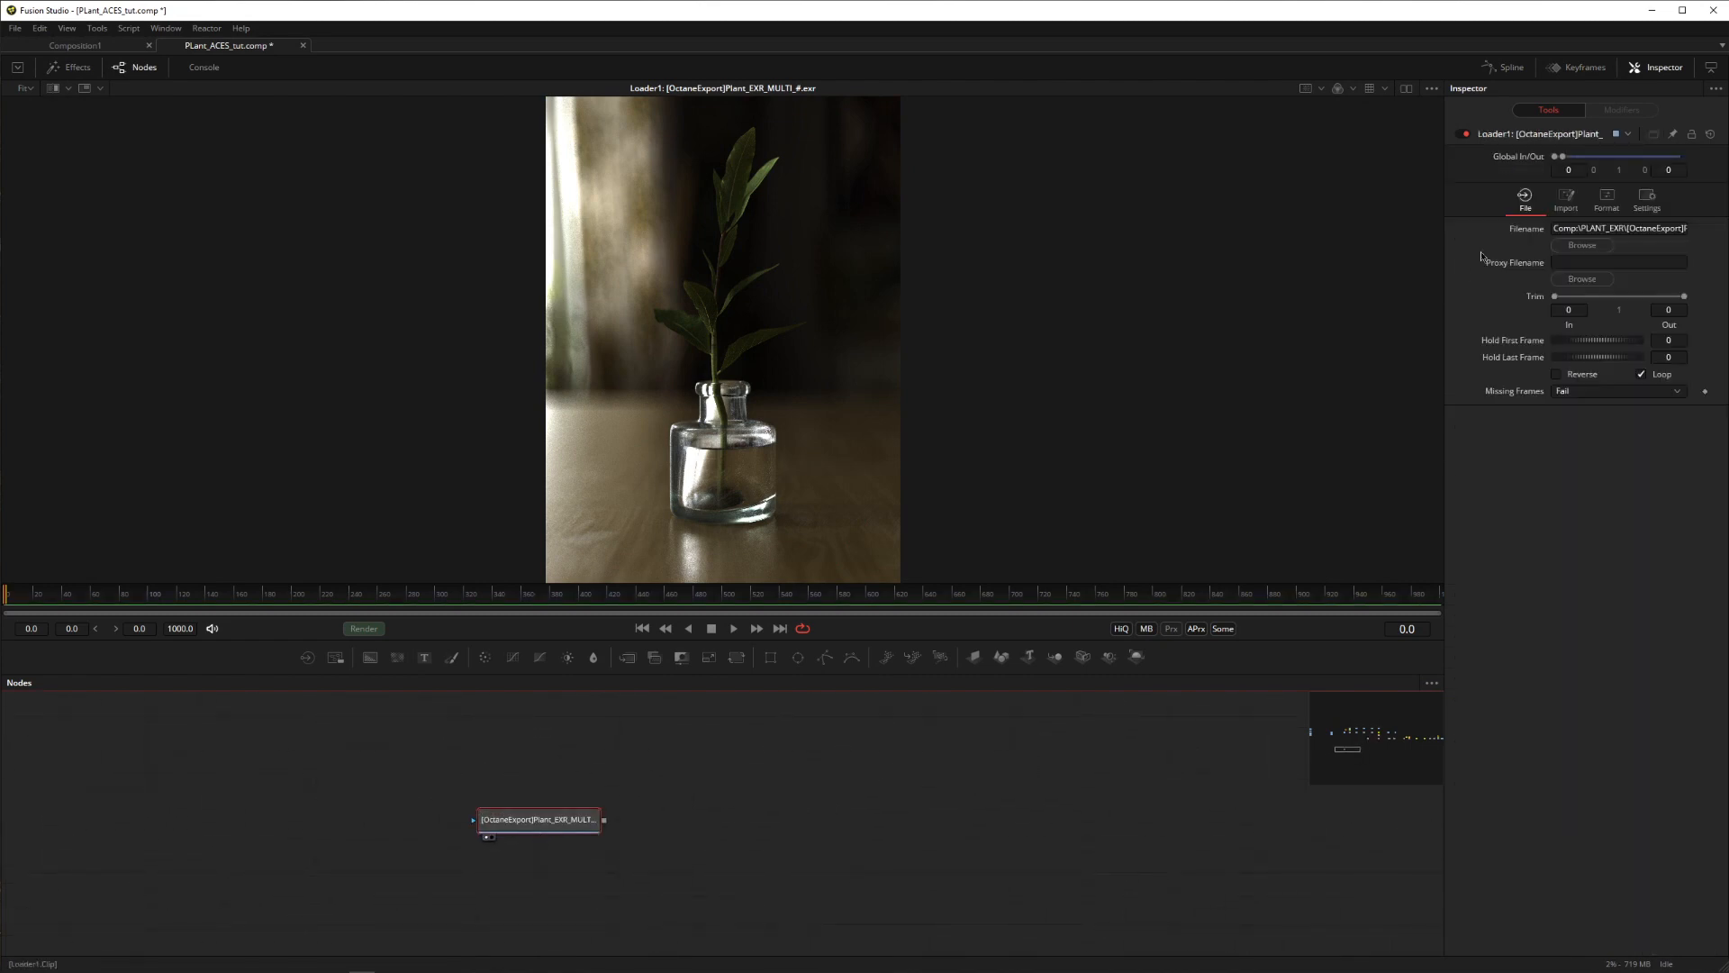
click(1606, 198)
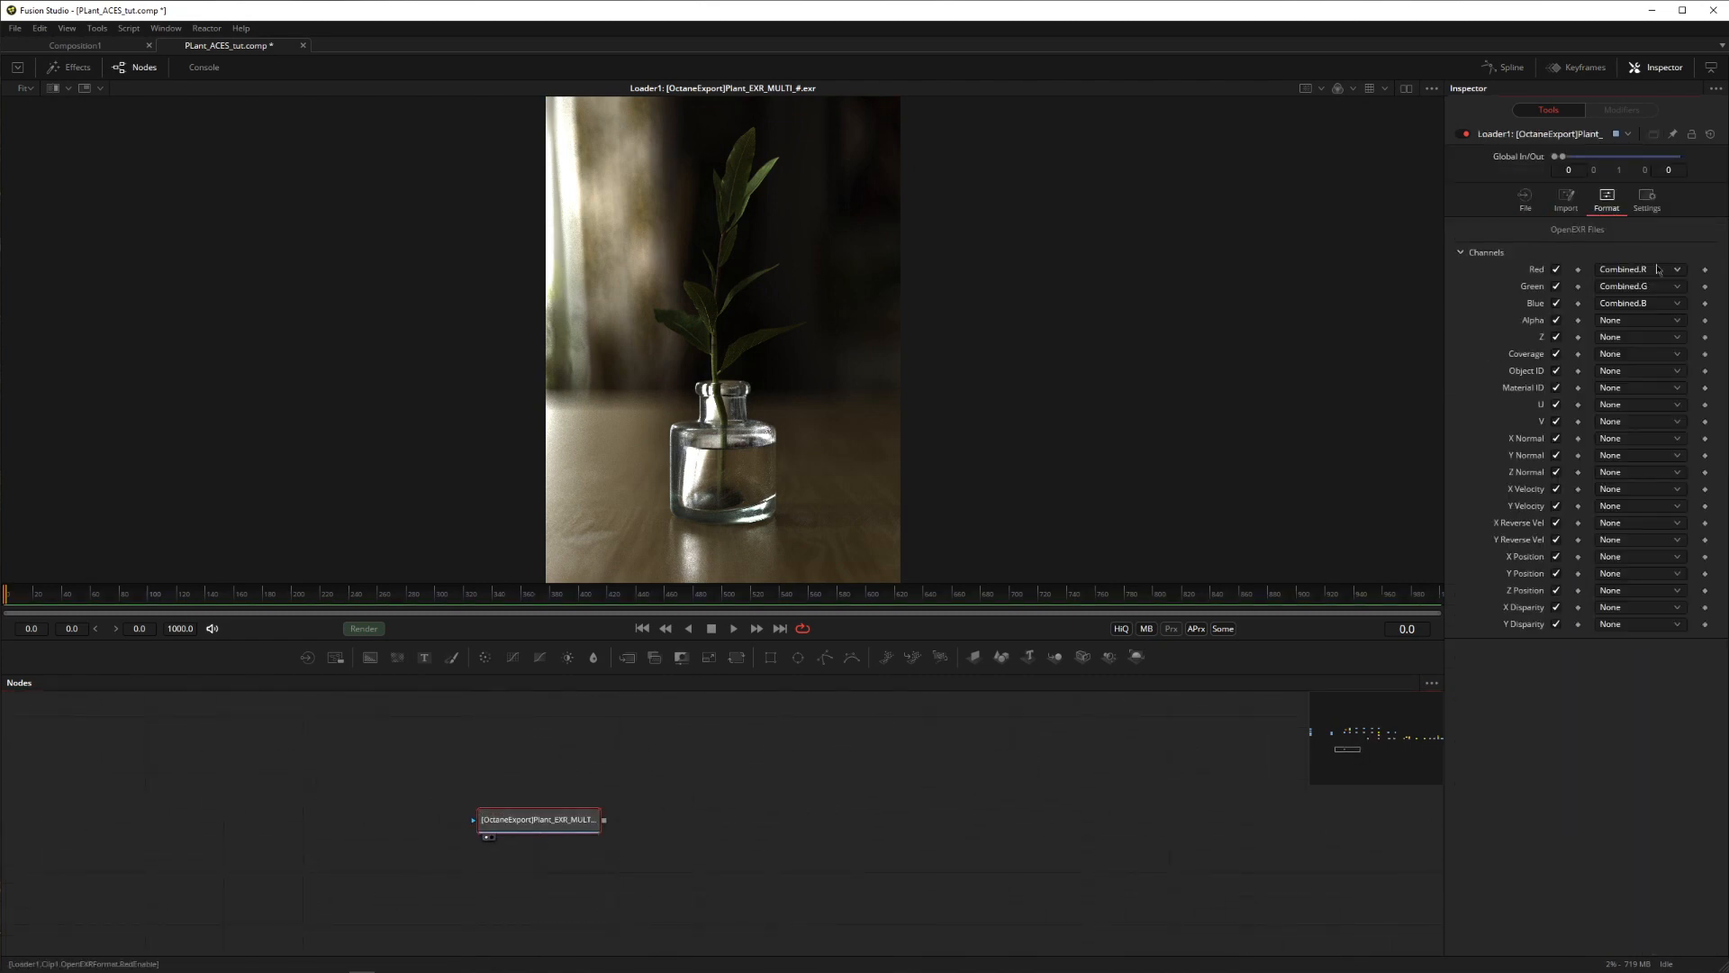
click(1675, 269)
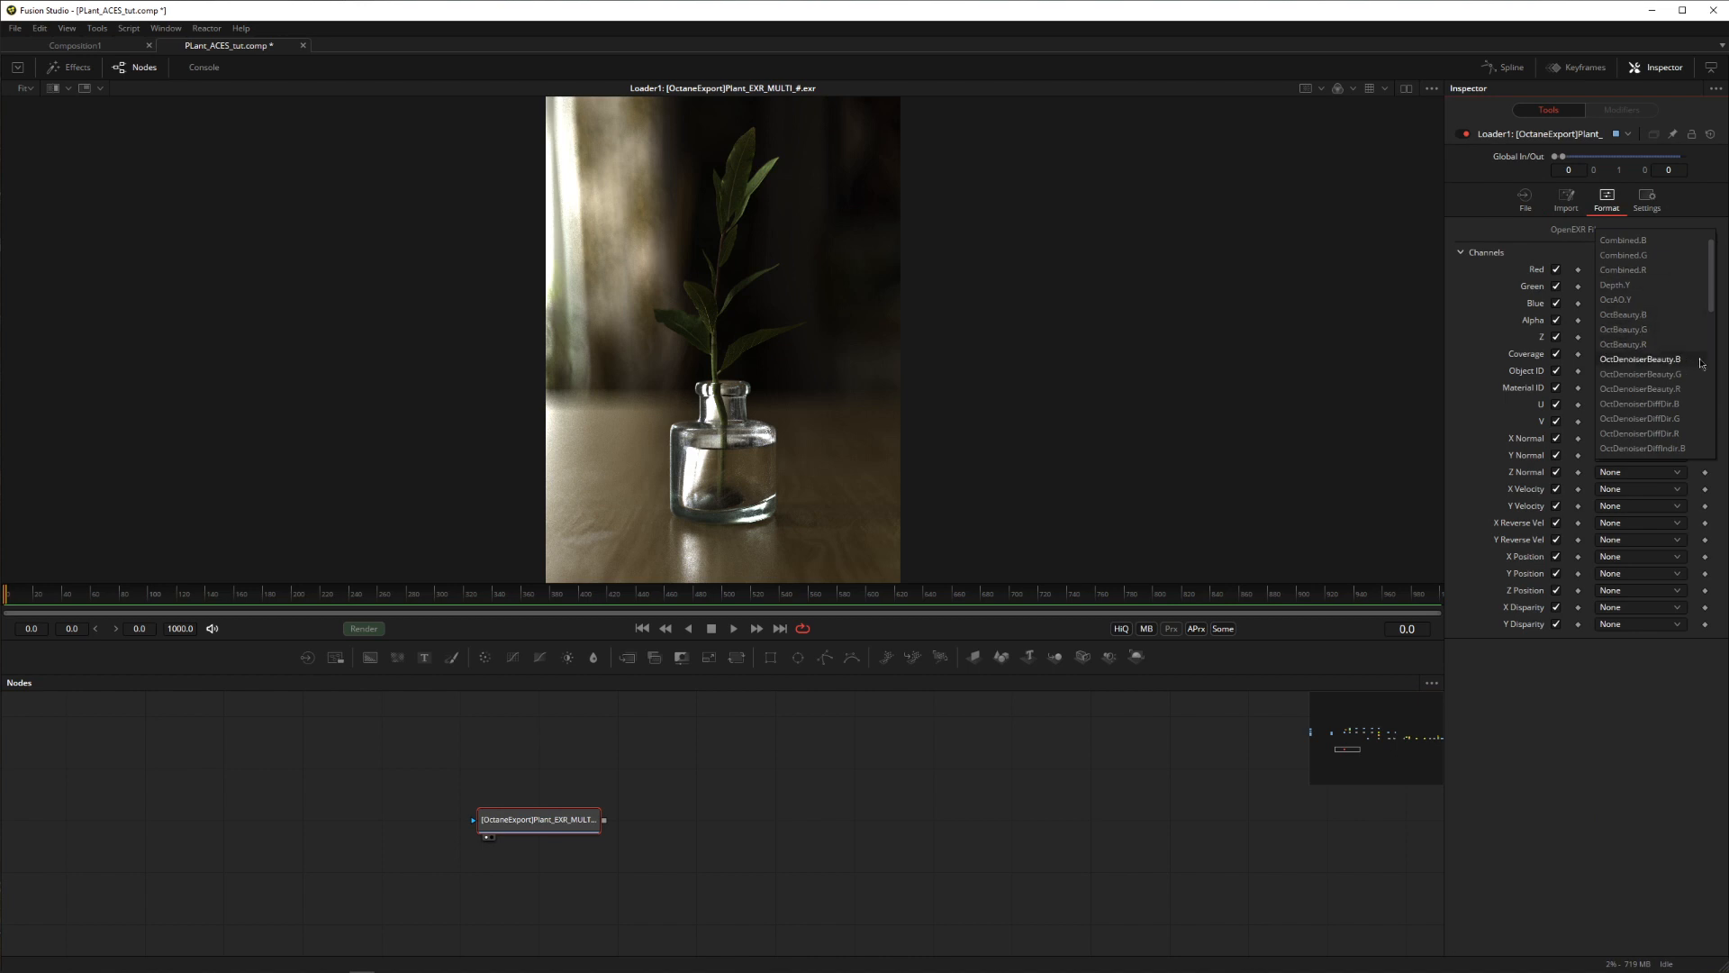
mouse_move(1690, 397)
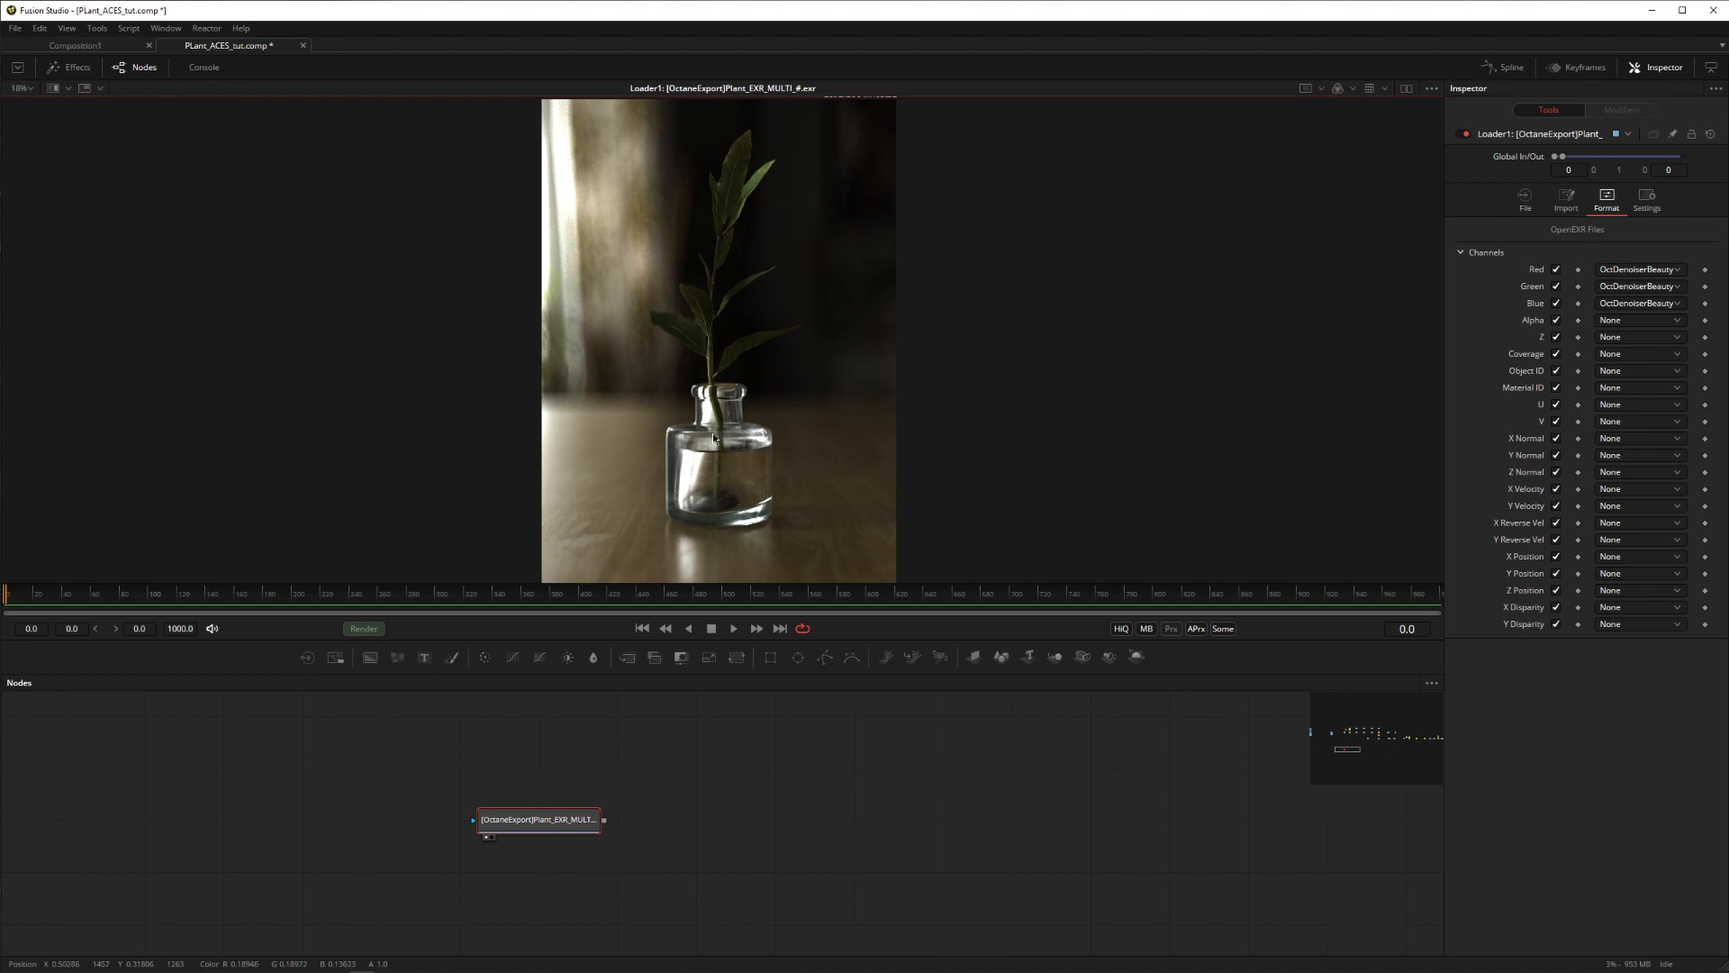
click(1524, 198)
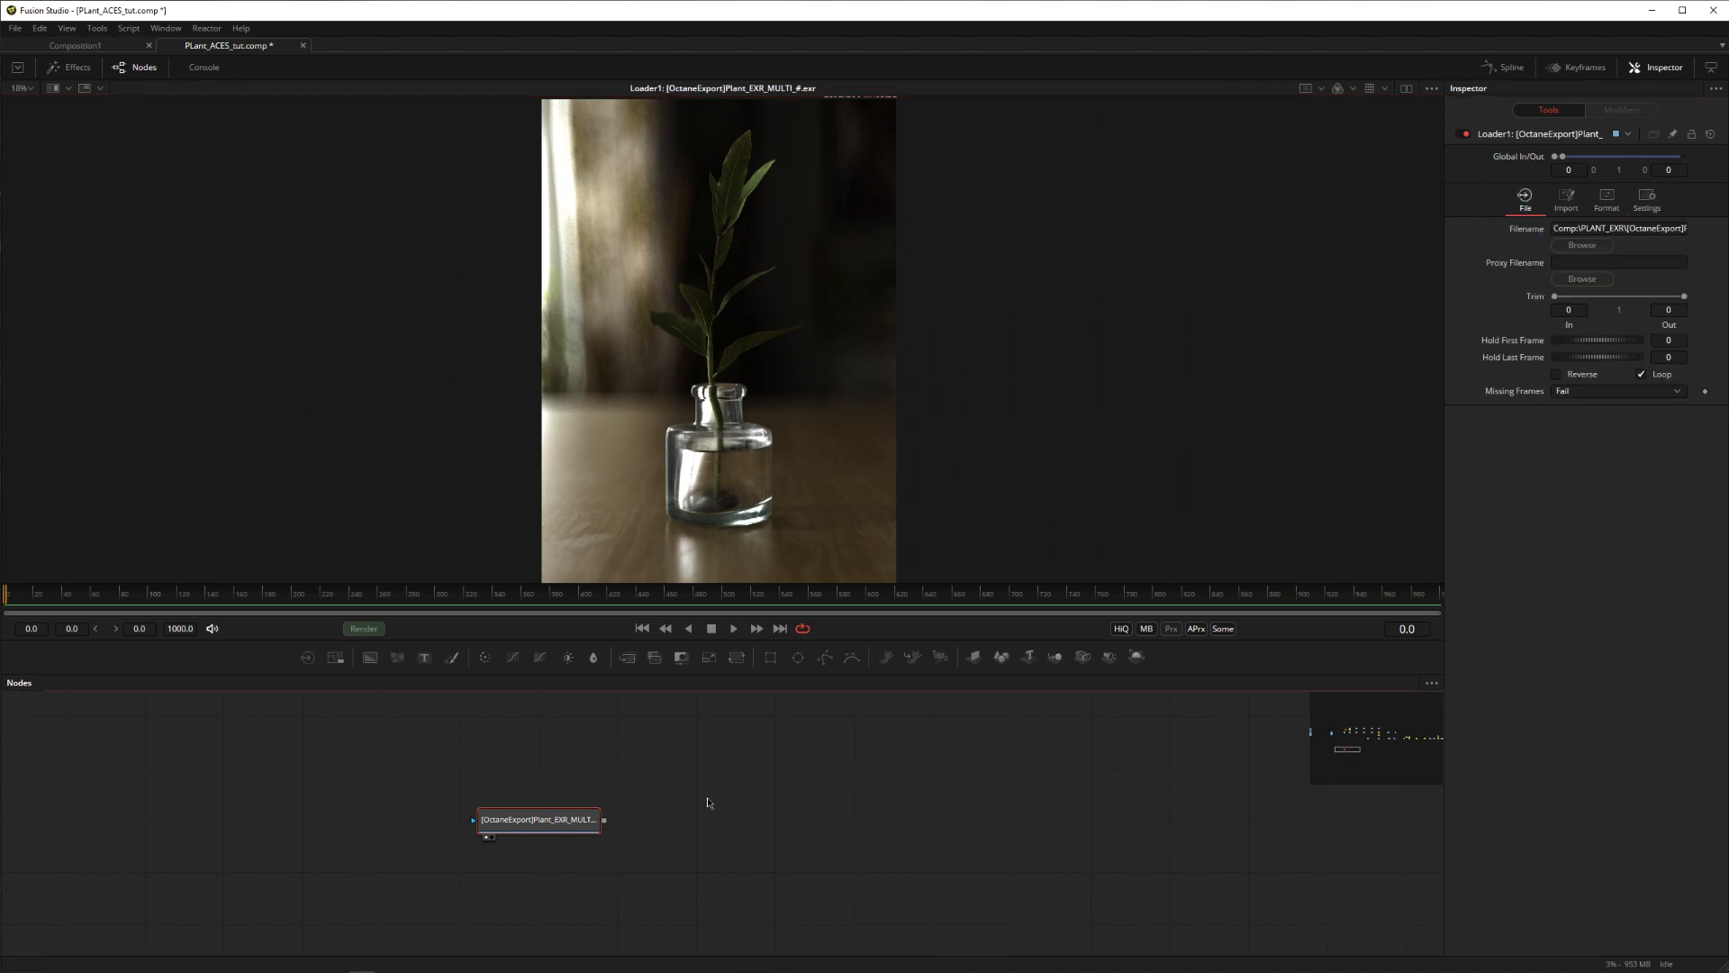
mouse_move(821, 472)
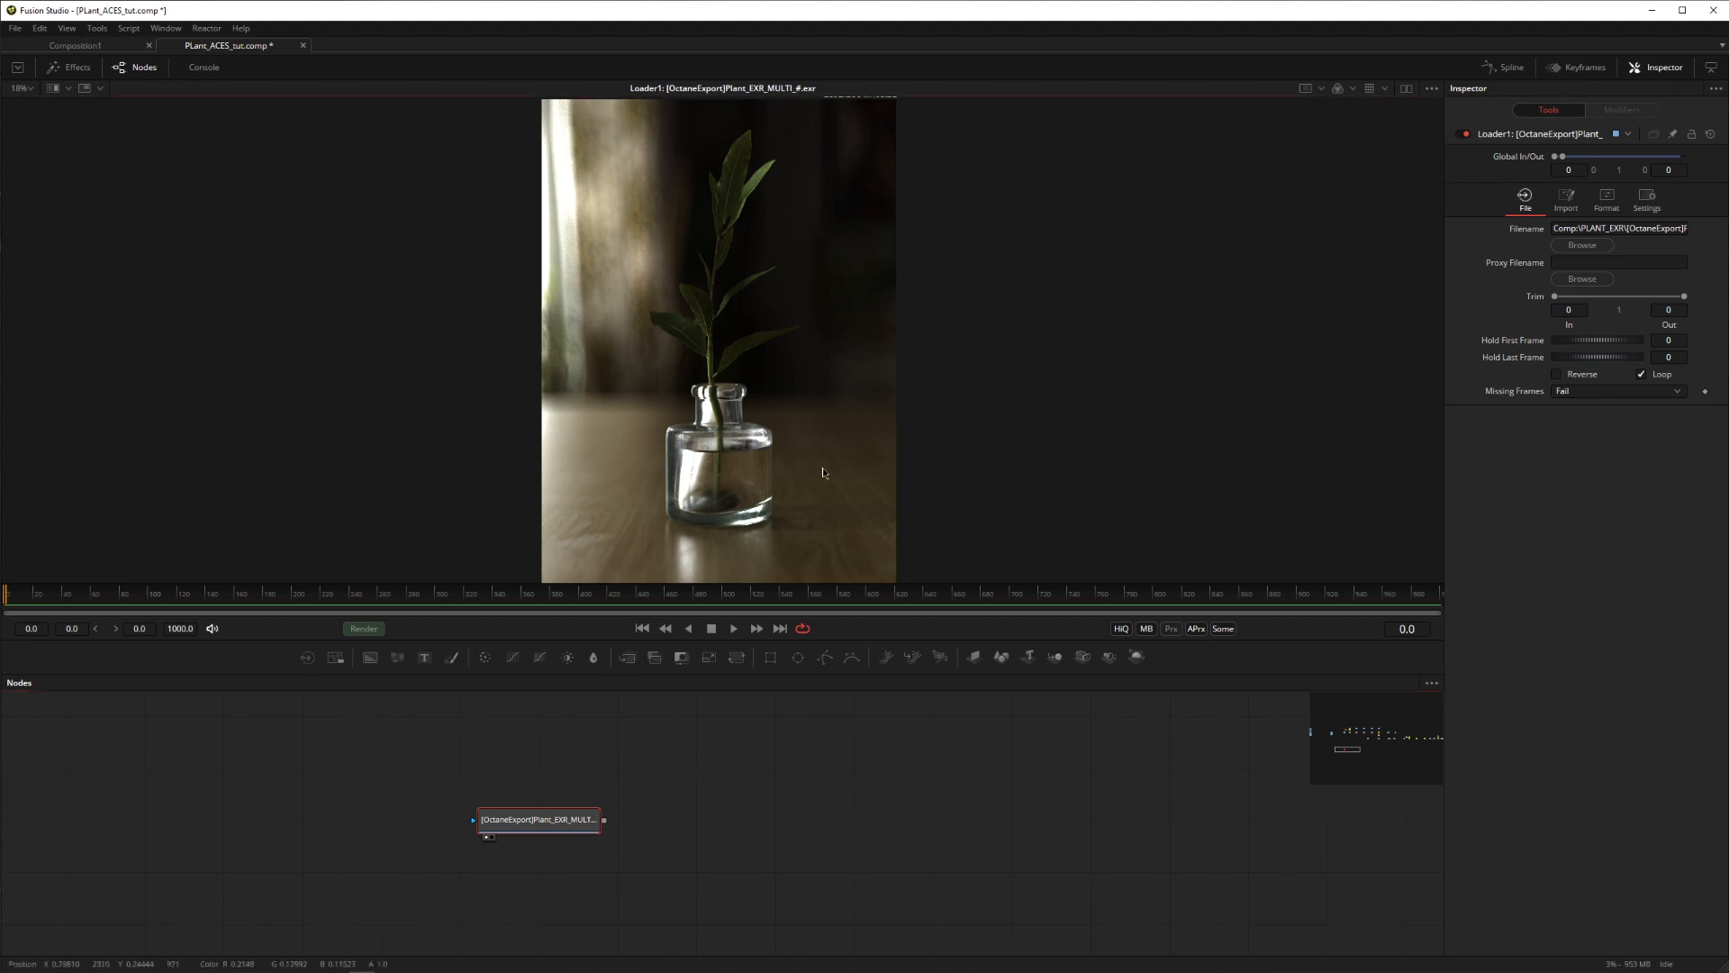
mouse_move(736, 460)
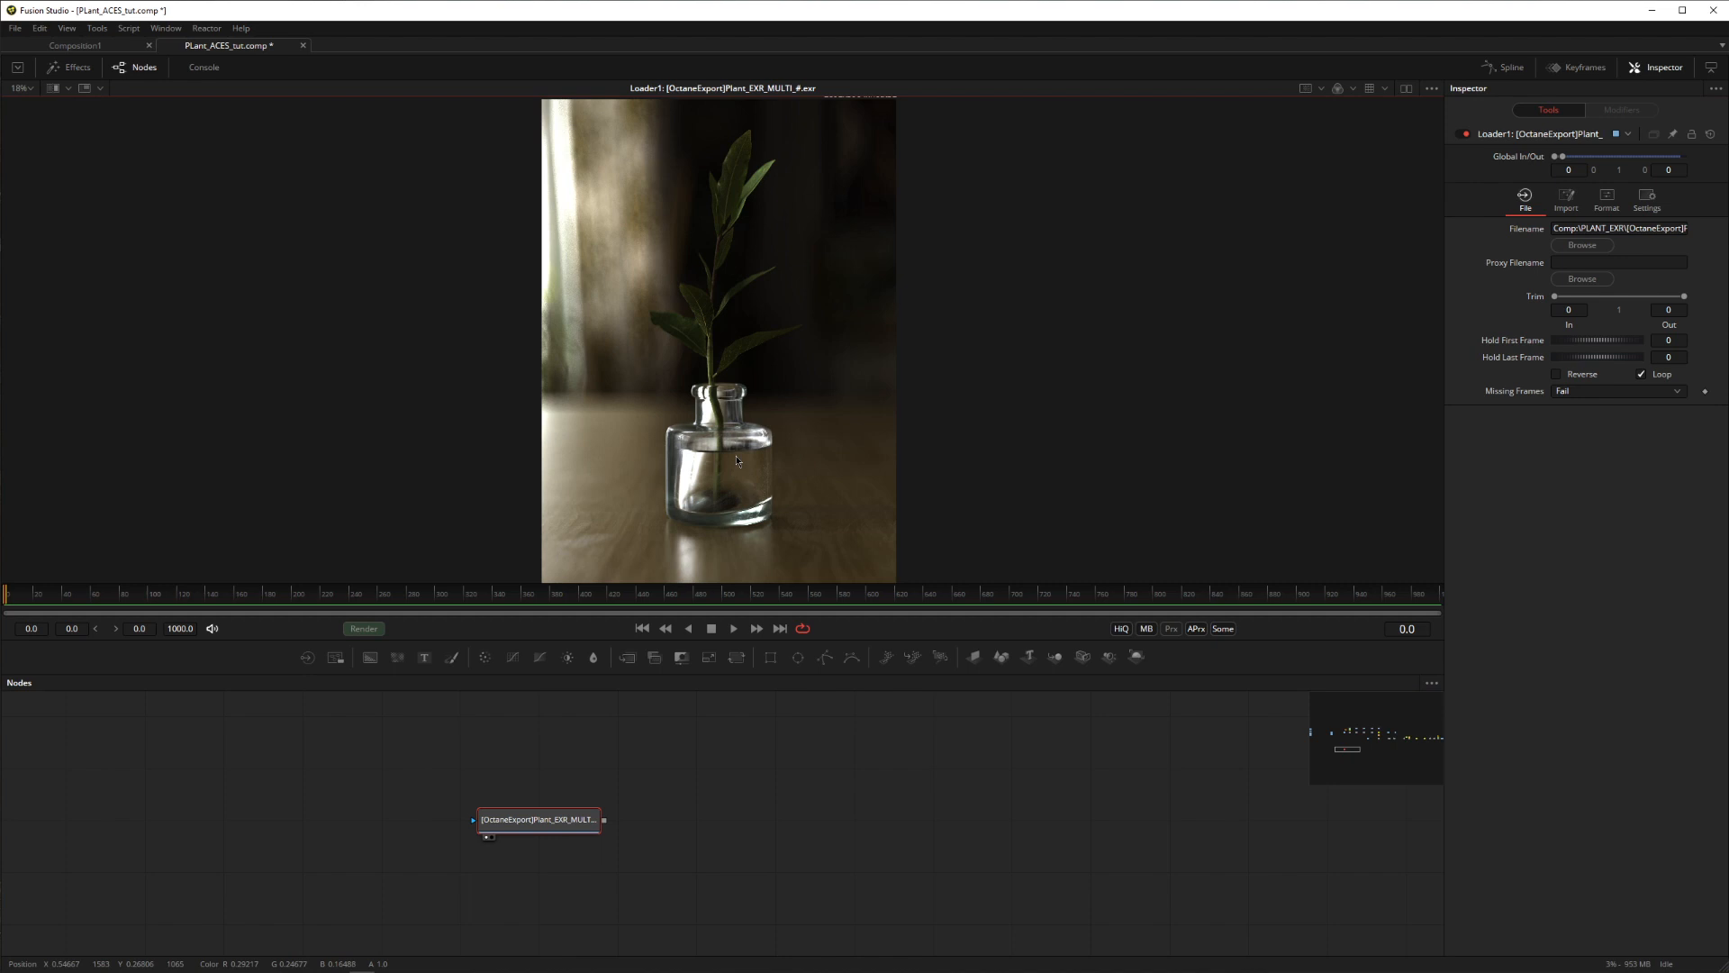
mouse_move(735, 465)
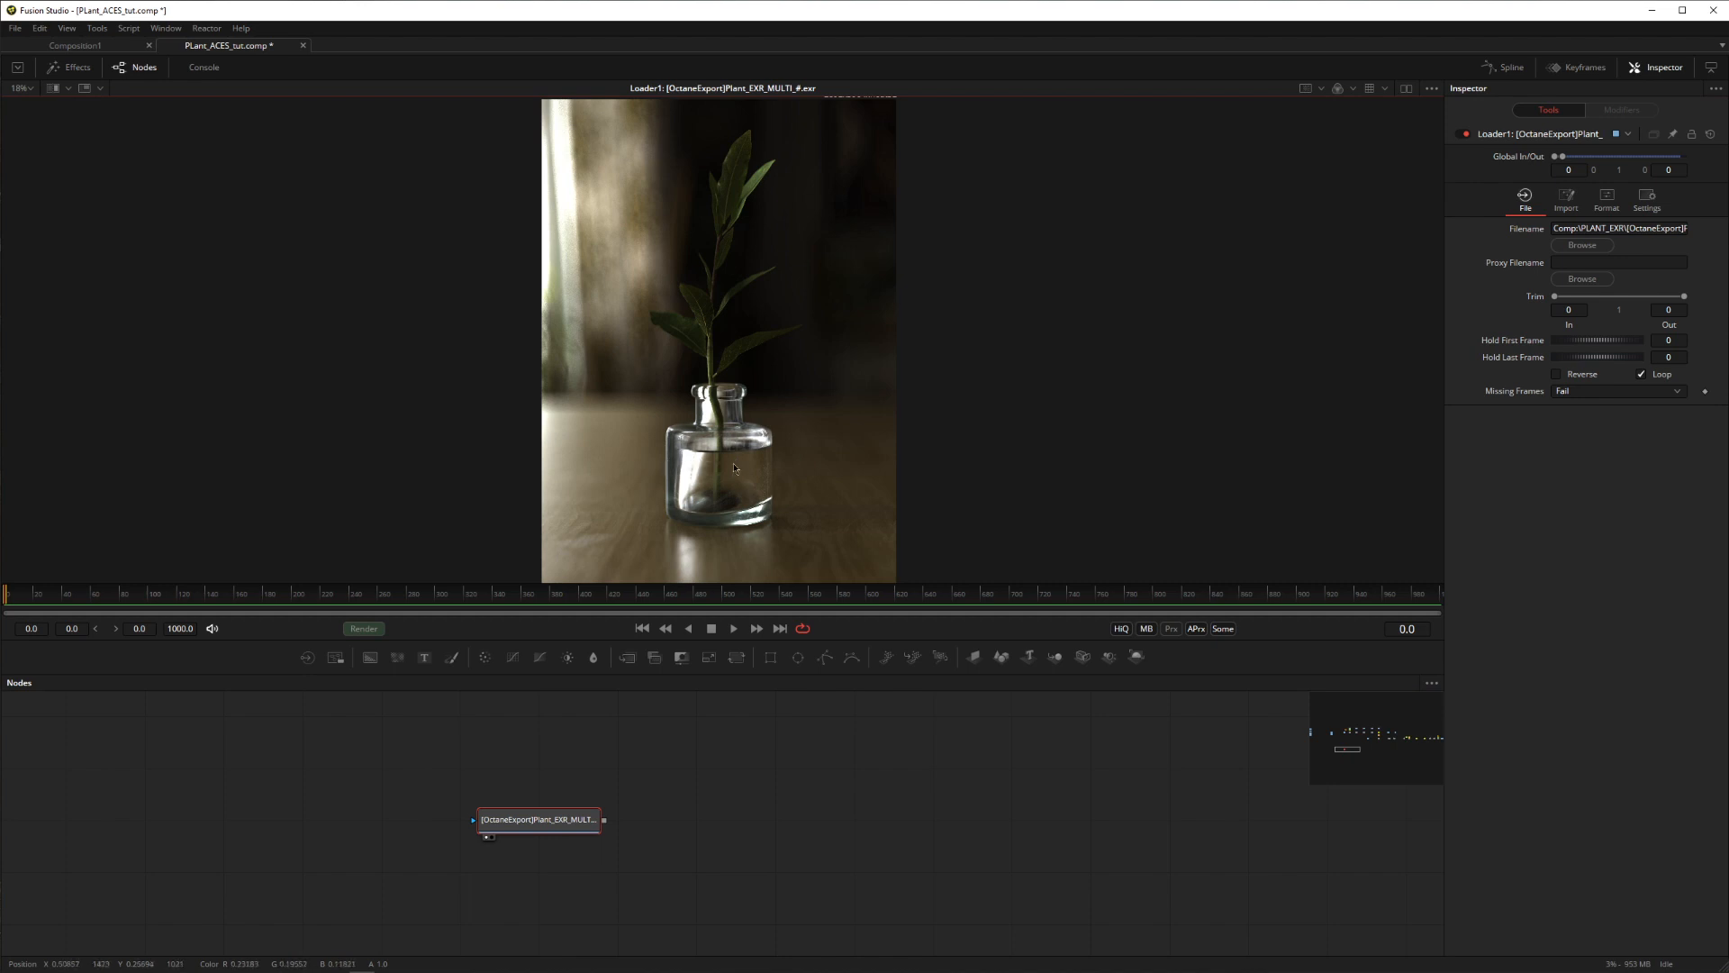
mouse_move(832, 726)
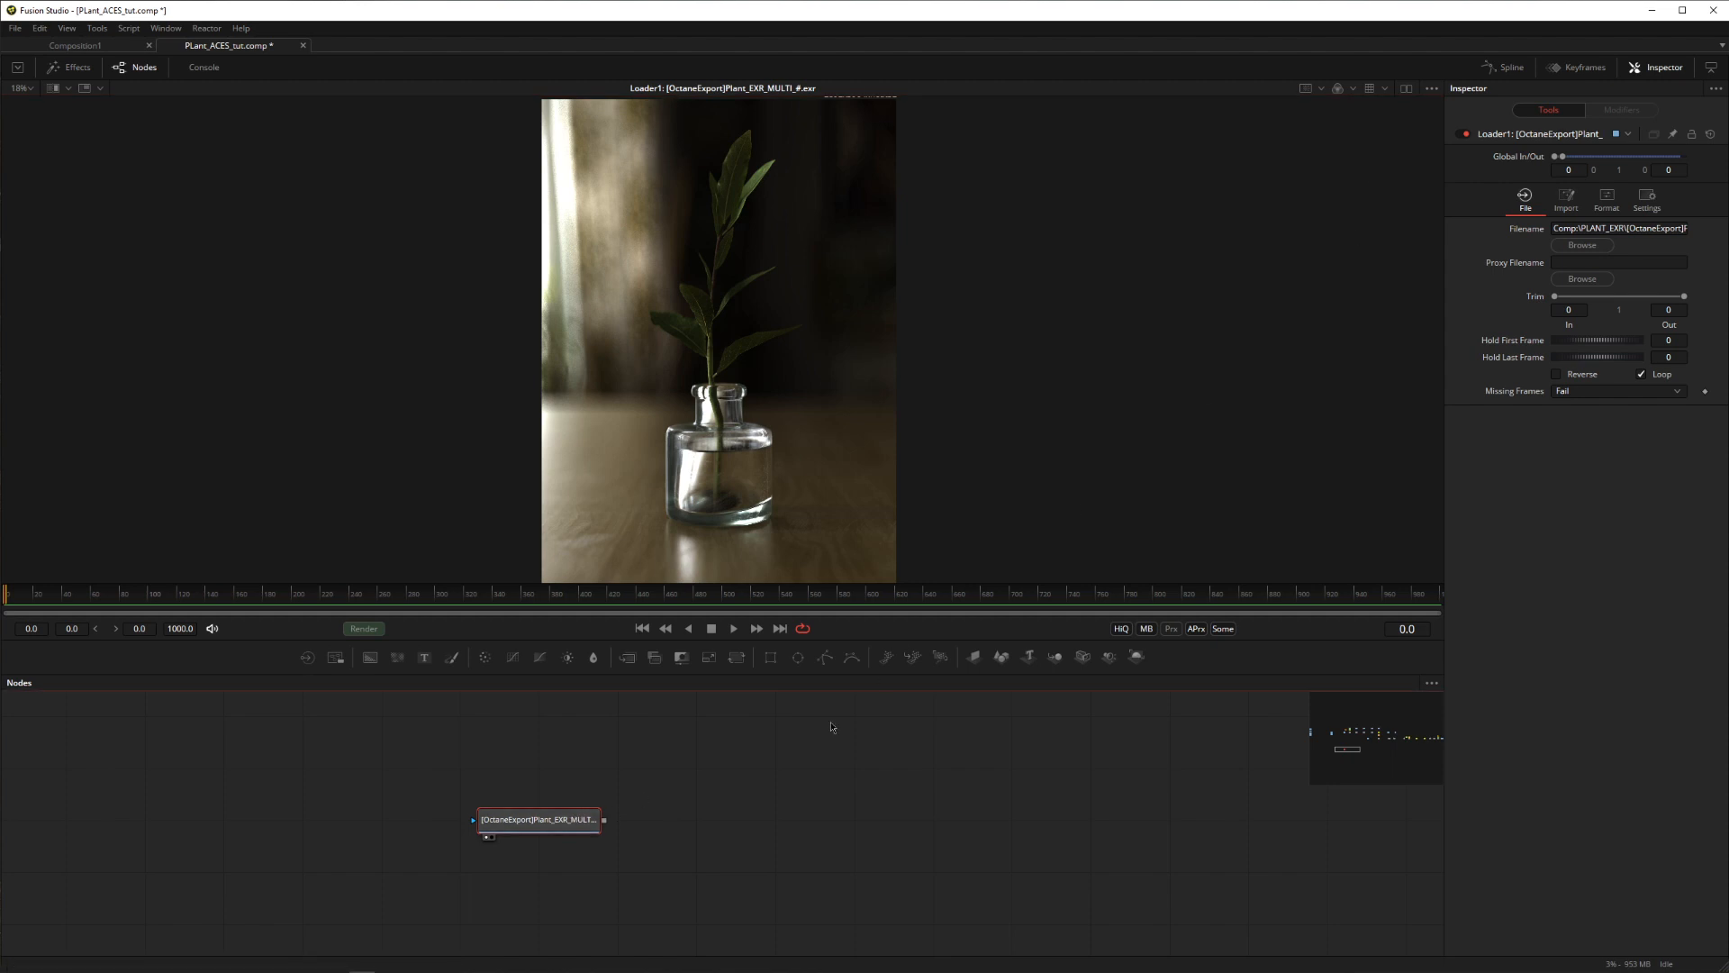
mouse_move(580, 826)
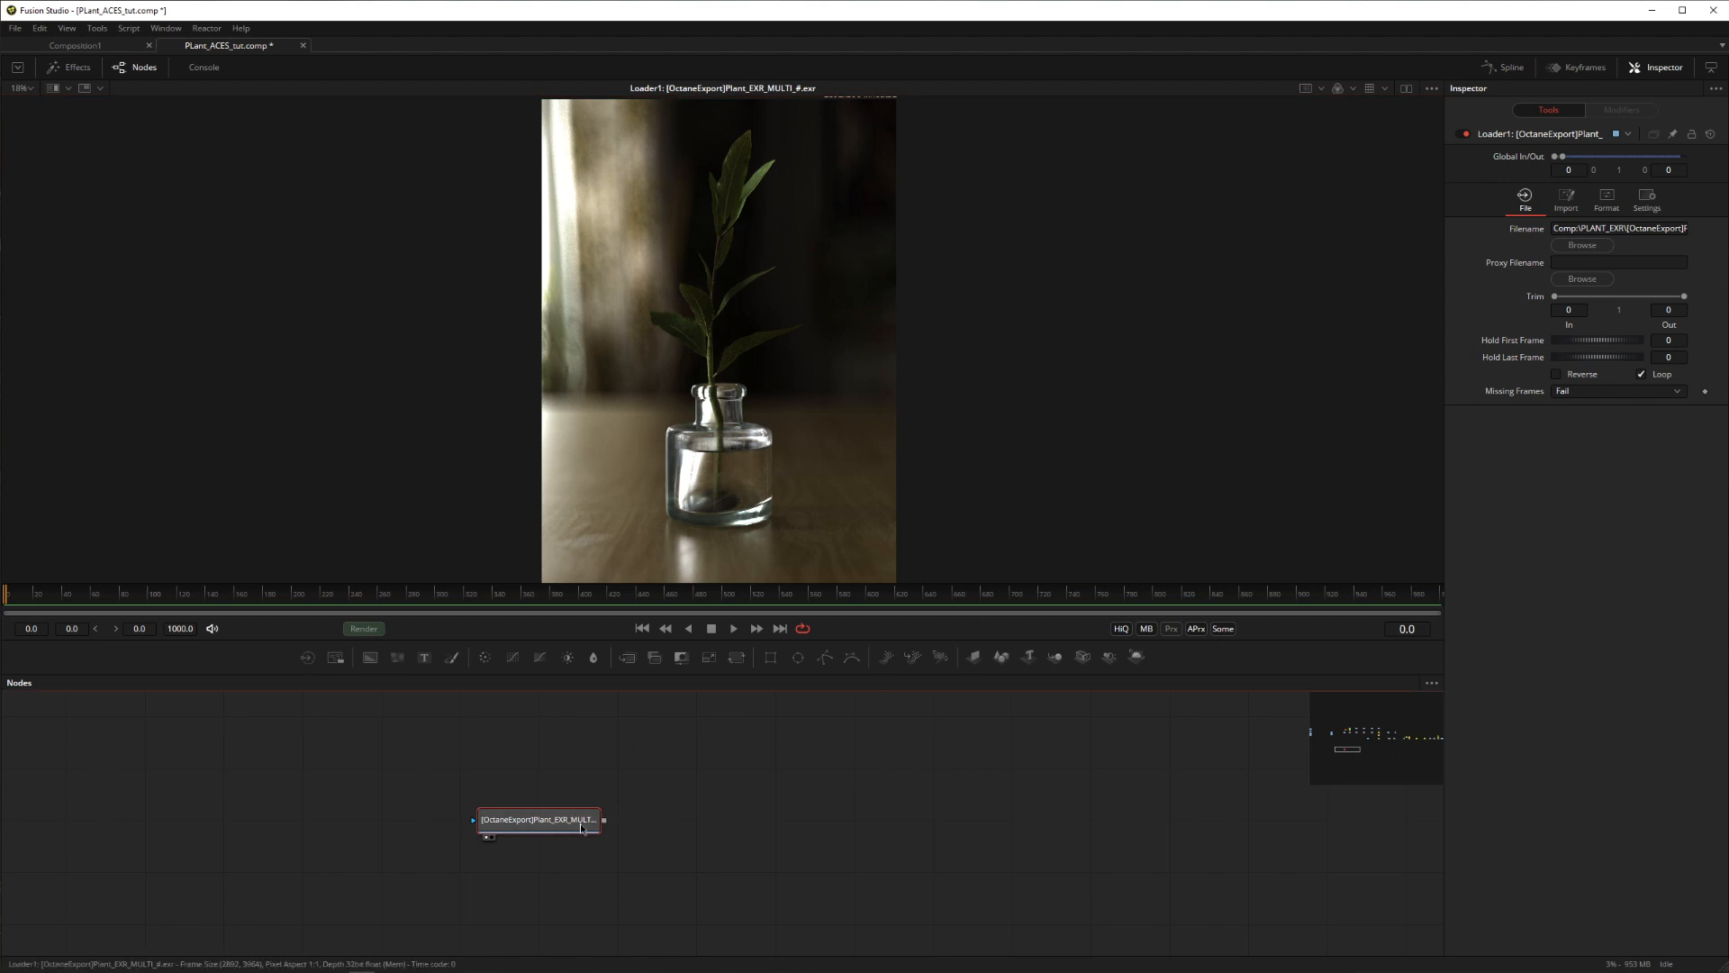
mouse_move(580, 821)
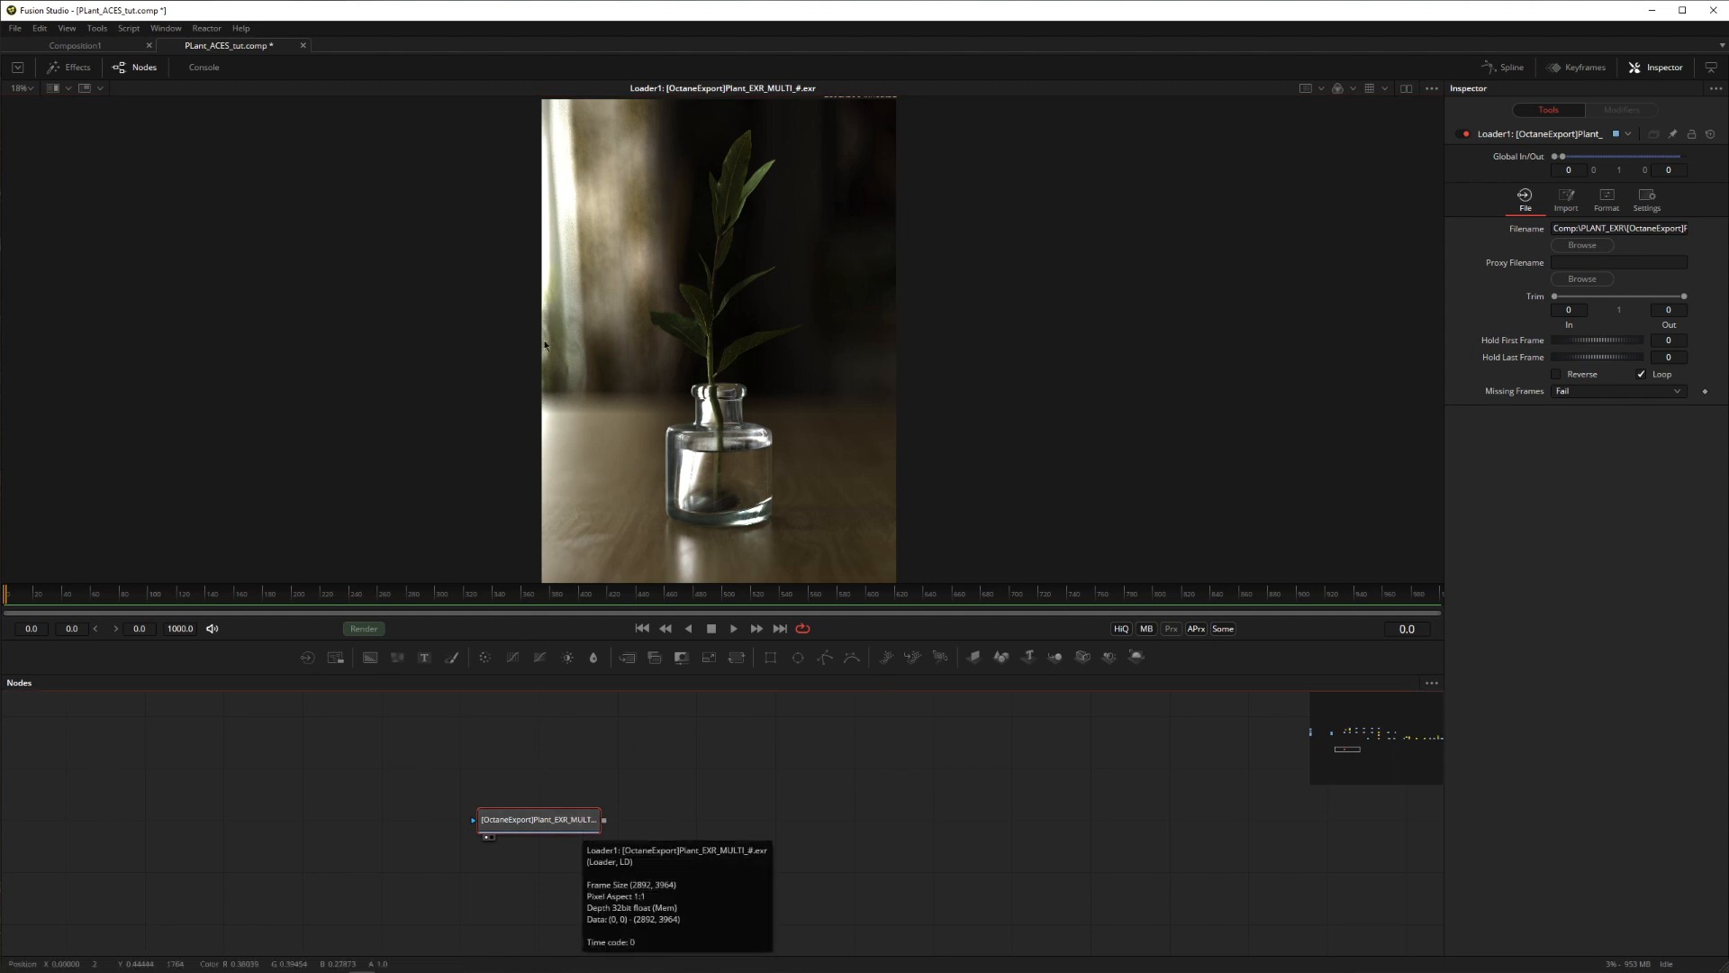
mouse_move(758, 340)
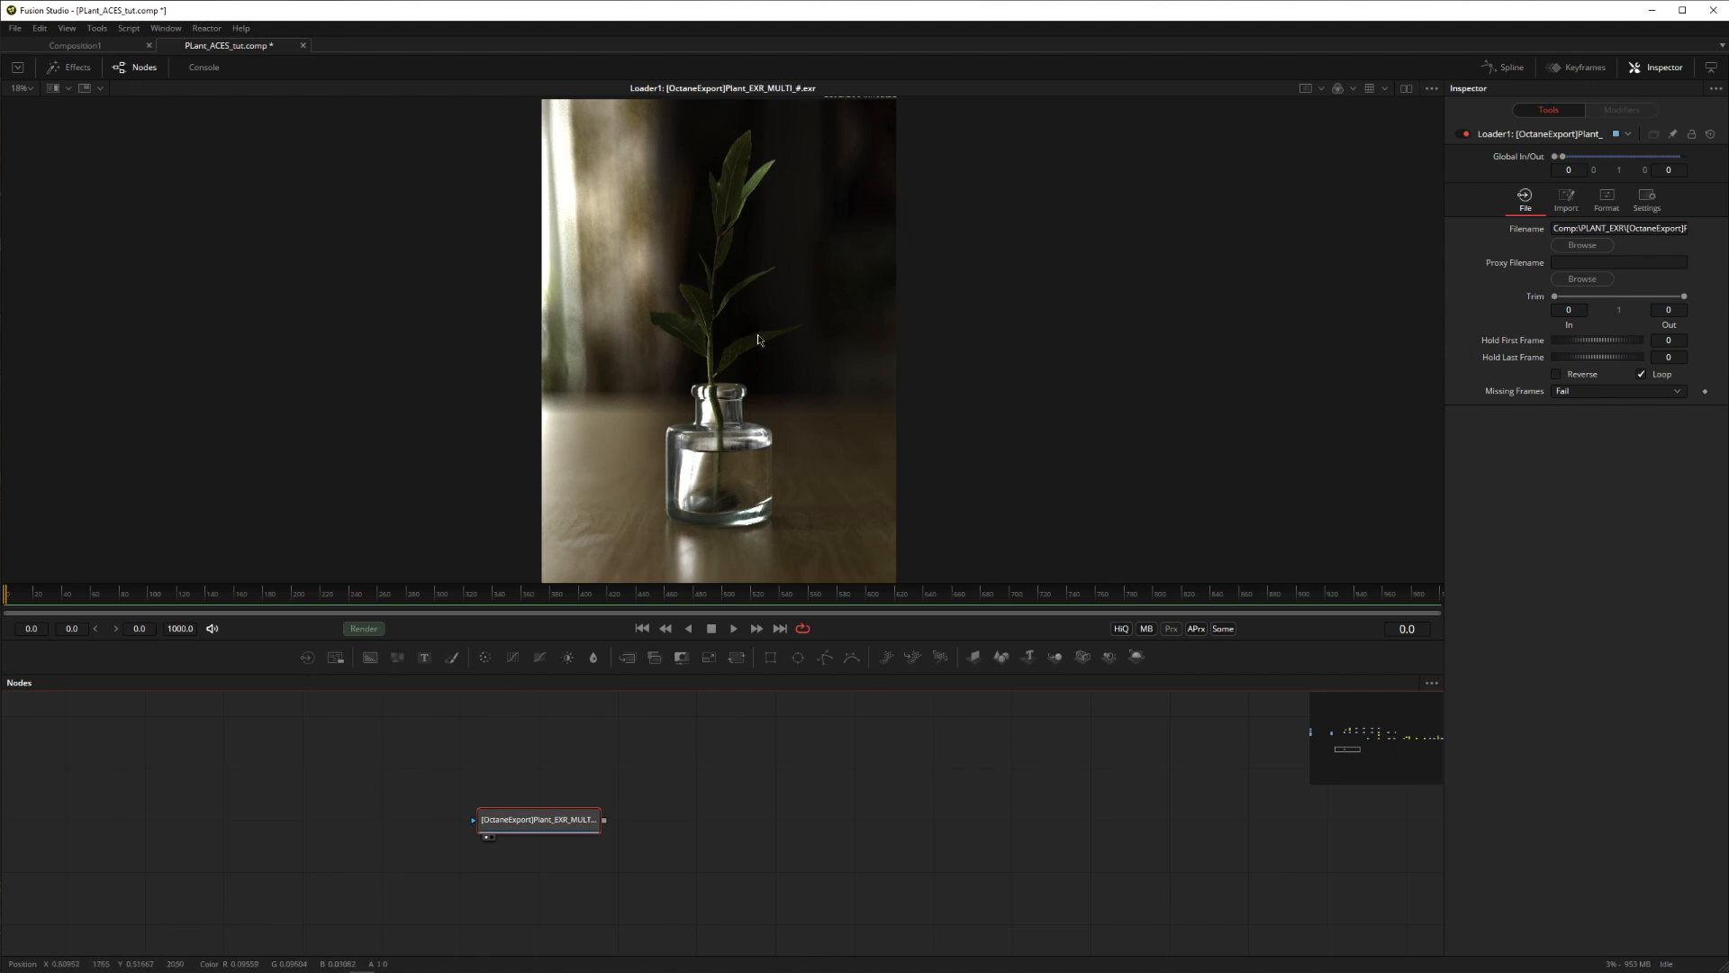
mouse_move(802, 846)
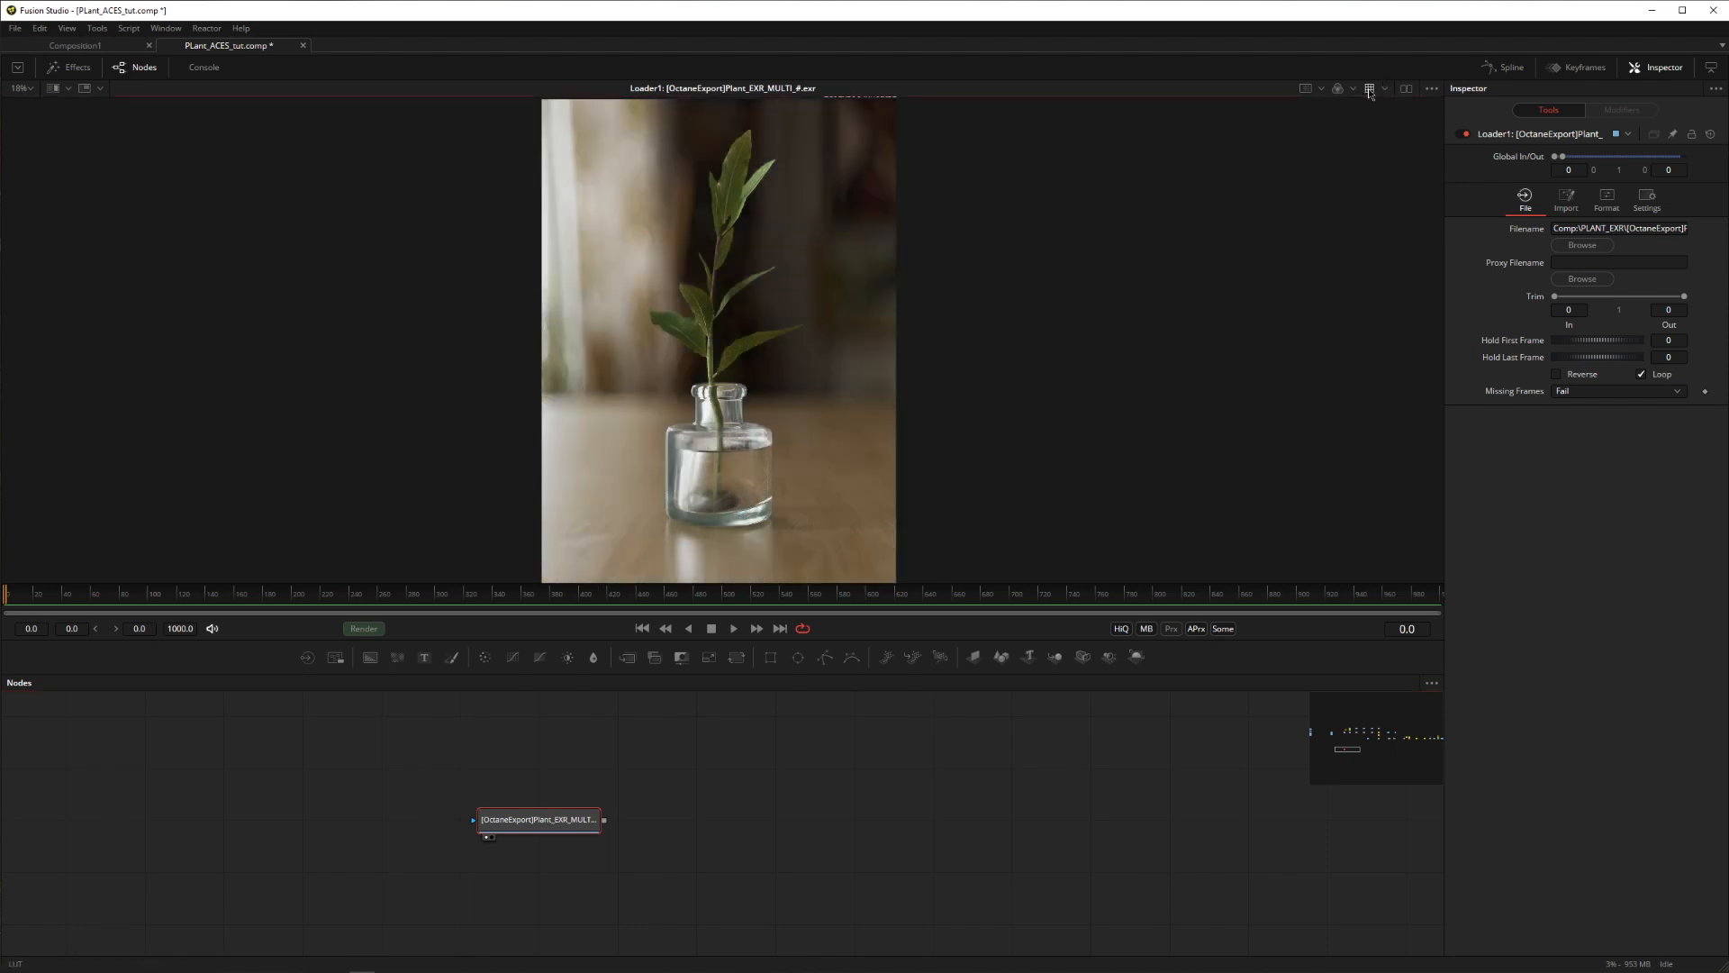
Step: Toggle the viewer LUT off and back on to compare the image
click(1385, 88)
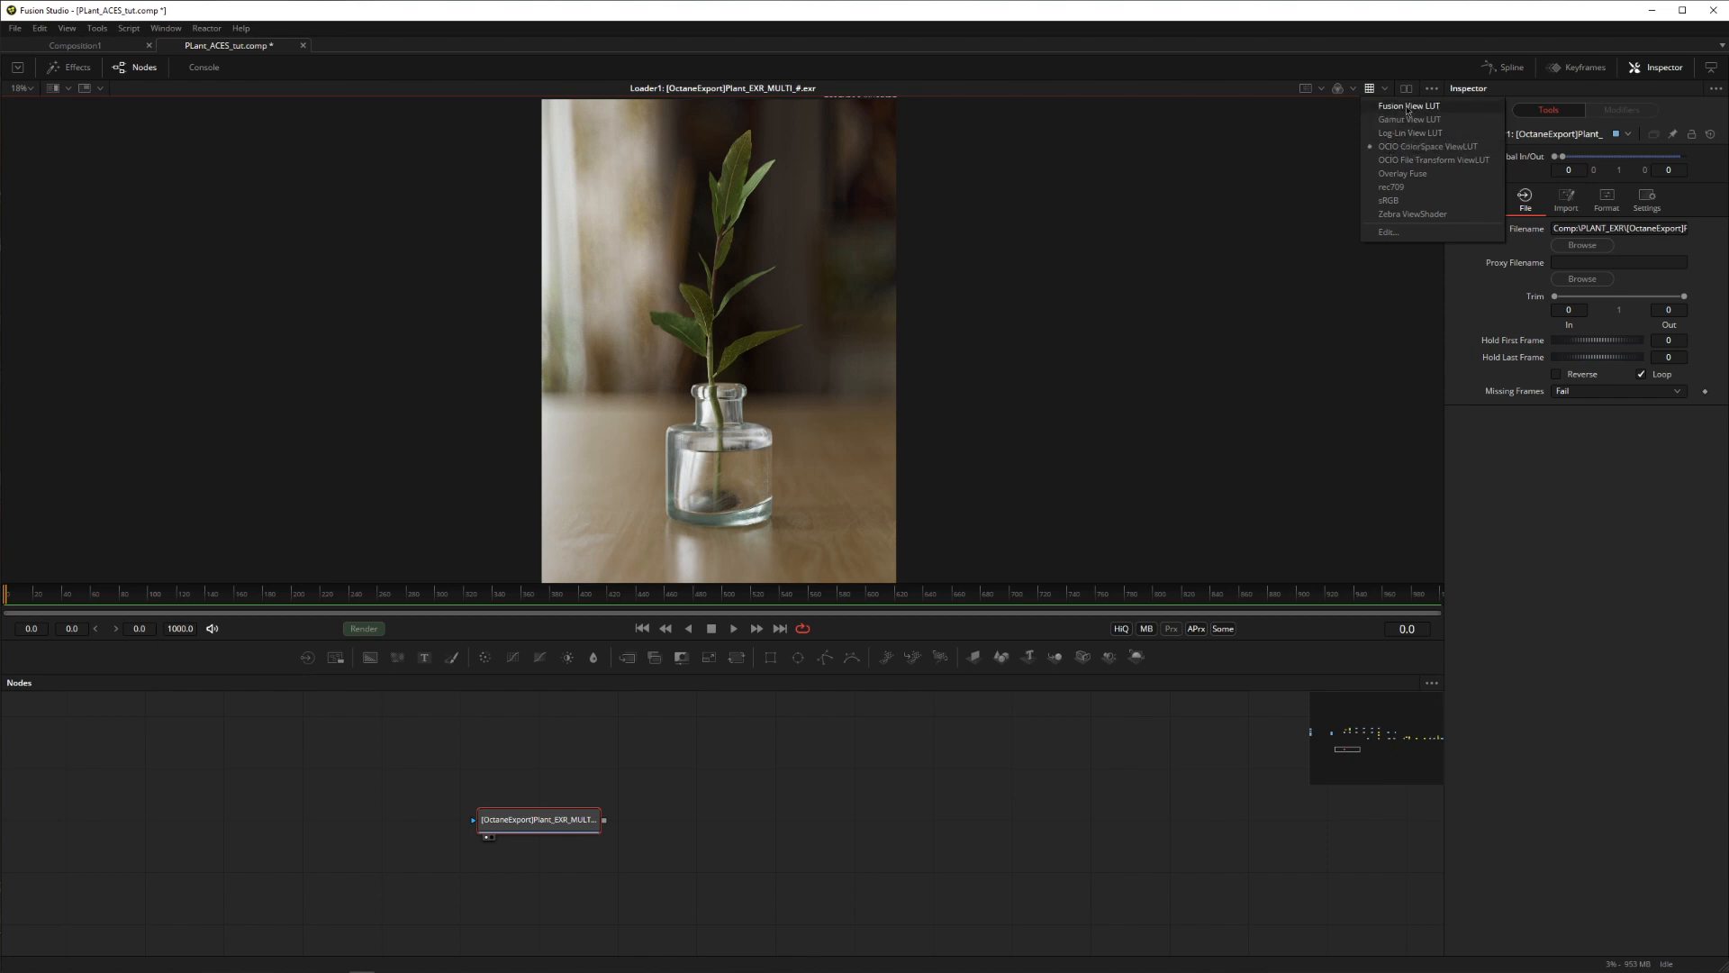
click(1410, 105)
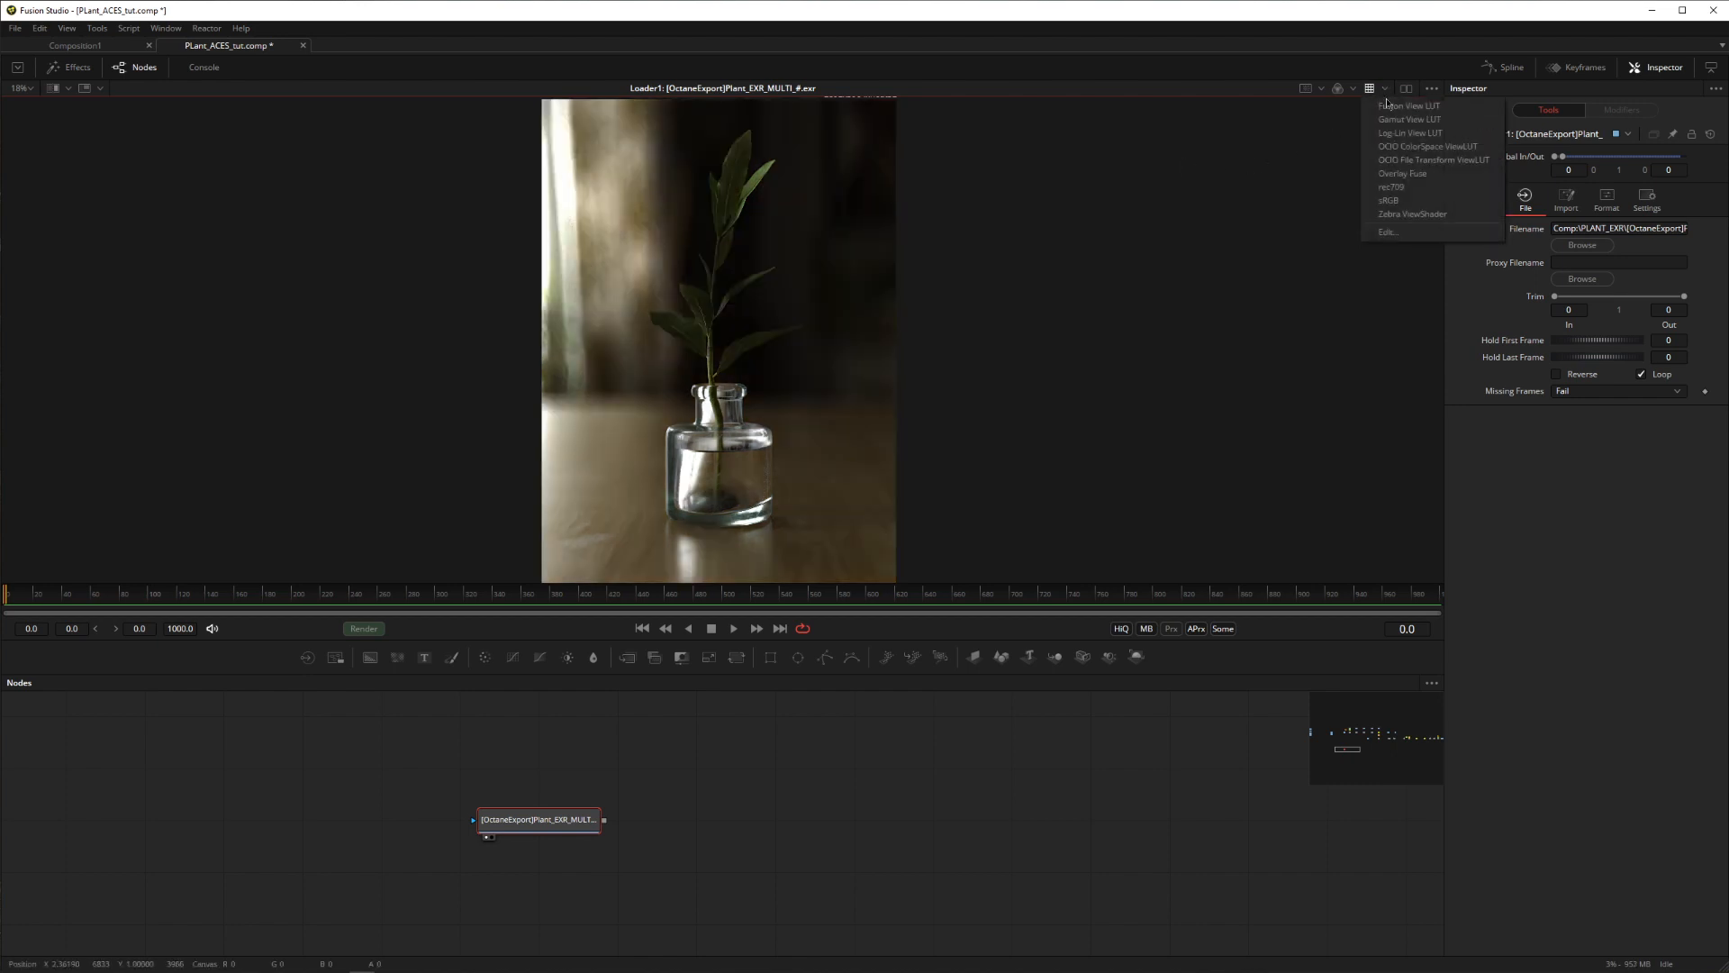
click(1411, 104)
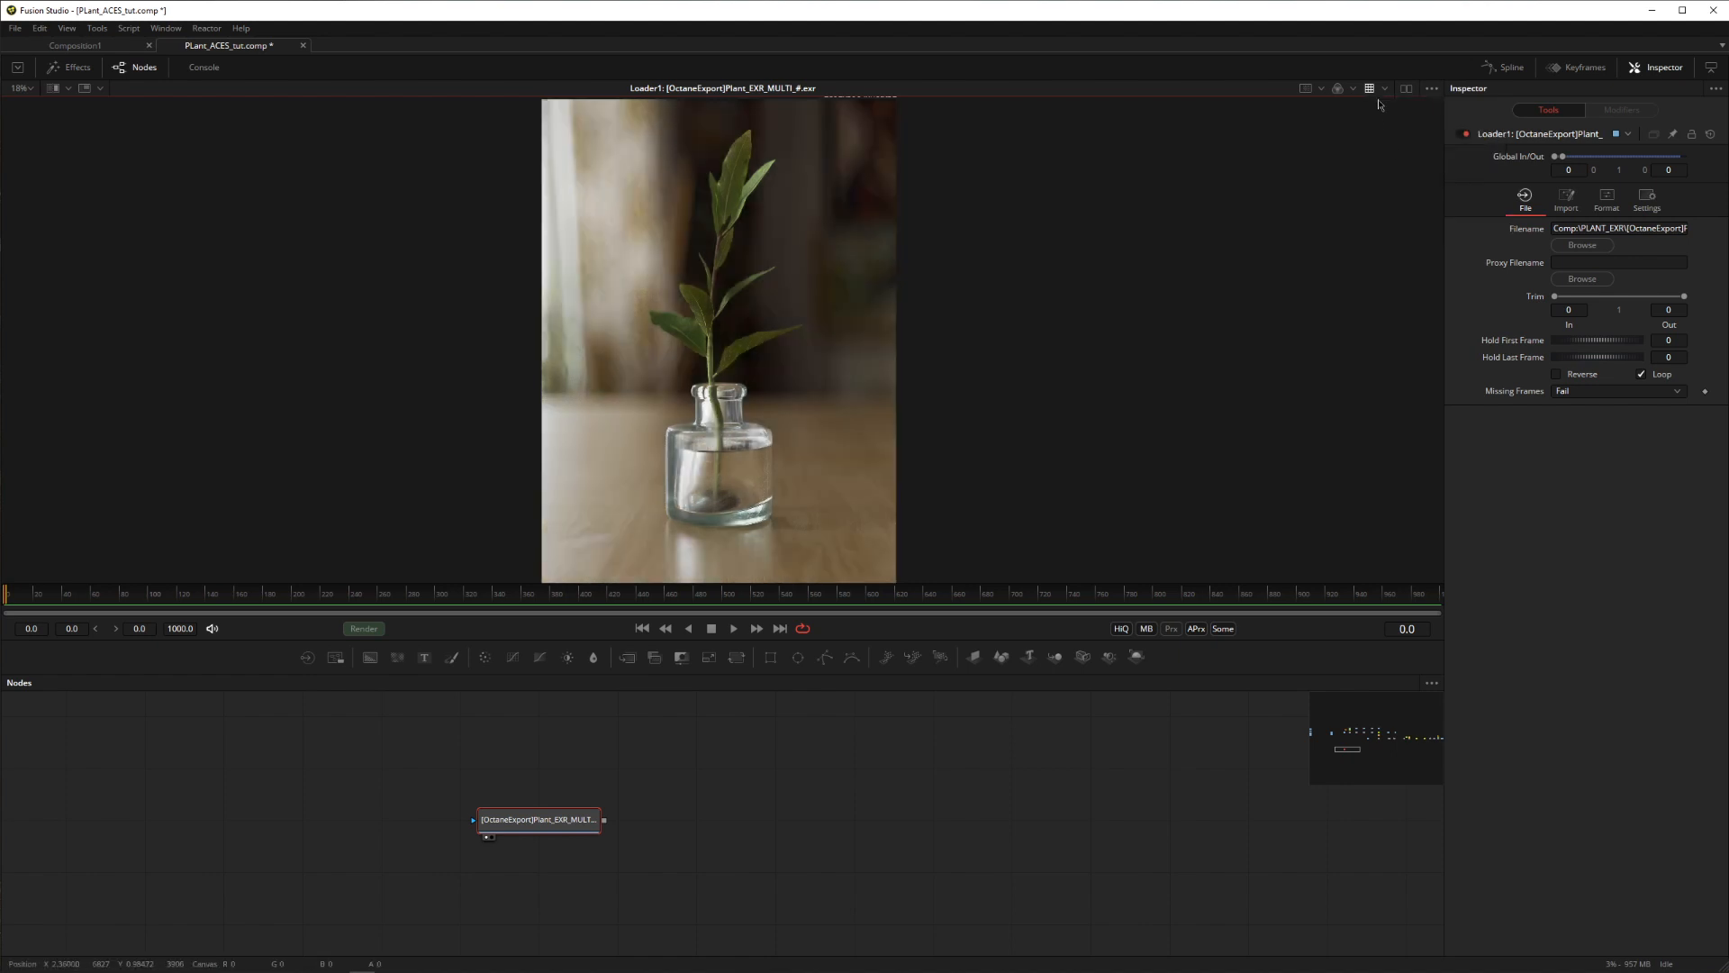
Step: Load the ACES 1.0.3 config into the OCIO view LUT with sRGB output
click(1385, 88)
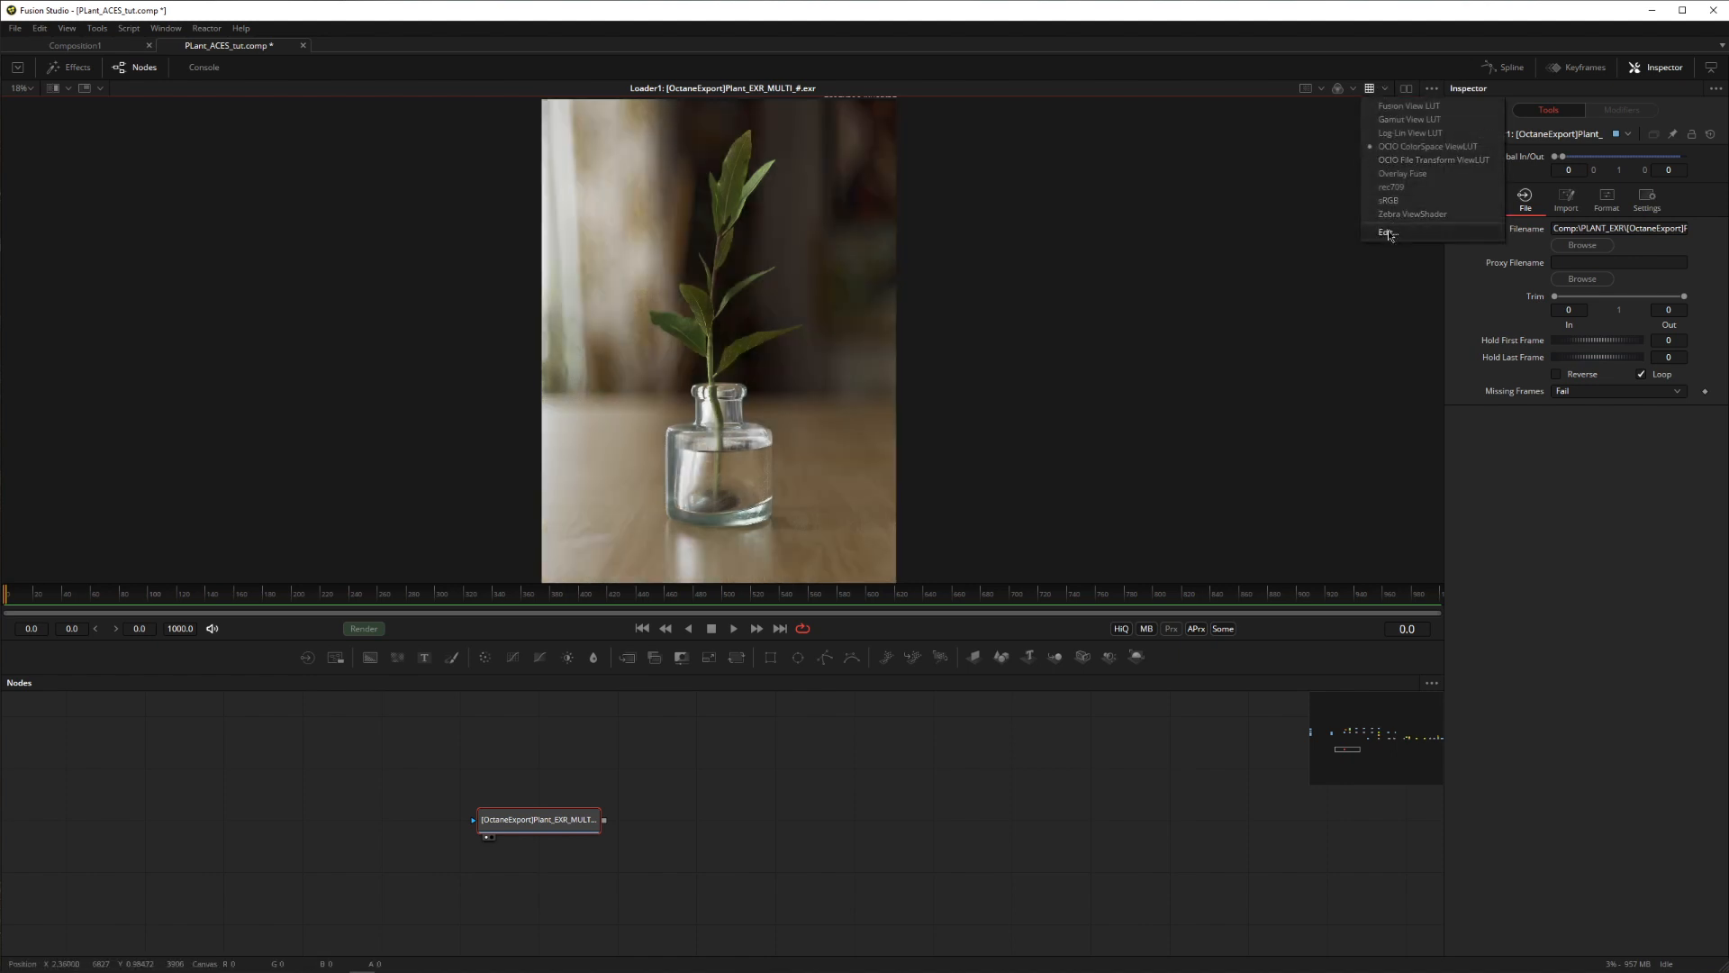
click(1387, 232)
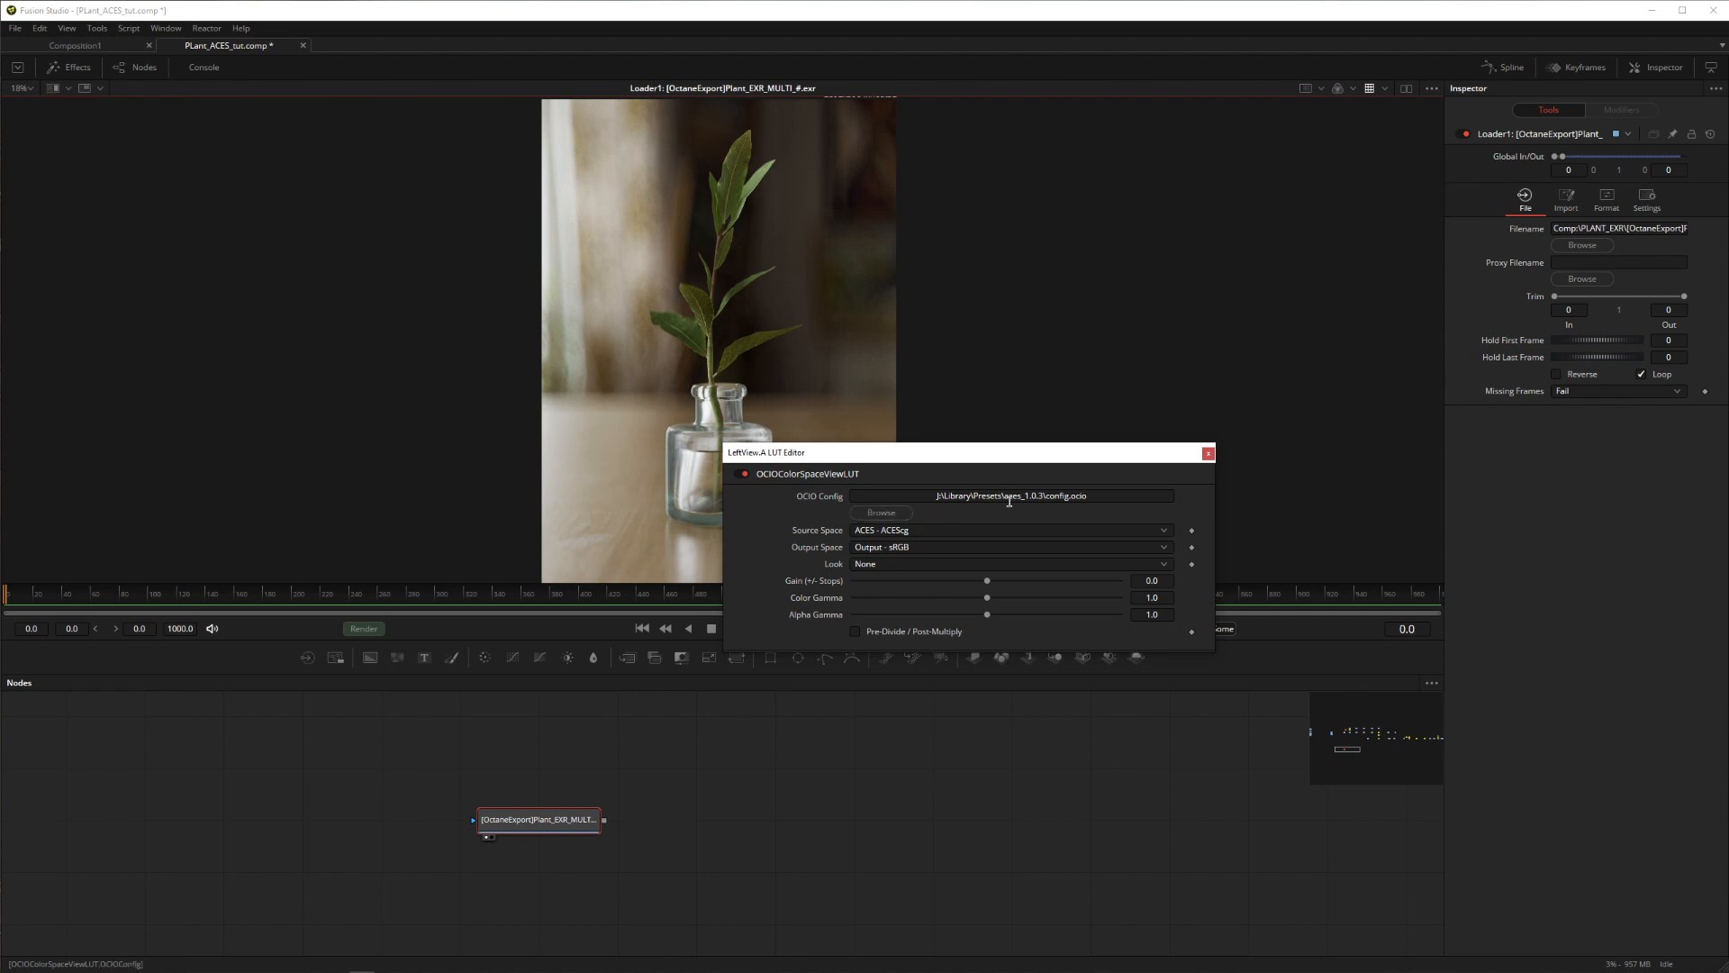
click(881, 511)
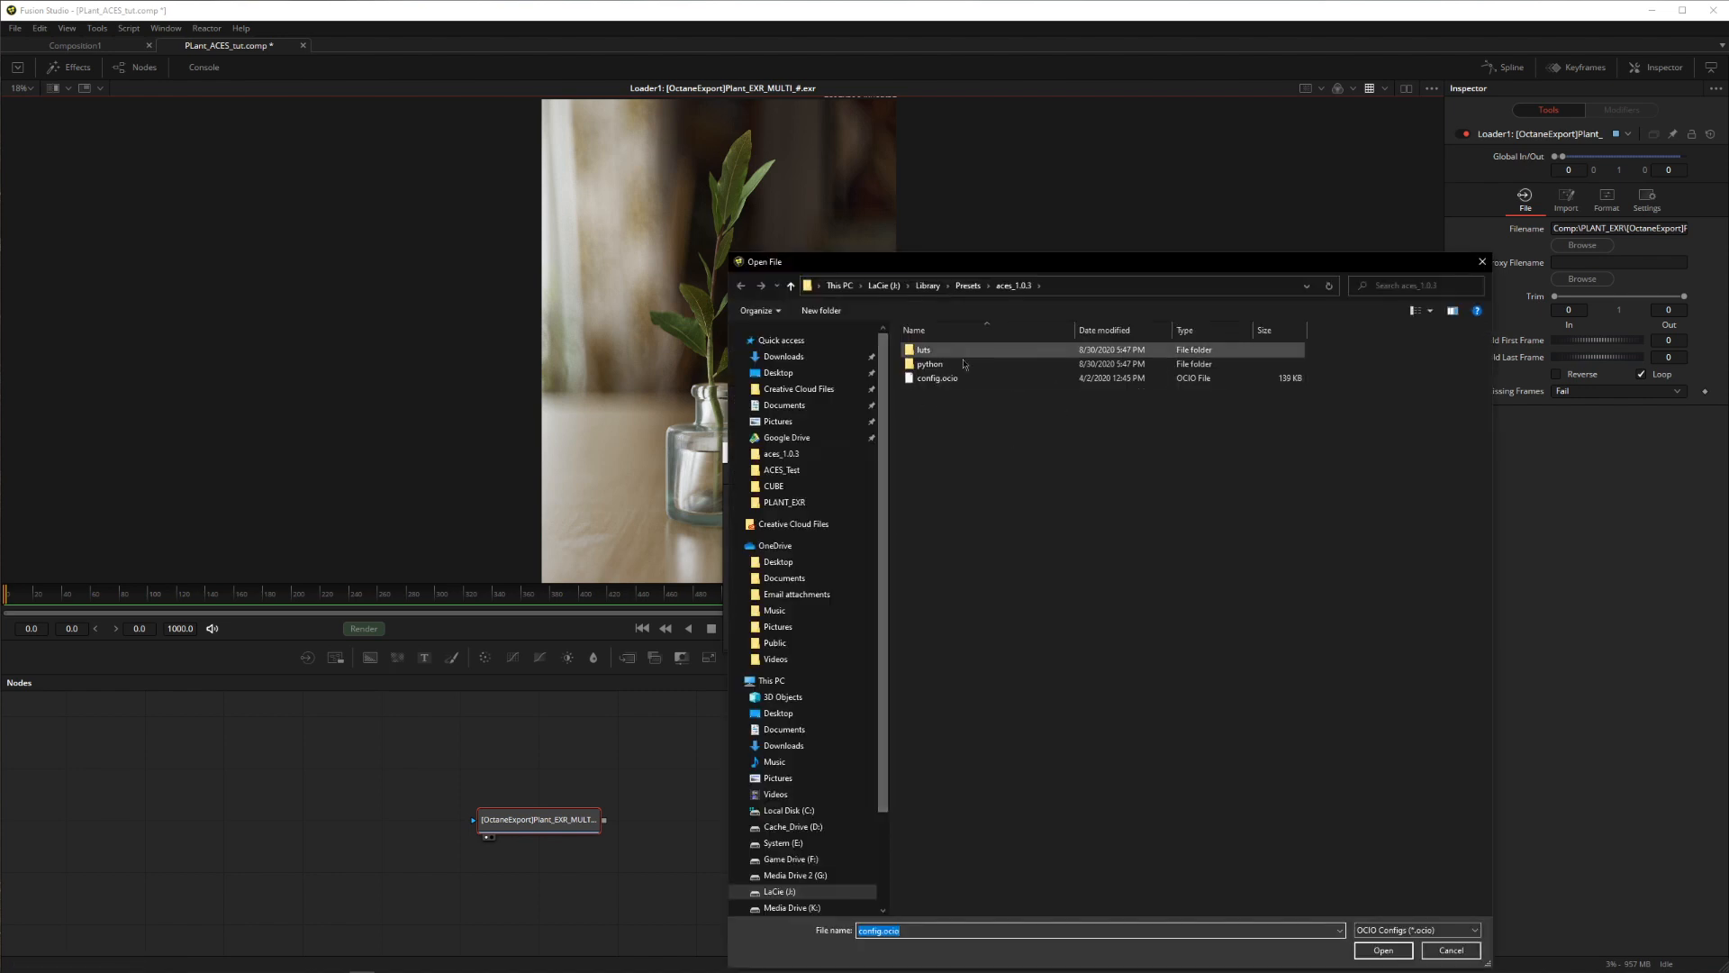
click(1381, 949)
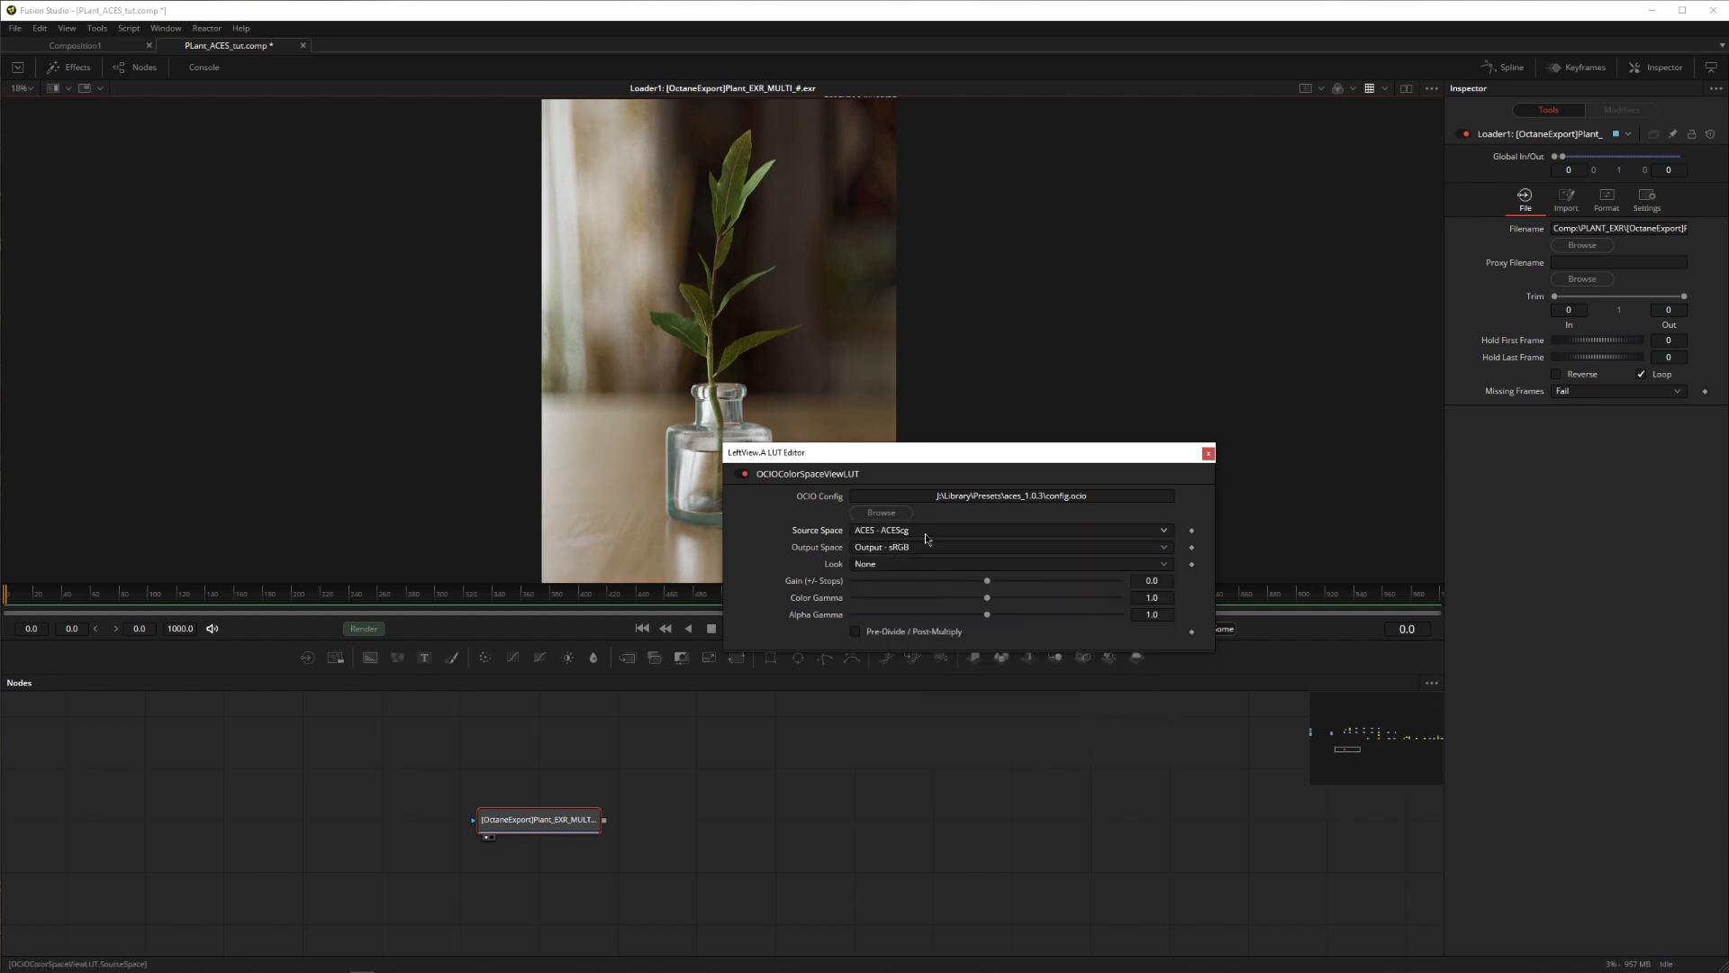
click(1161, 547)
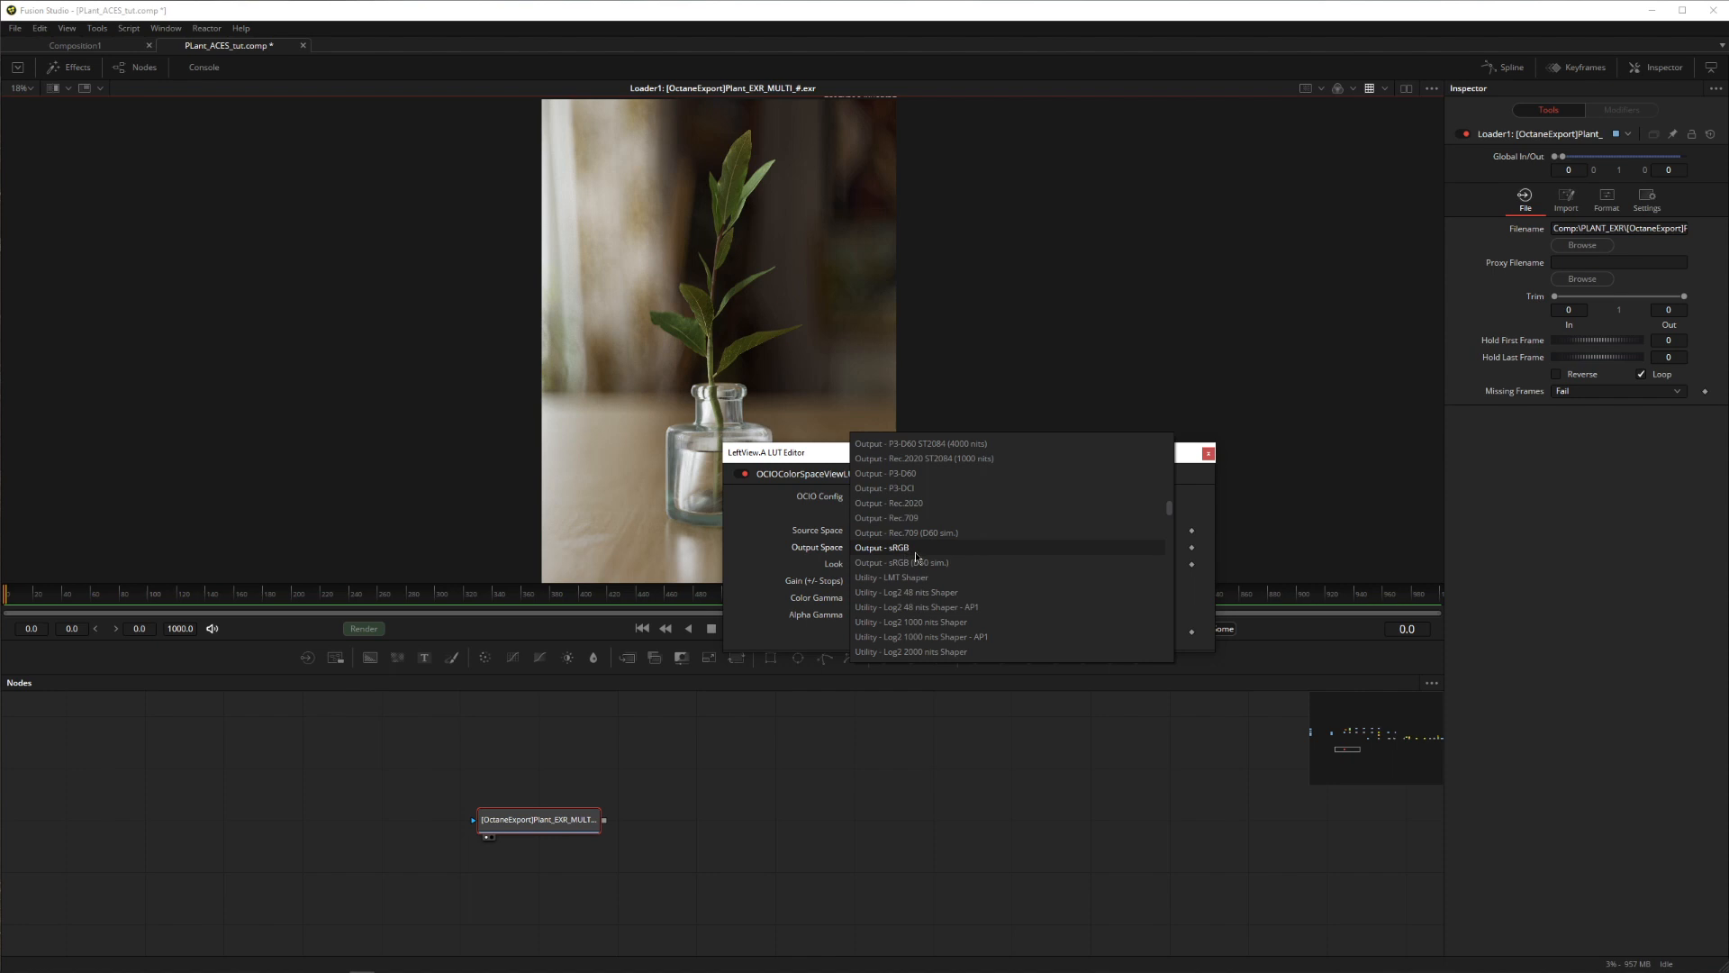
click(883, 546)
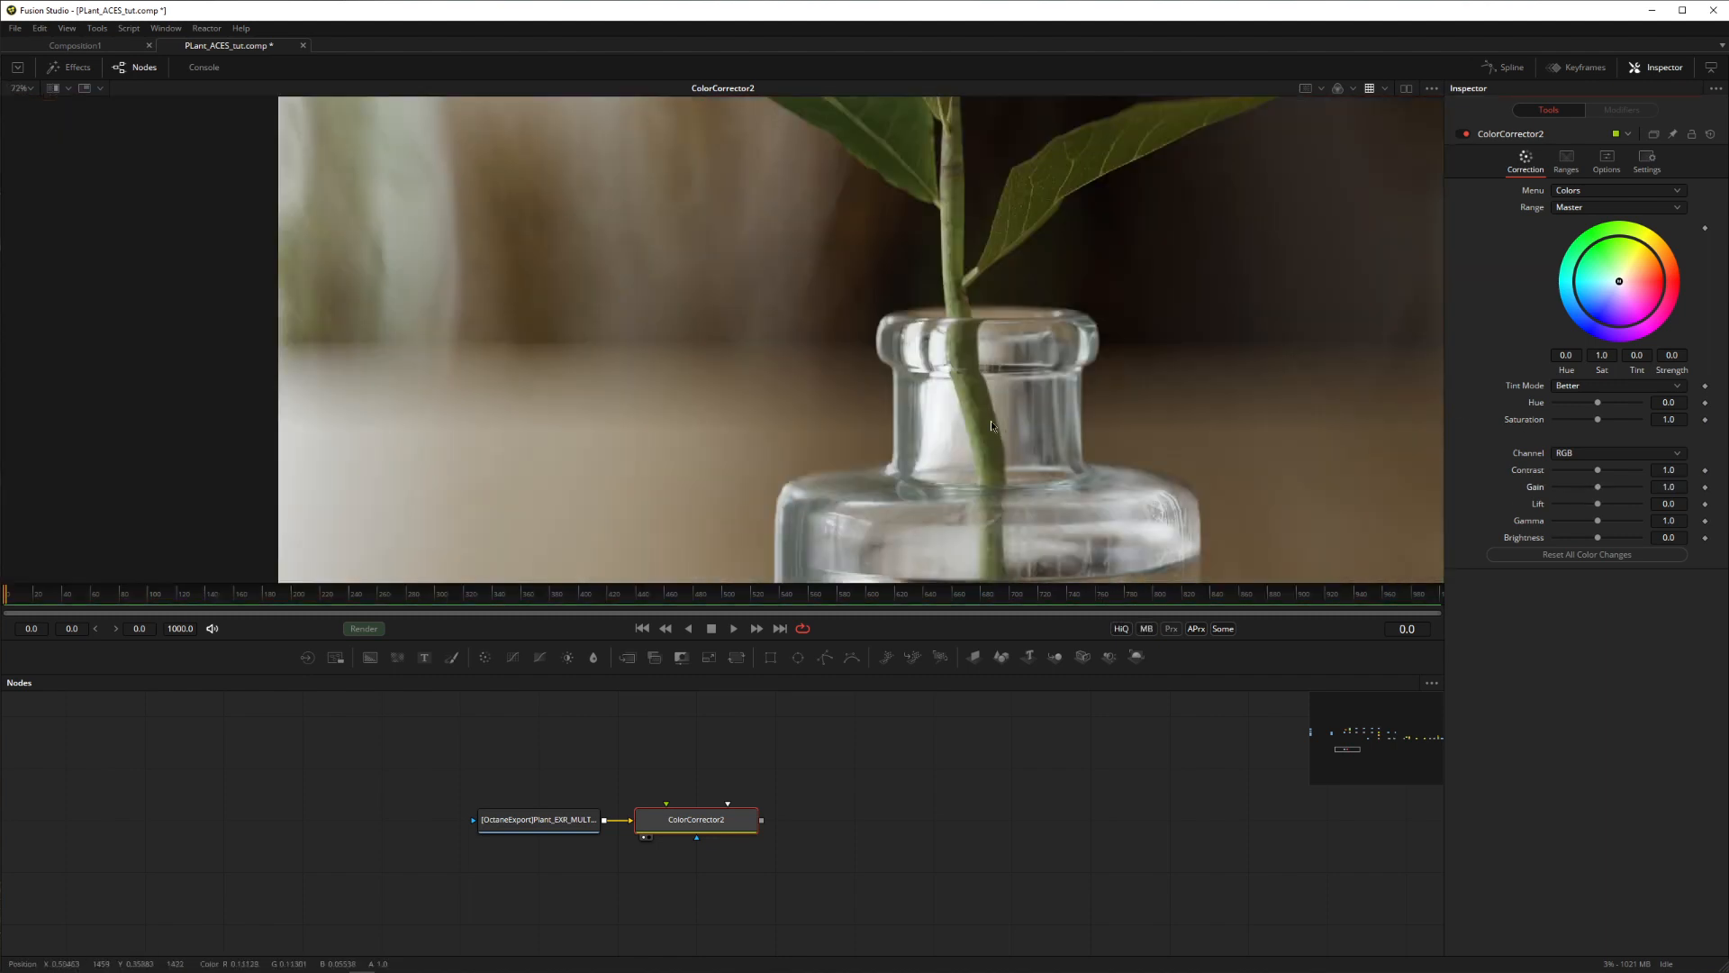
Step: Scroll the Fusion view to see ColorCorrector2's neutral result of the vase image
scroll(down, 3)
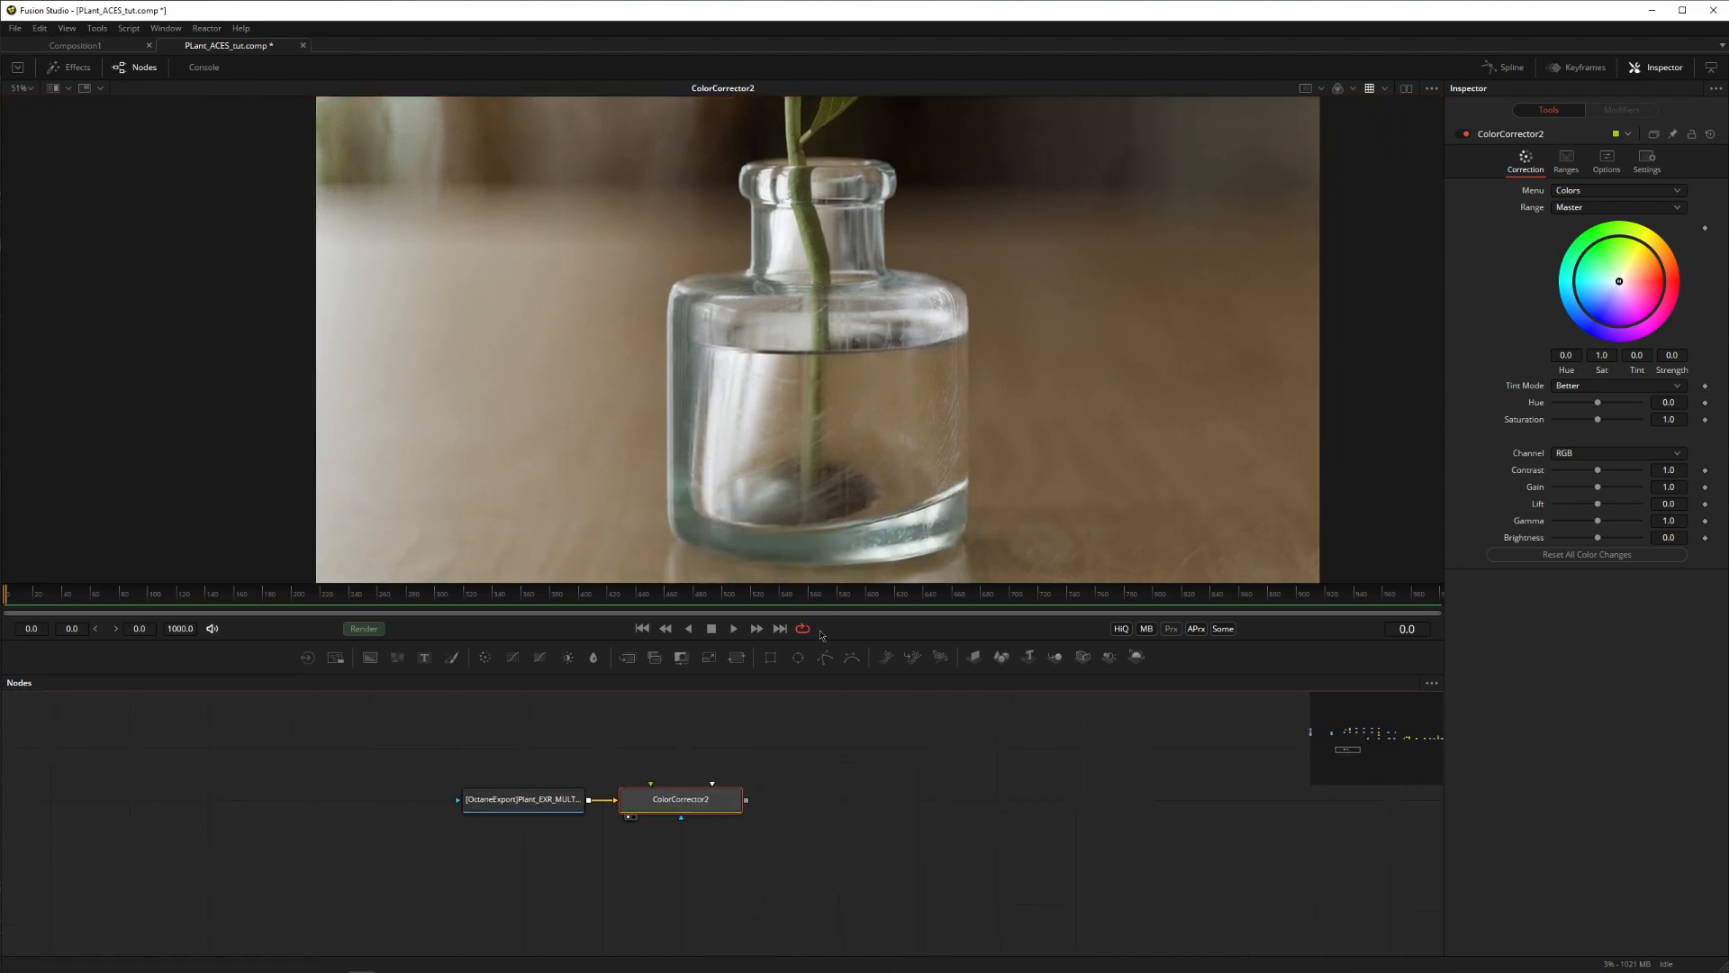
mouse_move(1371, 88)
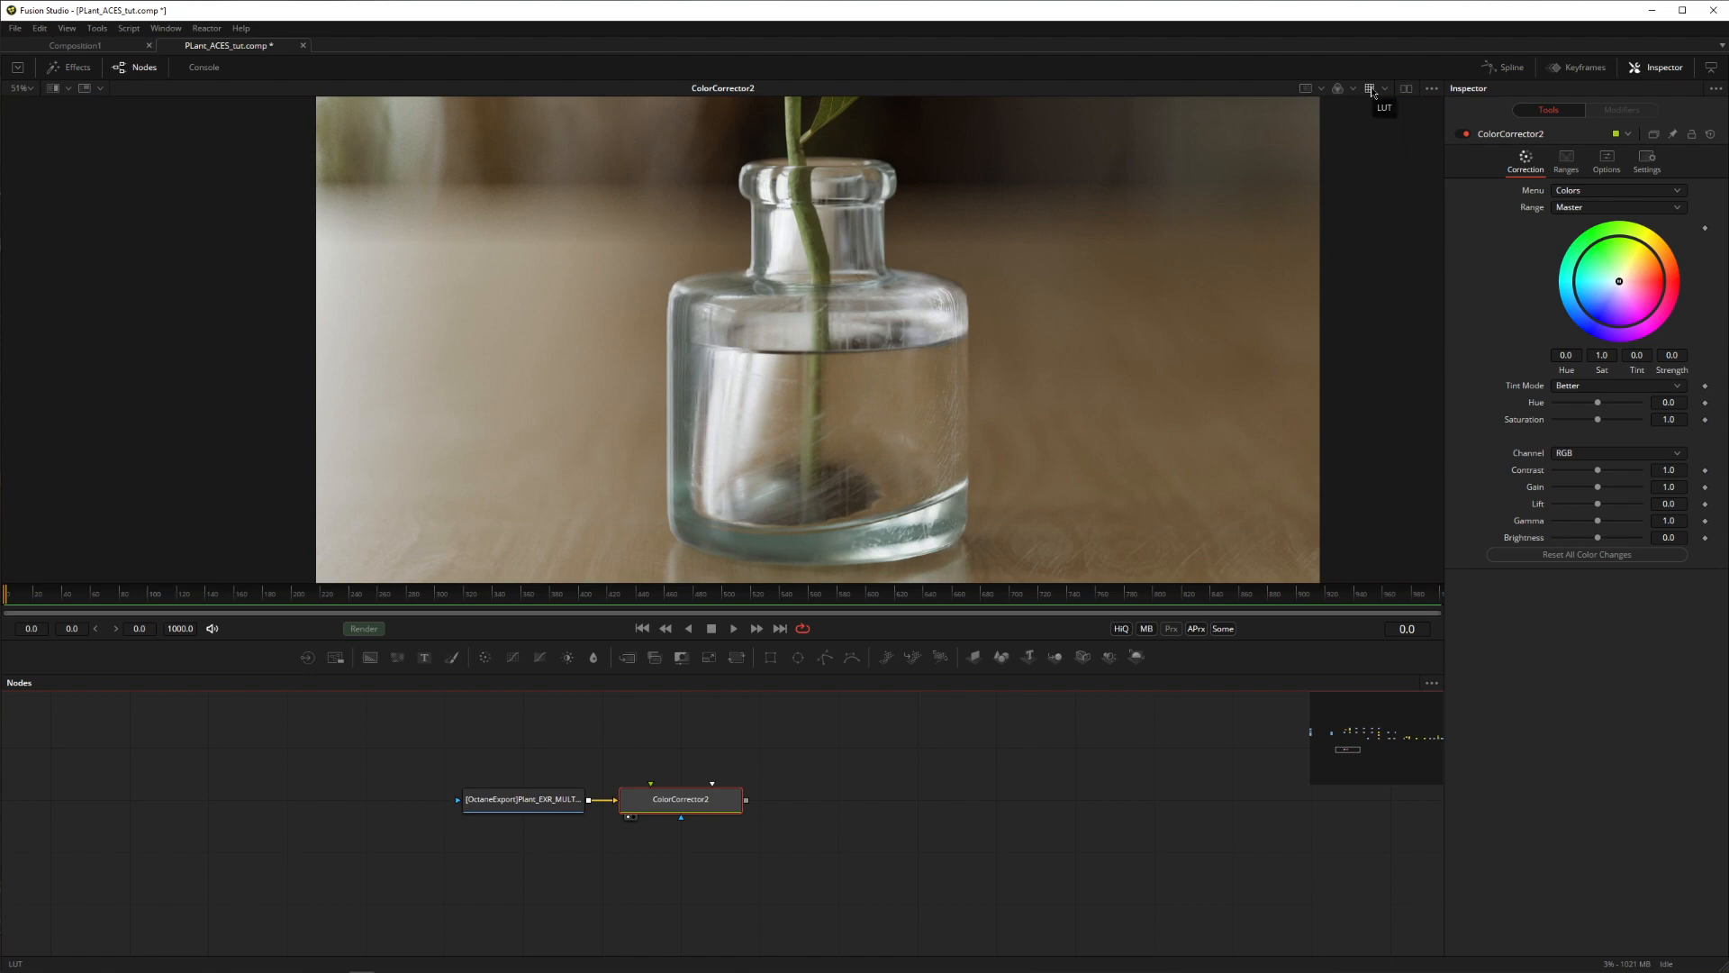
Step: Compare the view transform, then add an OCIO Colorspace node using the ACES 1.0.3 config
click(1370, 88)
text(ocio)
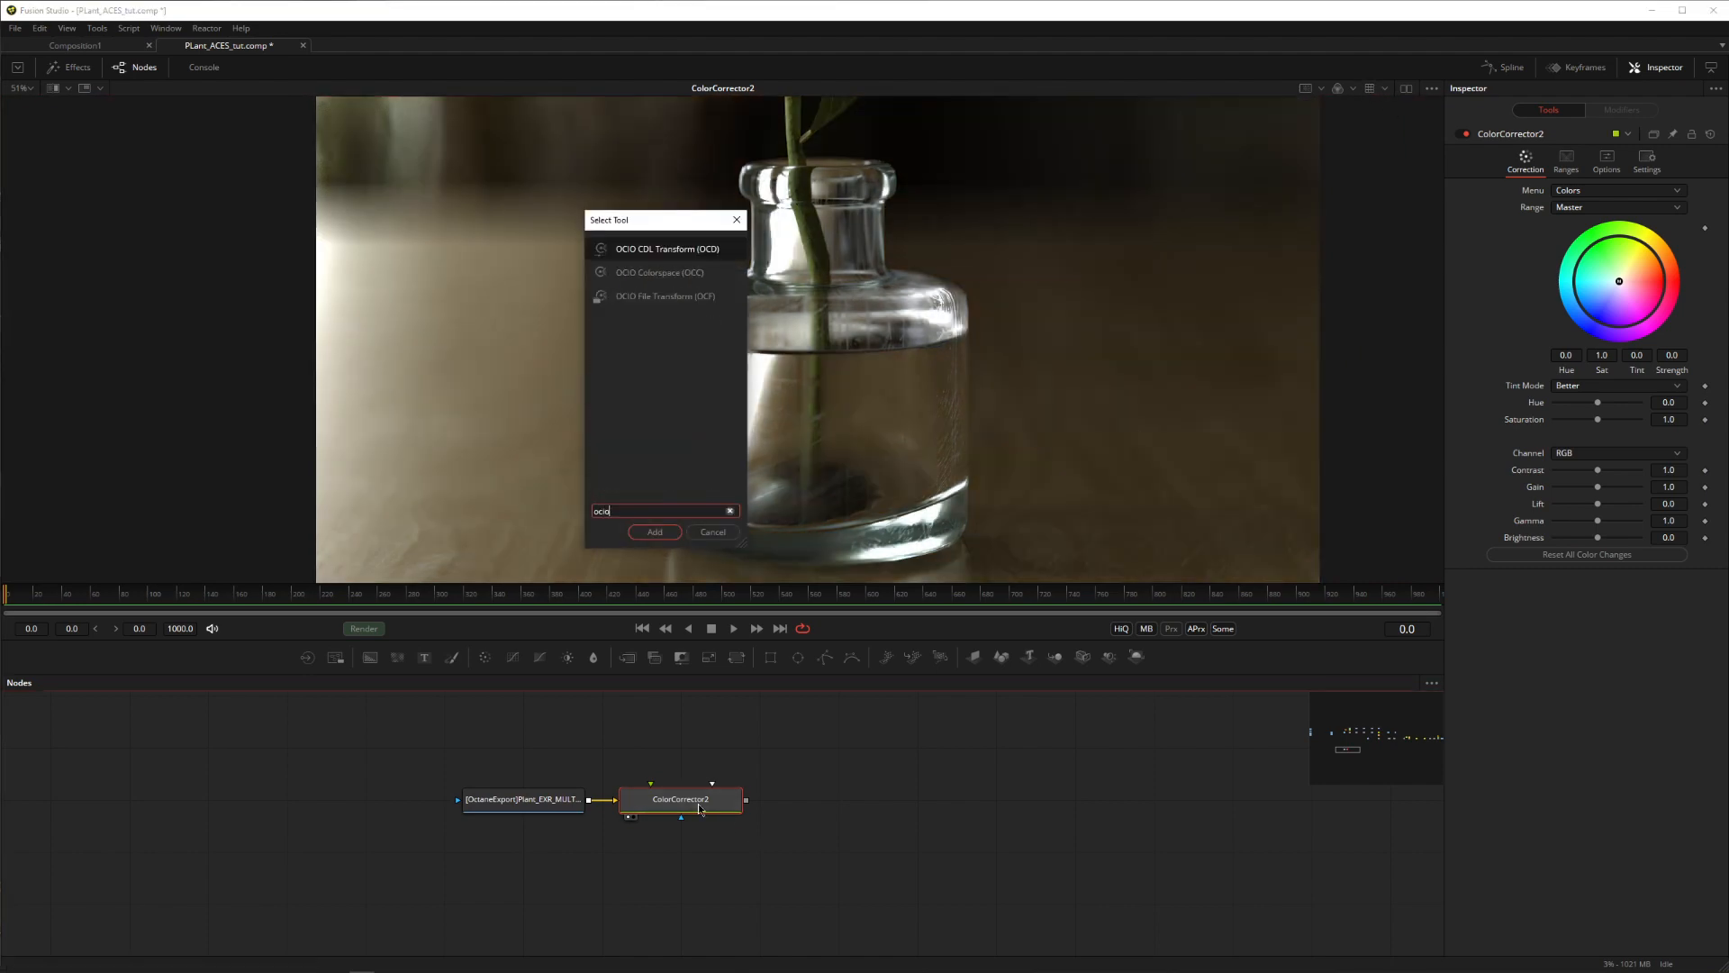
click(654, 532)
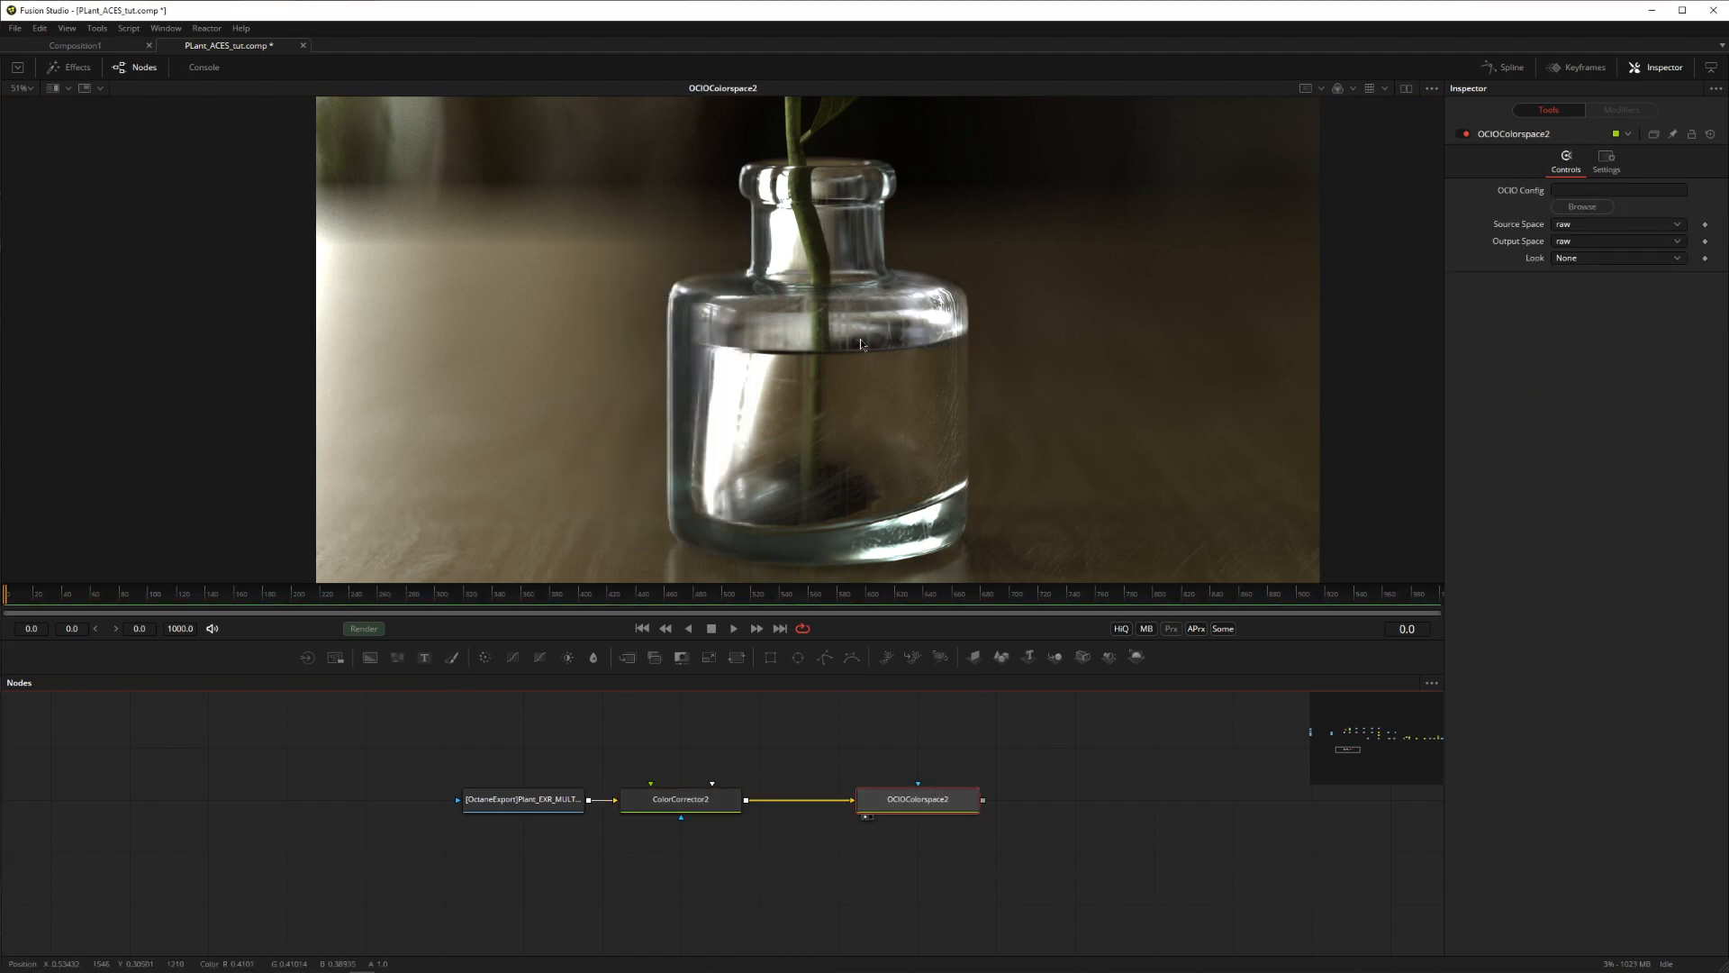
click(1581, 206)
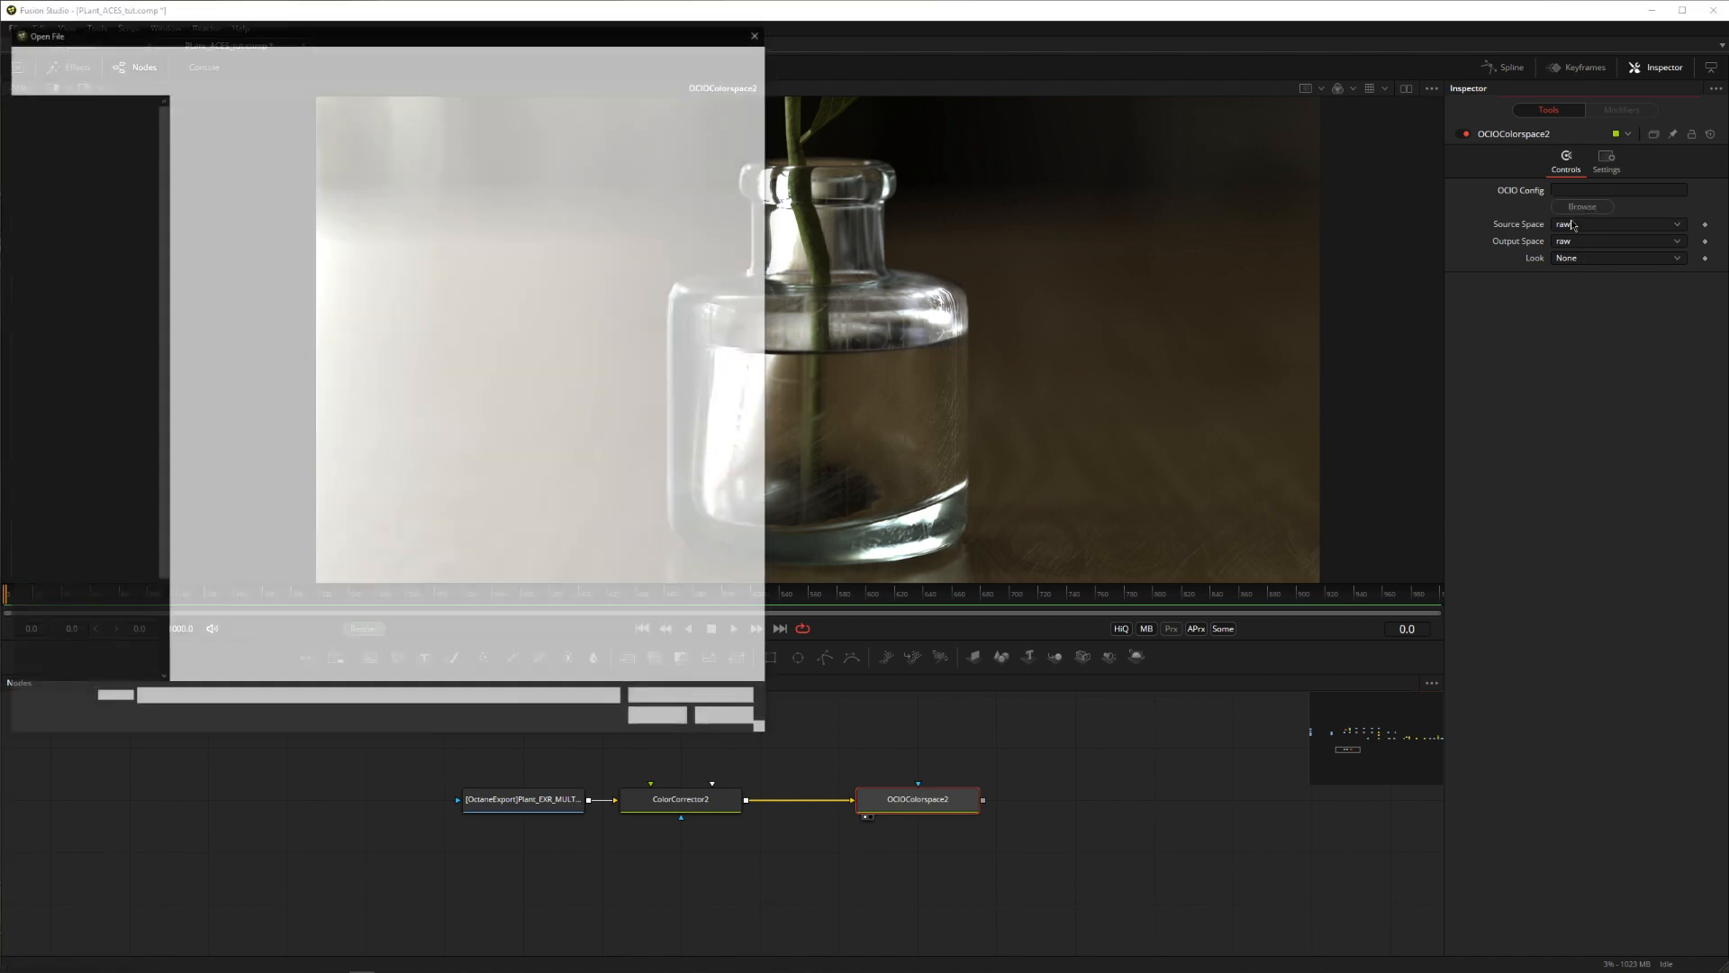
click(1676, 224)
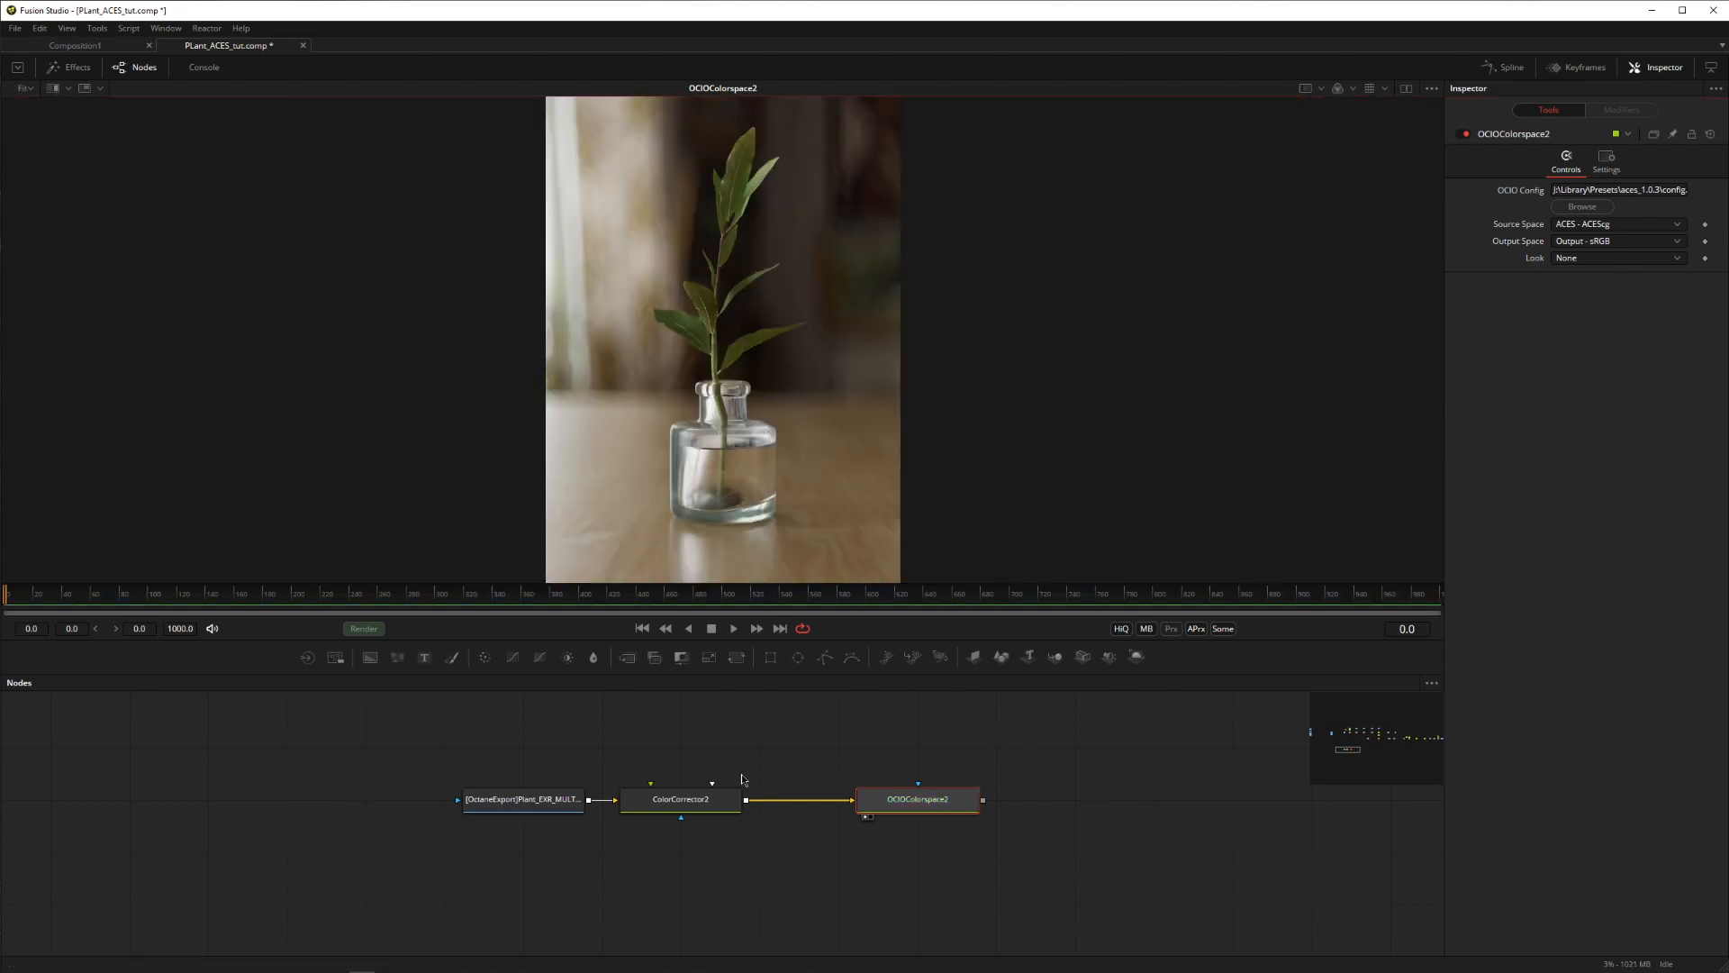
Step: Select ColorCorrector2 and add a Saver1 node, bringing up its save-file dialog
click(681, 799)
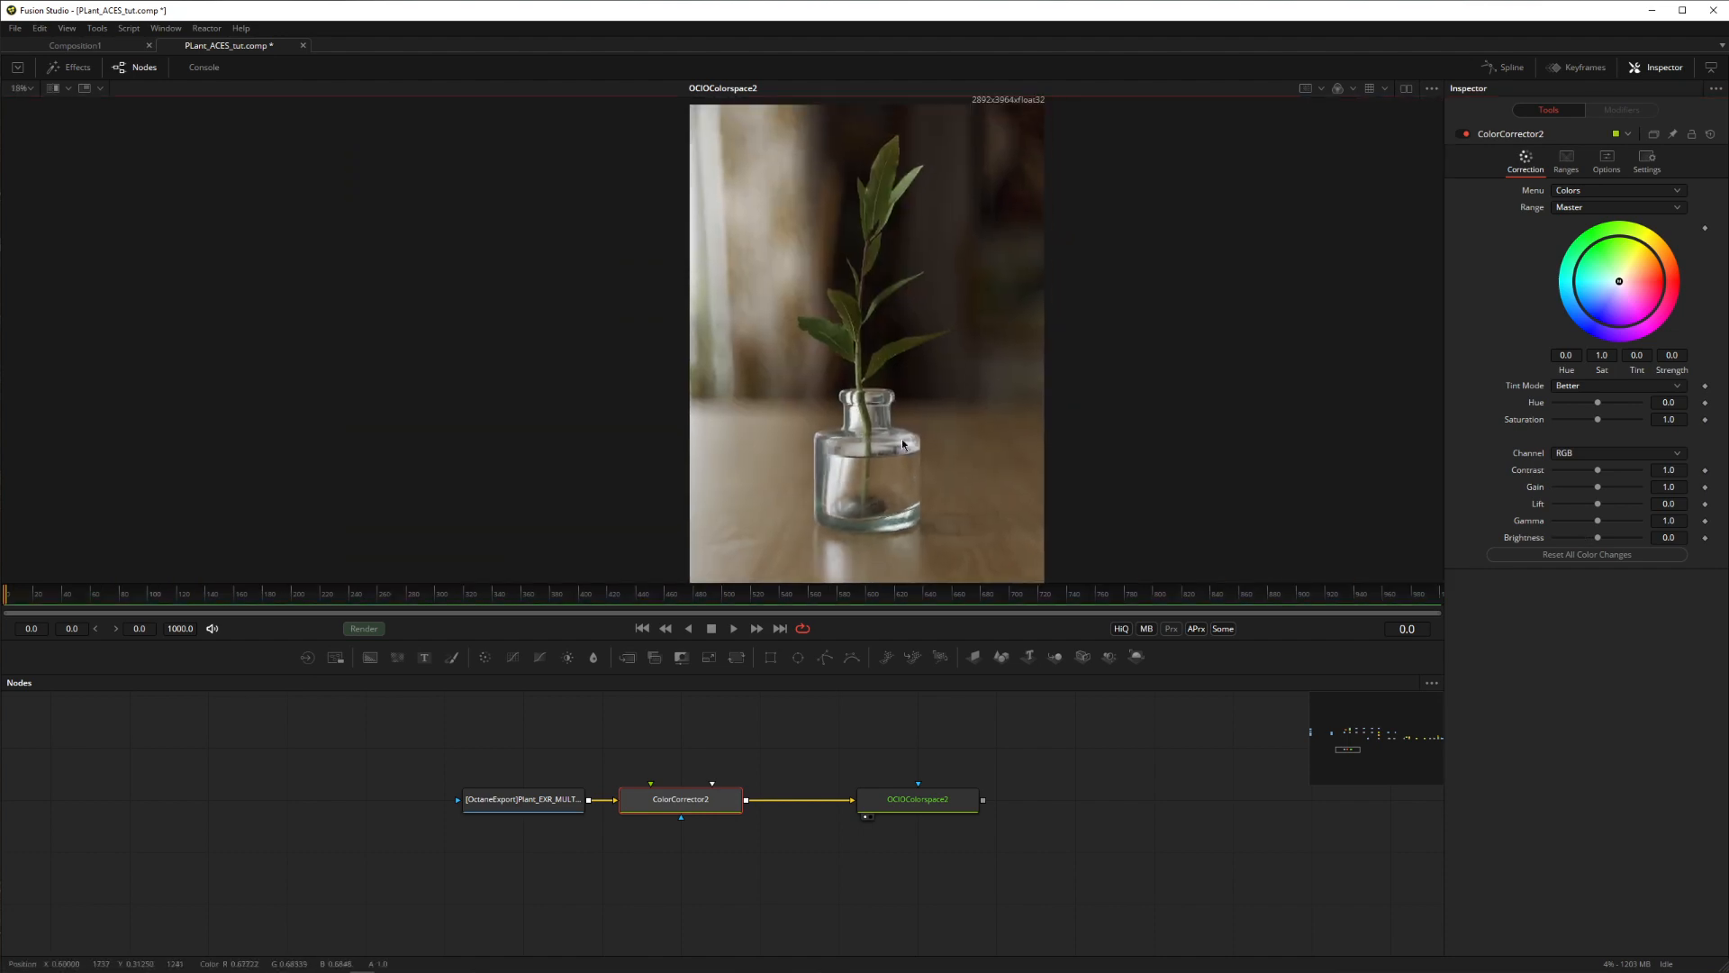
click(918, 799)
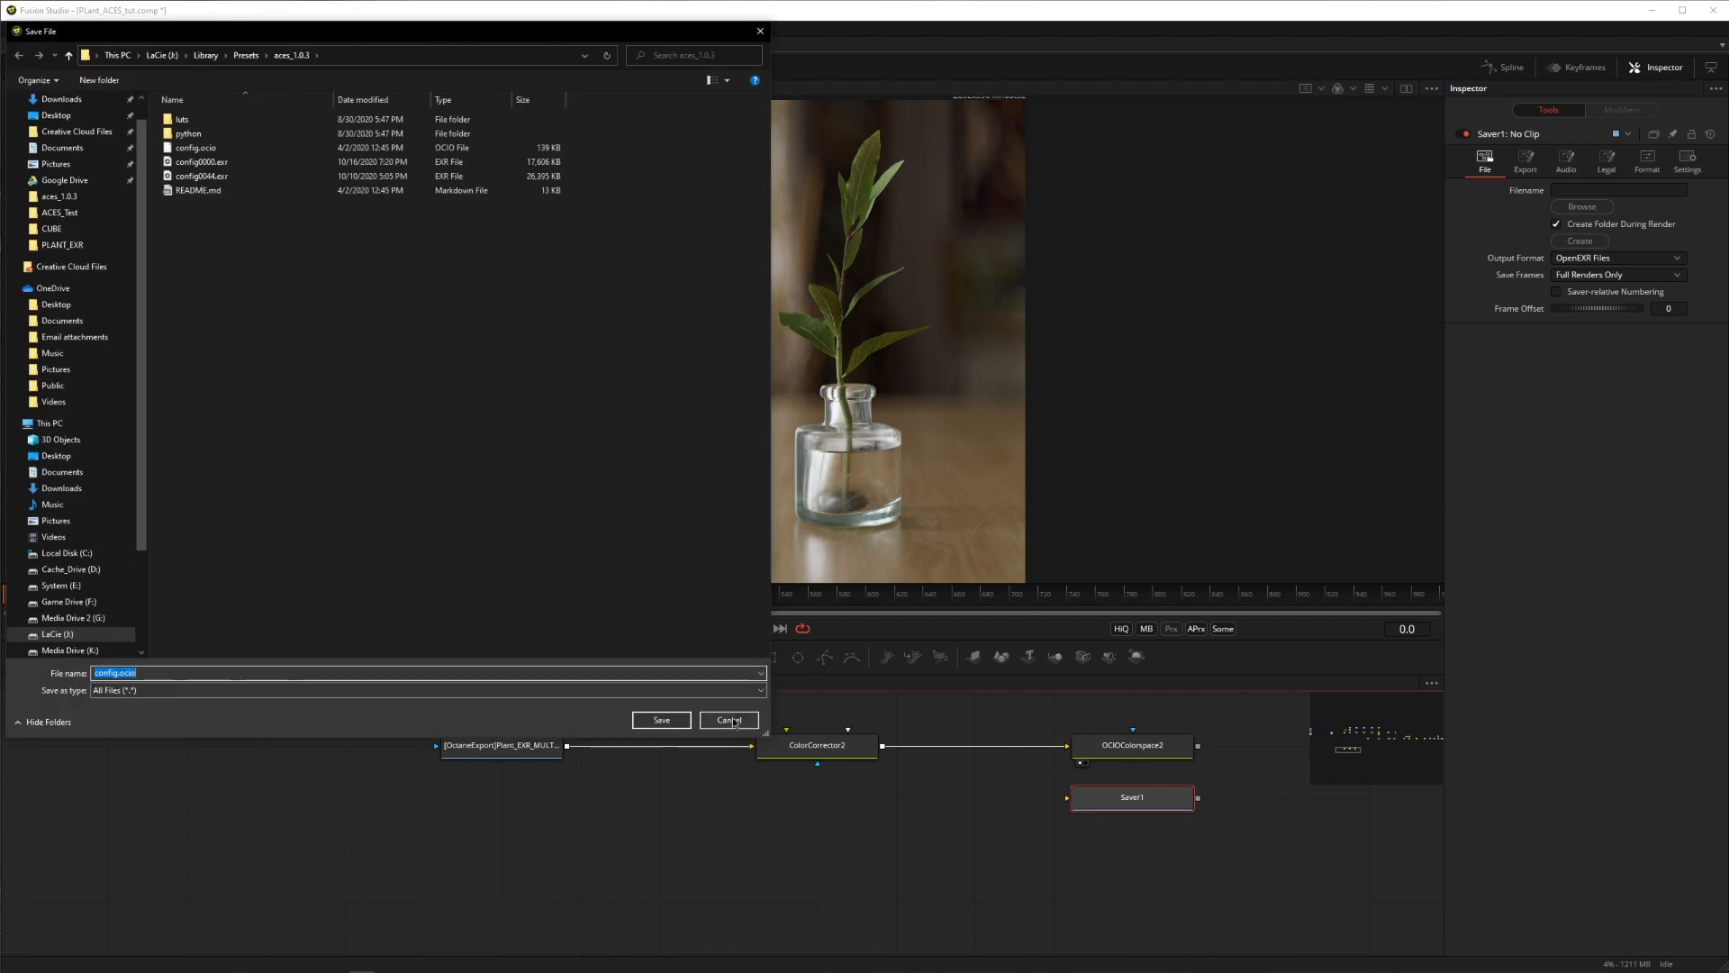
Step: Cancel the save dialog, check OCIOColorspace's sRGB output, and reselect ColorCorrector2
click(728, 719)
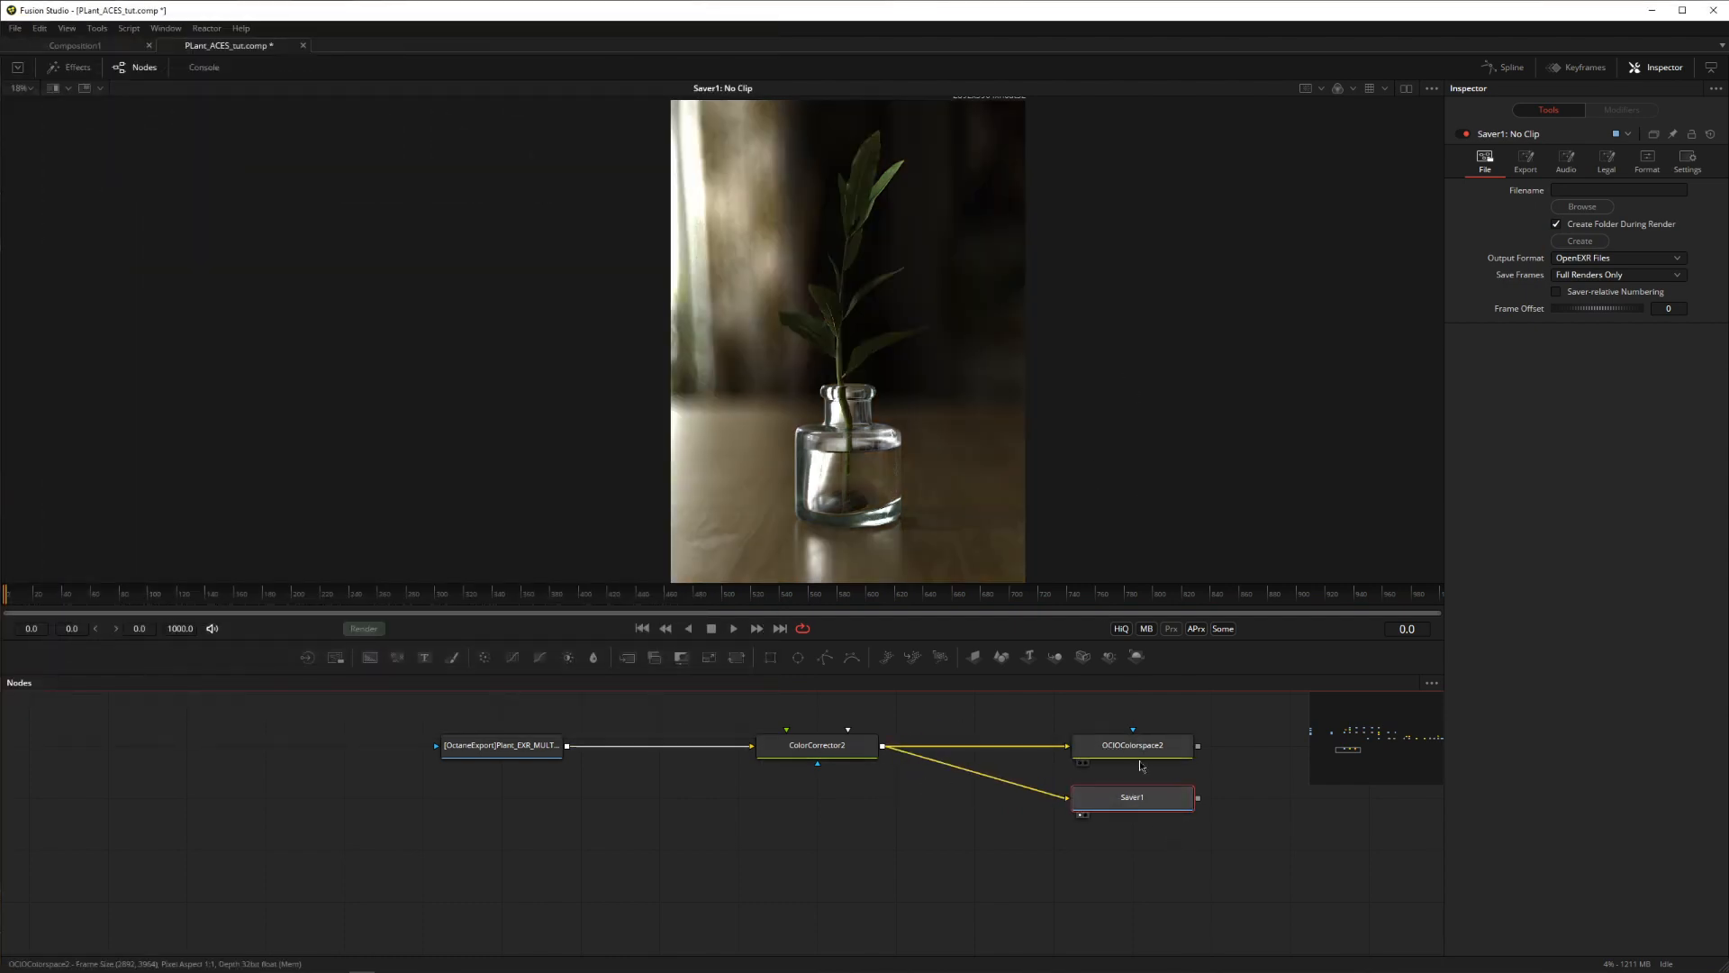
click(1130, 745)
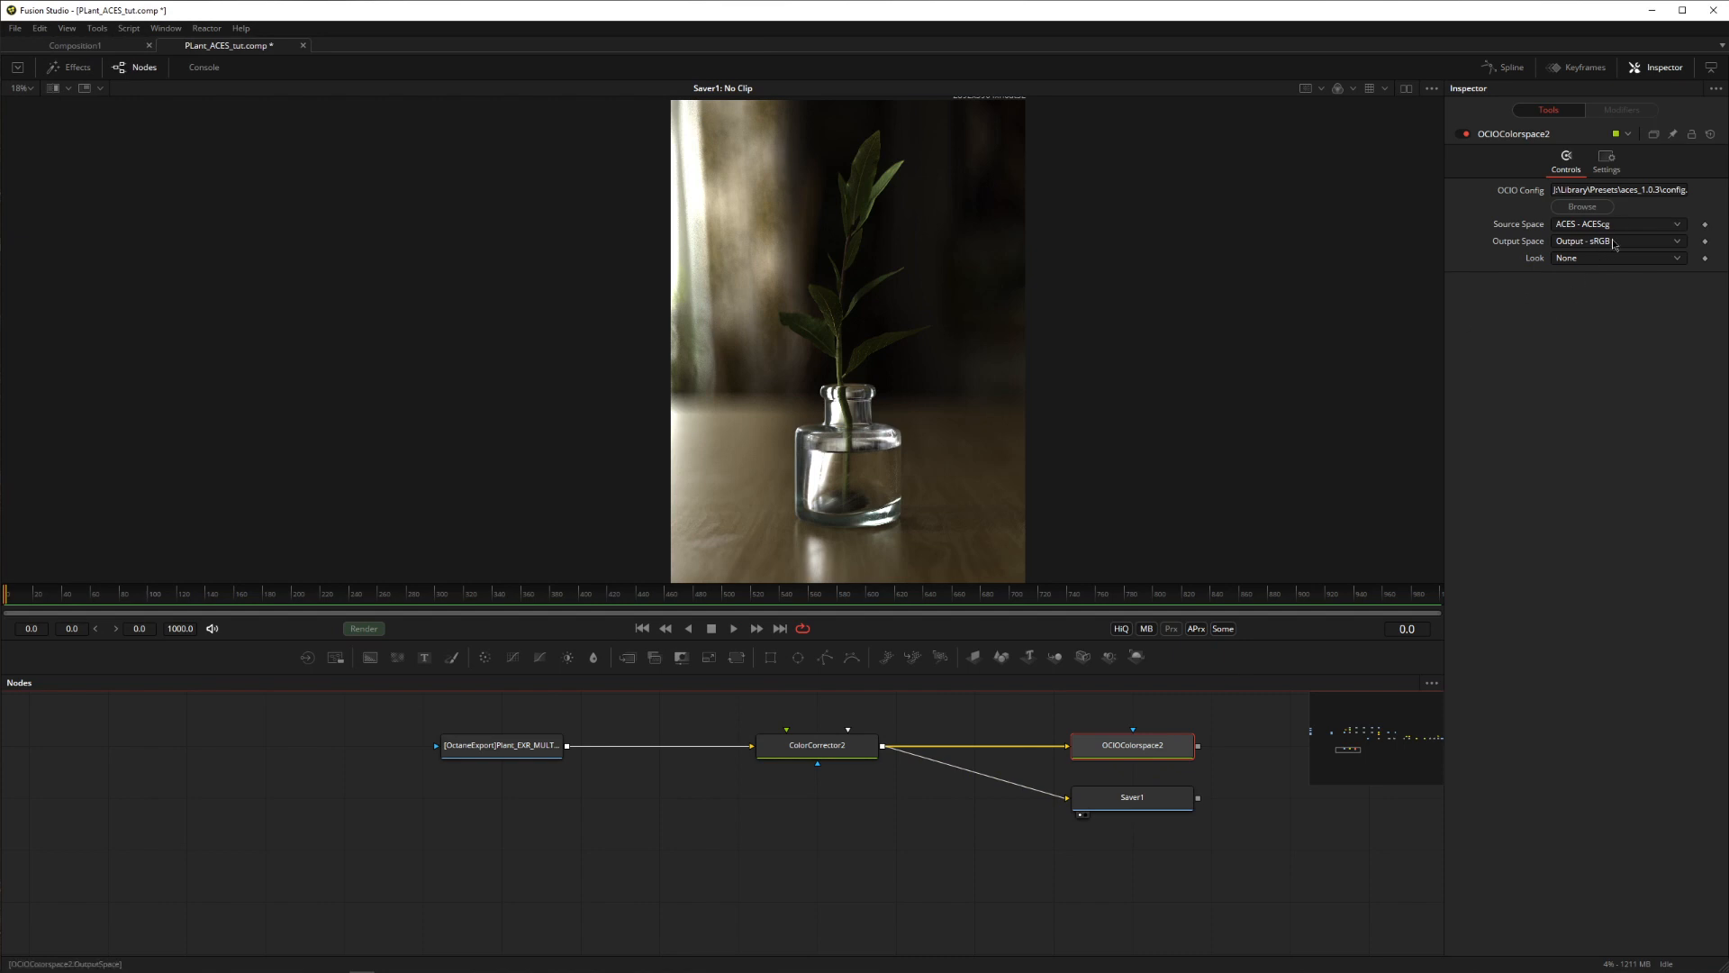
click(1130, 797)
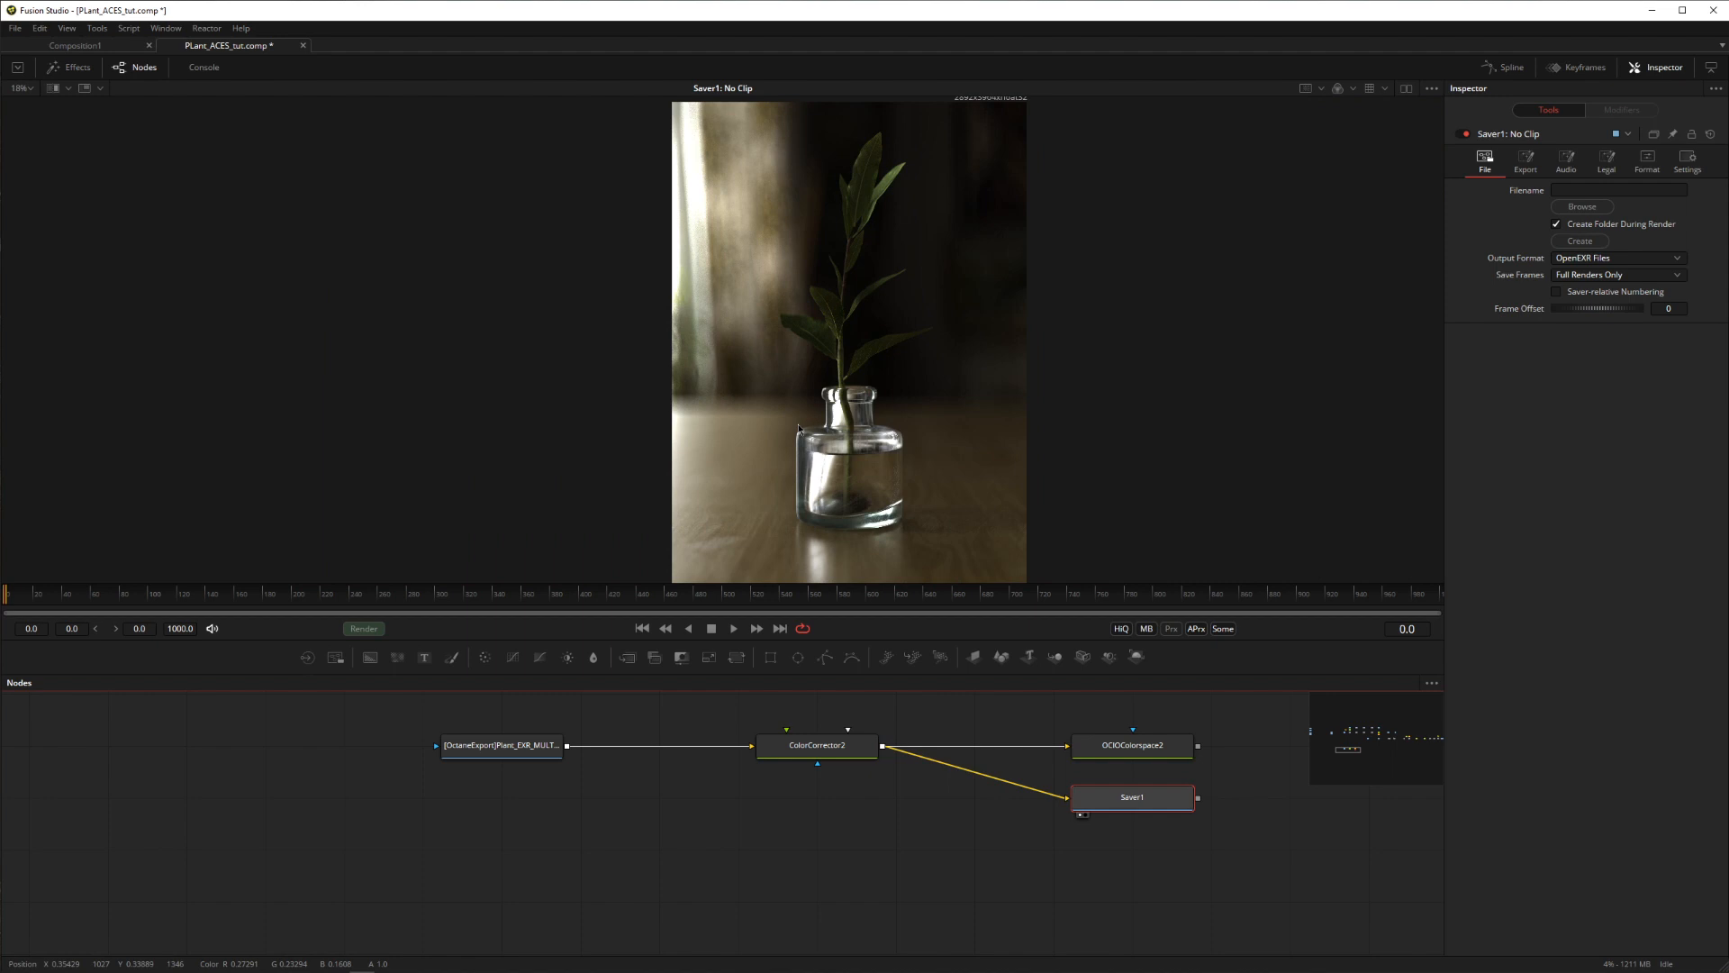
mouse_move(879, 333)
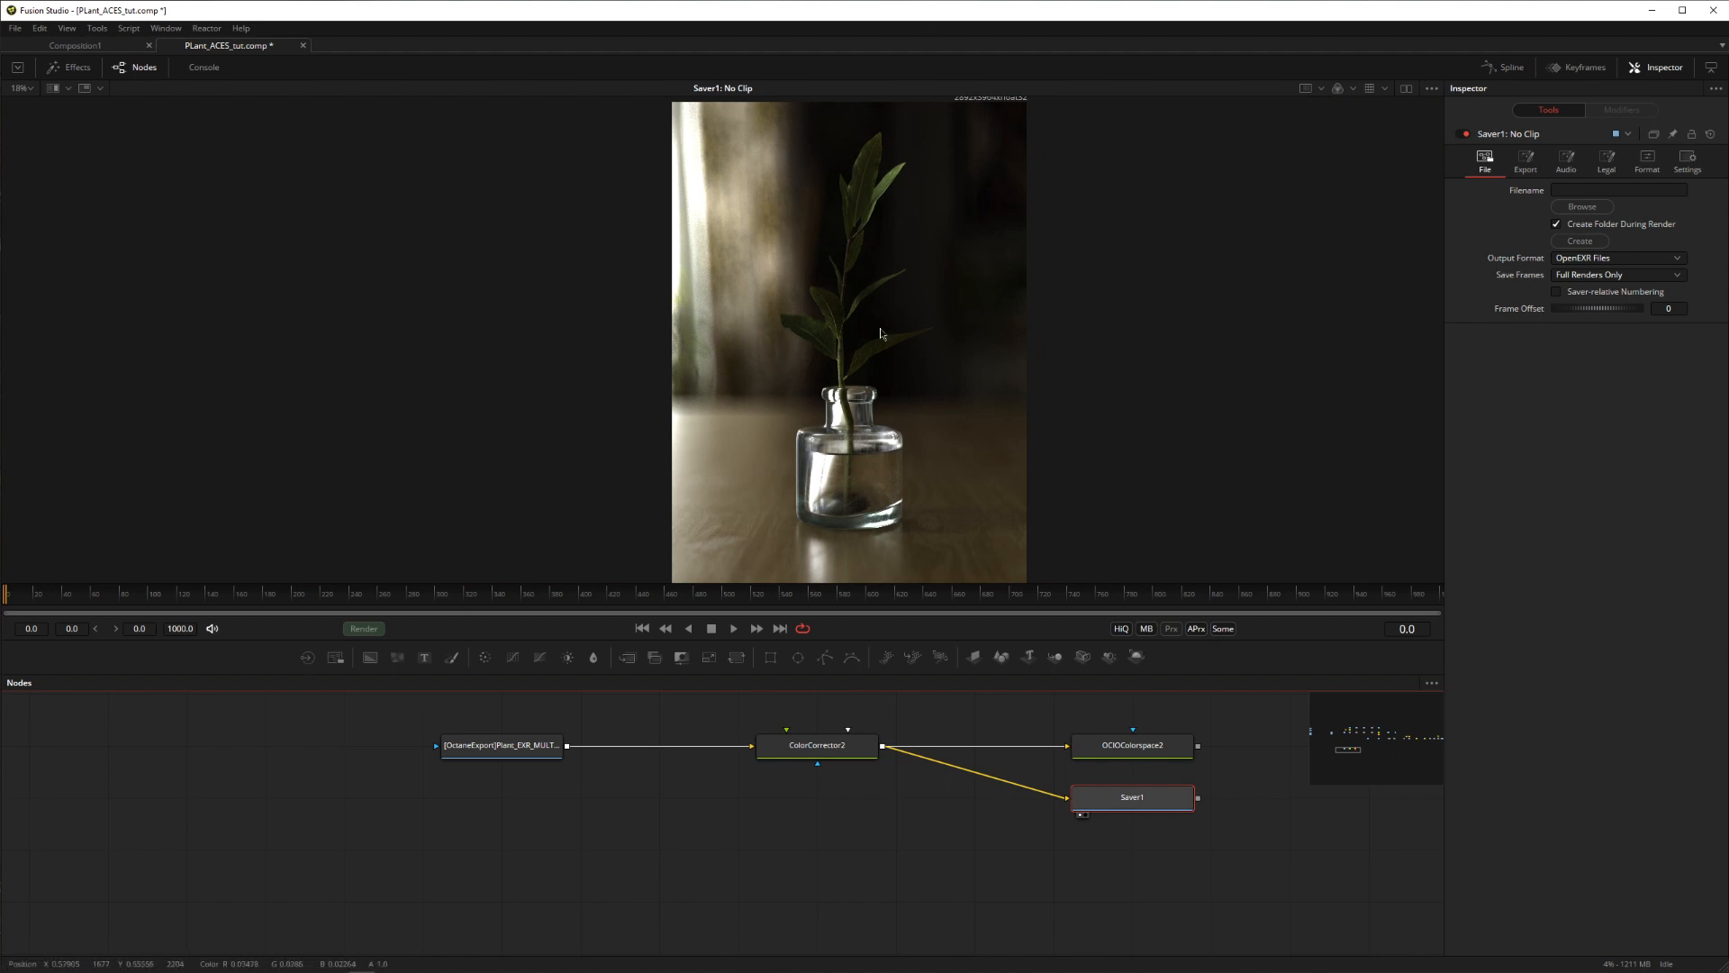
mouse_move(1056, 792)
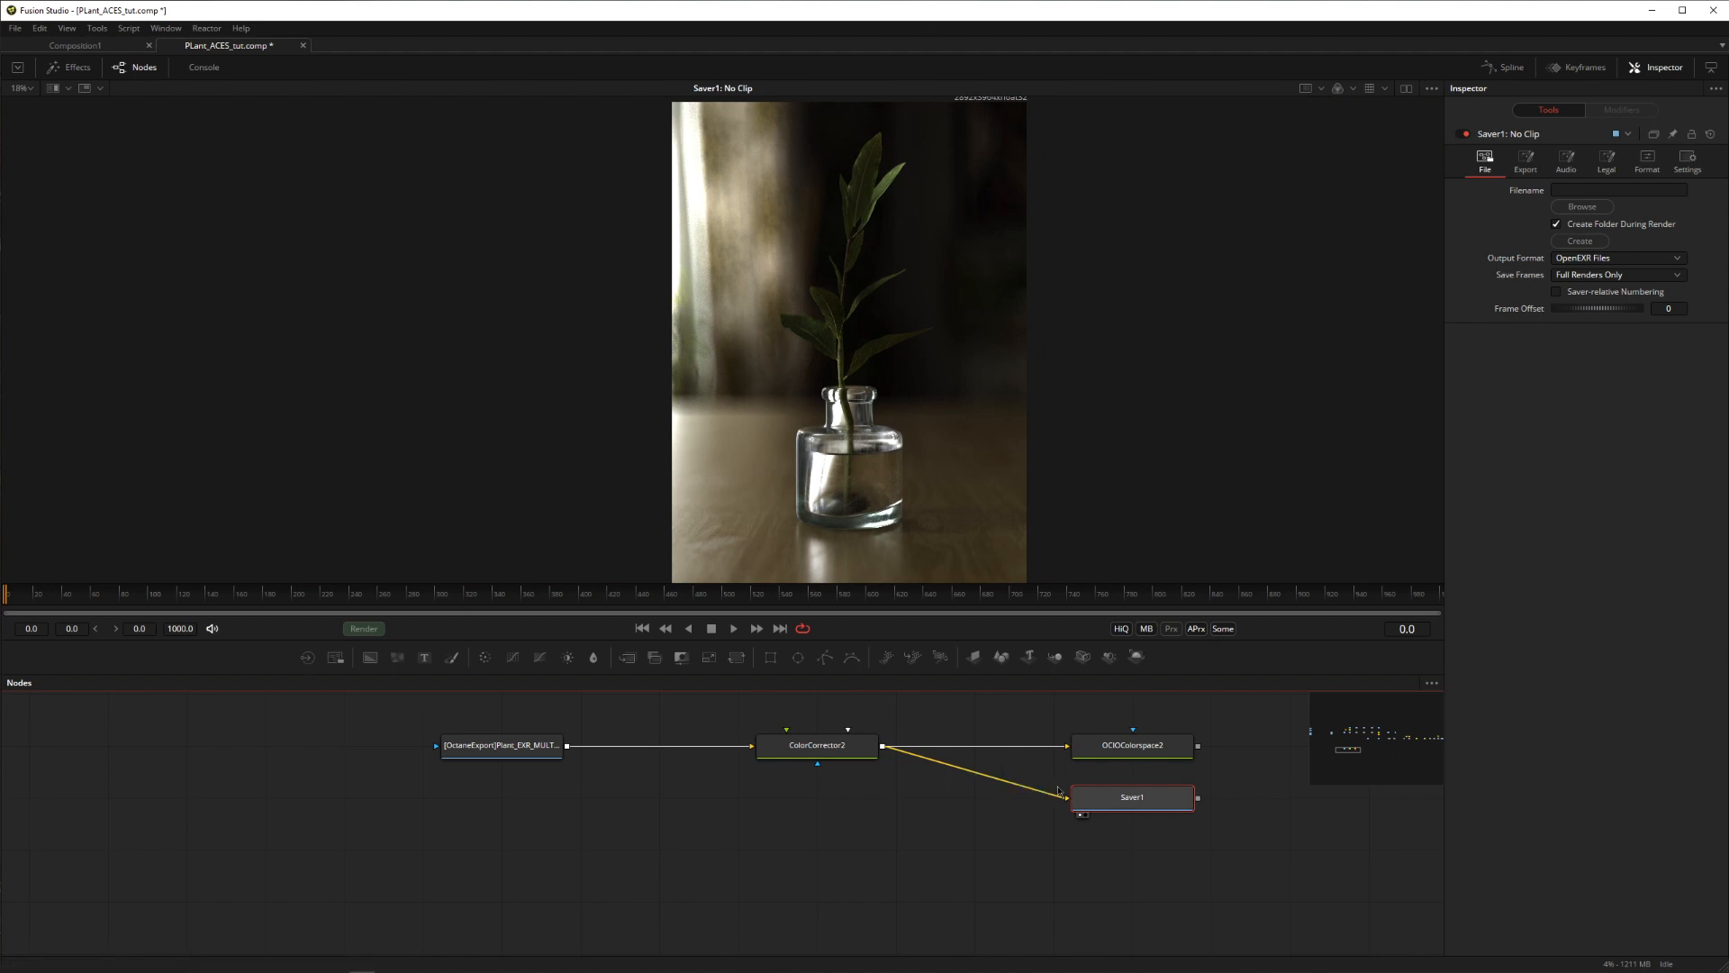
click(815, 745)
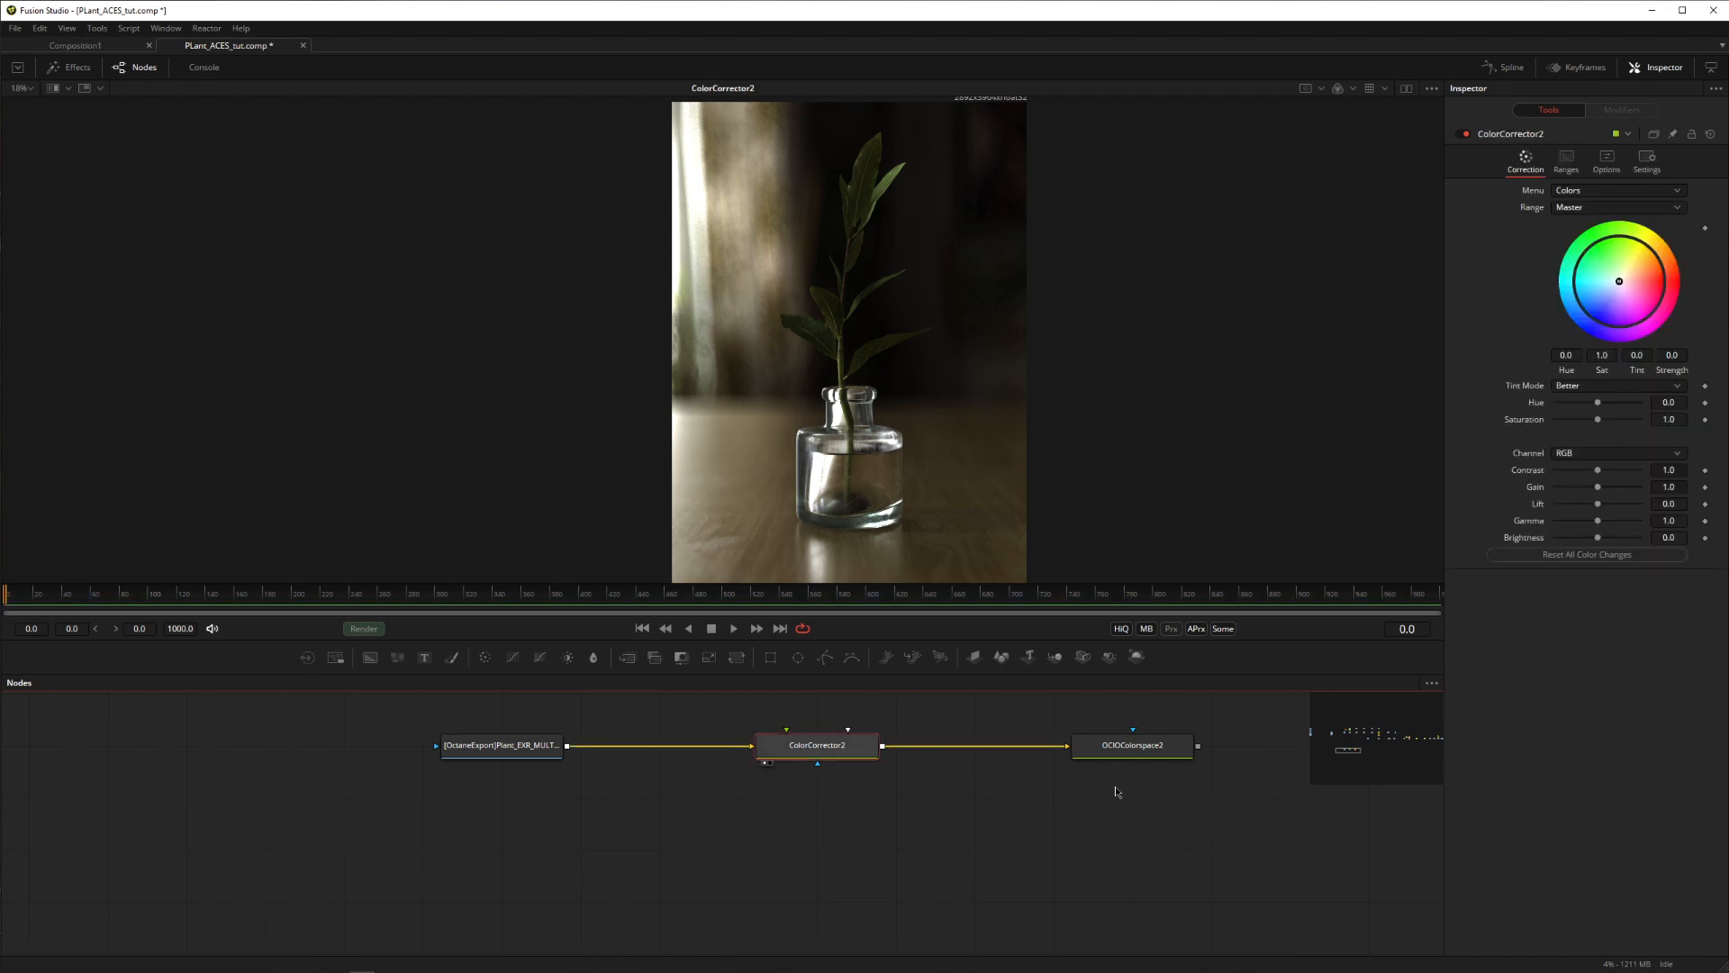
Step: Switch between OCIO Colorspace and ColorCorrector2 while grading contrast 1.7, gain 0.7, lift 0.17
click(1130, 745)
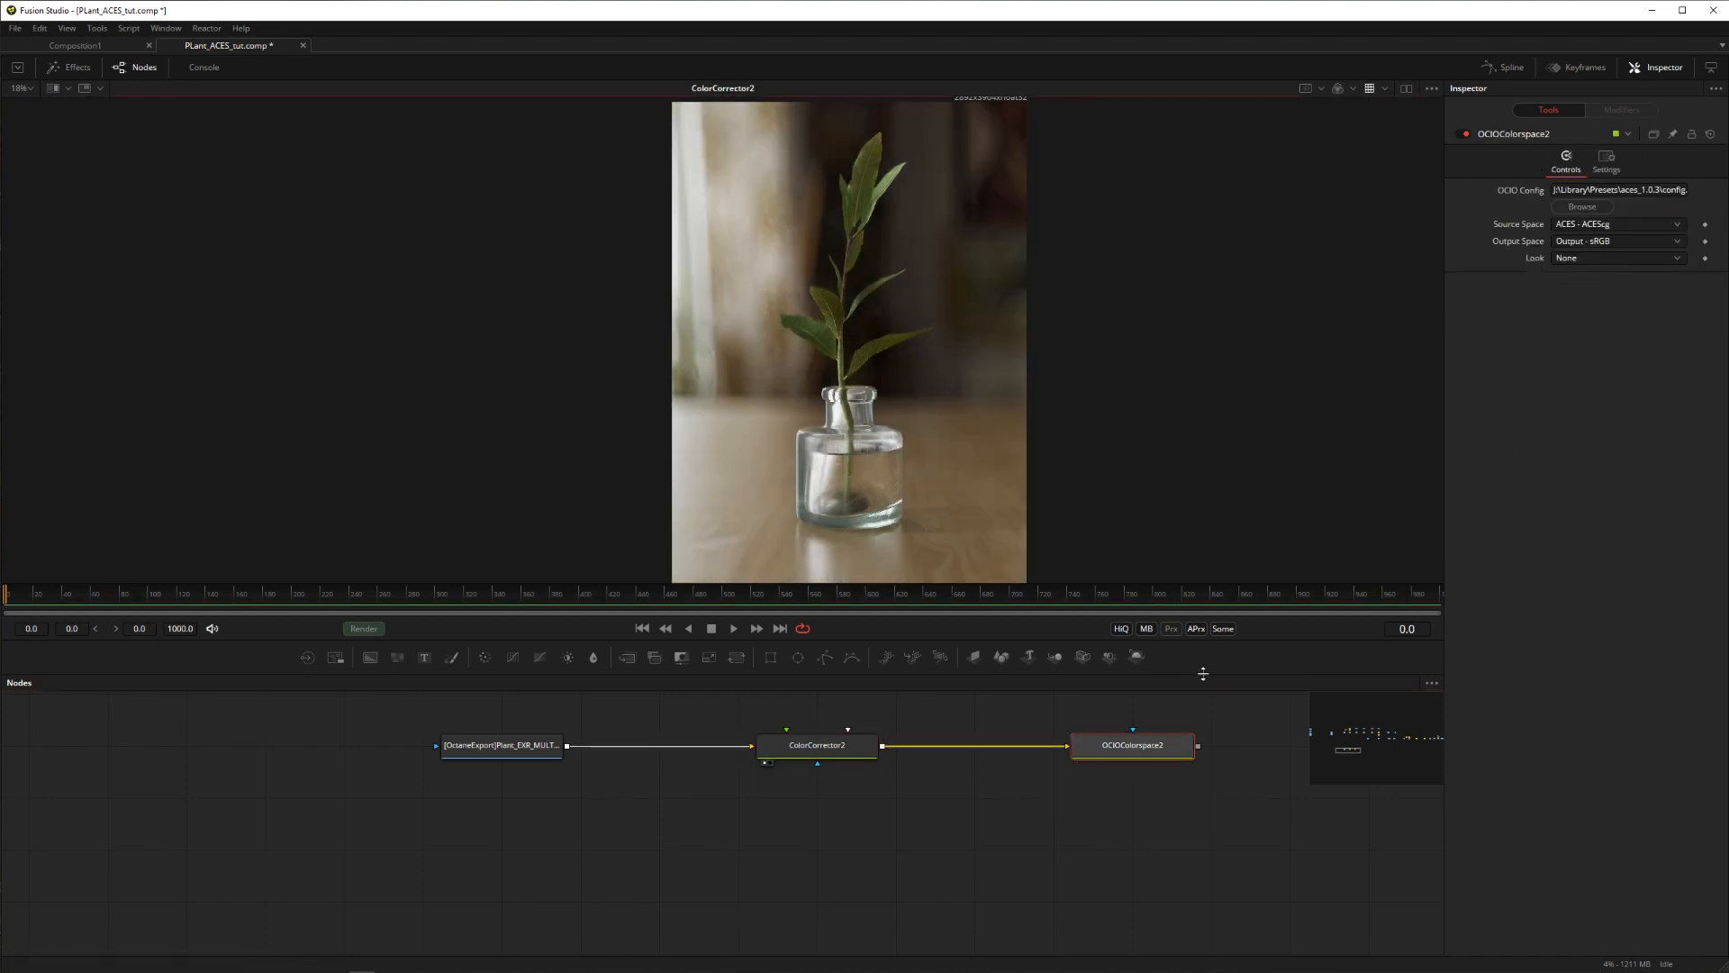
click(816, 746)
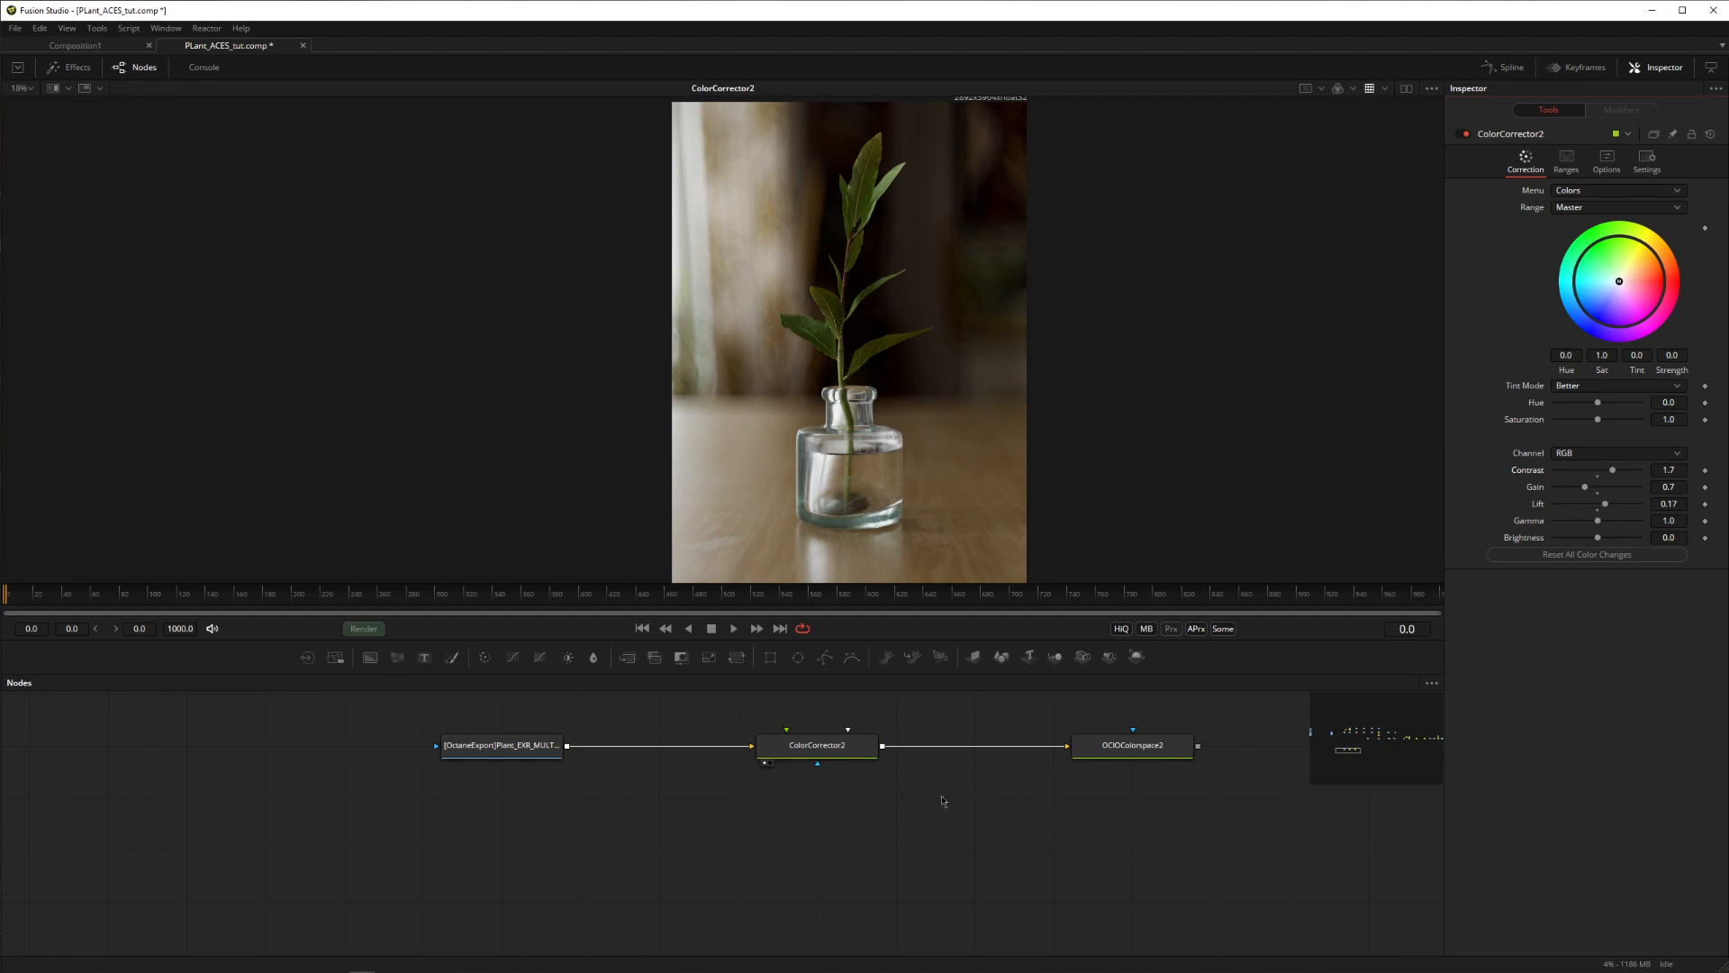
click(1131, 745)
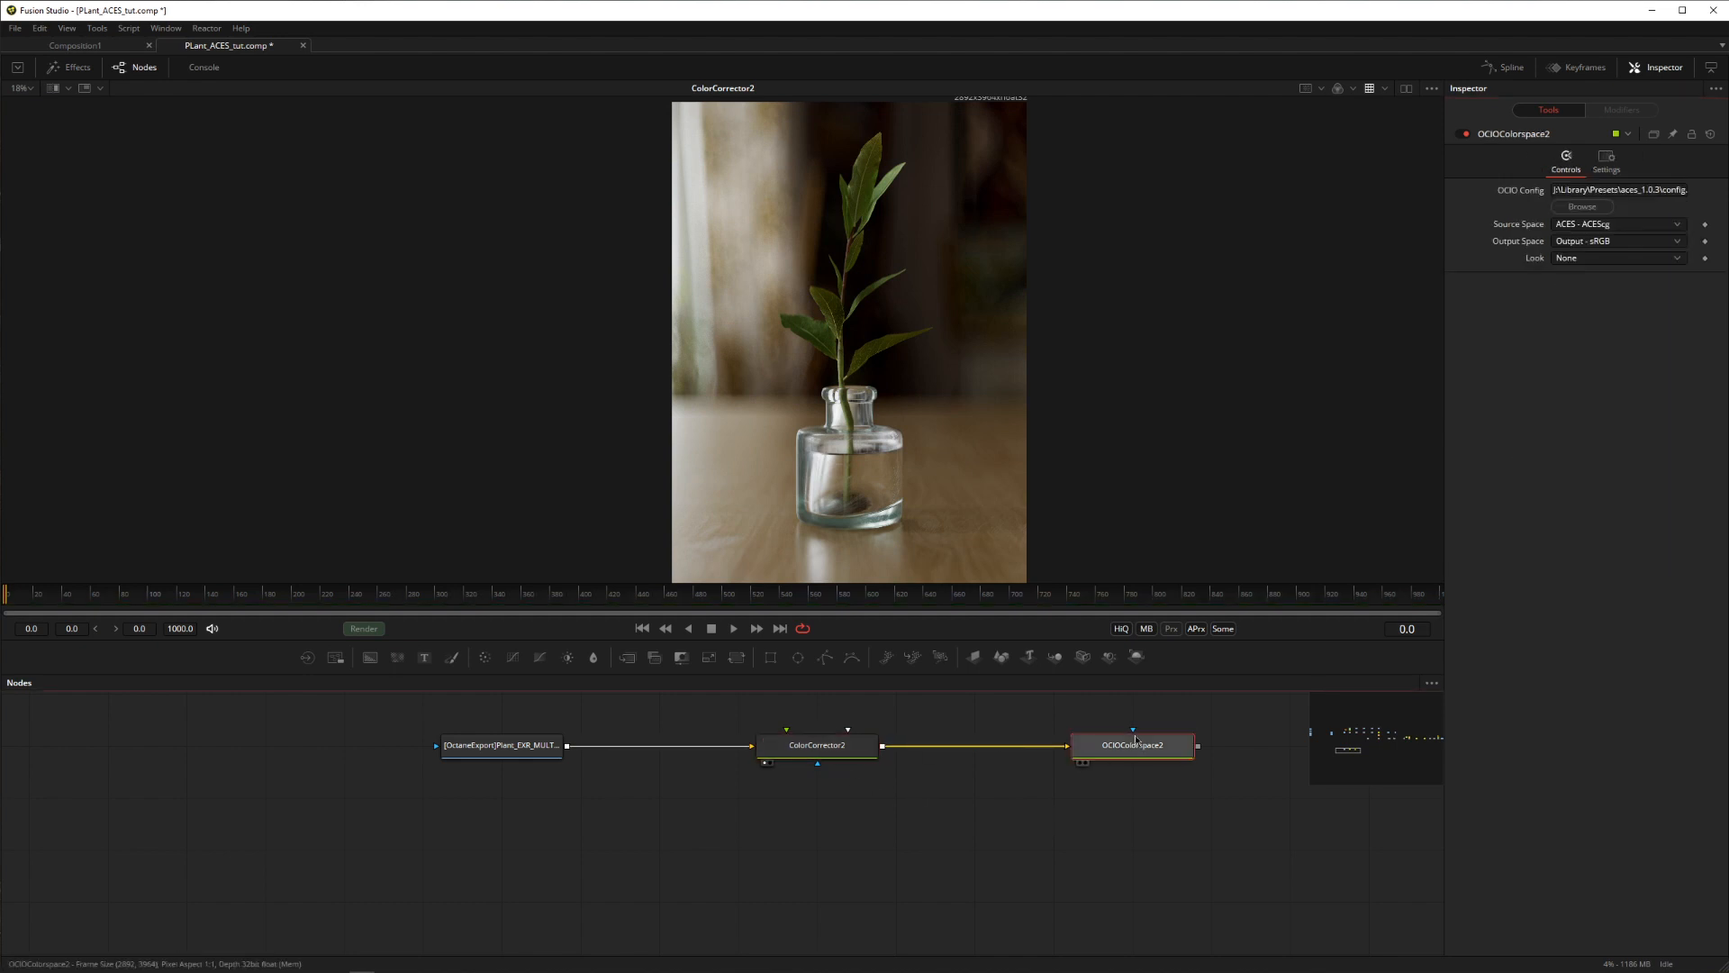
click(816, 744)
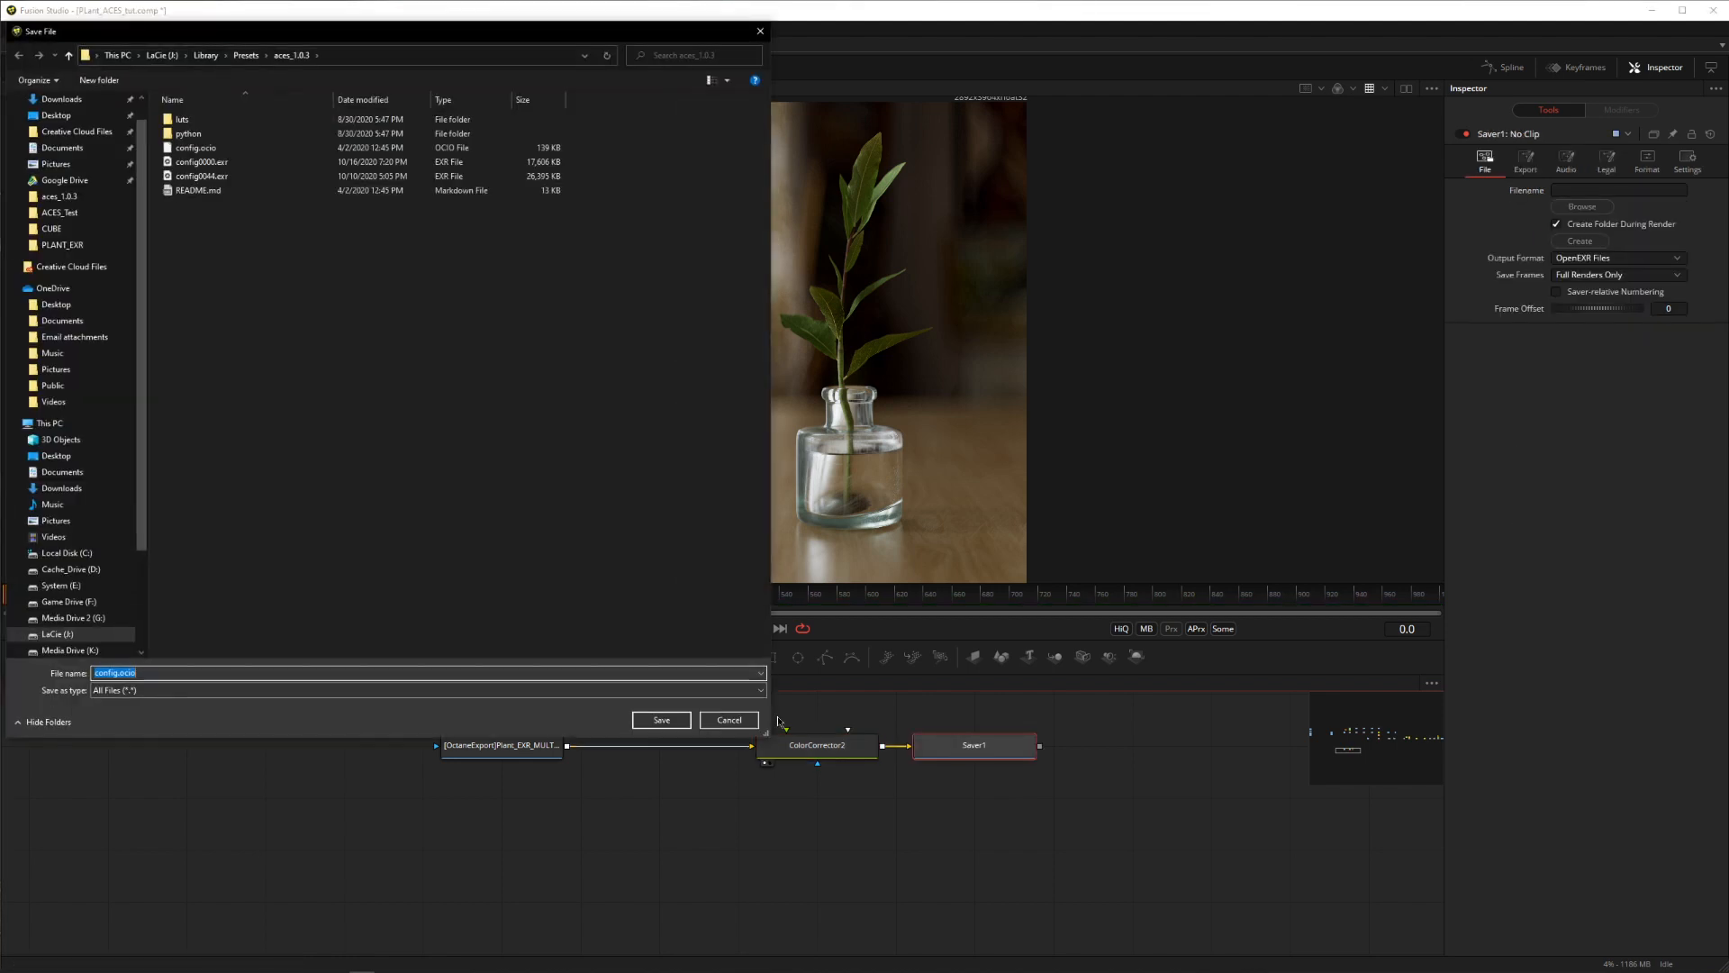
Step: Cancel the save dialog and insert an OCIO Colorspace node between ColorCorrector2 and Saver1
click(727, 719)
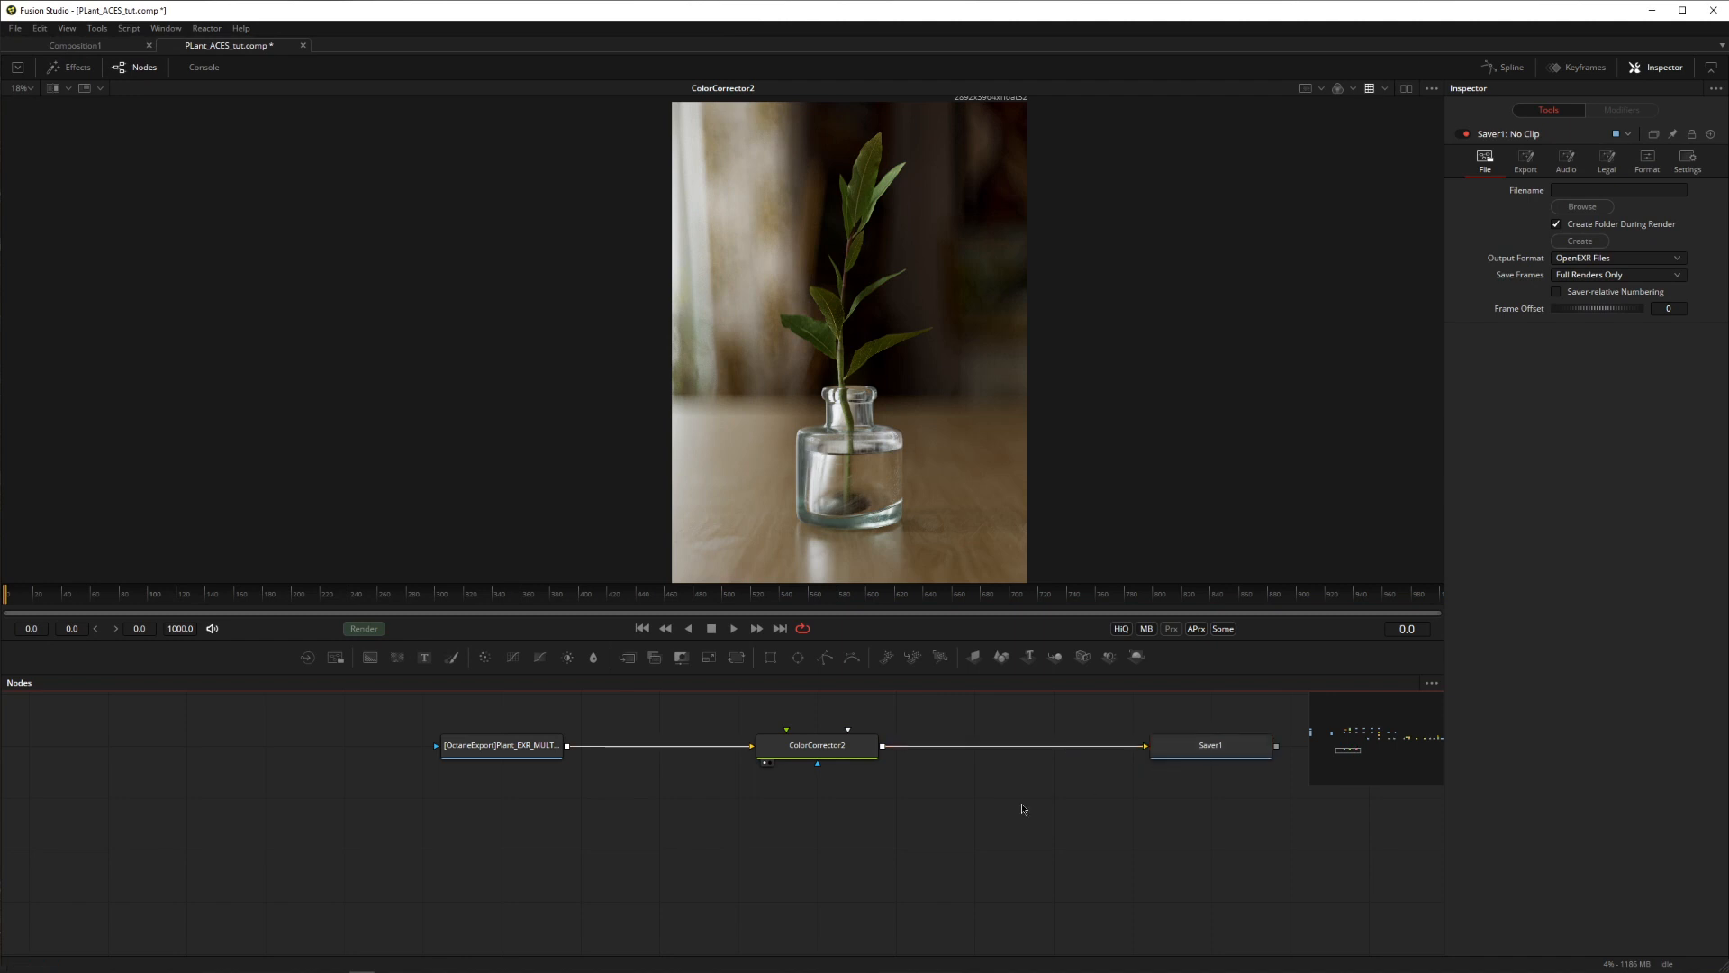
text(ocid)
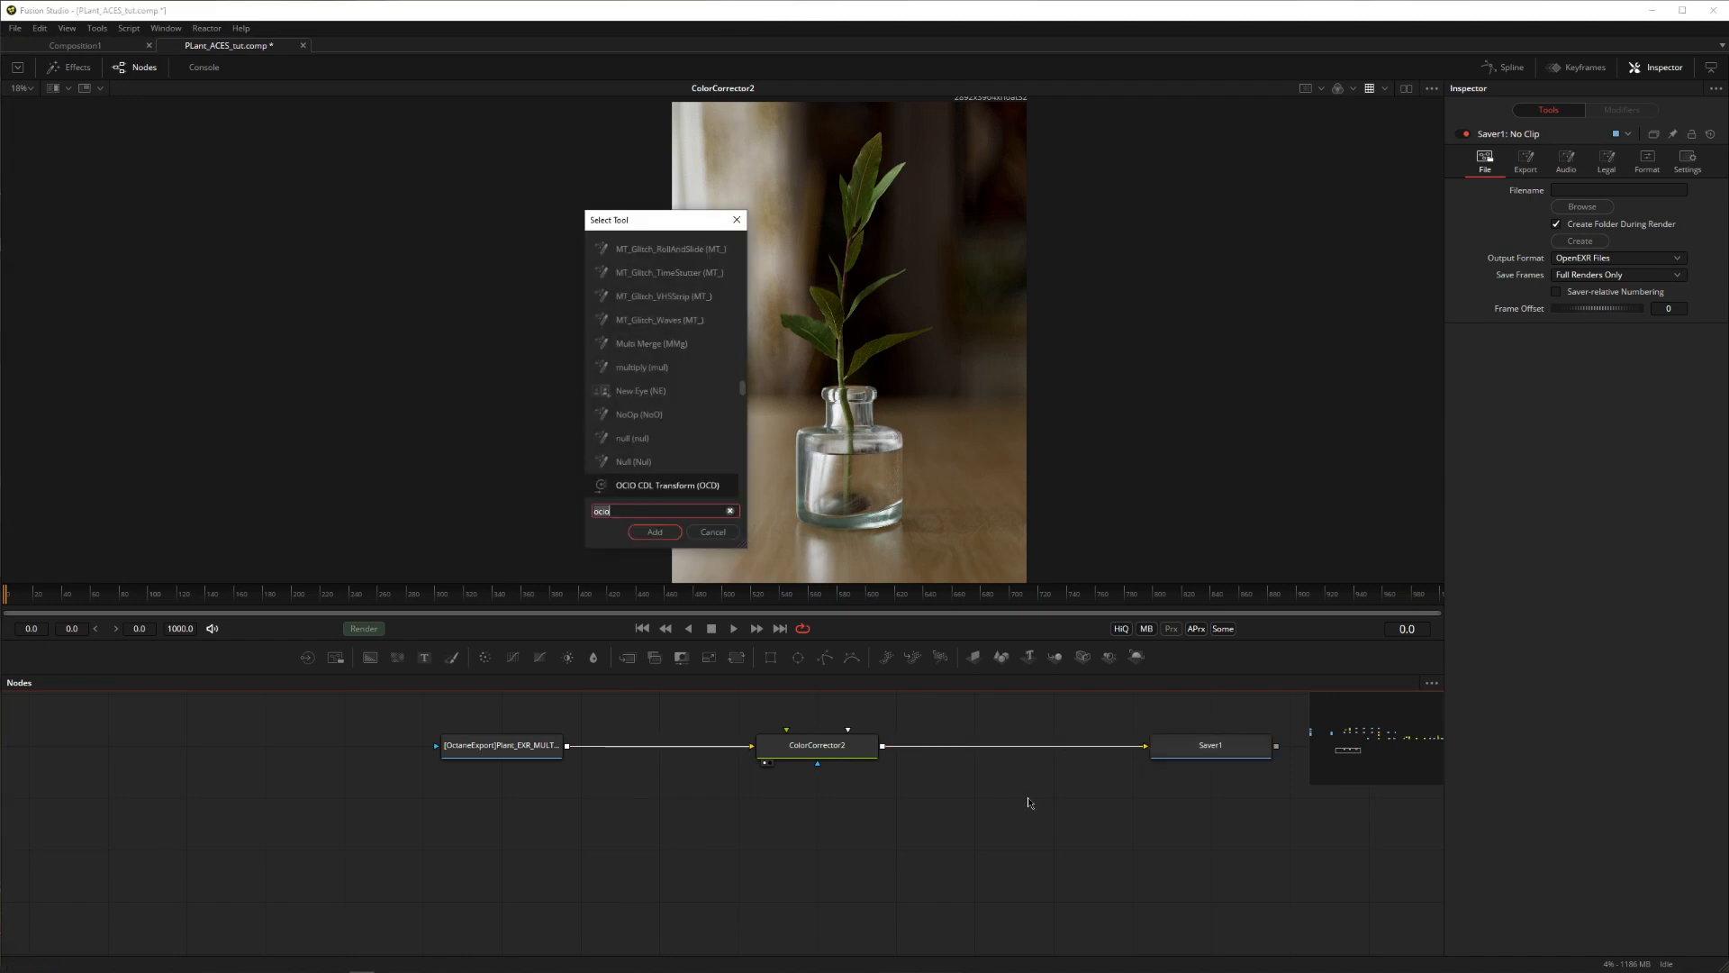
click(653, 531)
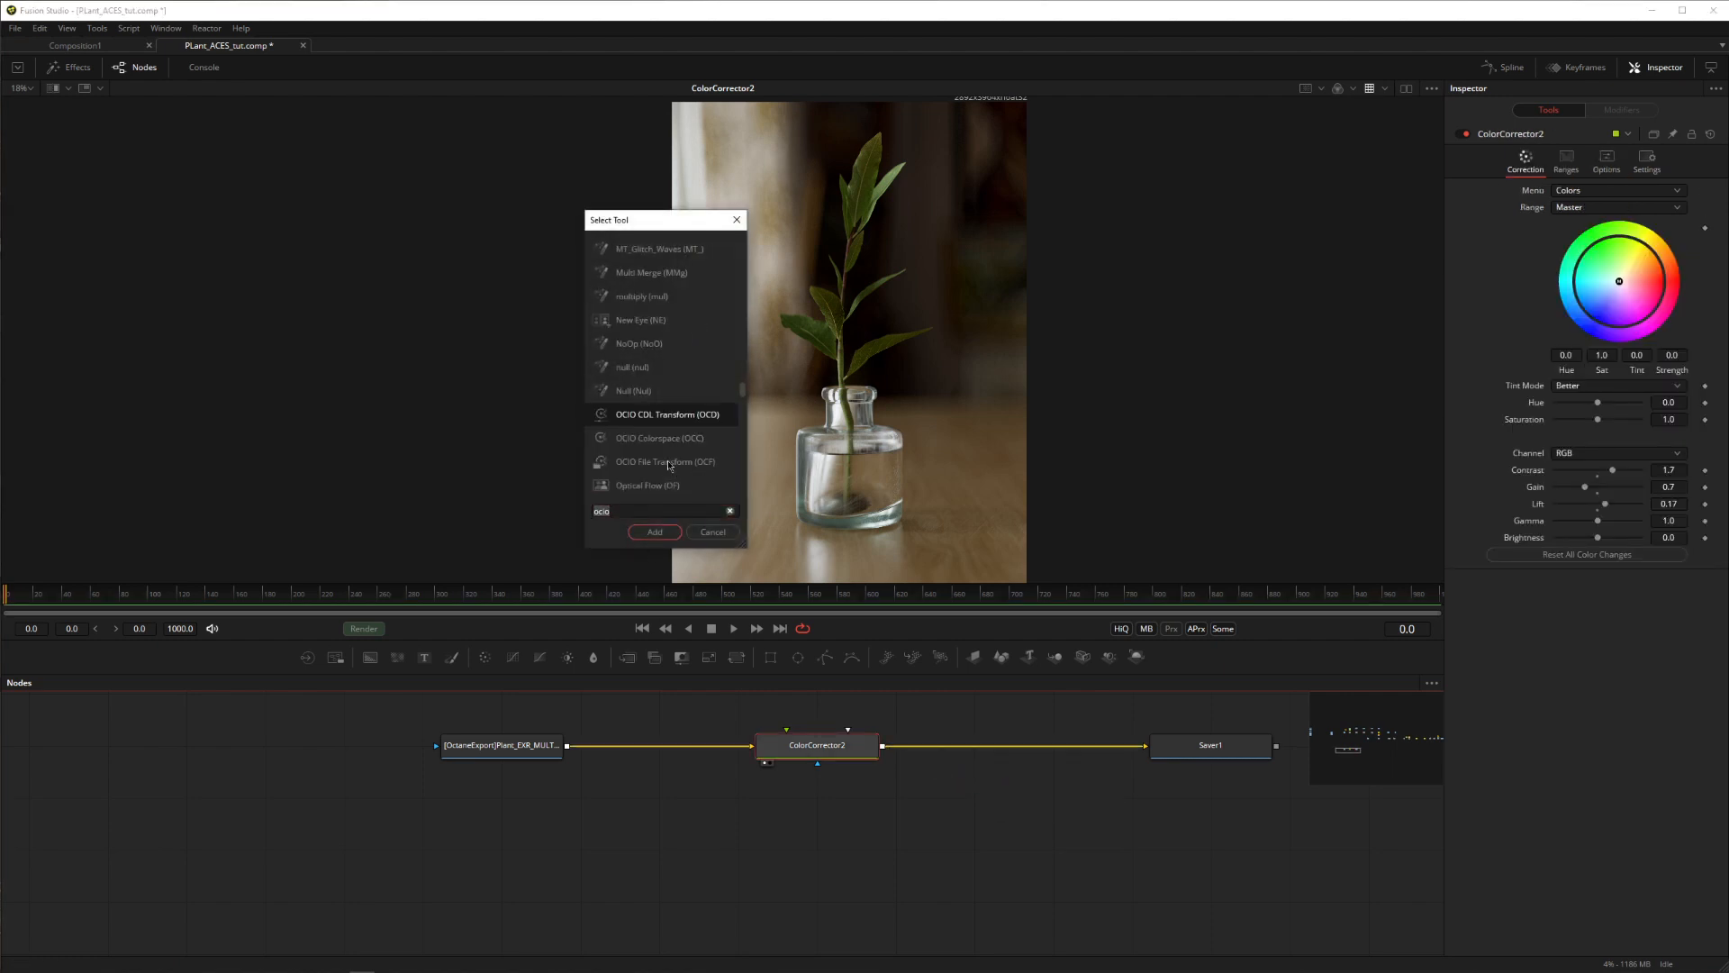
click(653, 532)
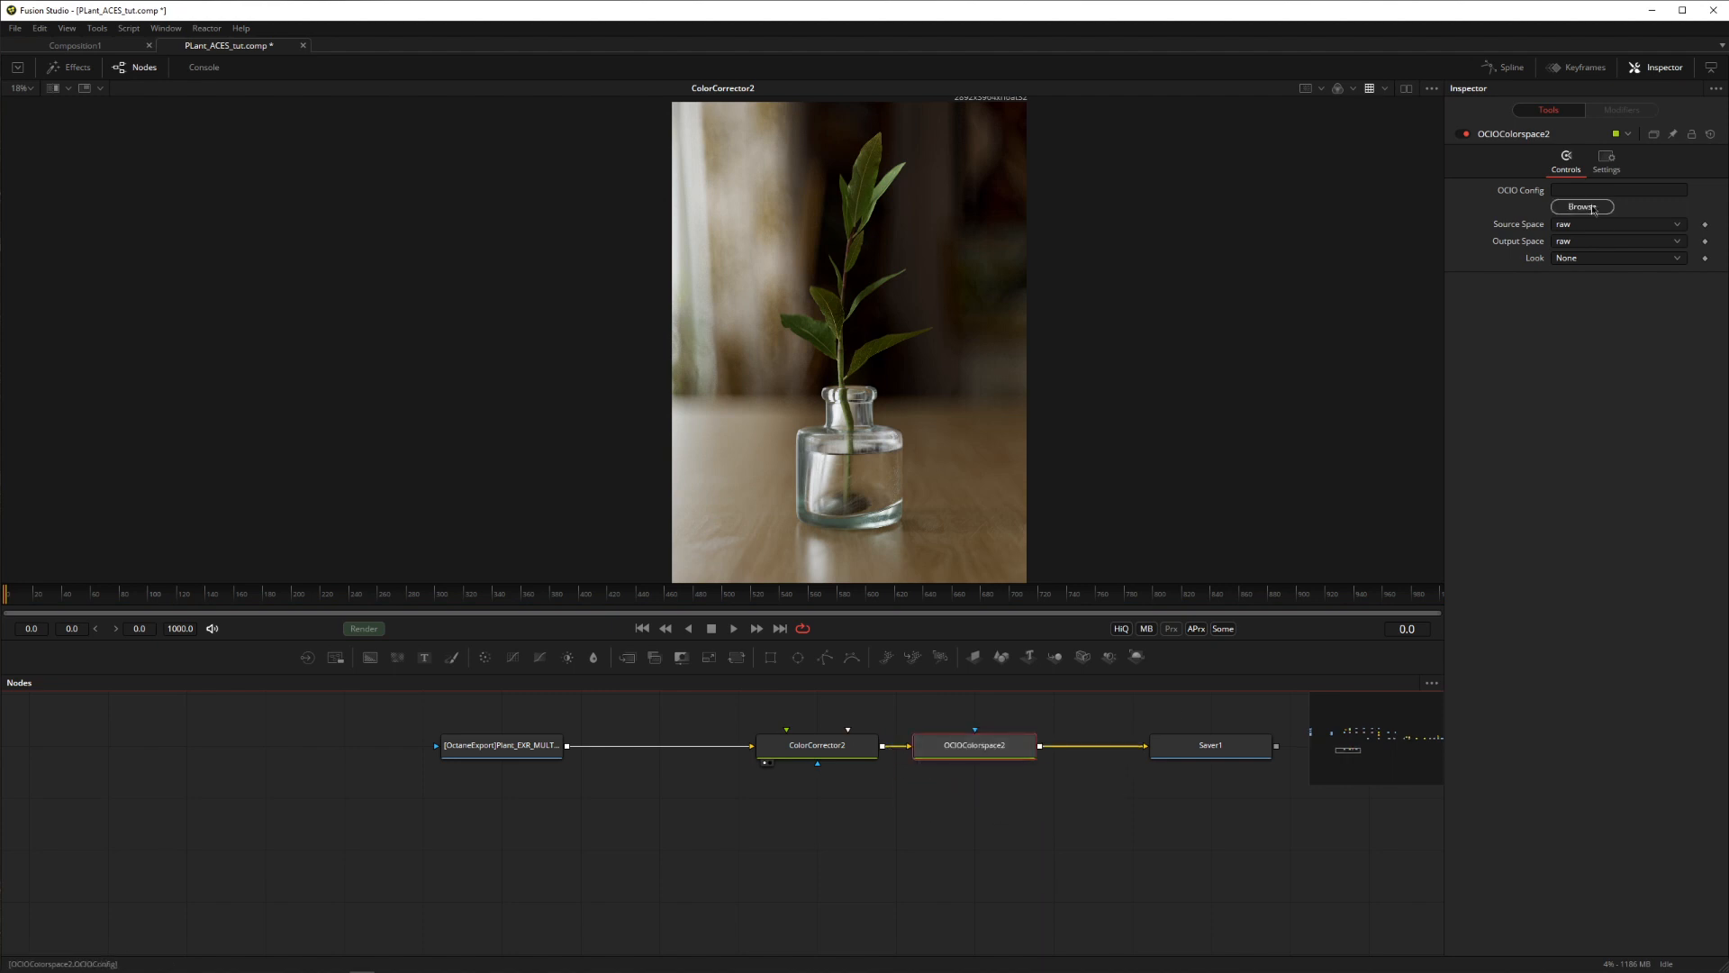
Step: Load the ACES 1.0.3 config and set the output space to Rec.709 instead of Rec.2020
click(1582, 206)
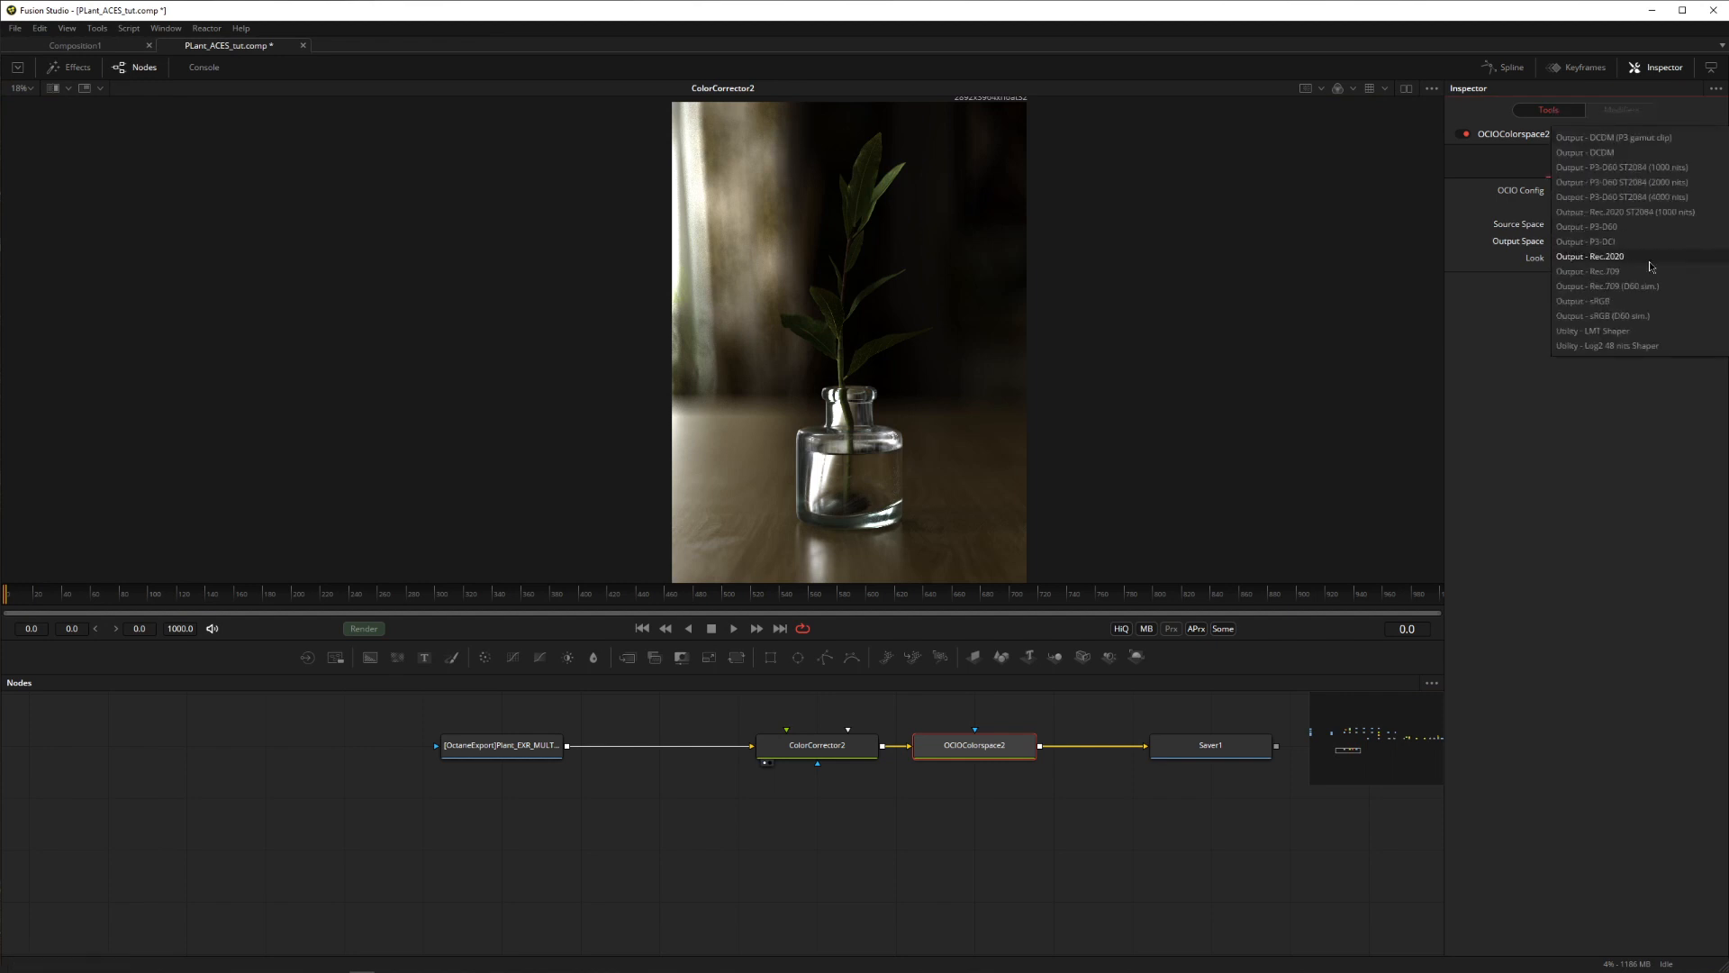
mouse_move(1588, 271)
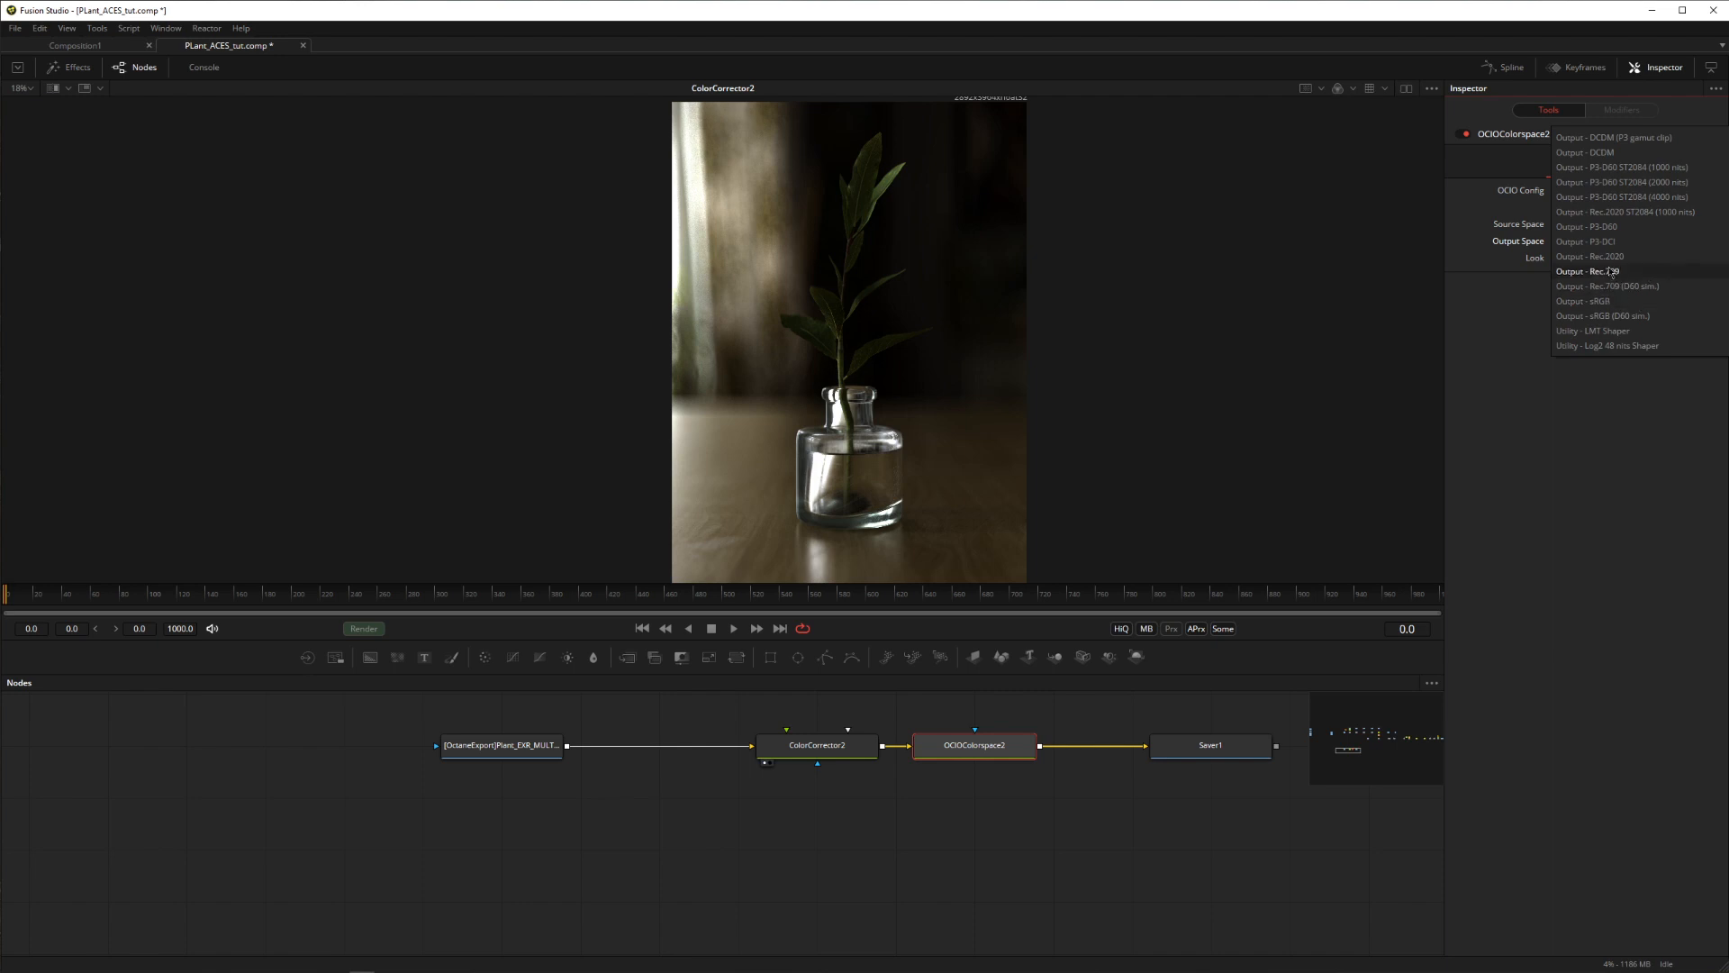
mouse_move(1600, 301)
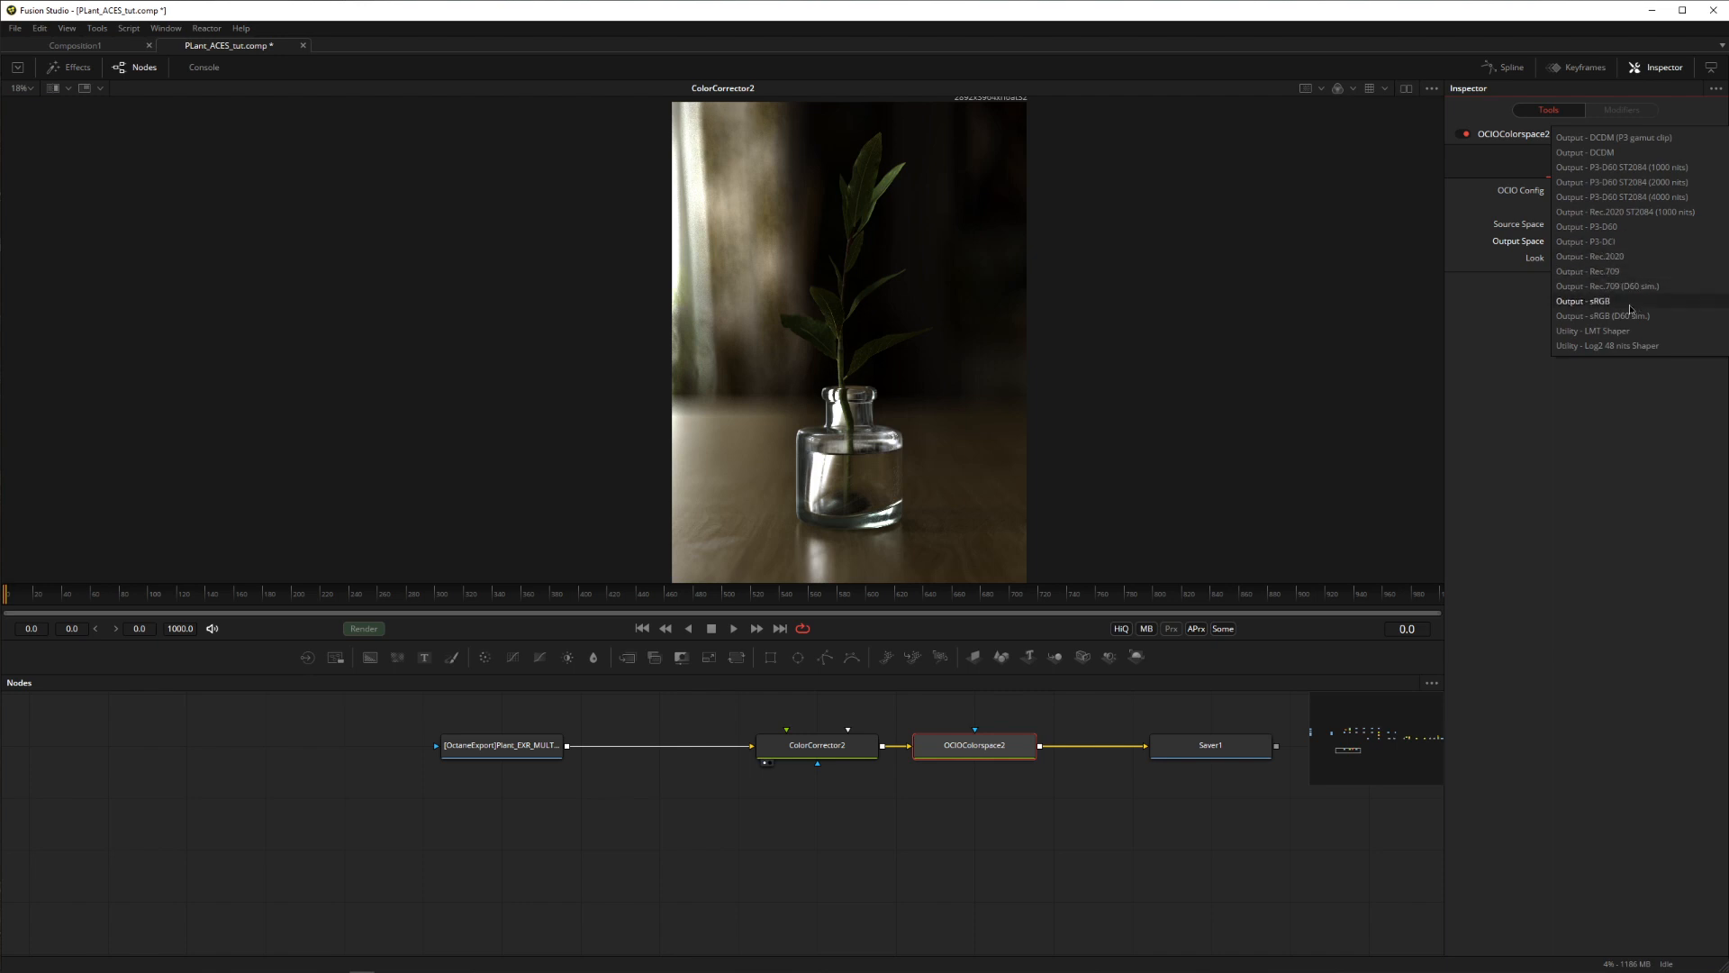
mouse_move(1643, 256)
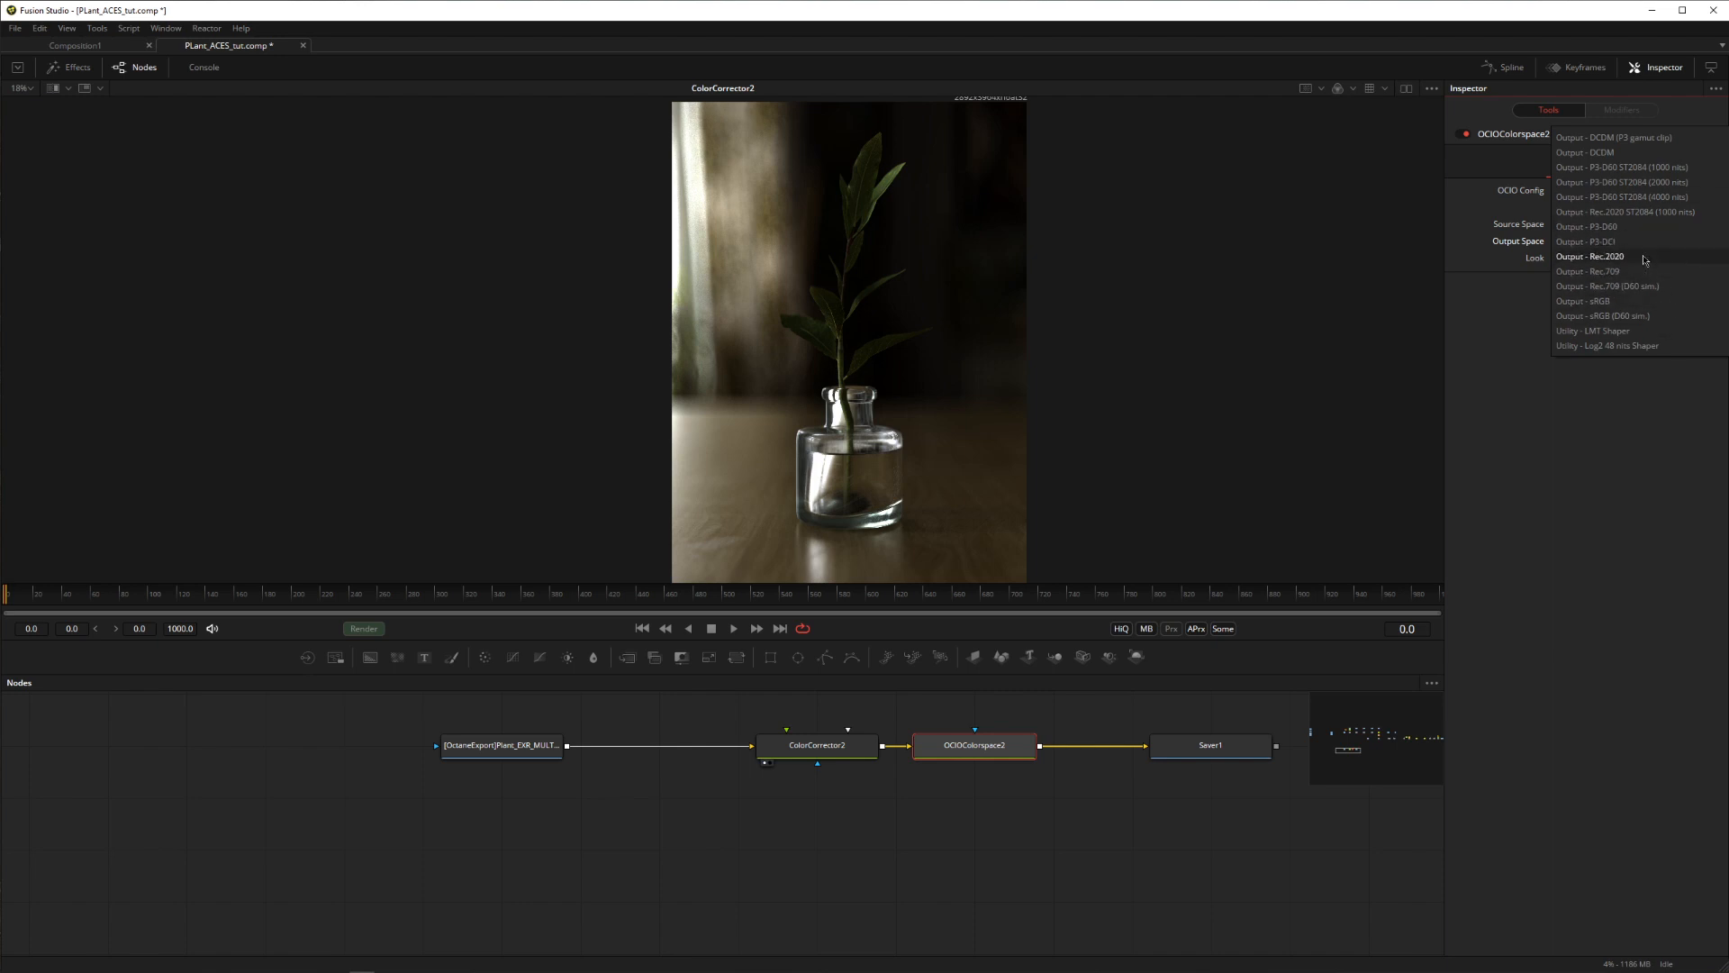
click(1590, 256)
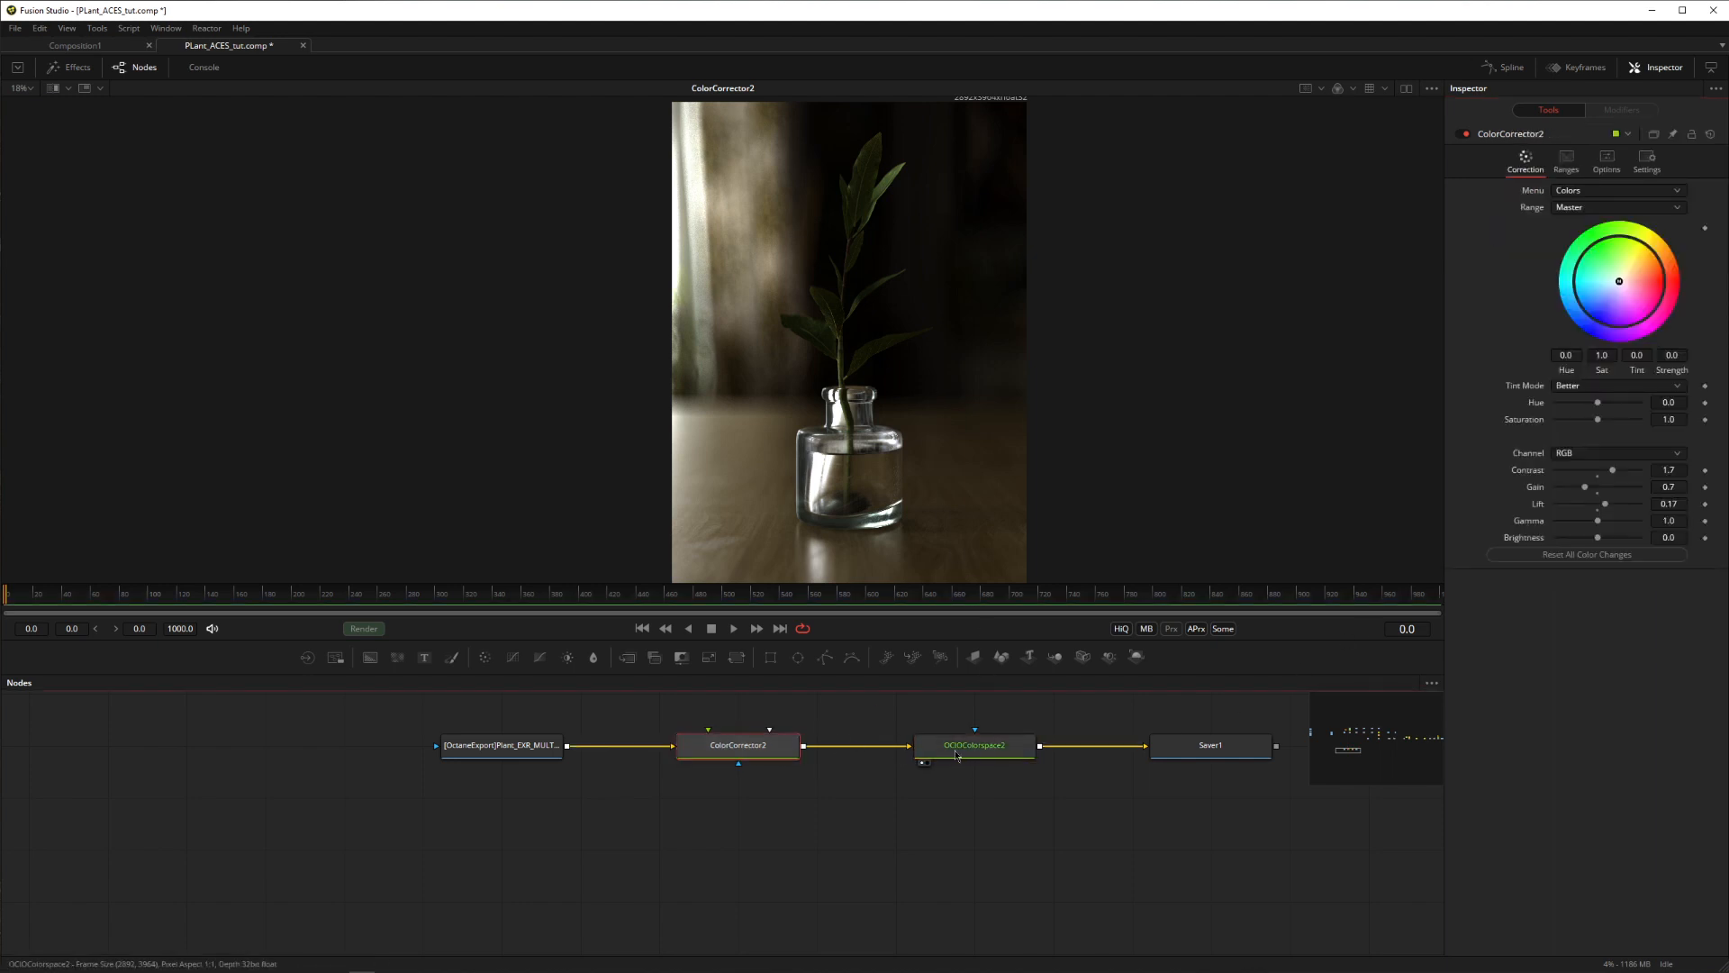
click(973, 745)
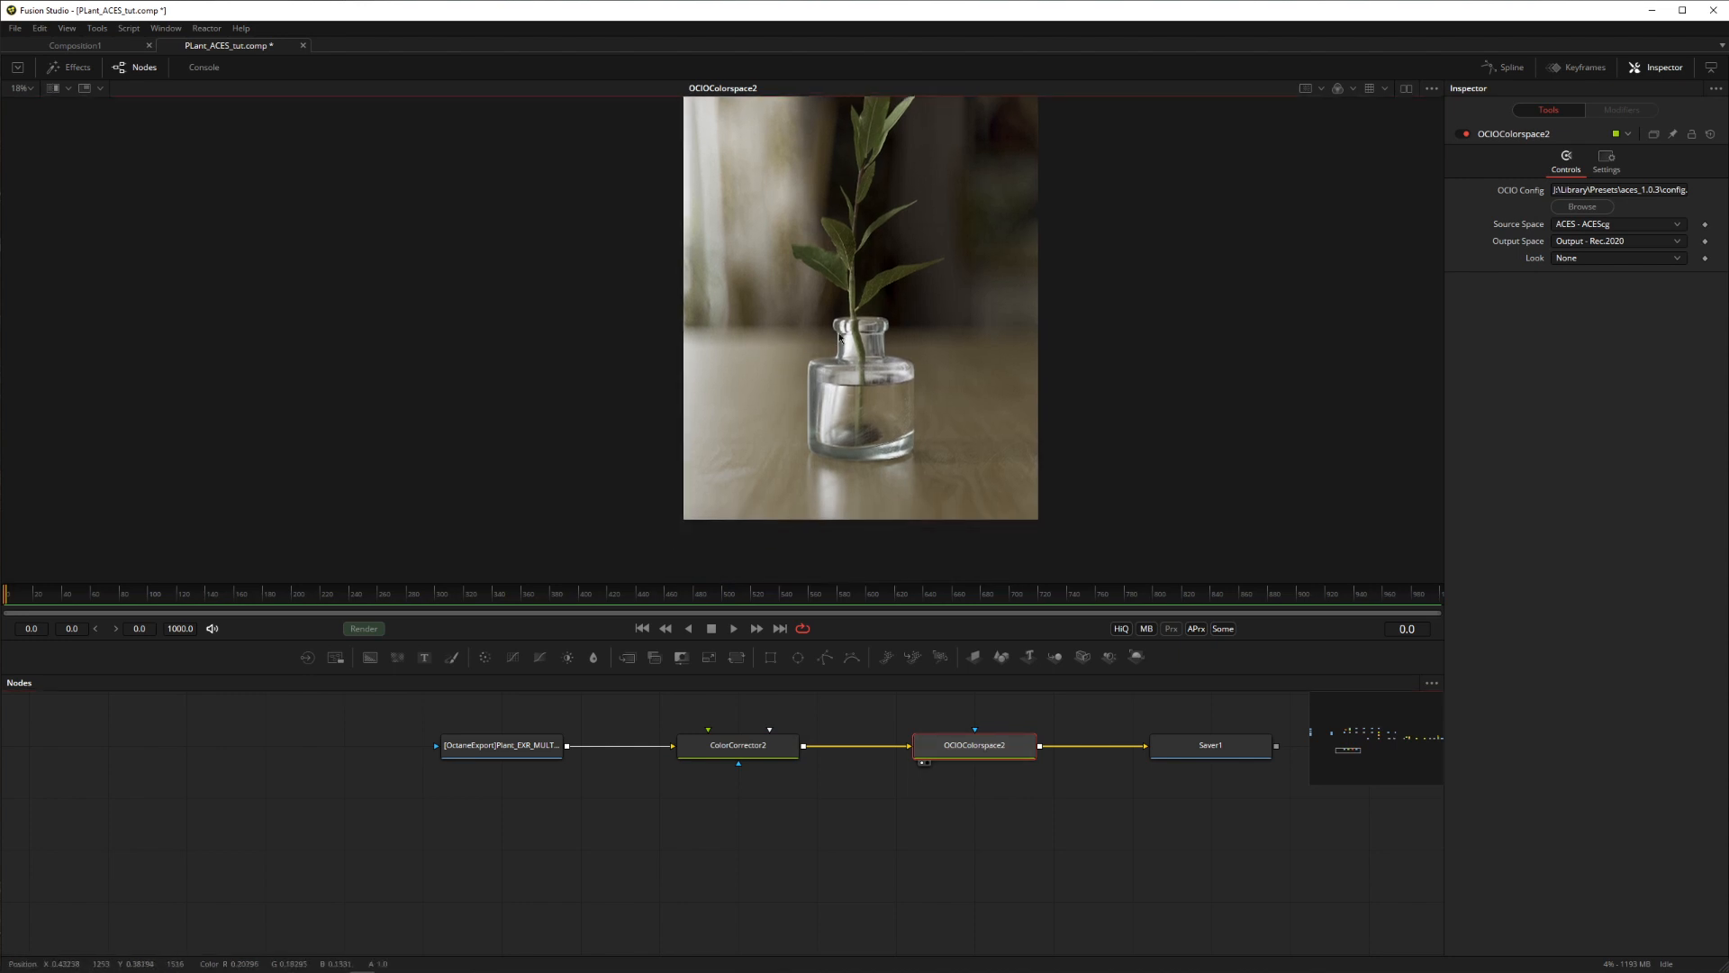
click(1615, 240)
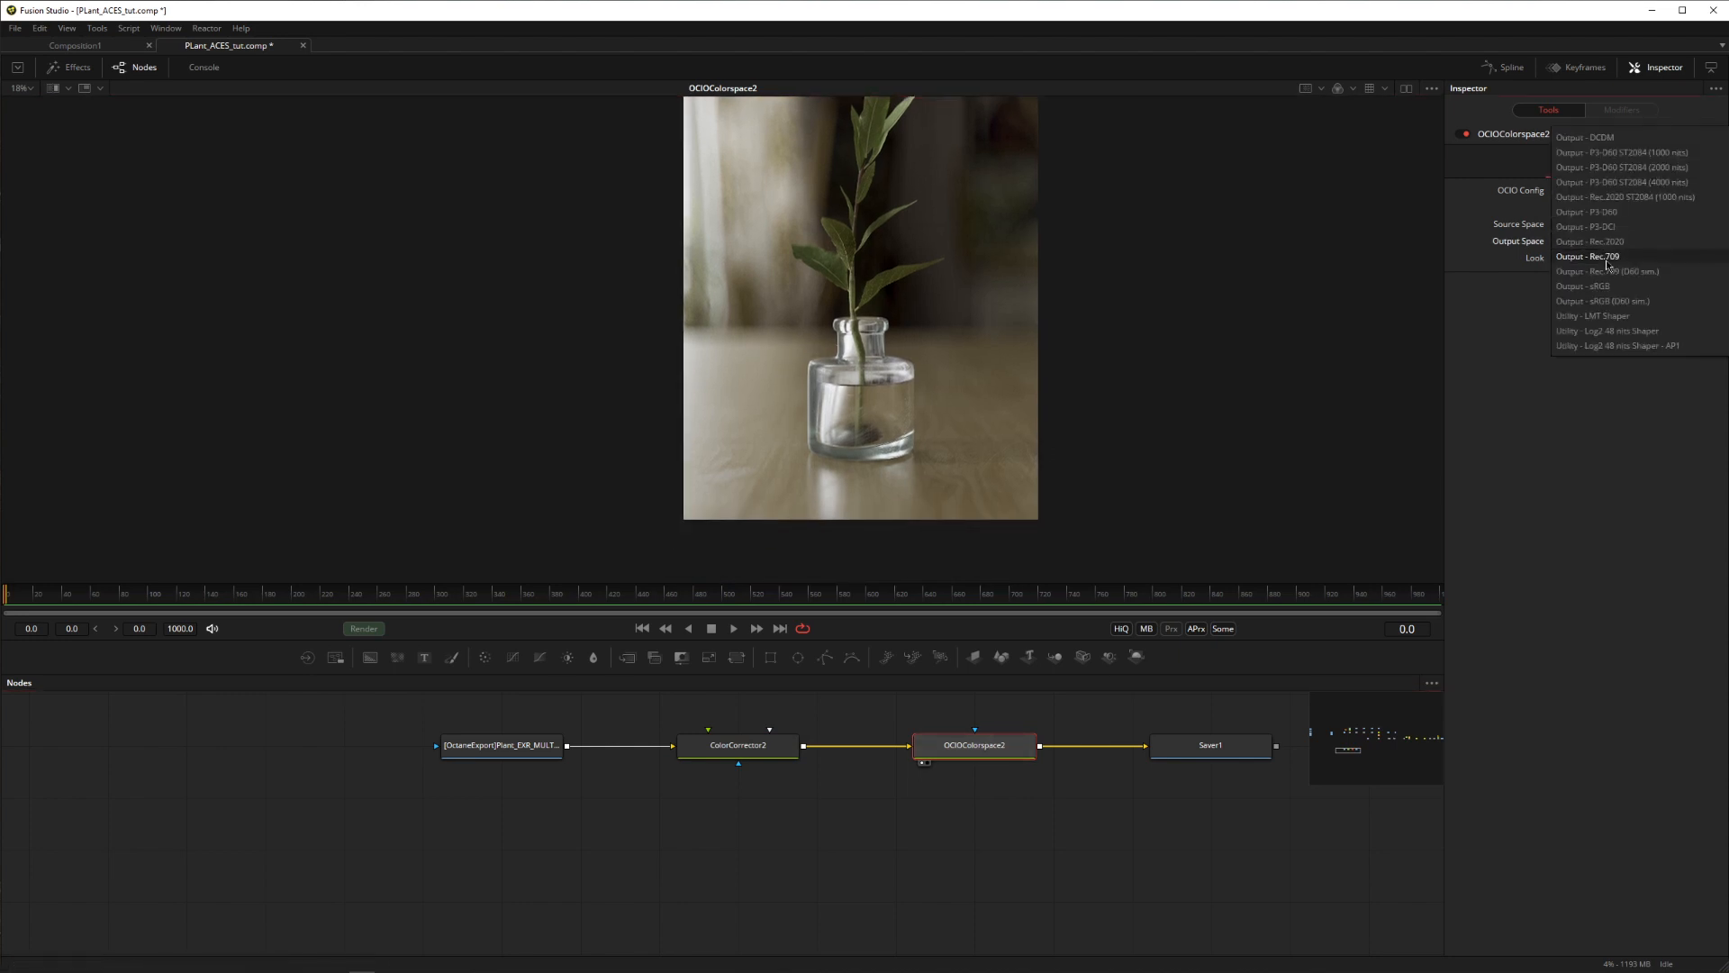
click(1585, 256)
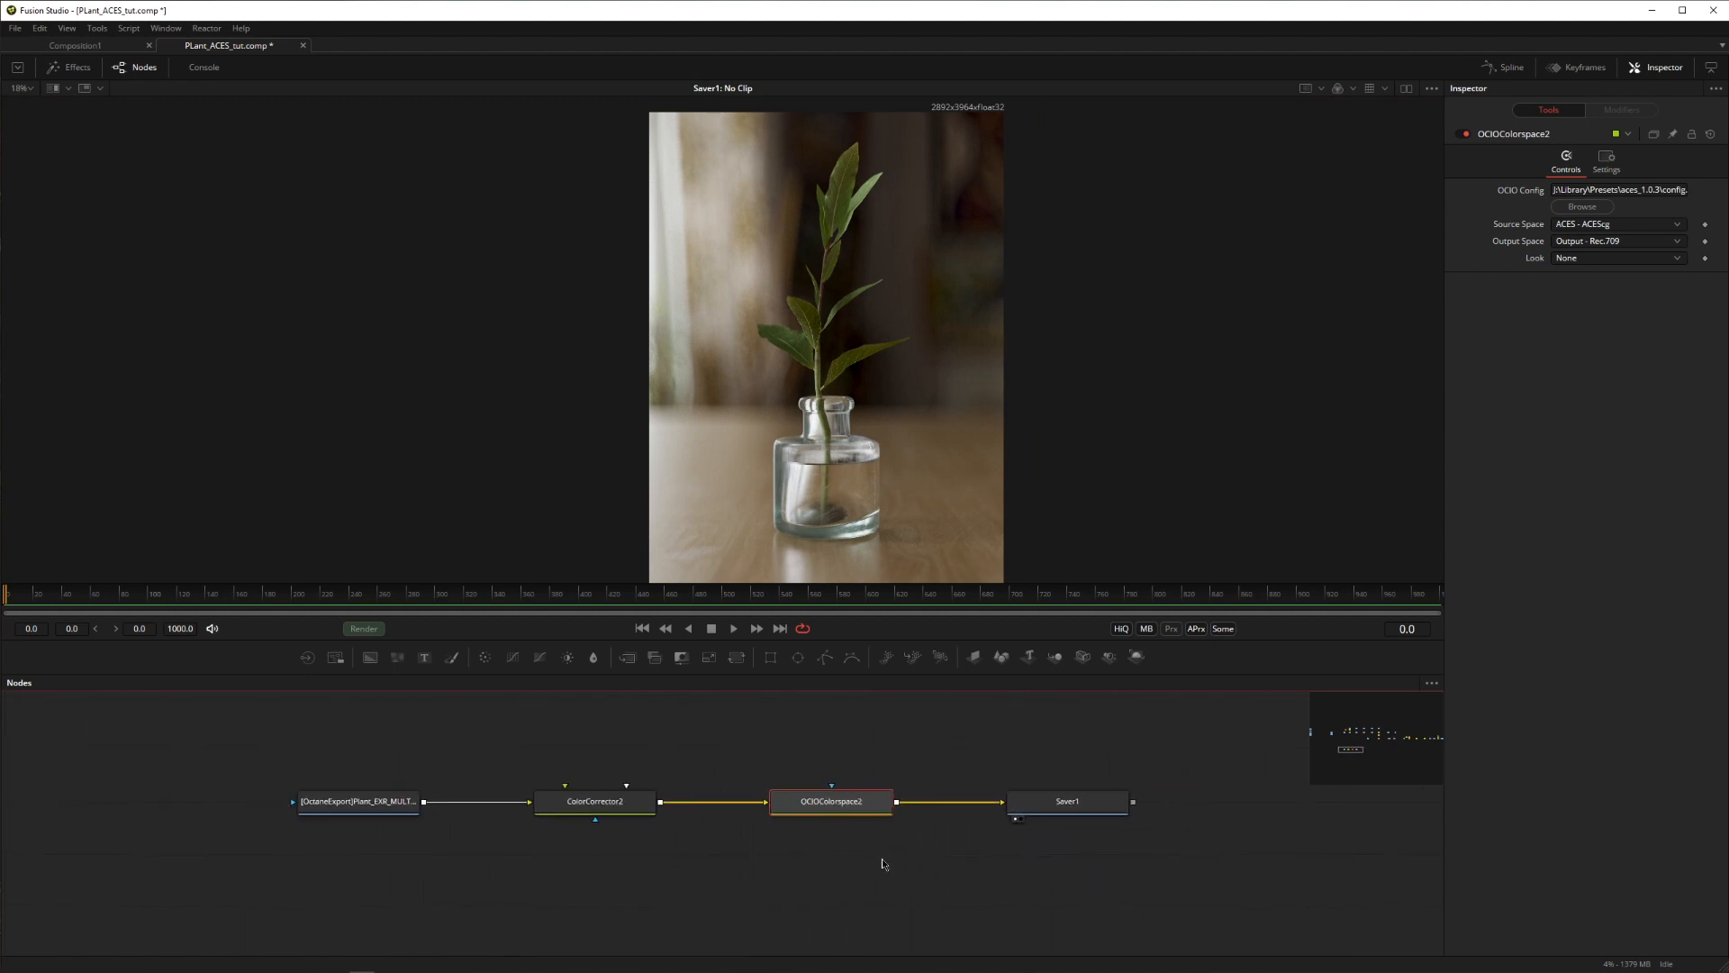
mouse_move(937, 745)
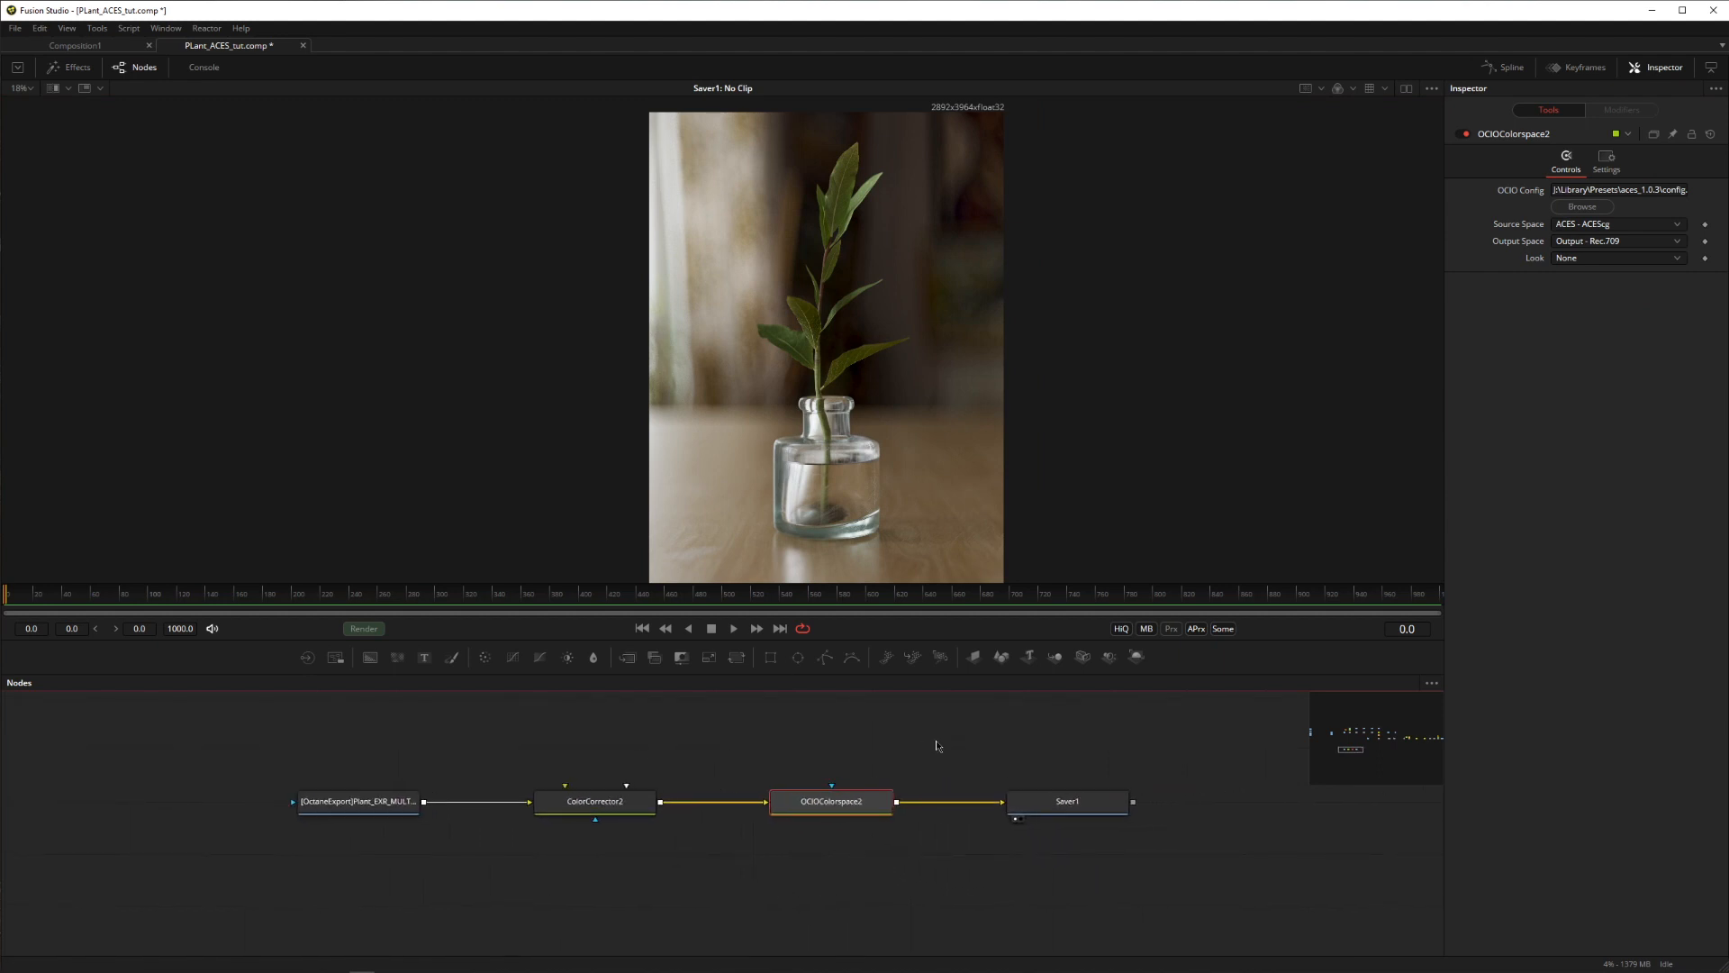